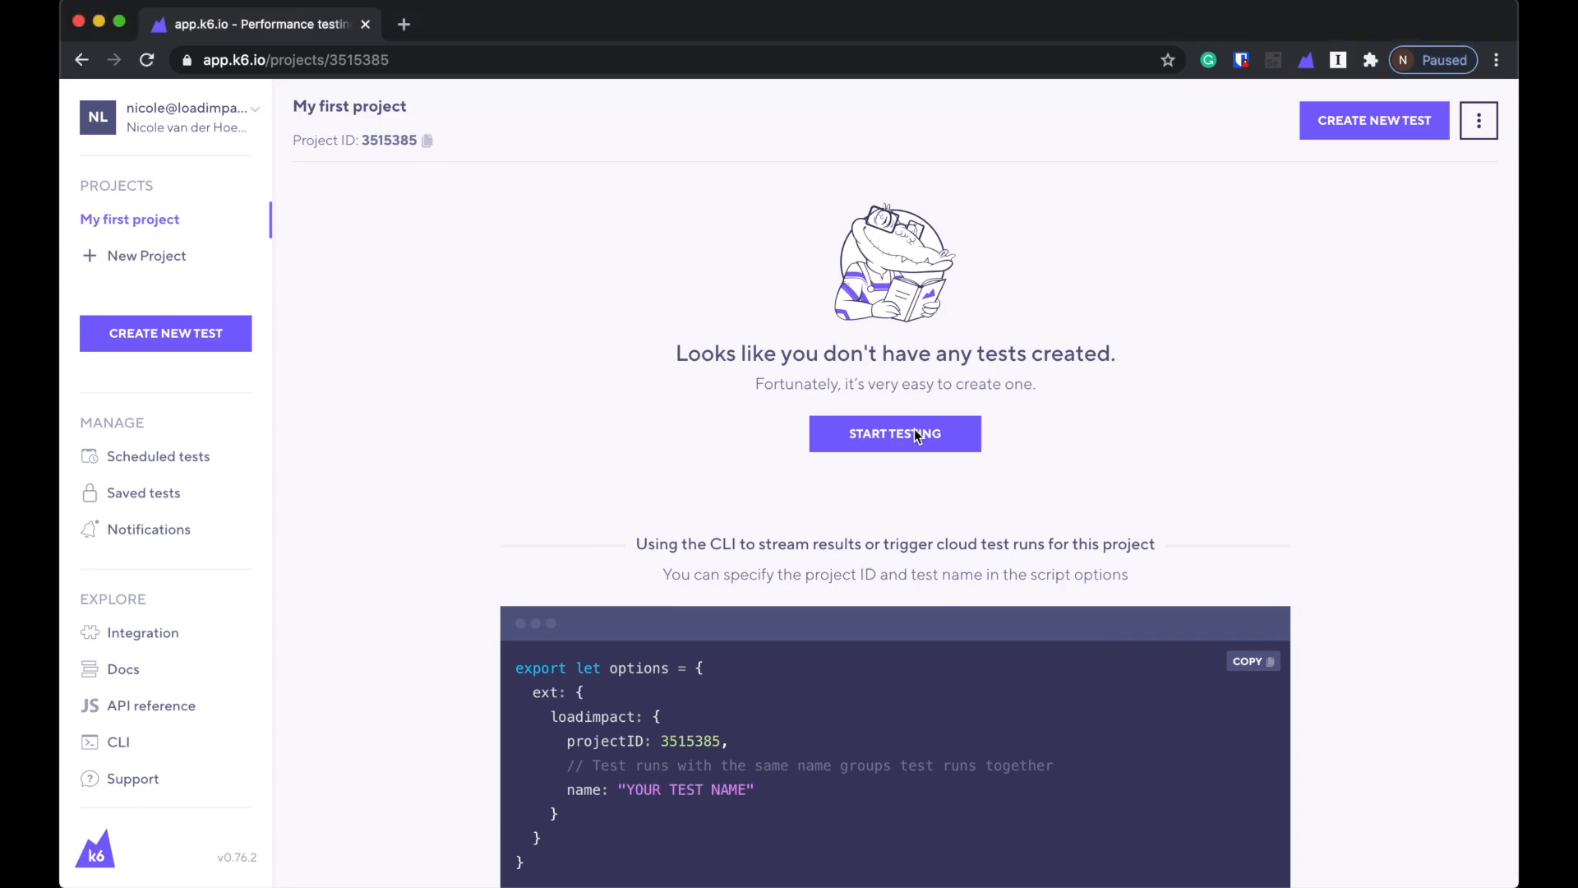
Start a new test from the empty My first project page.
click(893, 433)
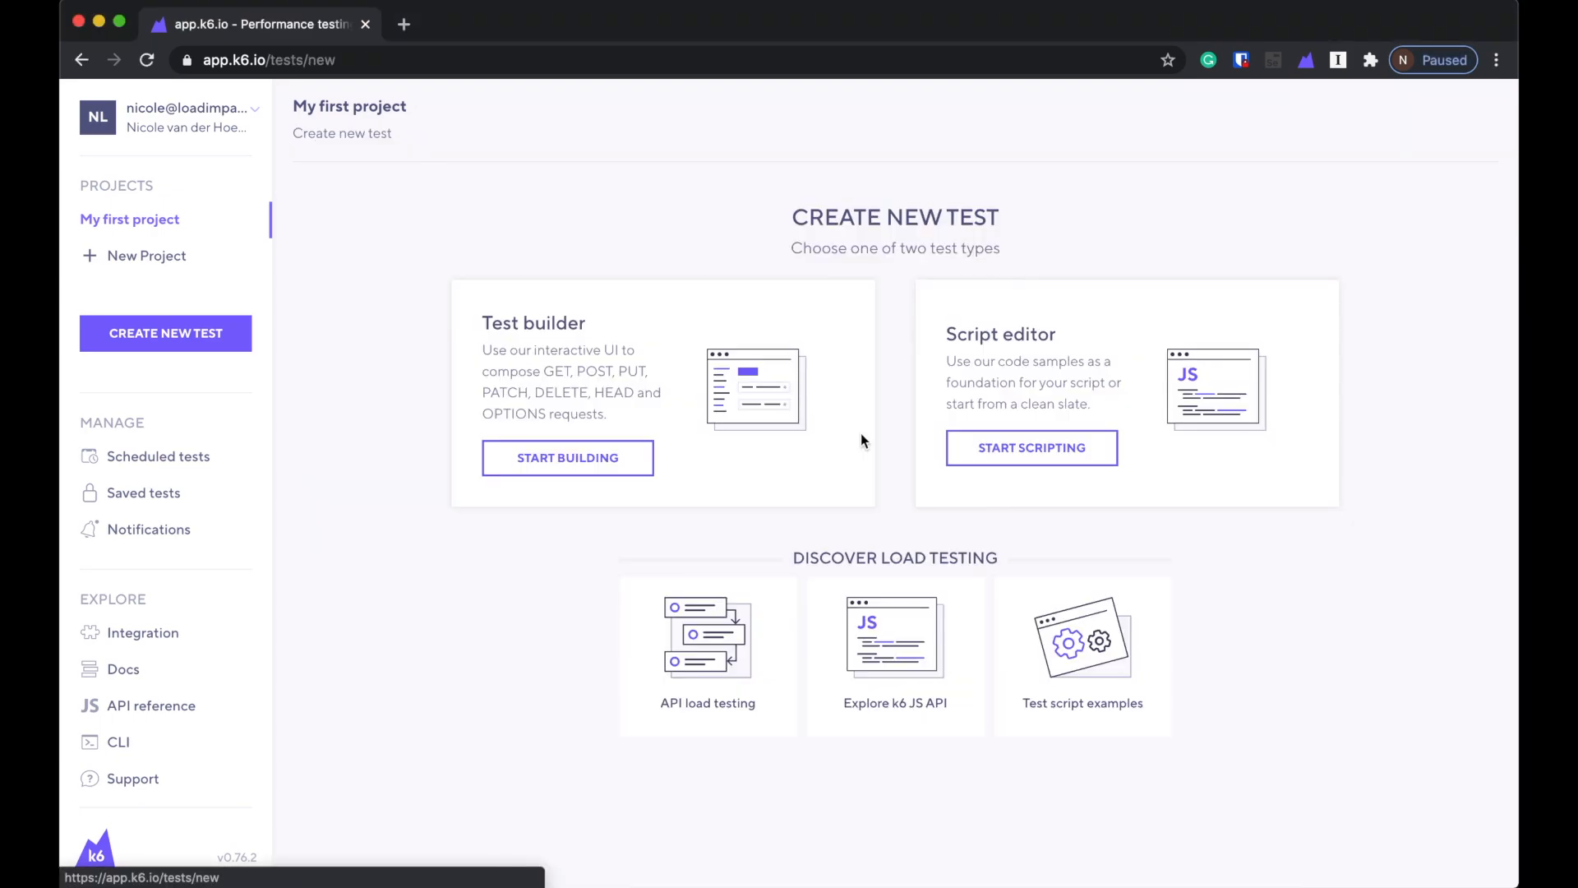
mouse_move(1130, 395)
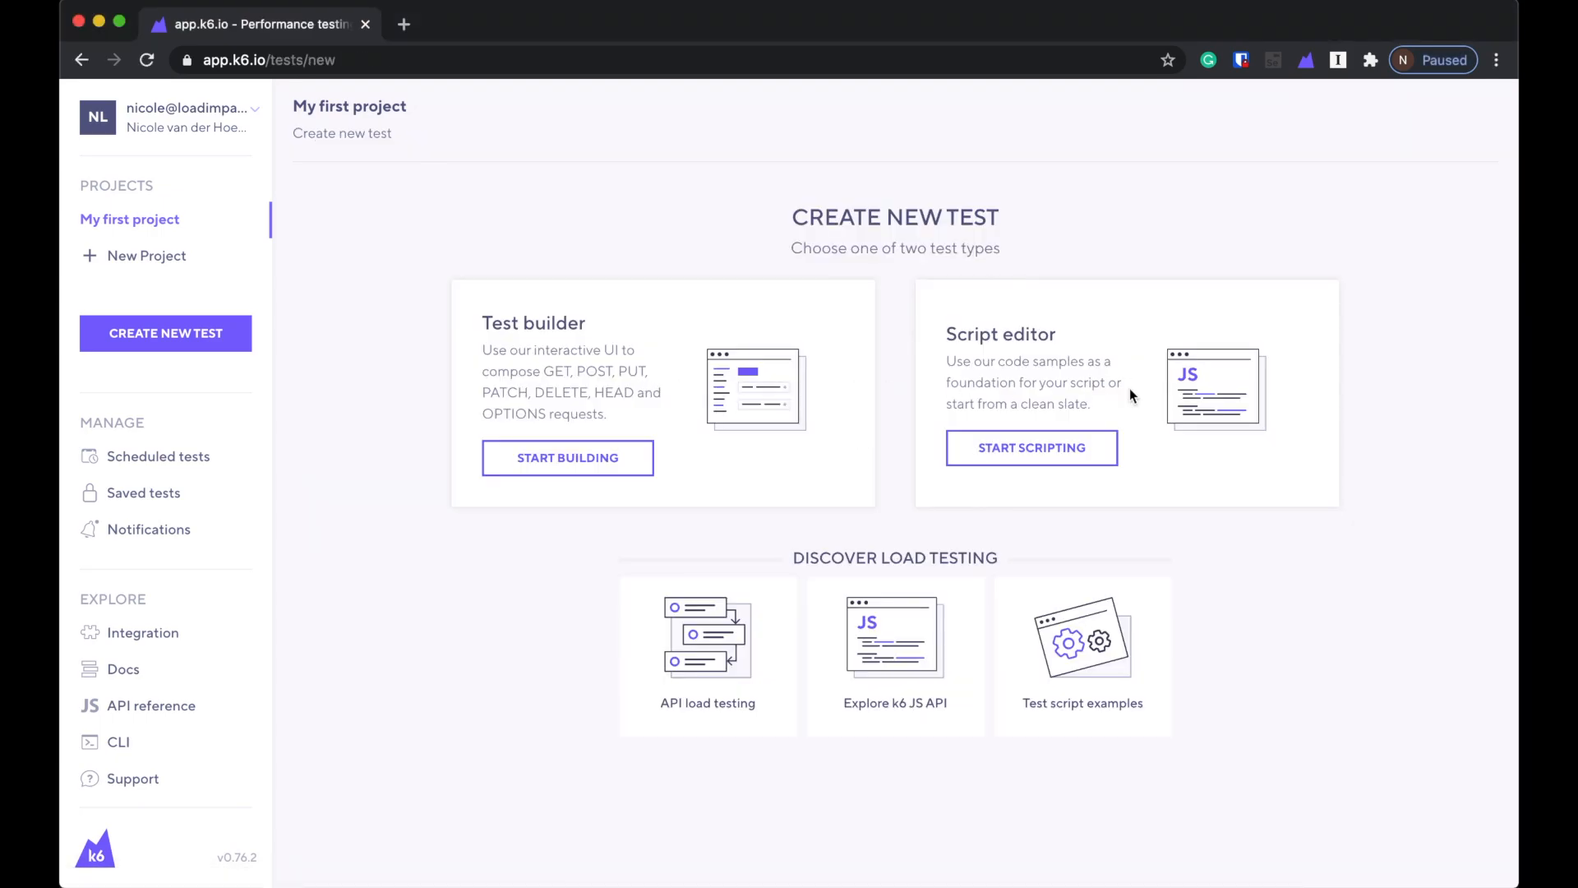
mouse_move(1026, 409)
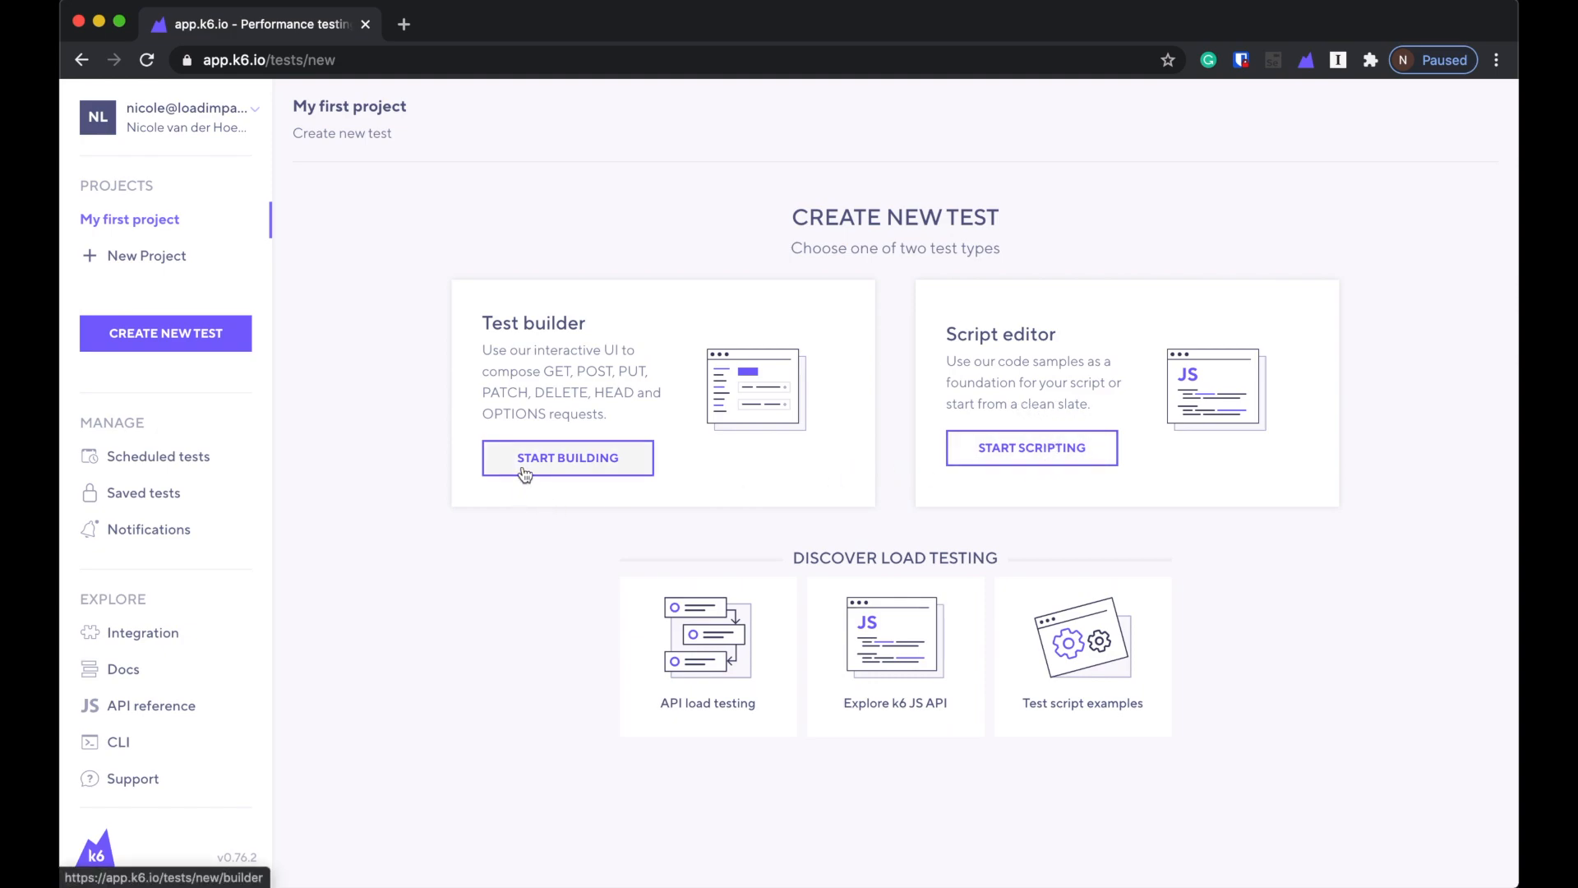
Choose the test builder and prefix the test name with 'First K6 Test'.
click(566, 457)
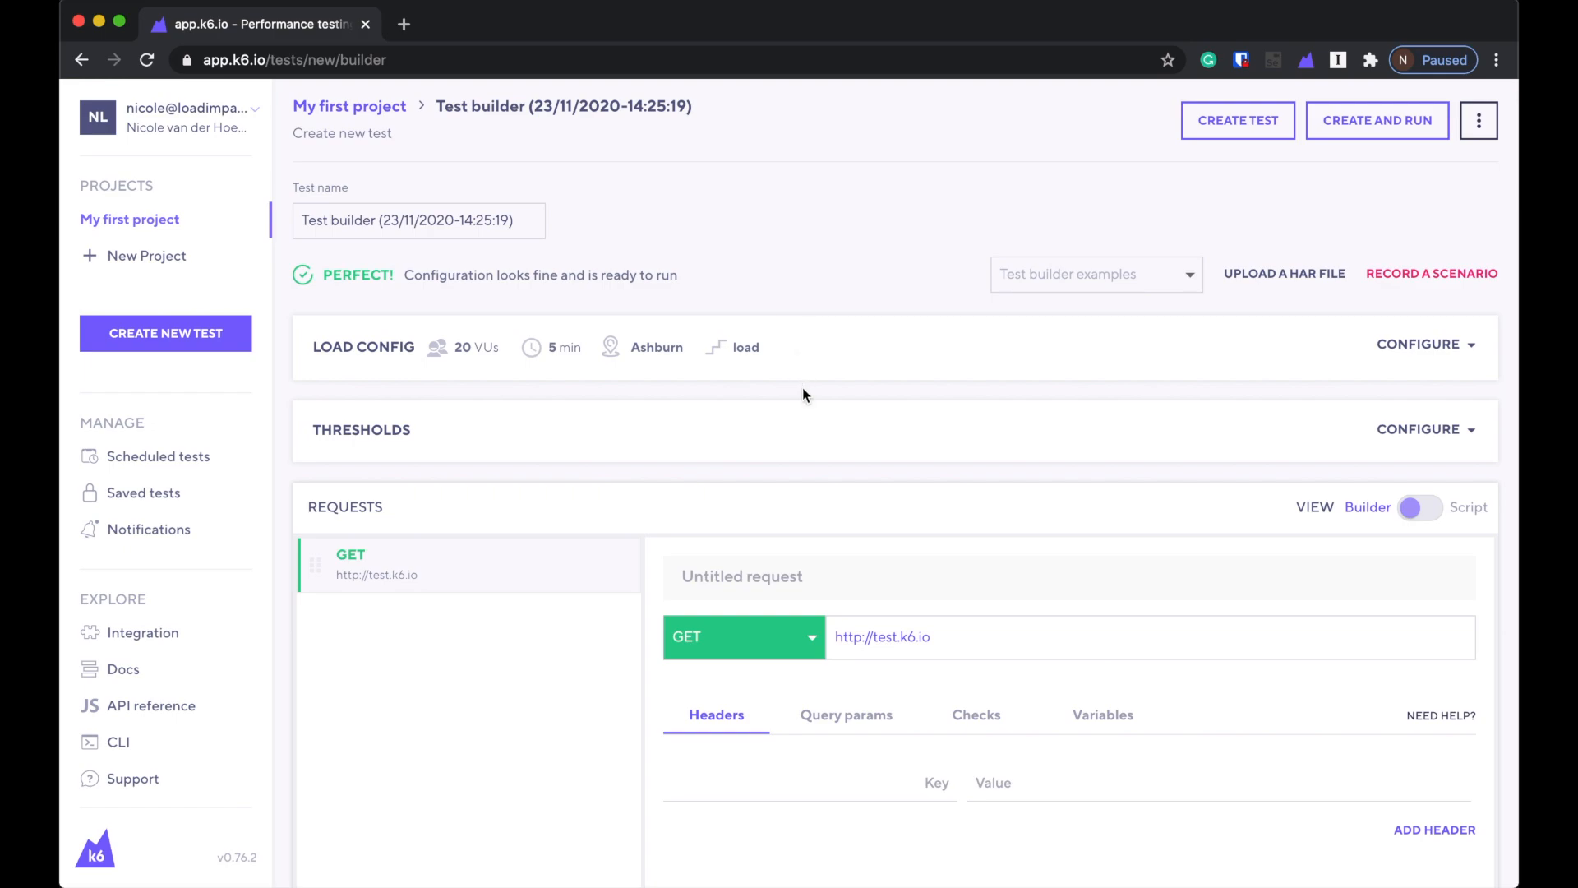
scroll(down, 3)
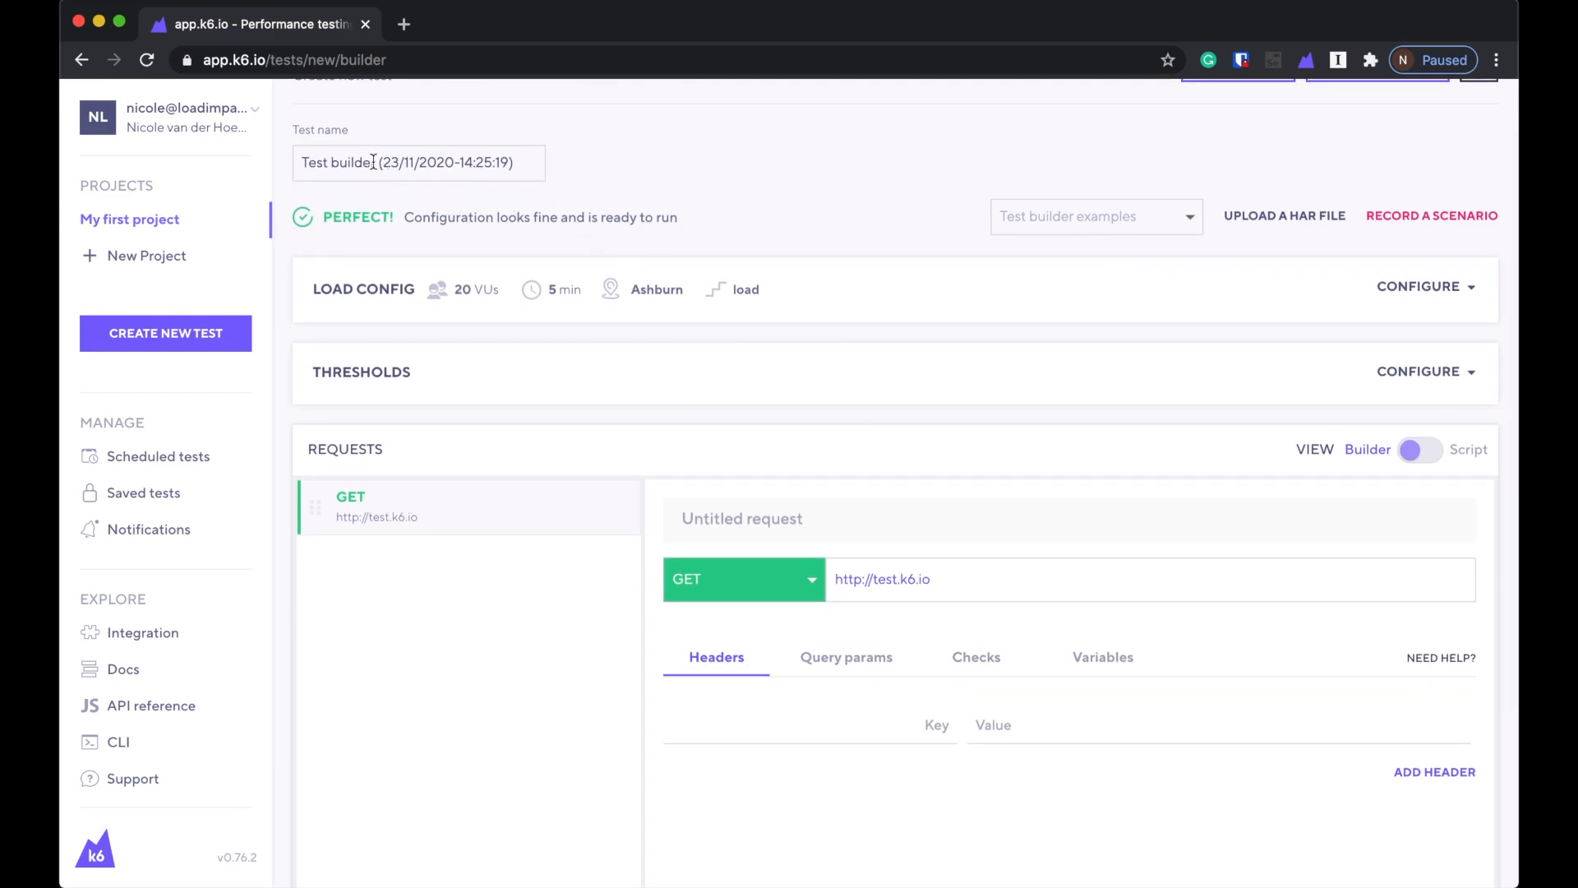
click(418, 162)
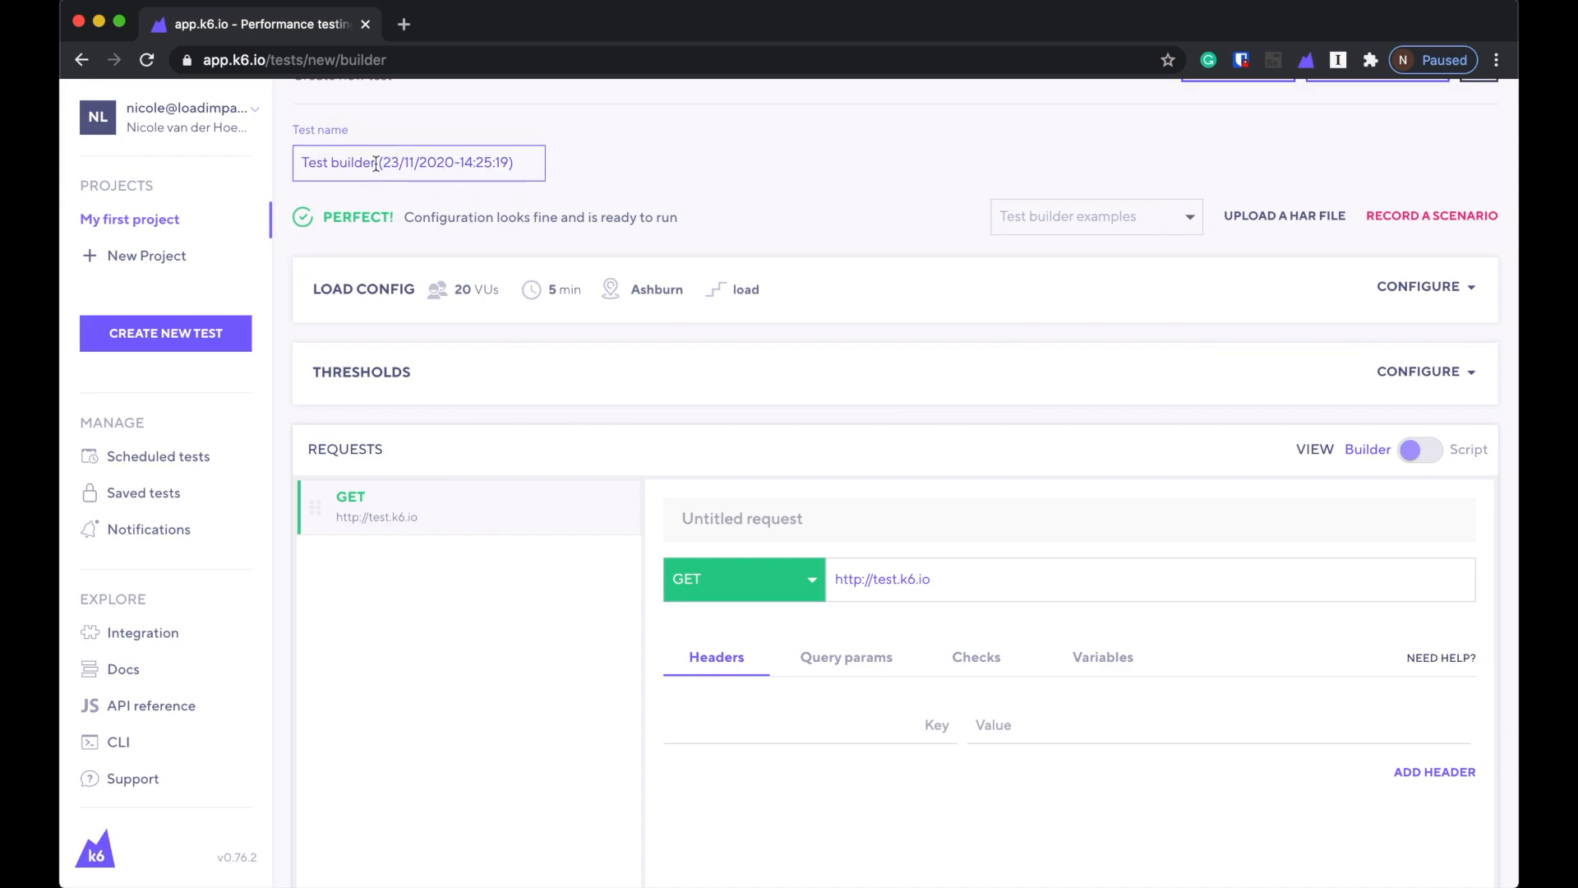
text(First K6)
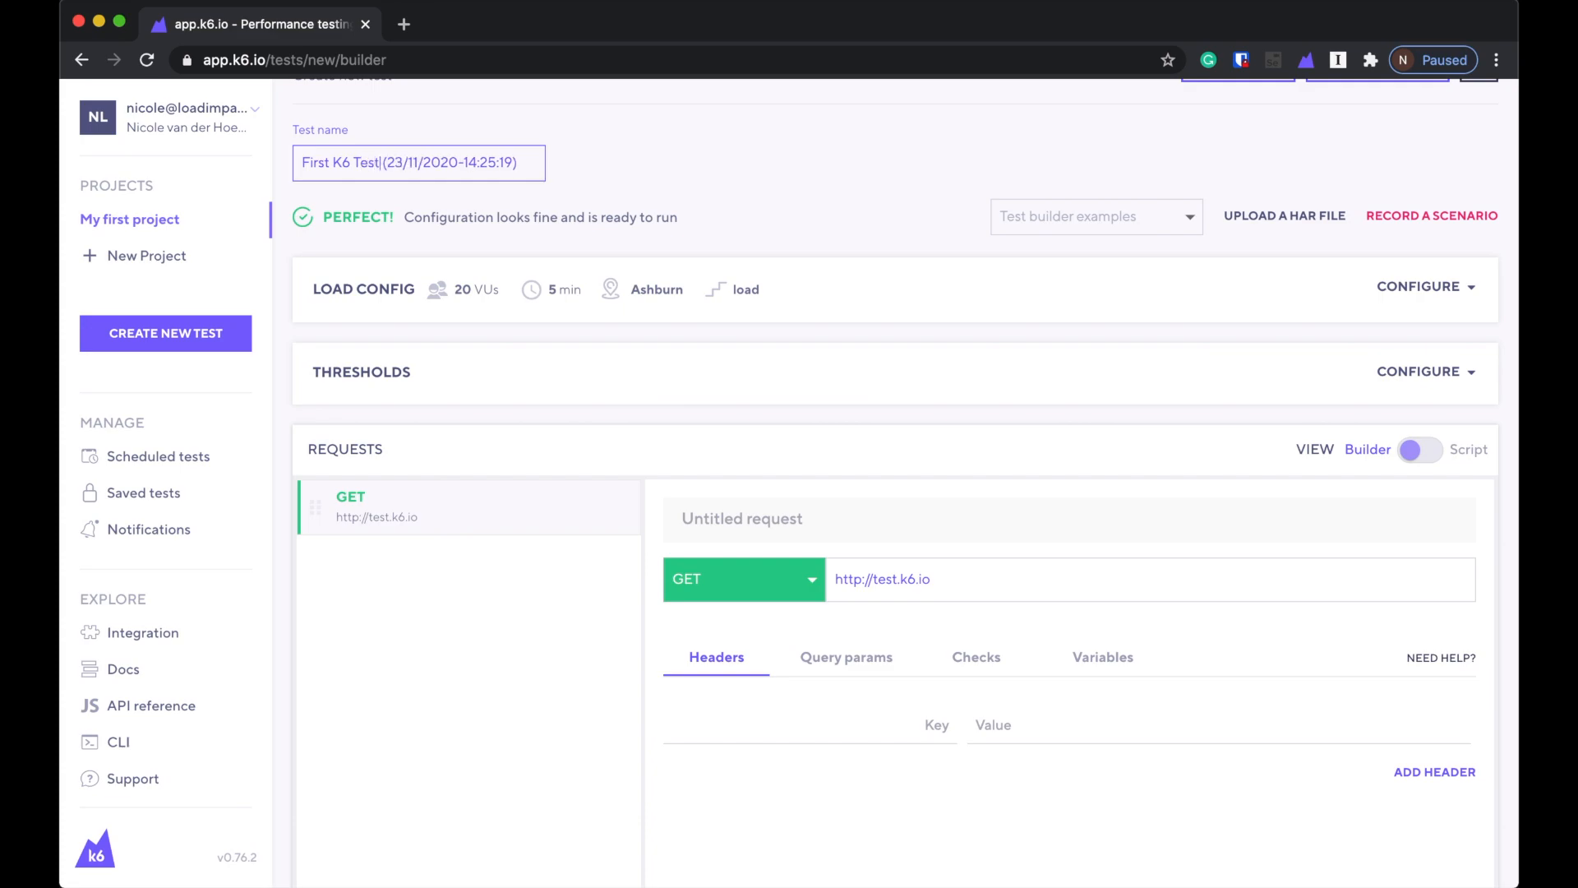
mouse_move(1431, 215)
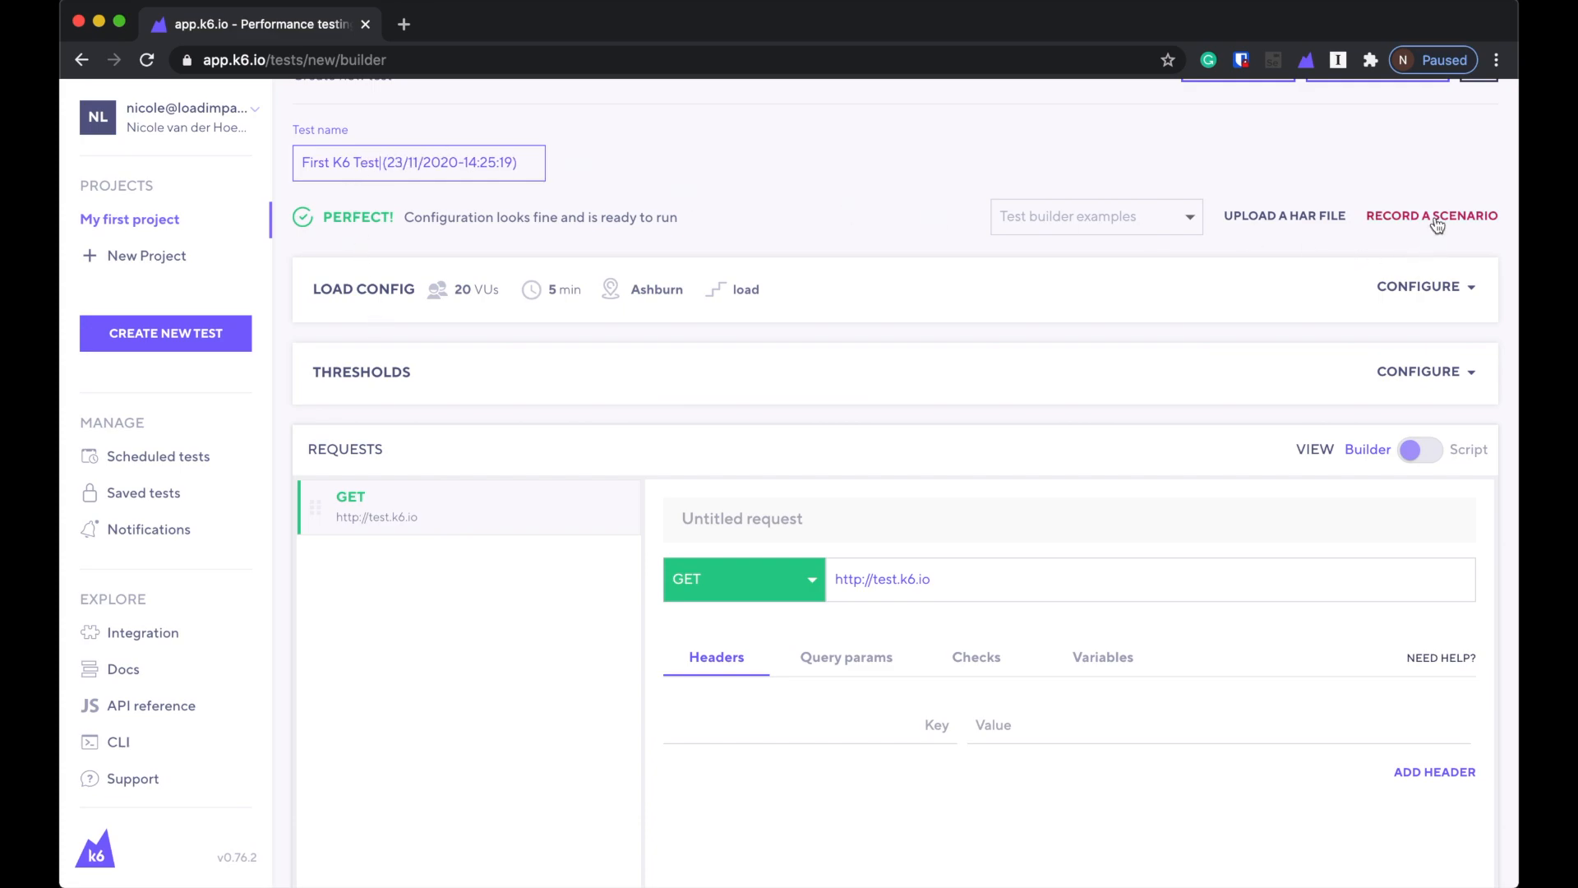
mouse_move(1255, 286)
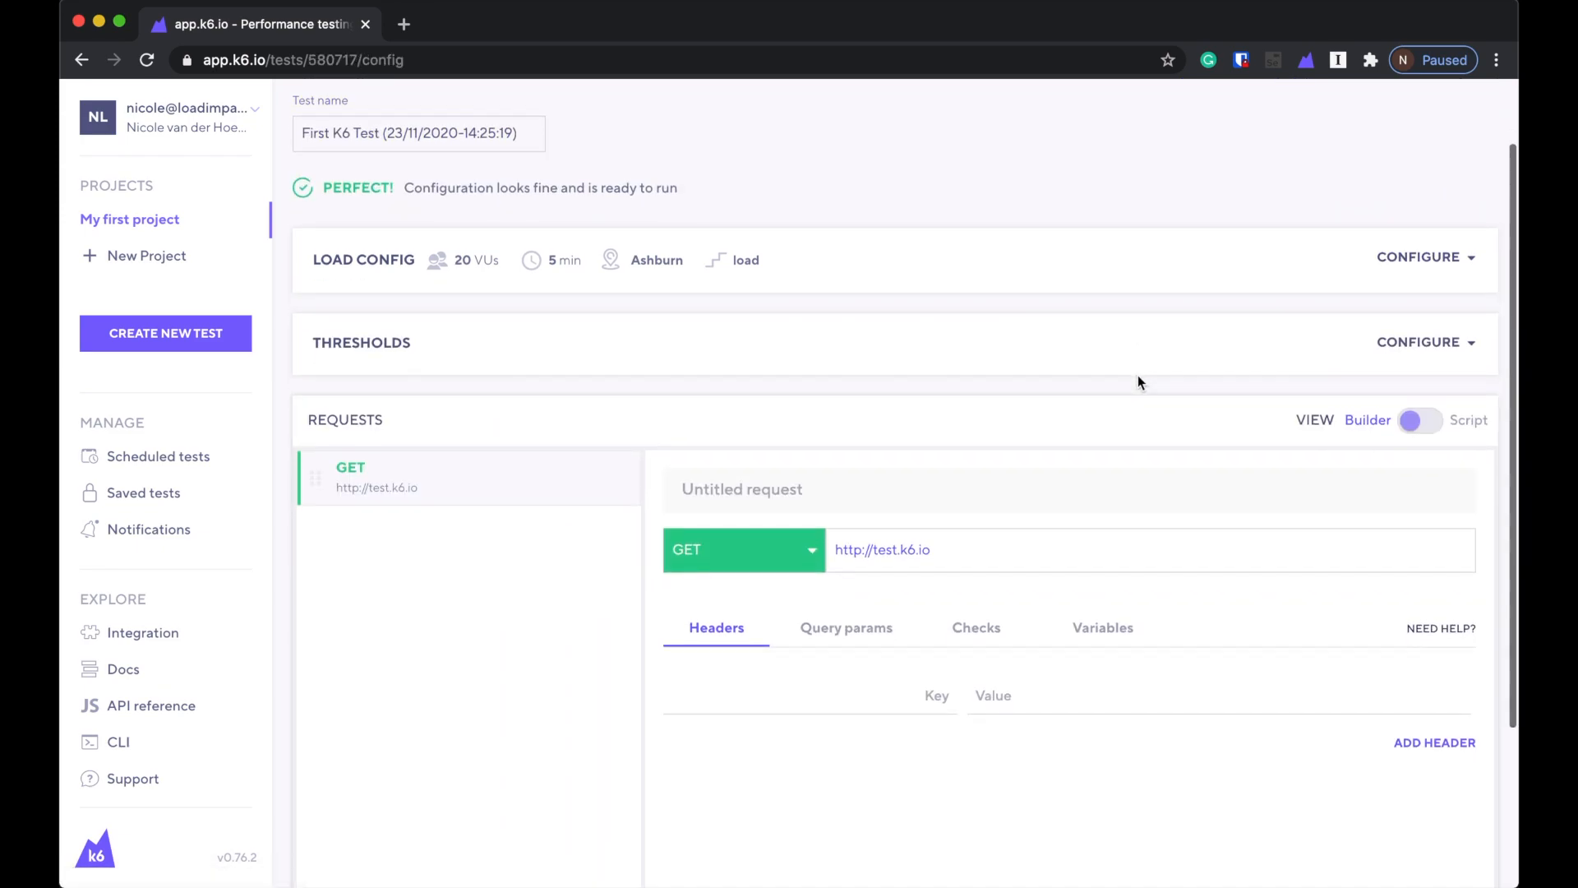
Set the load to 10 virtual users running from the Sydney, AU load zone.
click(1422, 256)
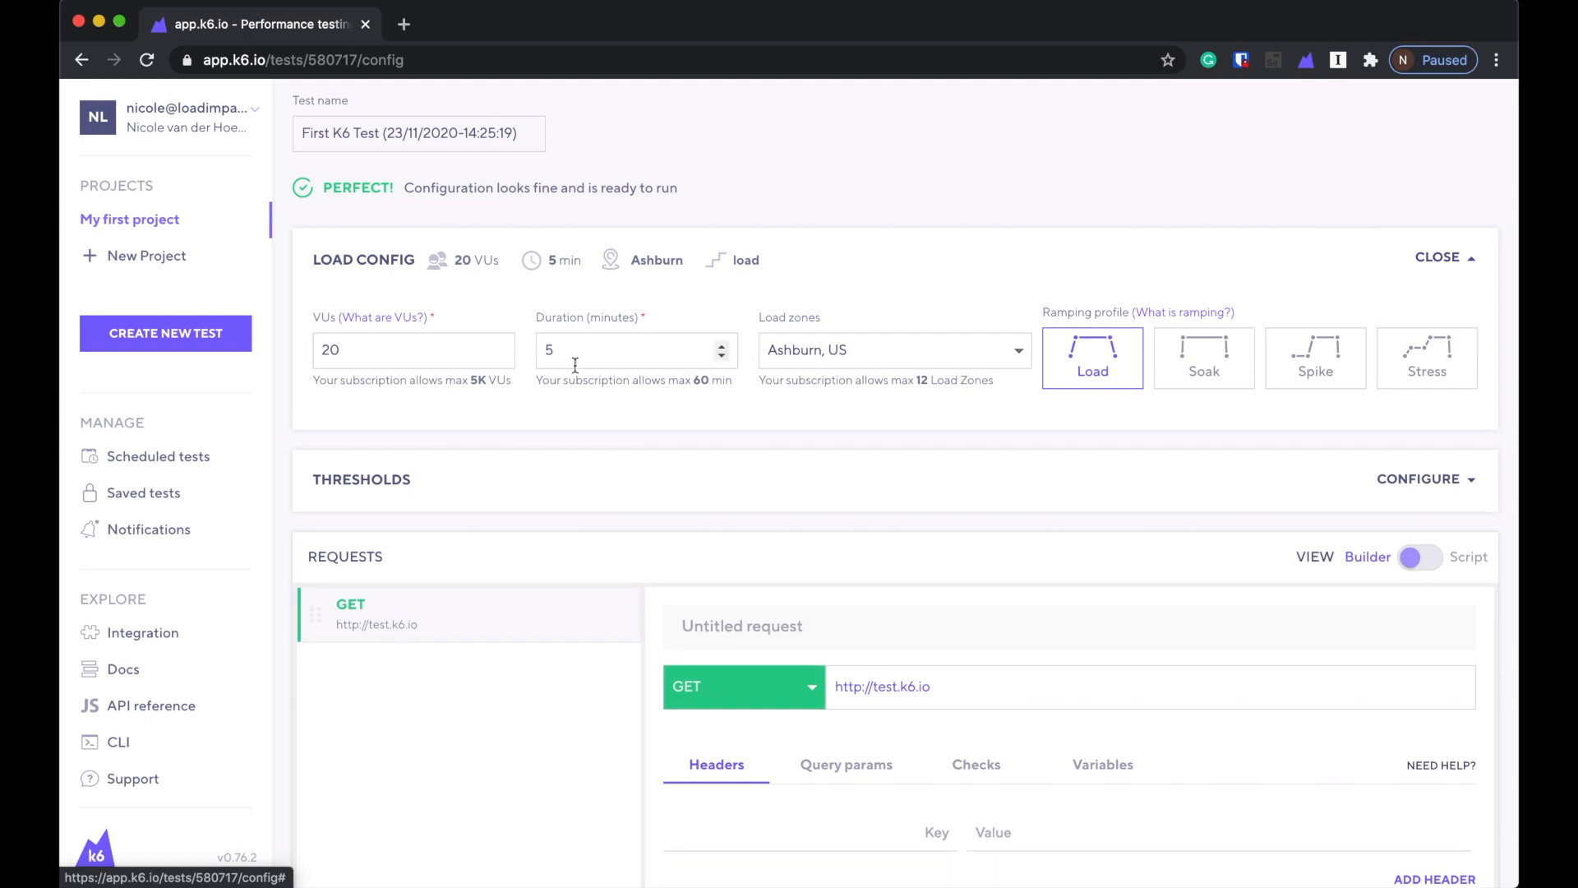
click(413, 349)
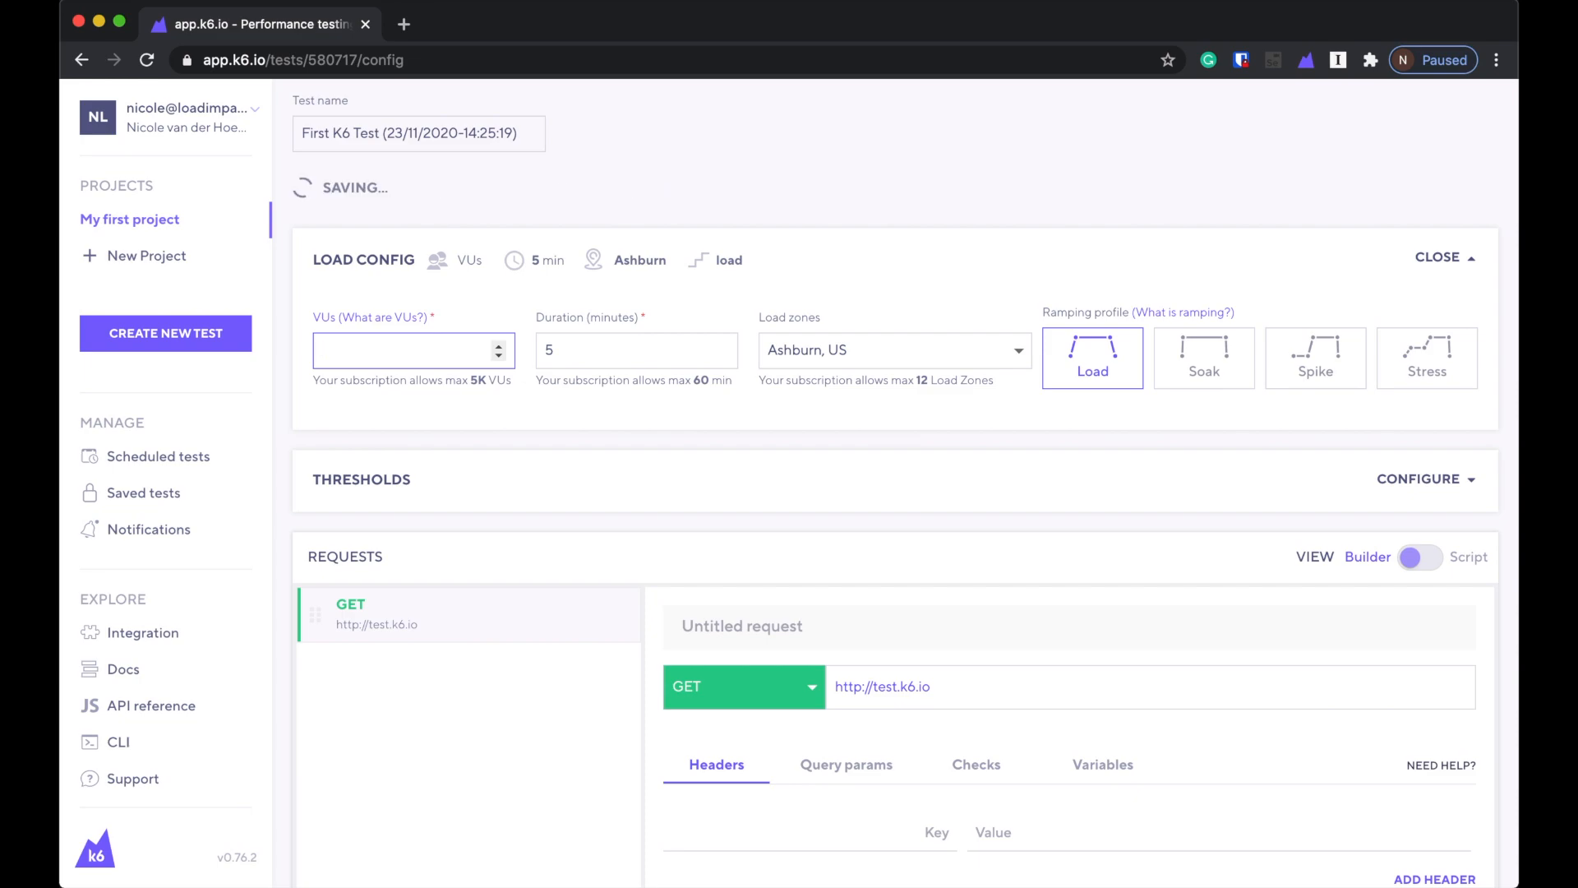
text(10)
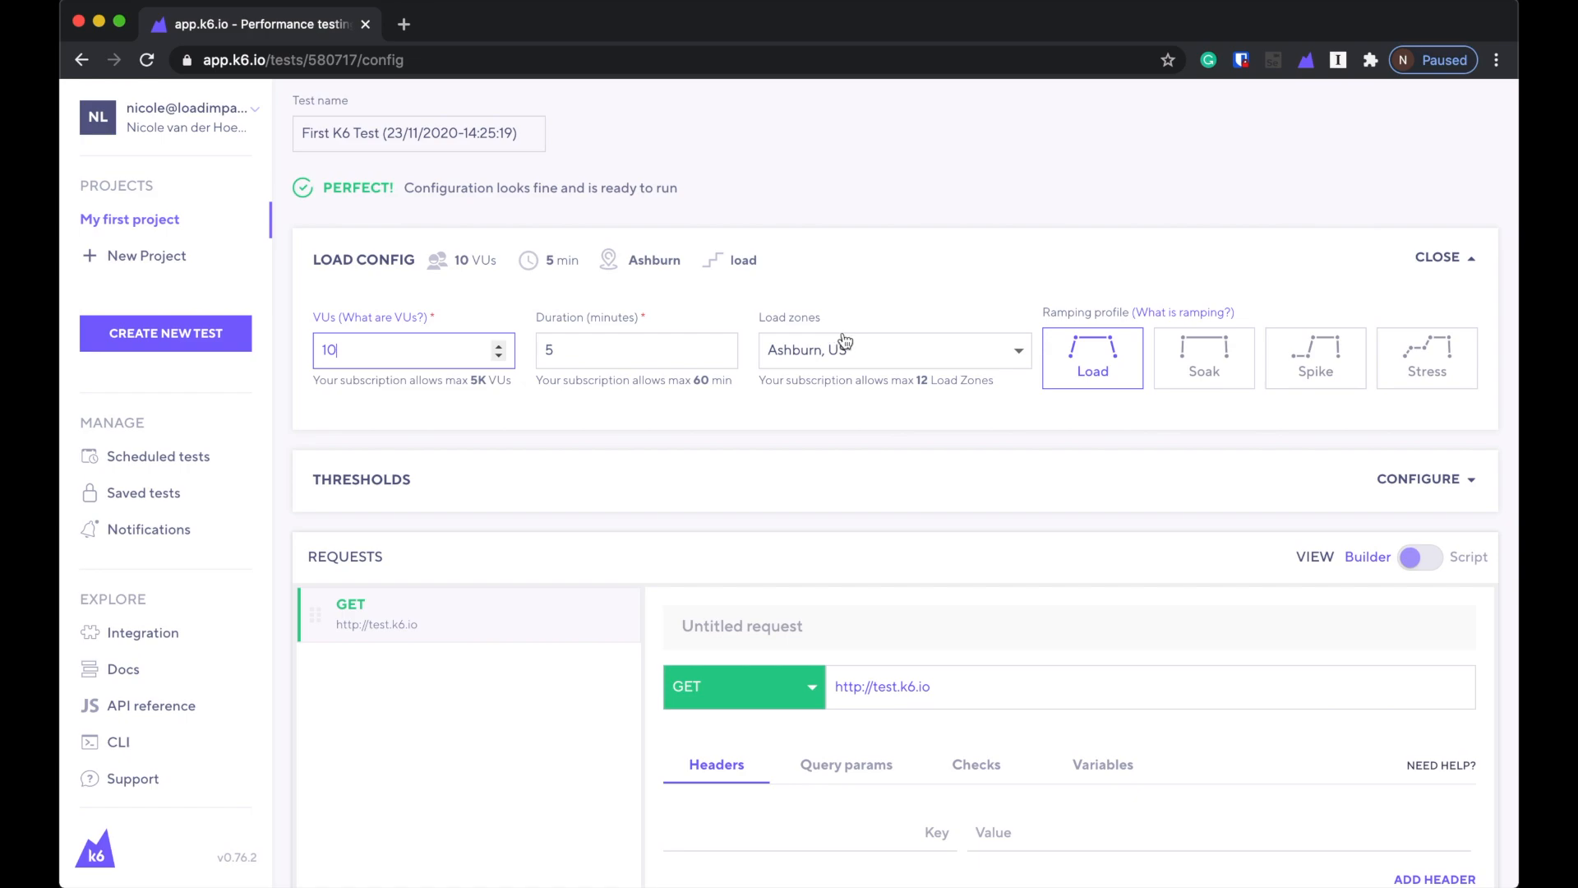
click(892, 349)
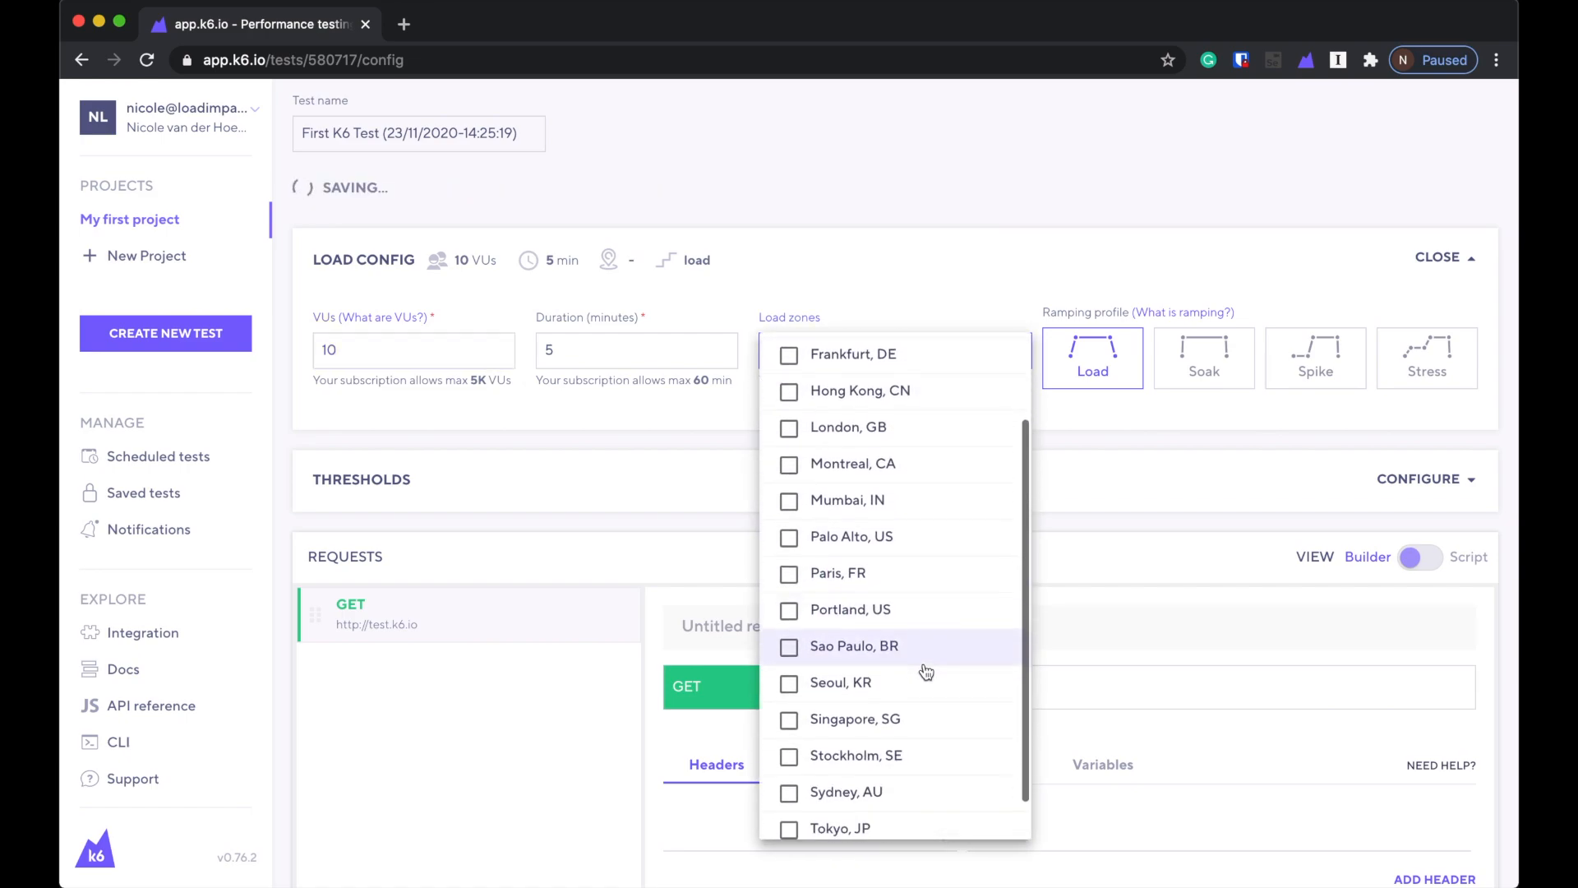
scroll(down, 3)
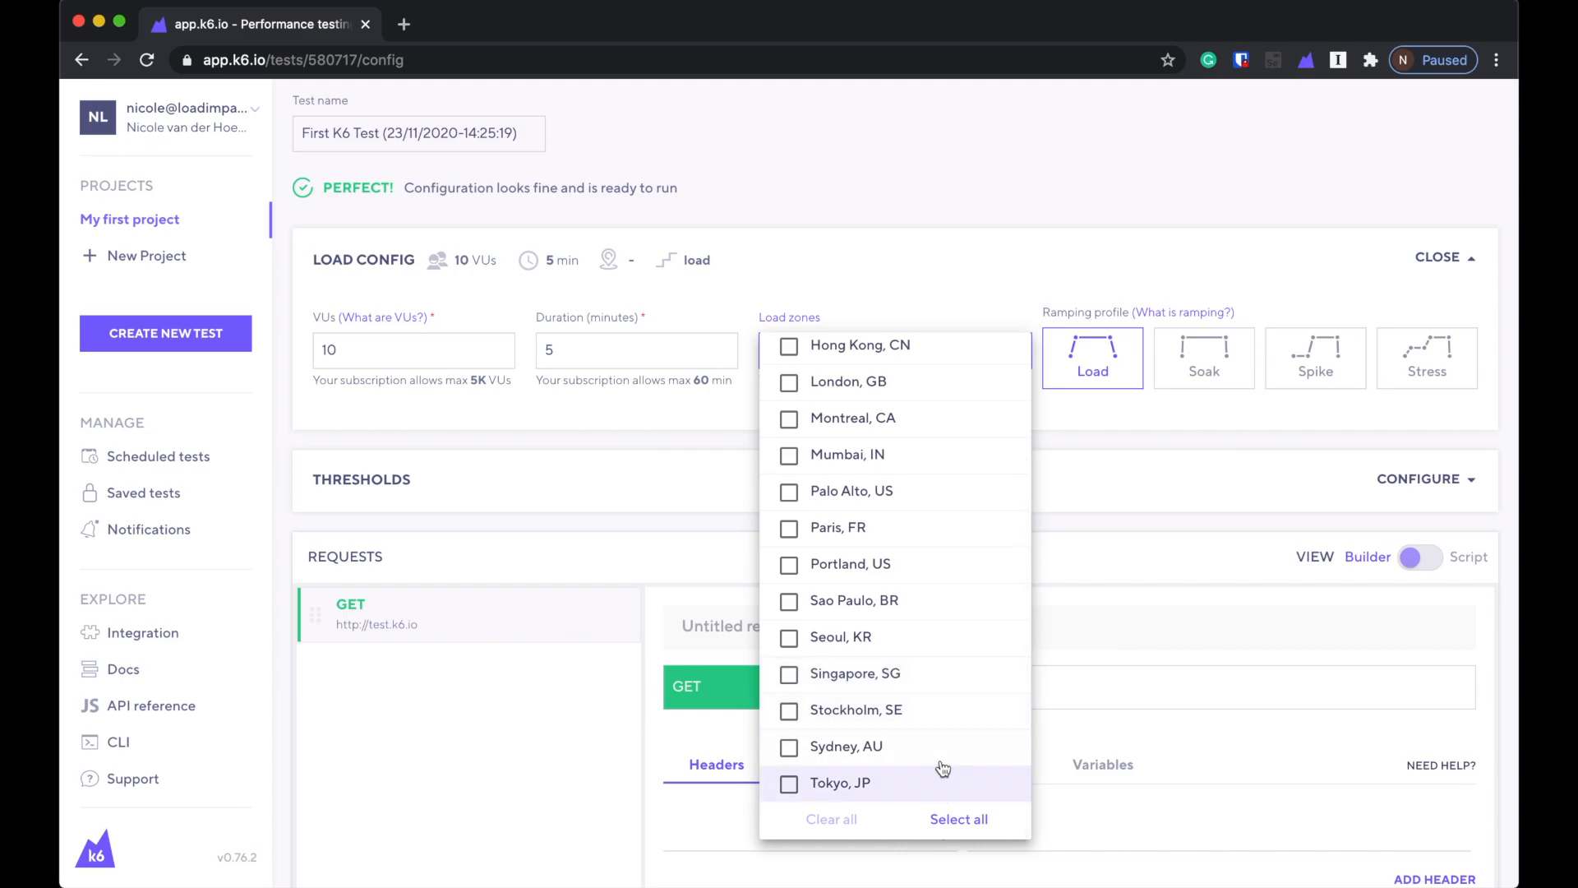
click(789, 746)
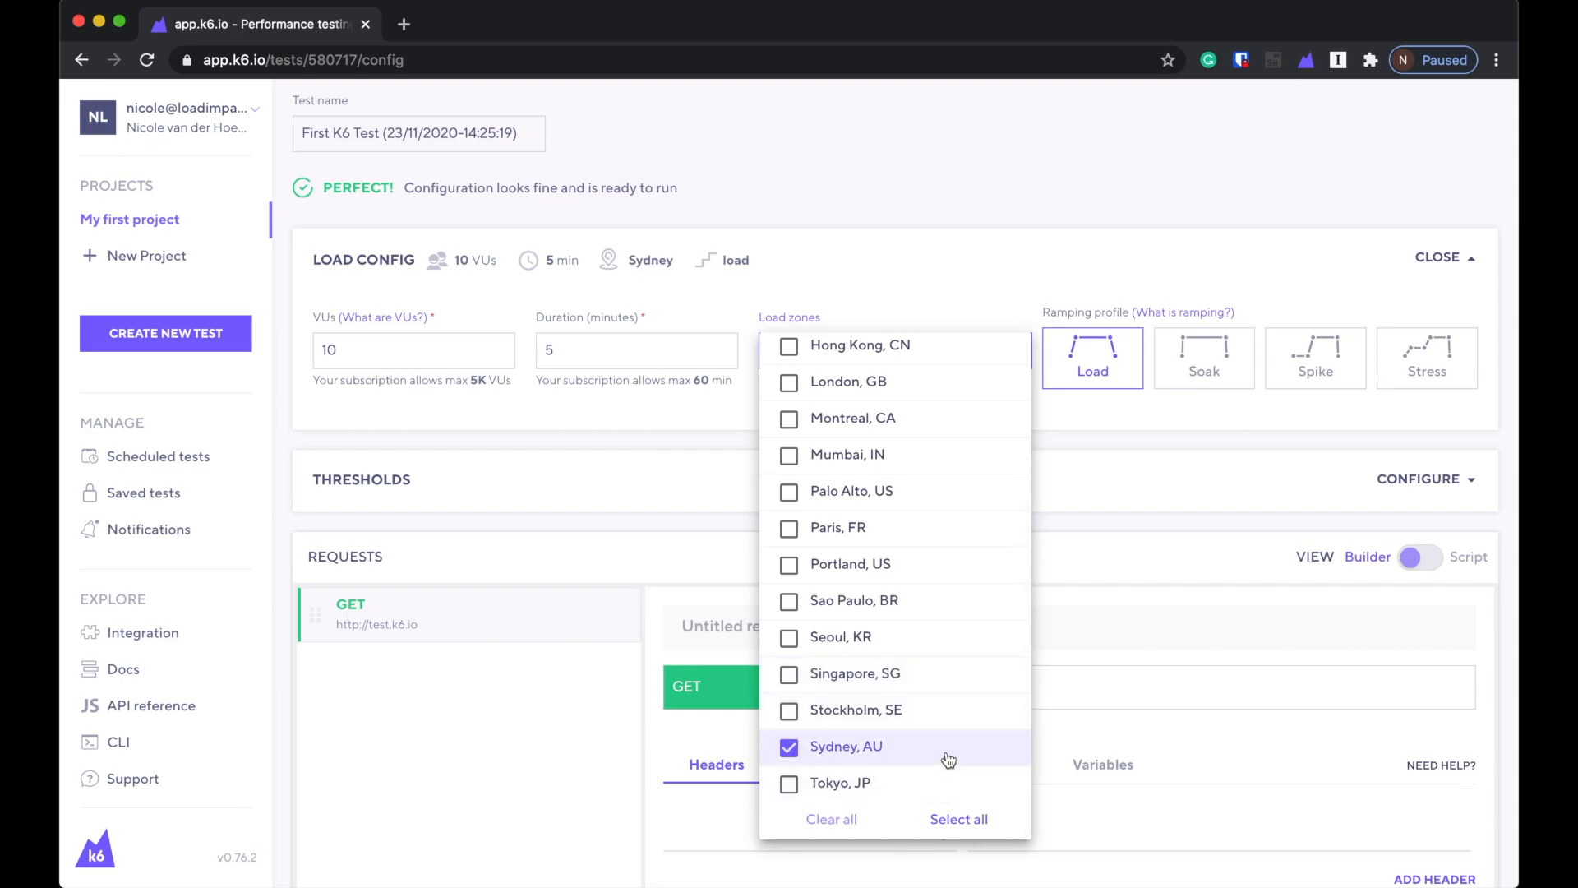
mouse_move(954, 614)
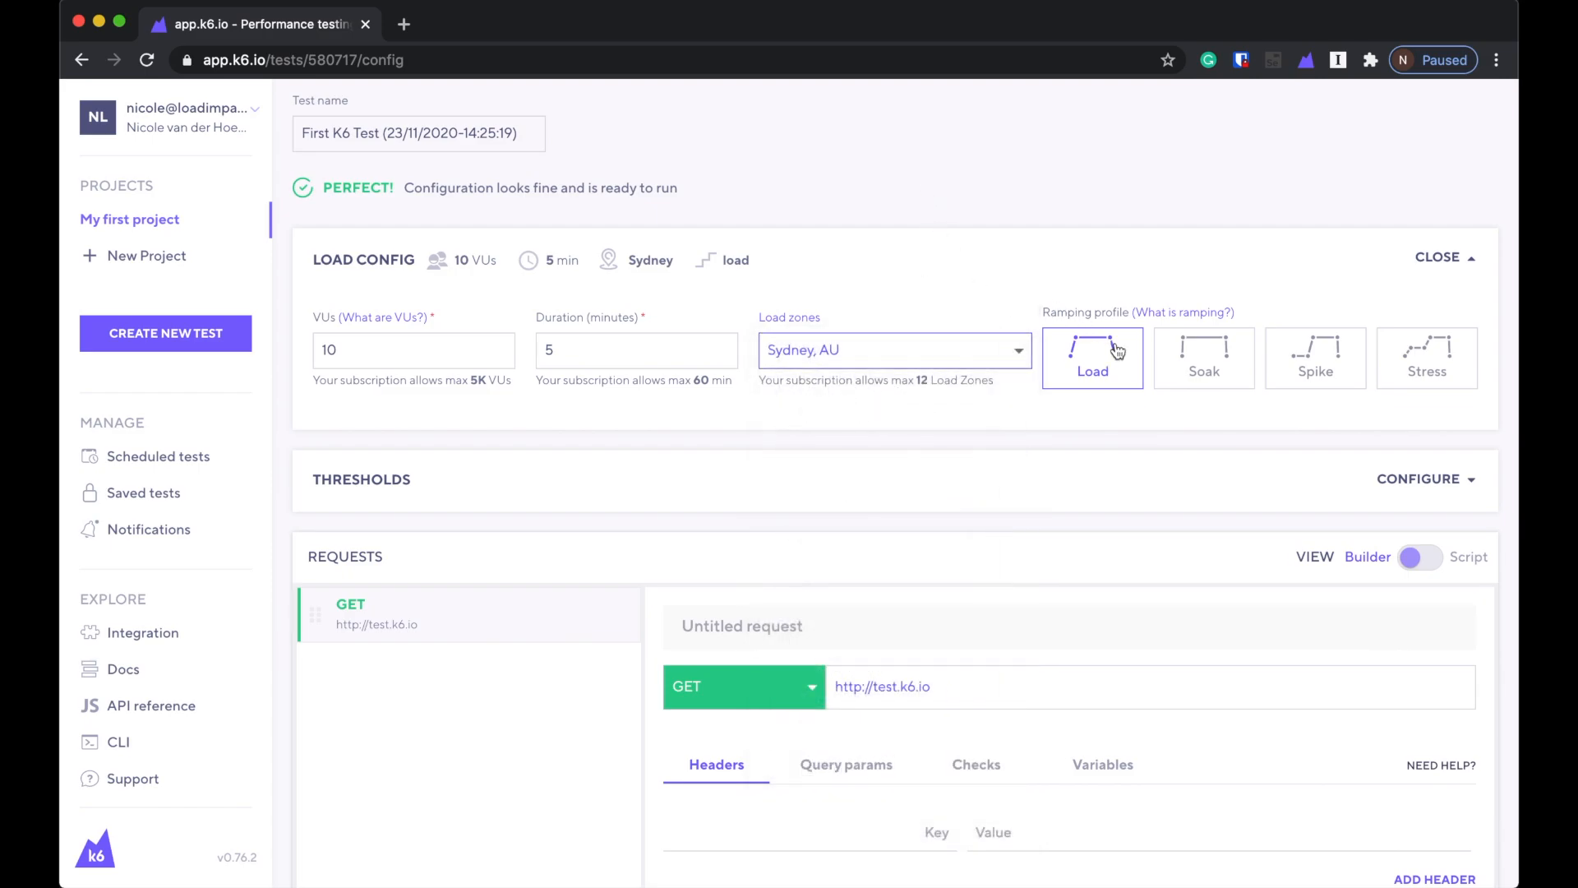
mouse_move(1443, 369)
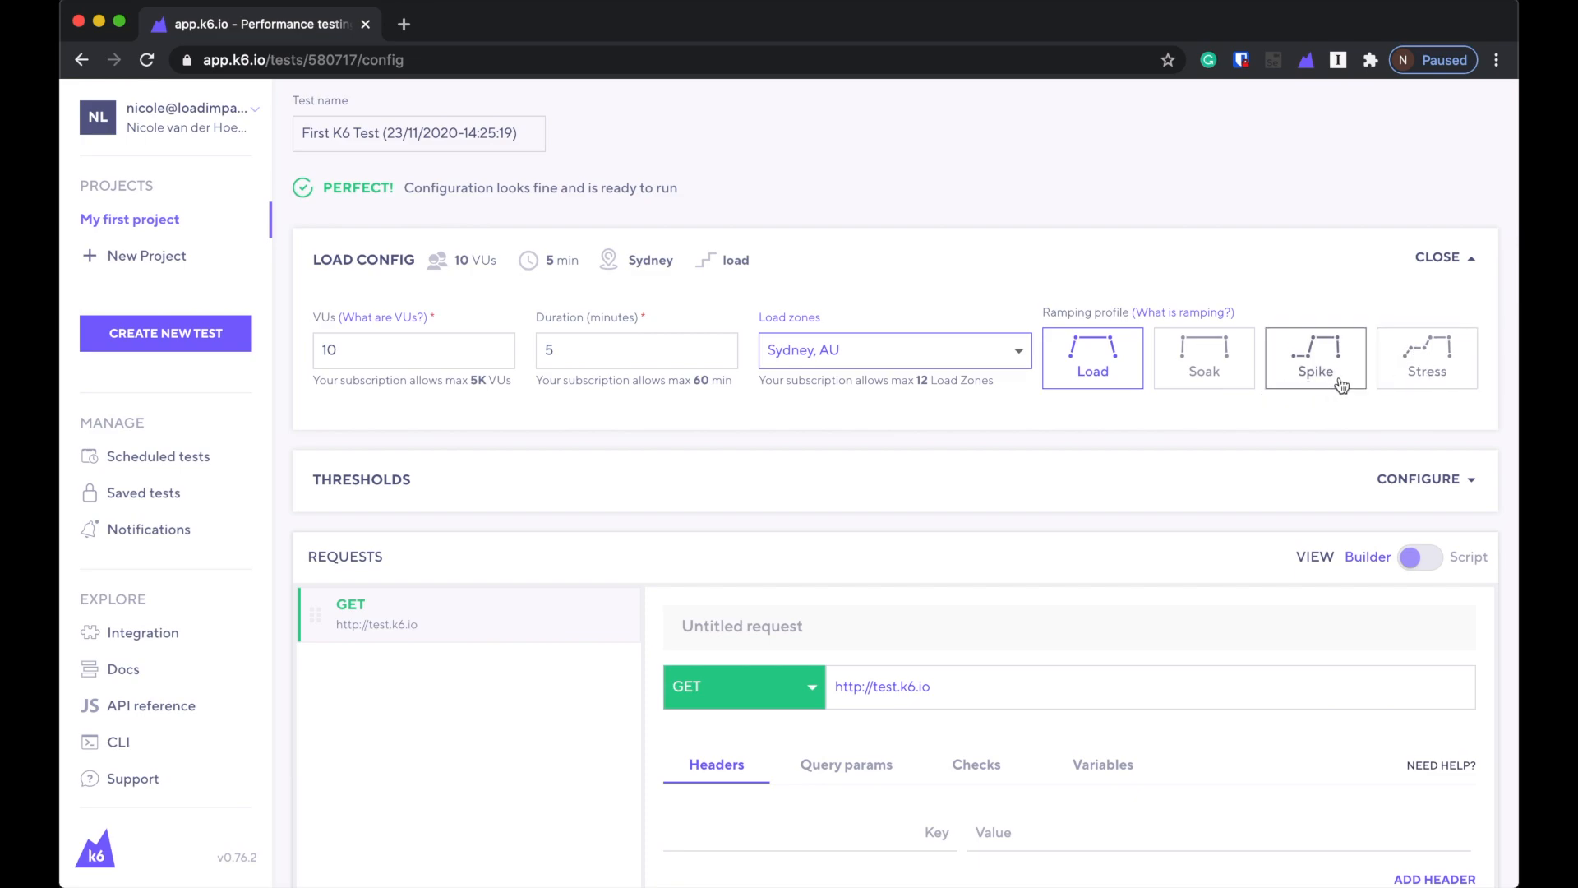
Try the Stress and Soak profiles, then keep the Load ramping profile.
click(1426, 357)
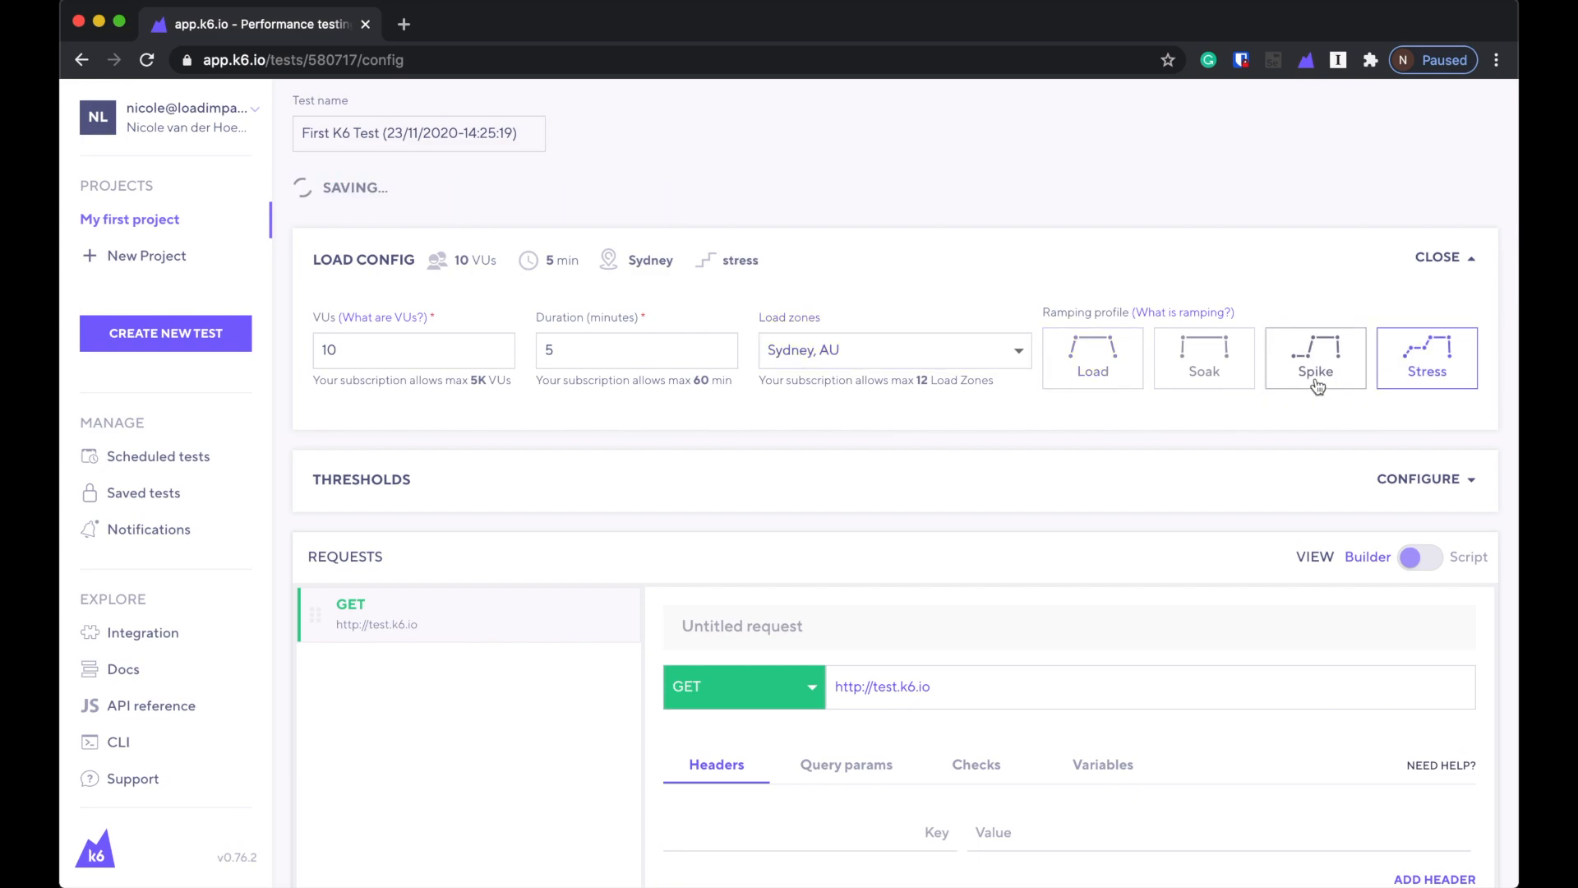
click(1203, 358)
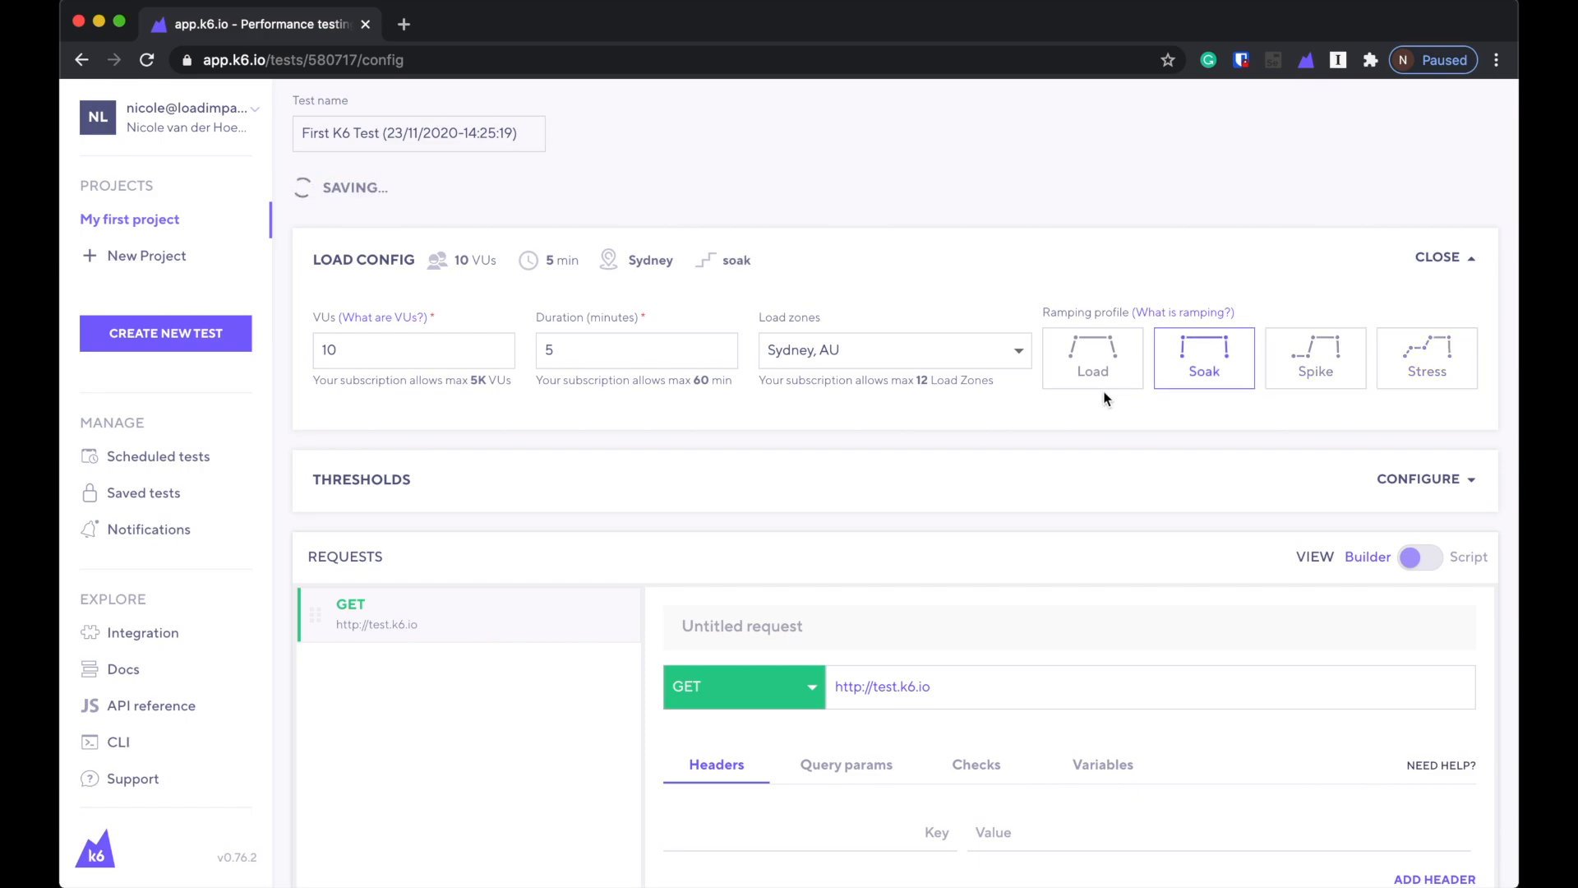
click(1093, 357)
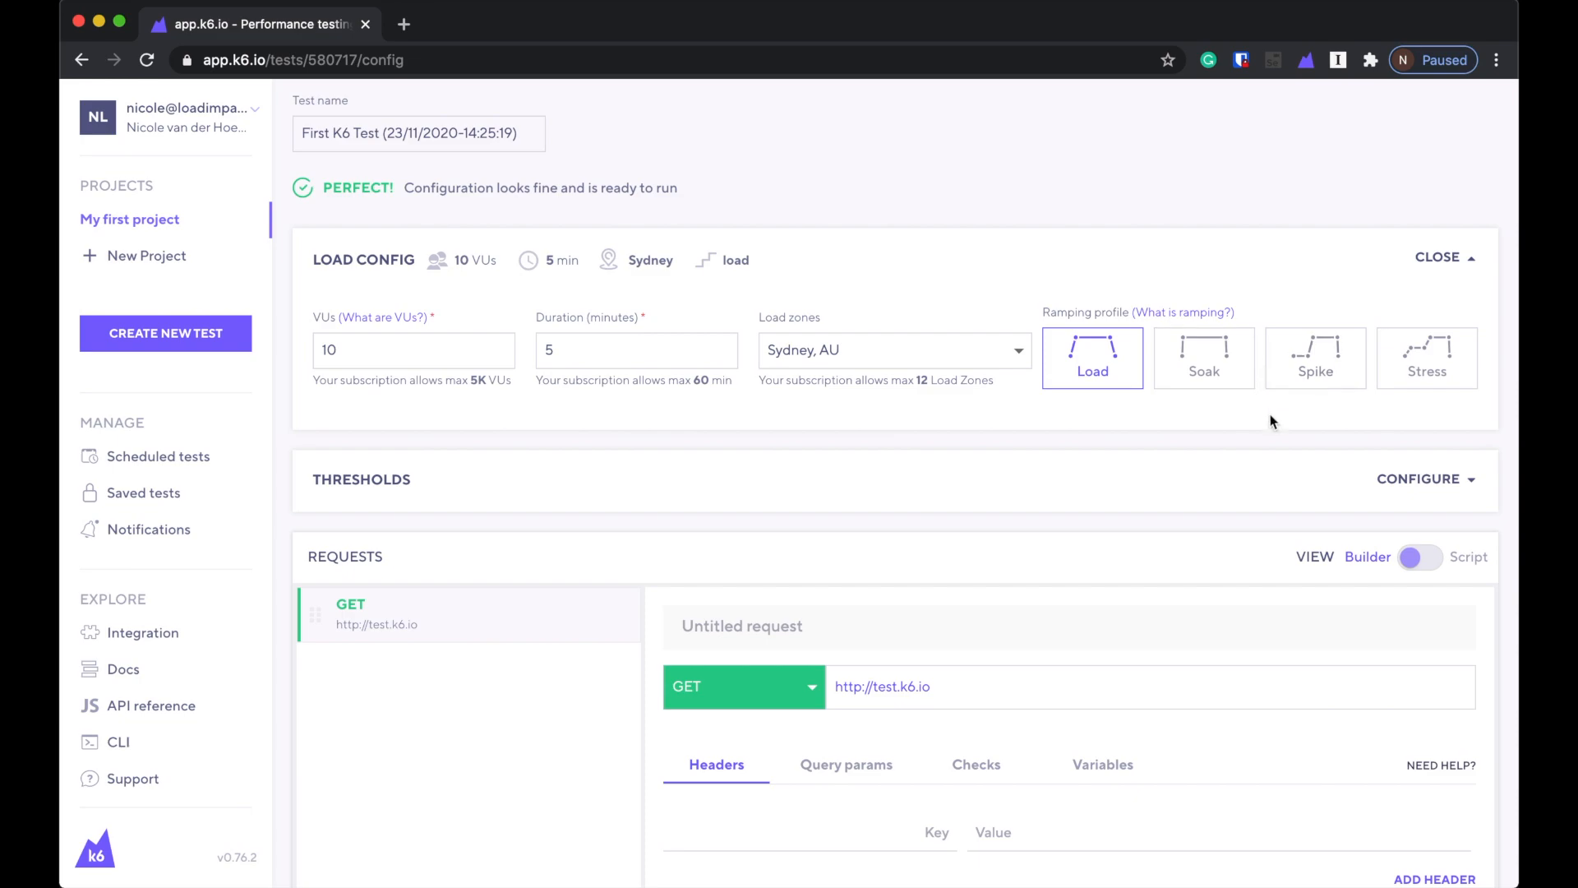
scroll(down, 3)
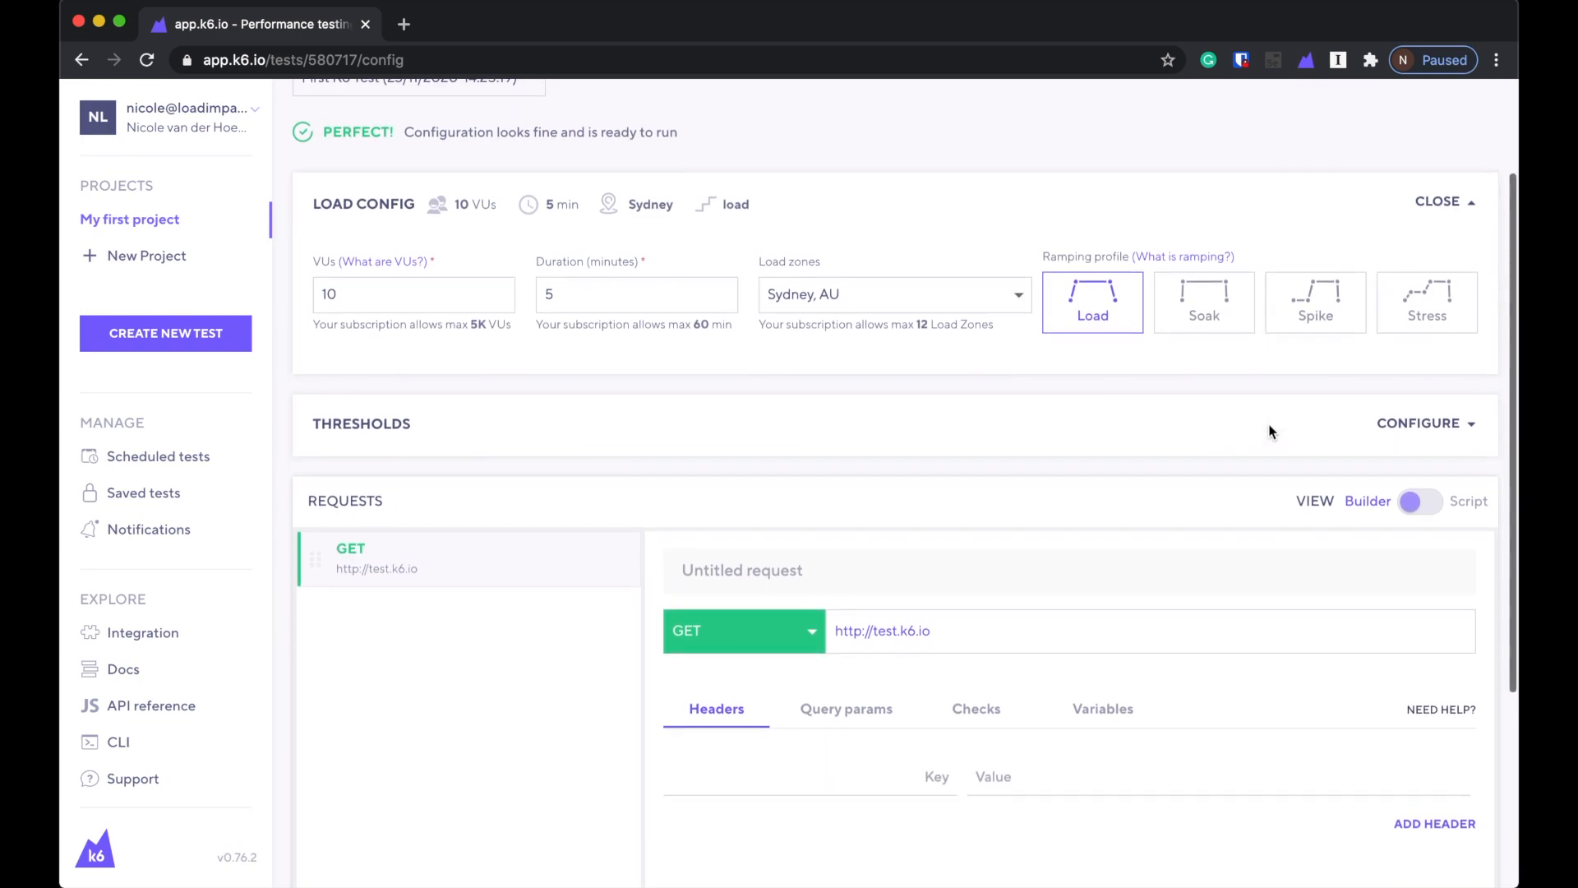
scroll(down, 3)
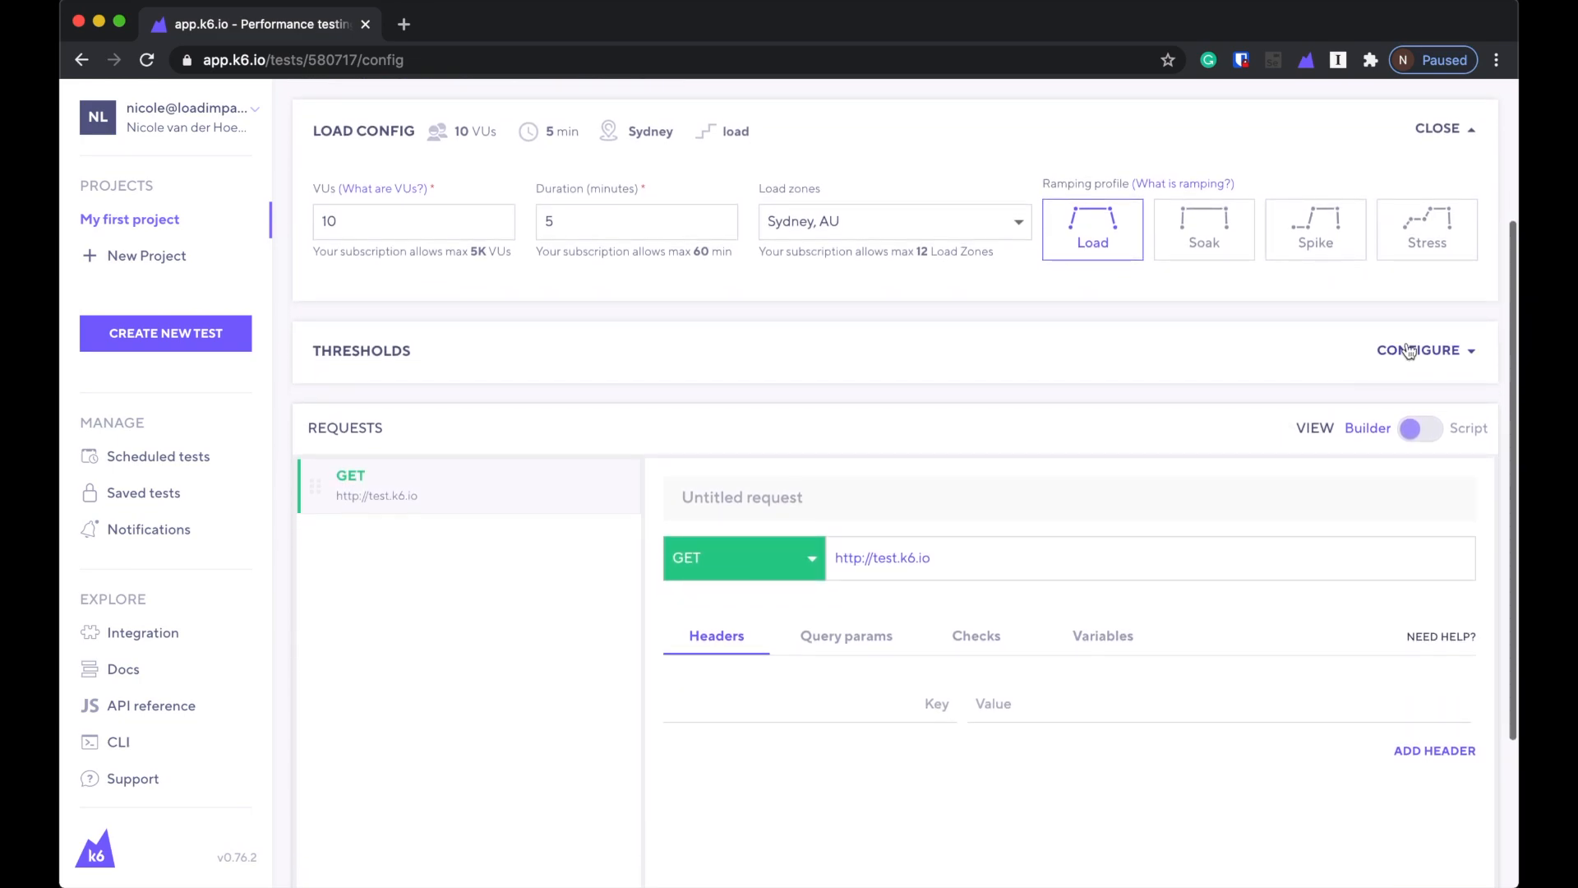
Add a Response time threshold: 90th percentile greater than or equal to 1000 ms.
click(1418, 350)
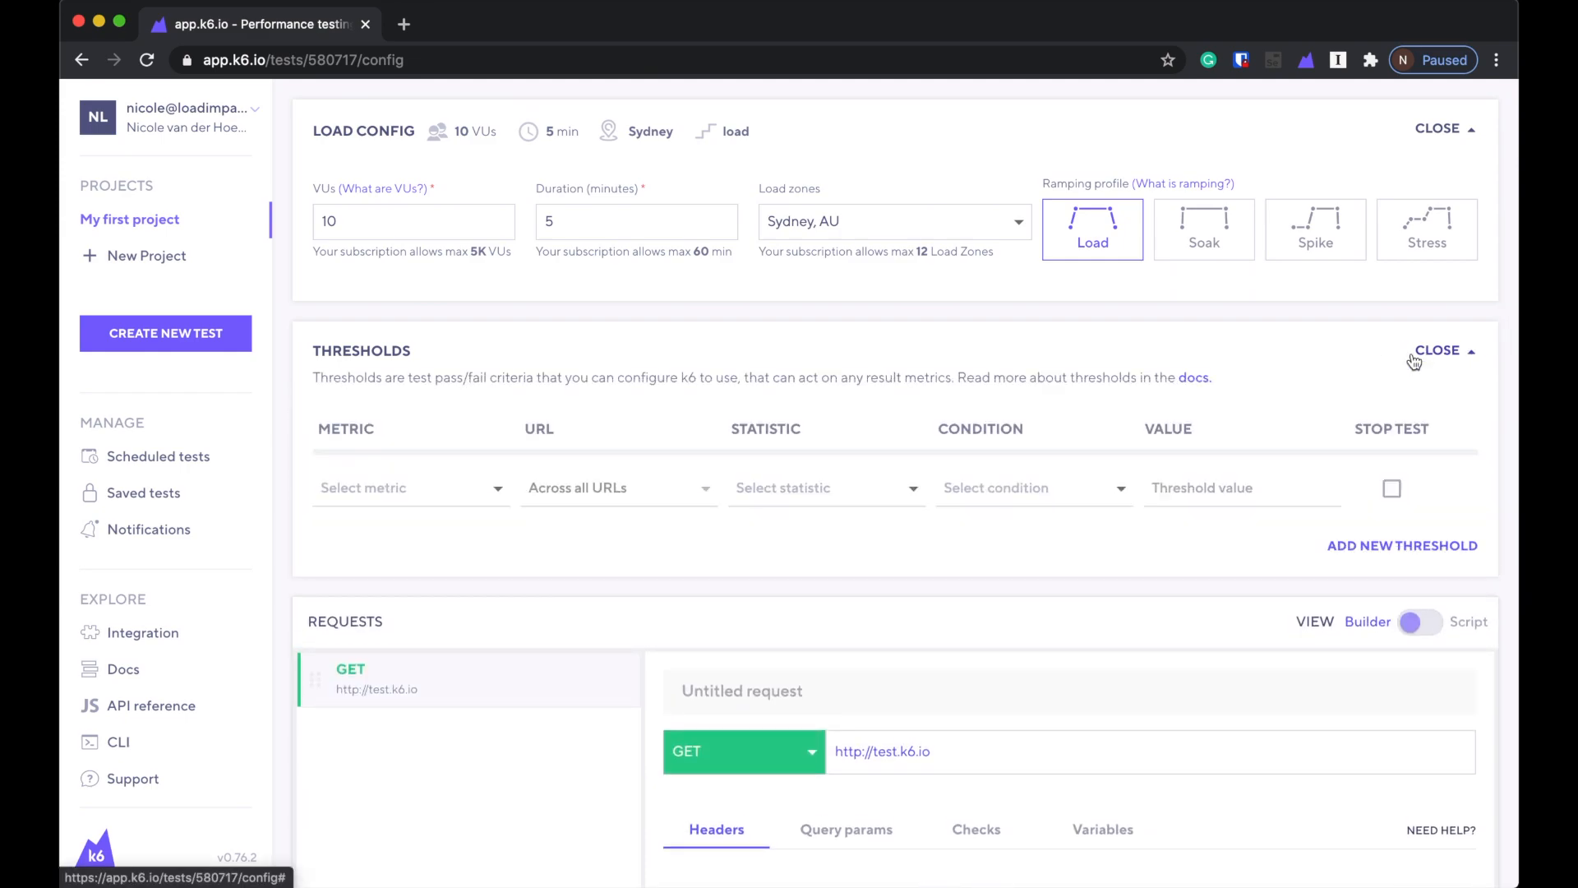
click(408, 487)
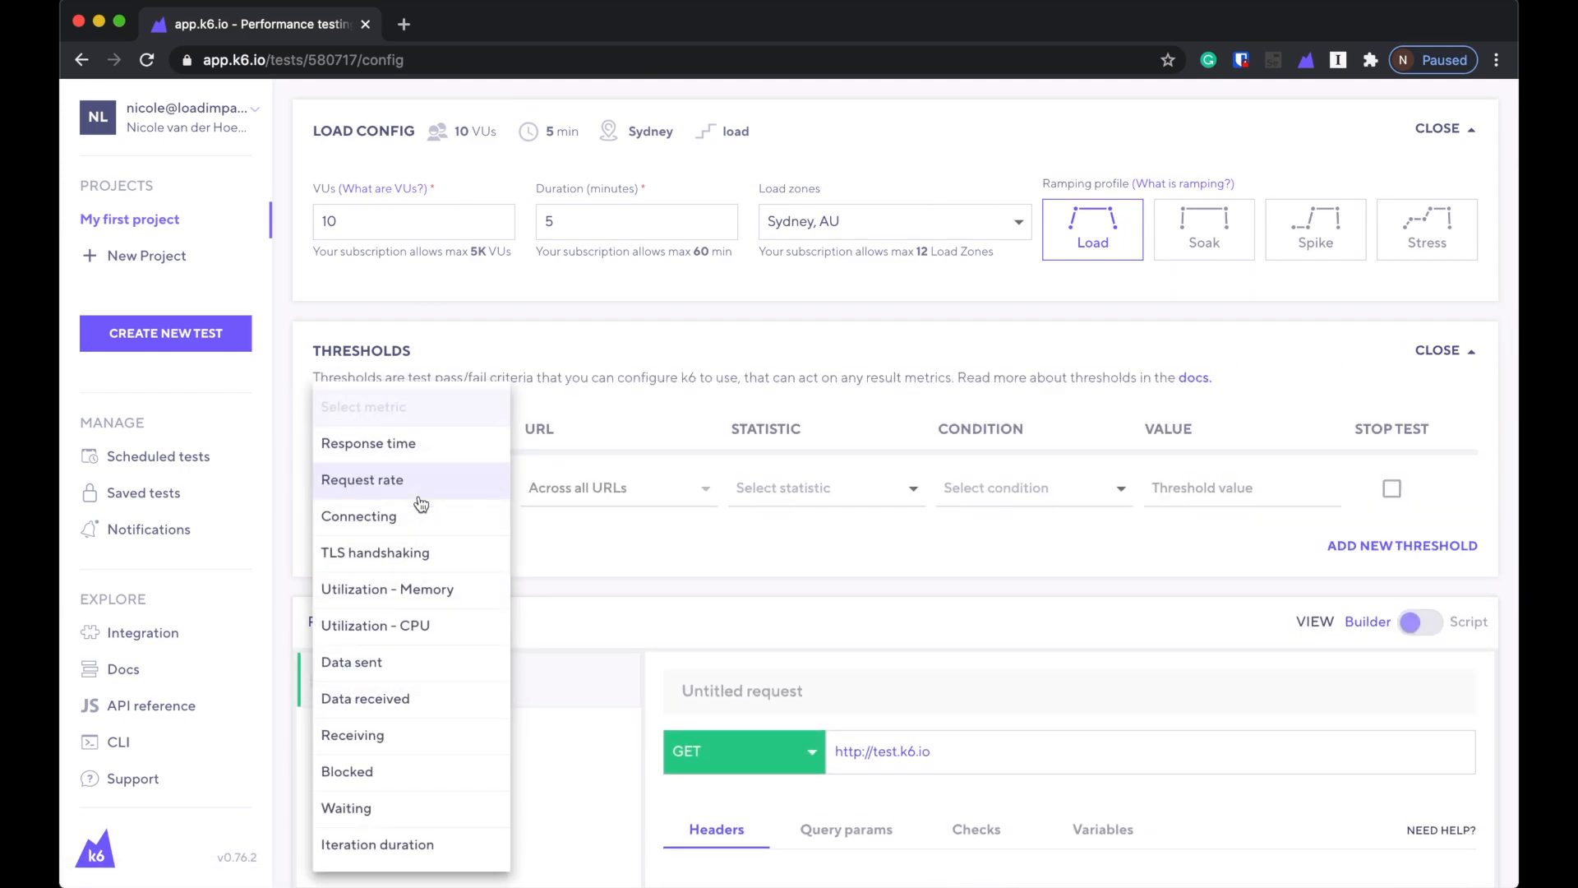
click(367, 443)
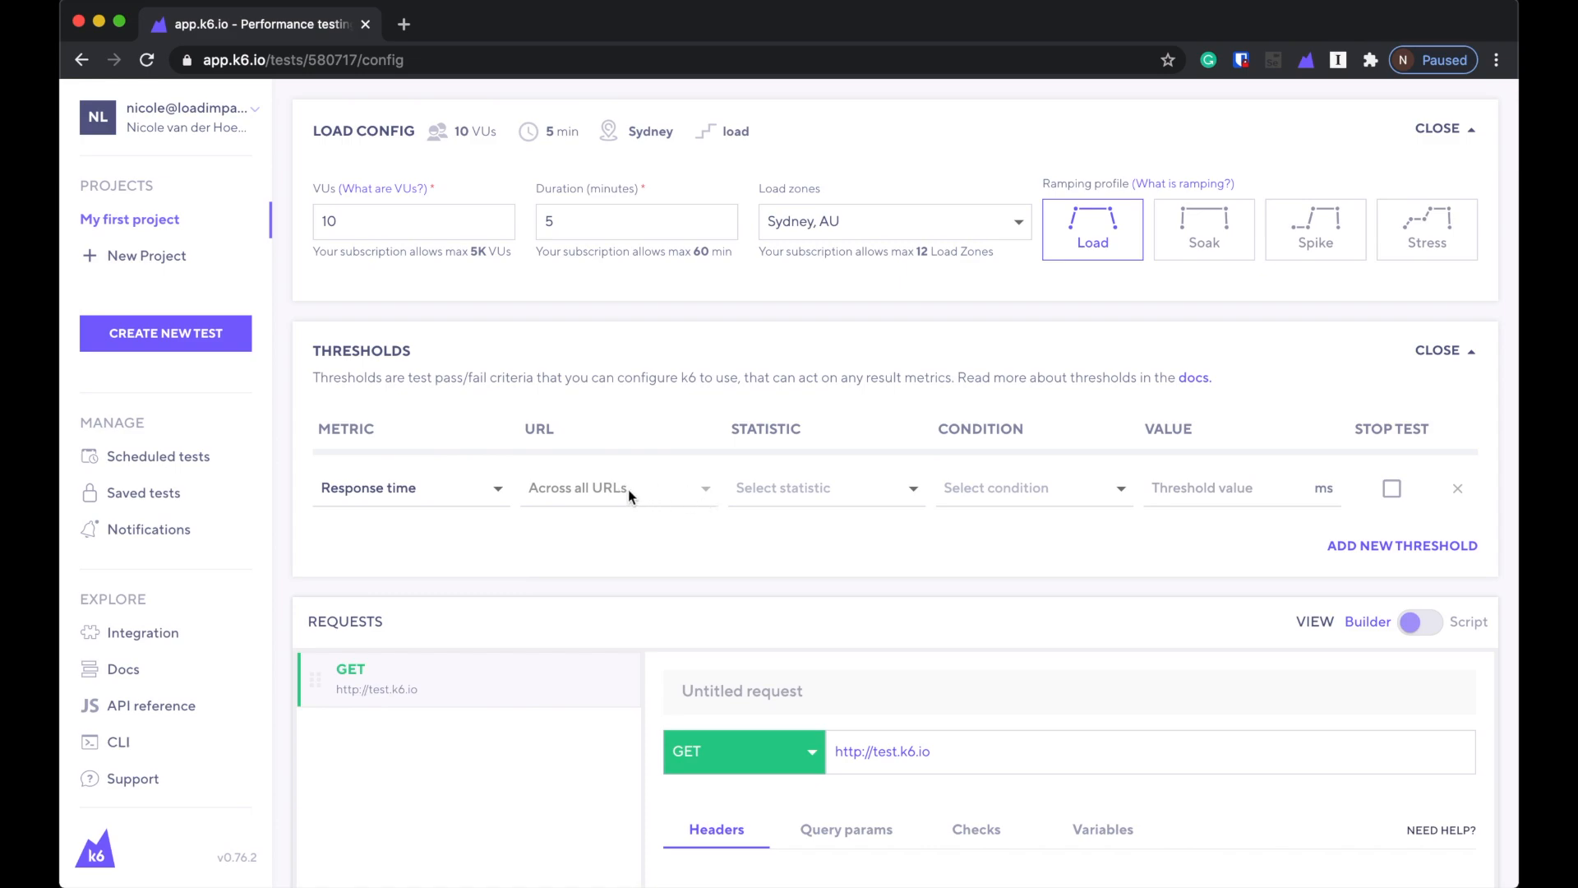
click(824, 488)
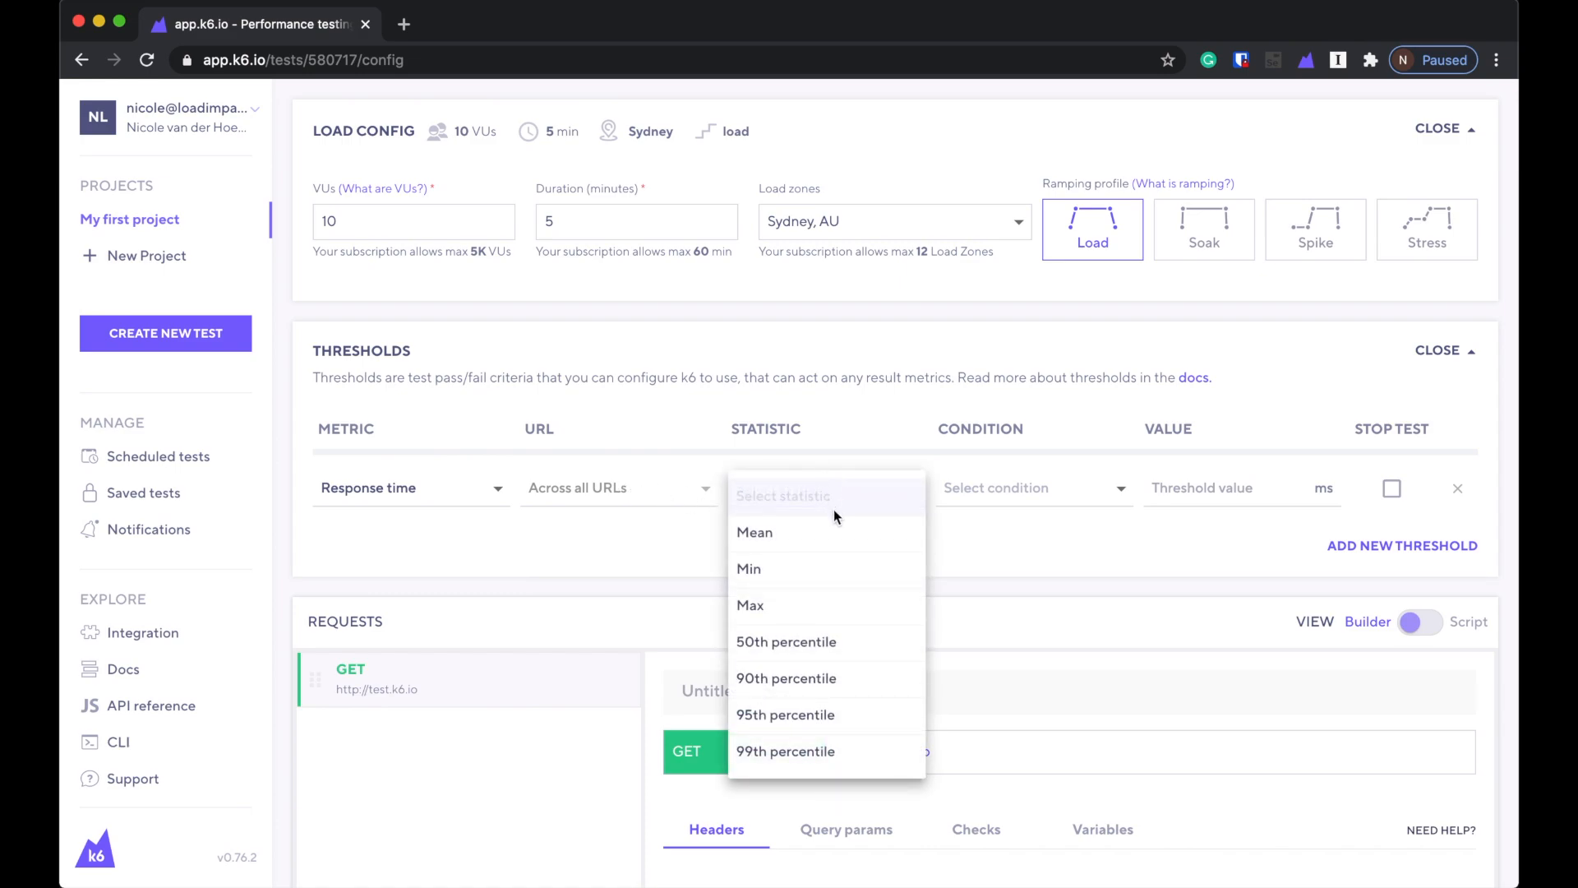
mouse_move(876, 678)
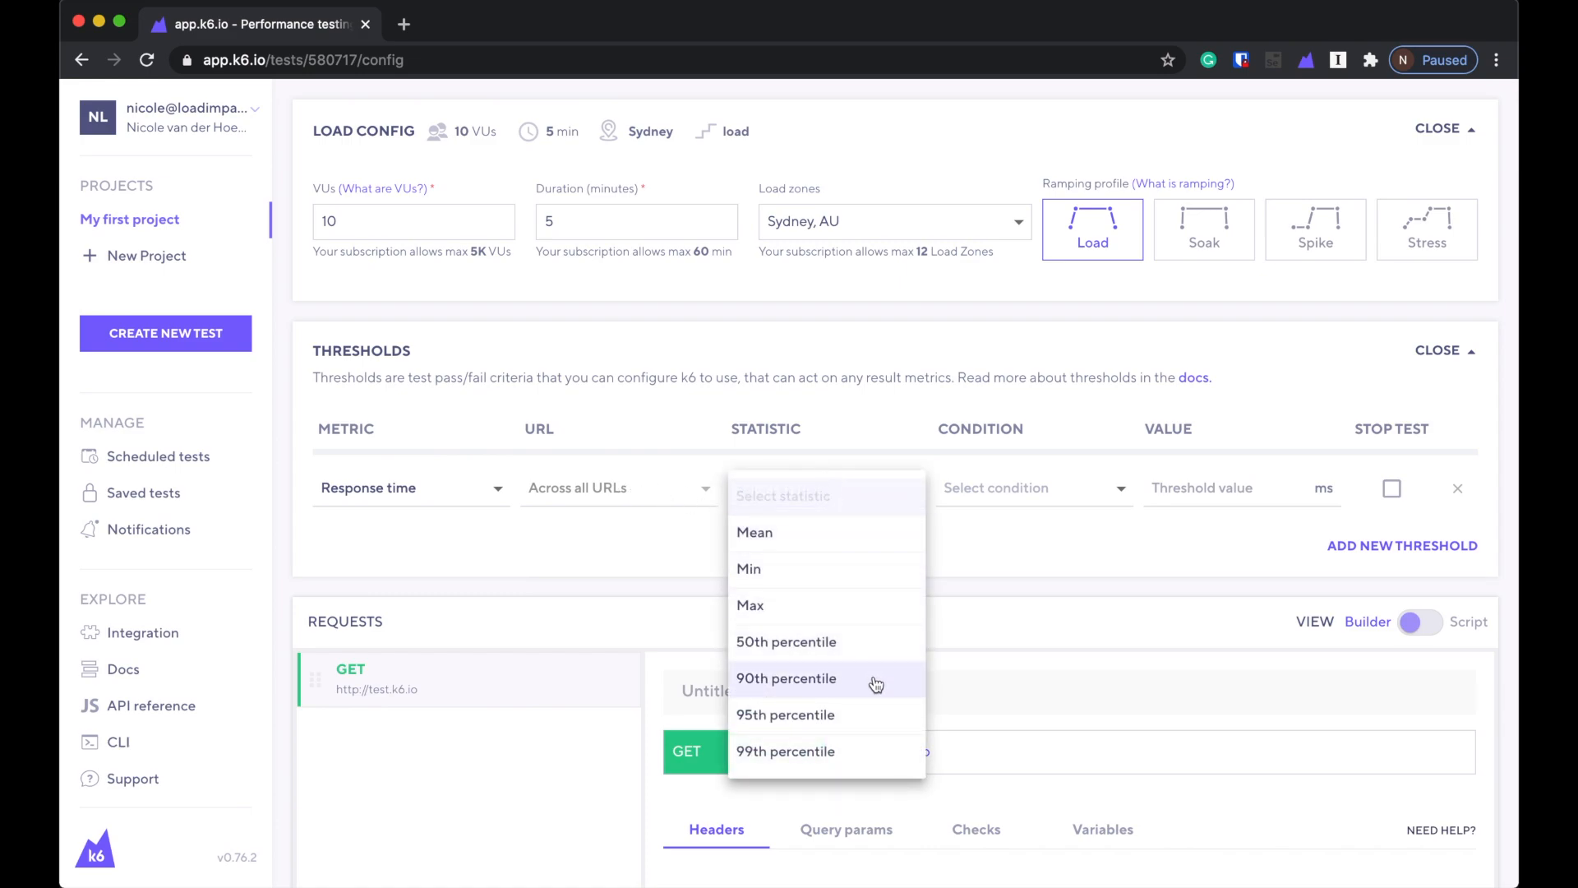
click(785, 677)
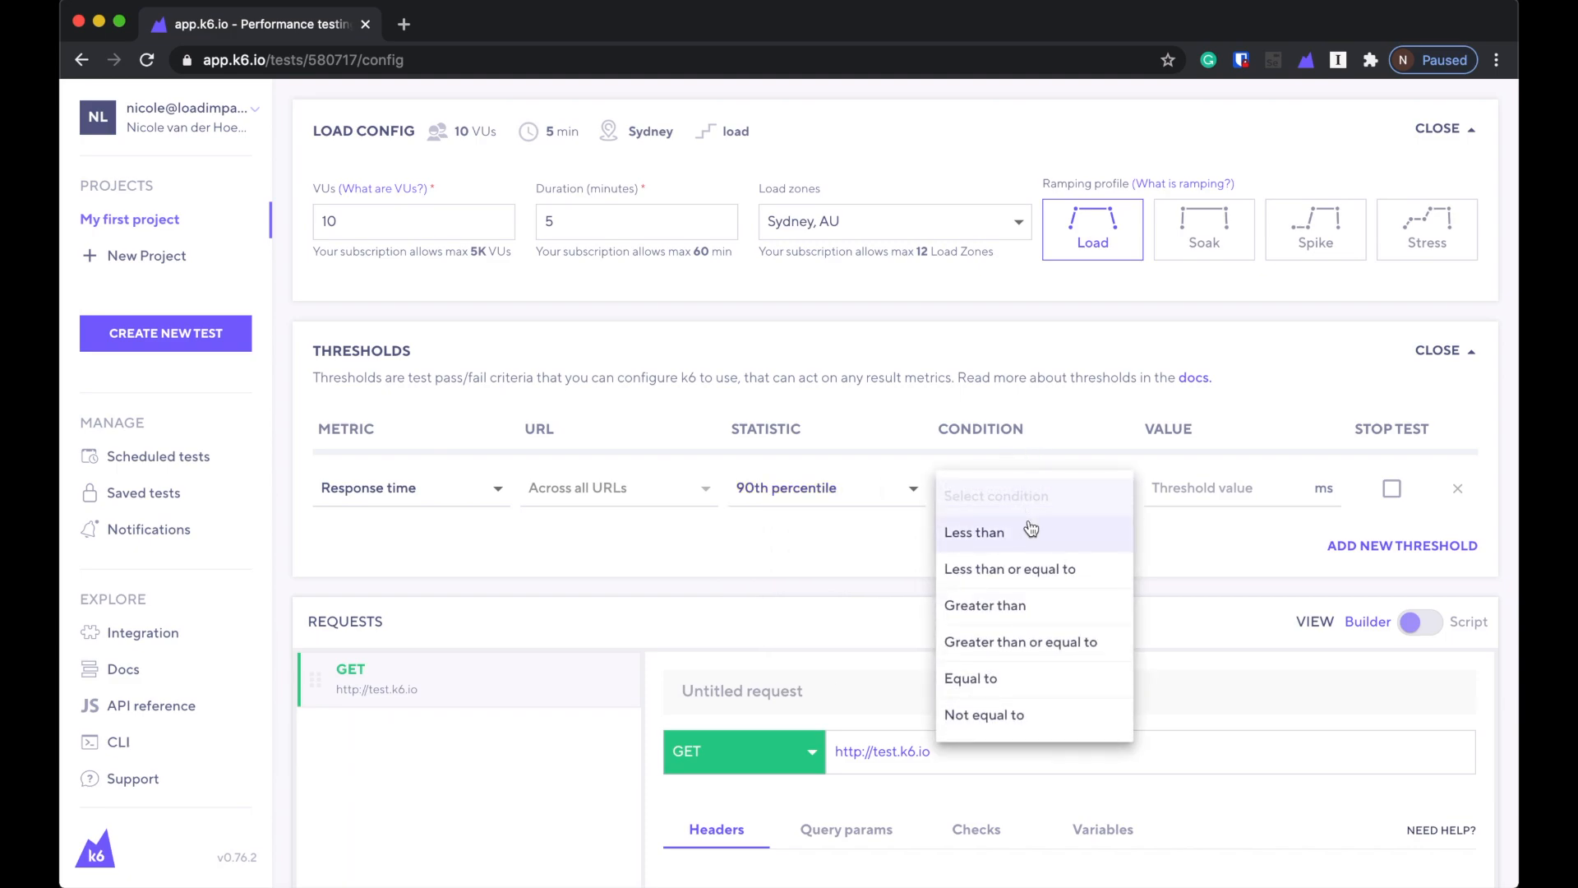
mouse_move(1077, 695)
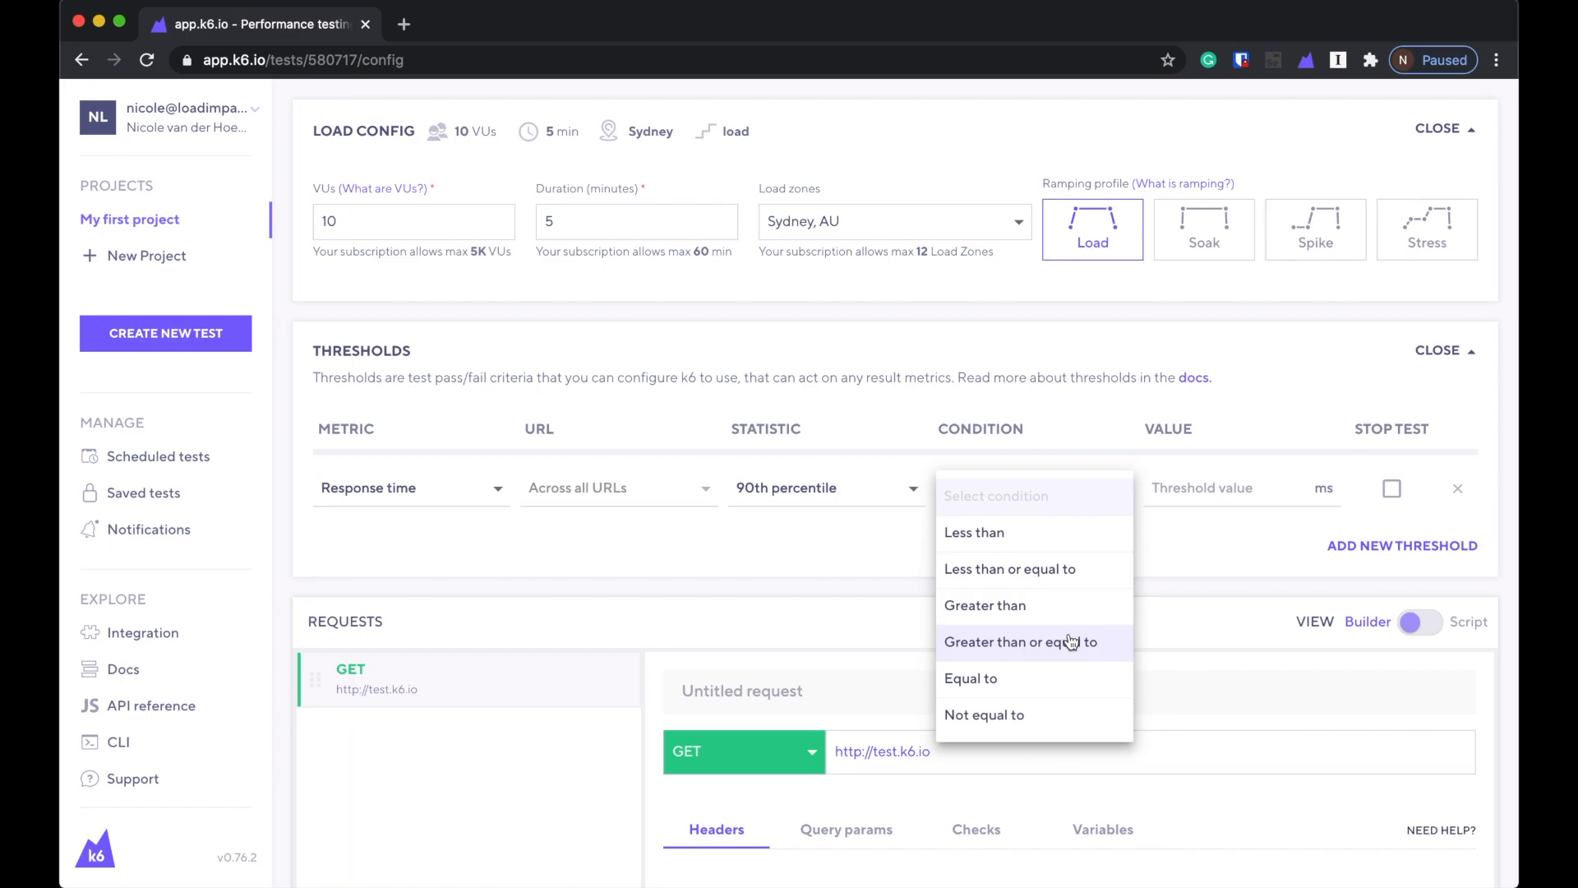
click(1021, 641)
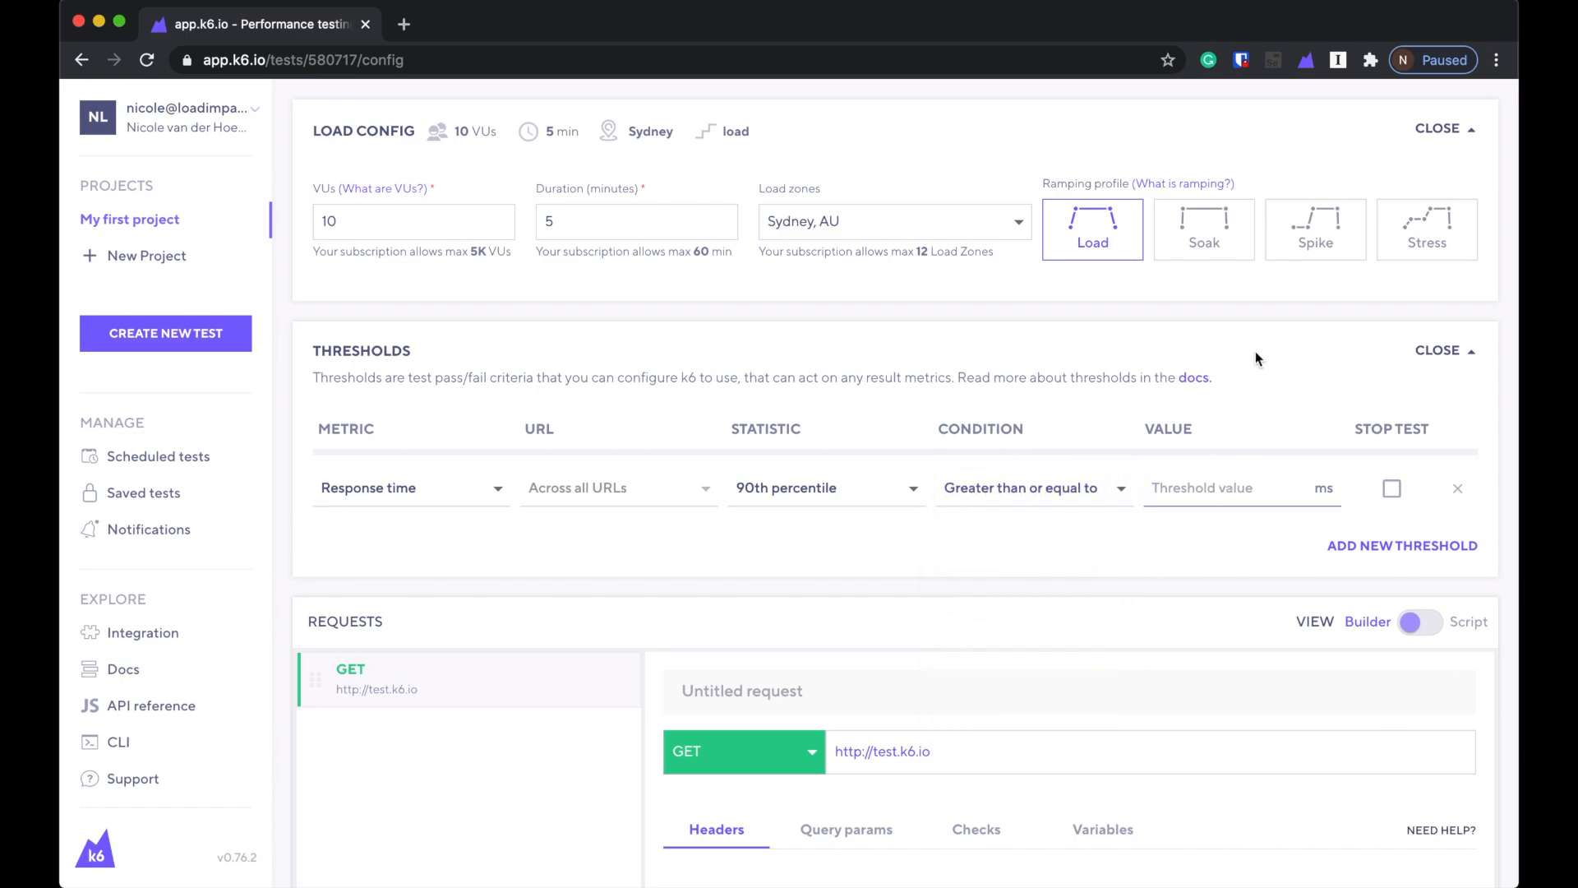
text(1000)
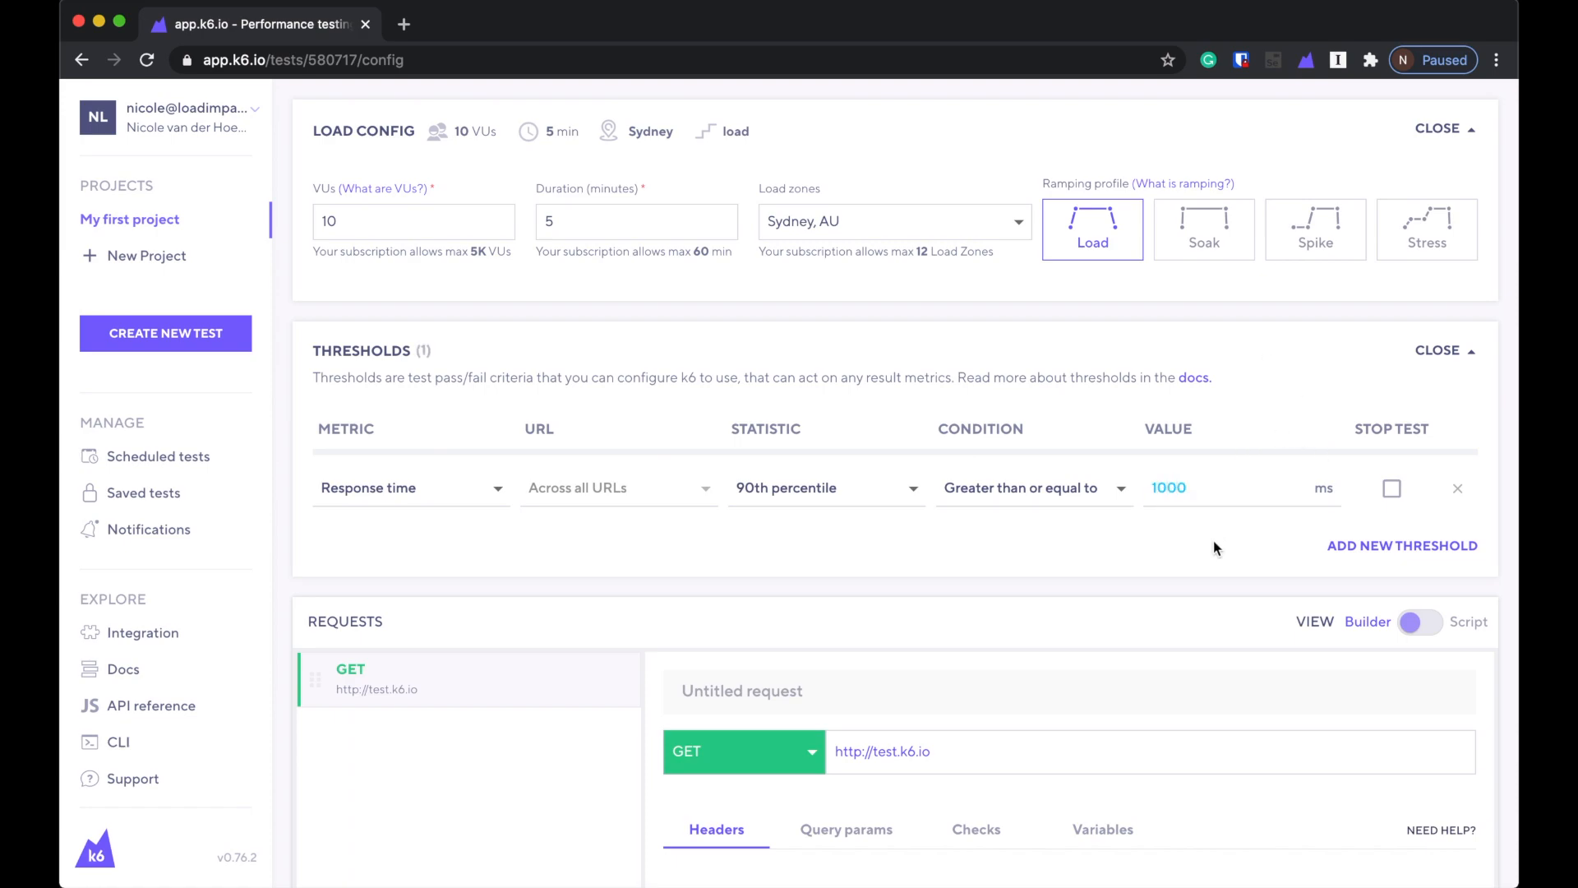
Add a Utilization - CPU threshold: Value greater than or equal to 90.
click(1401, 545)
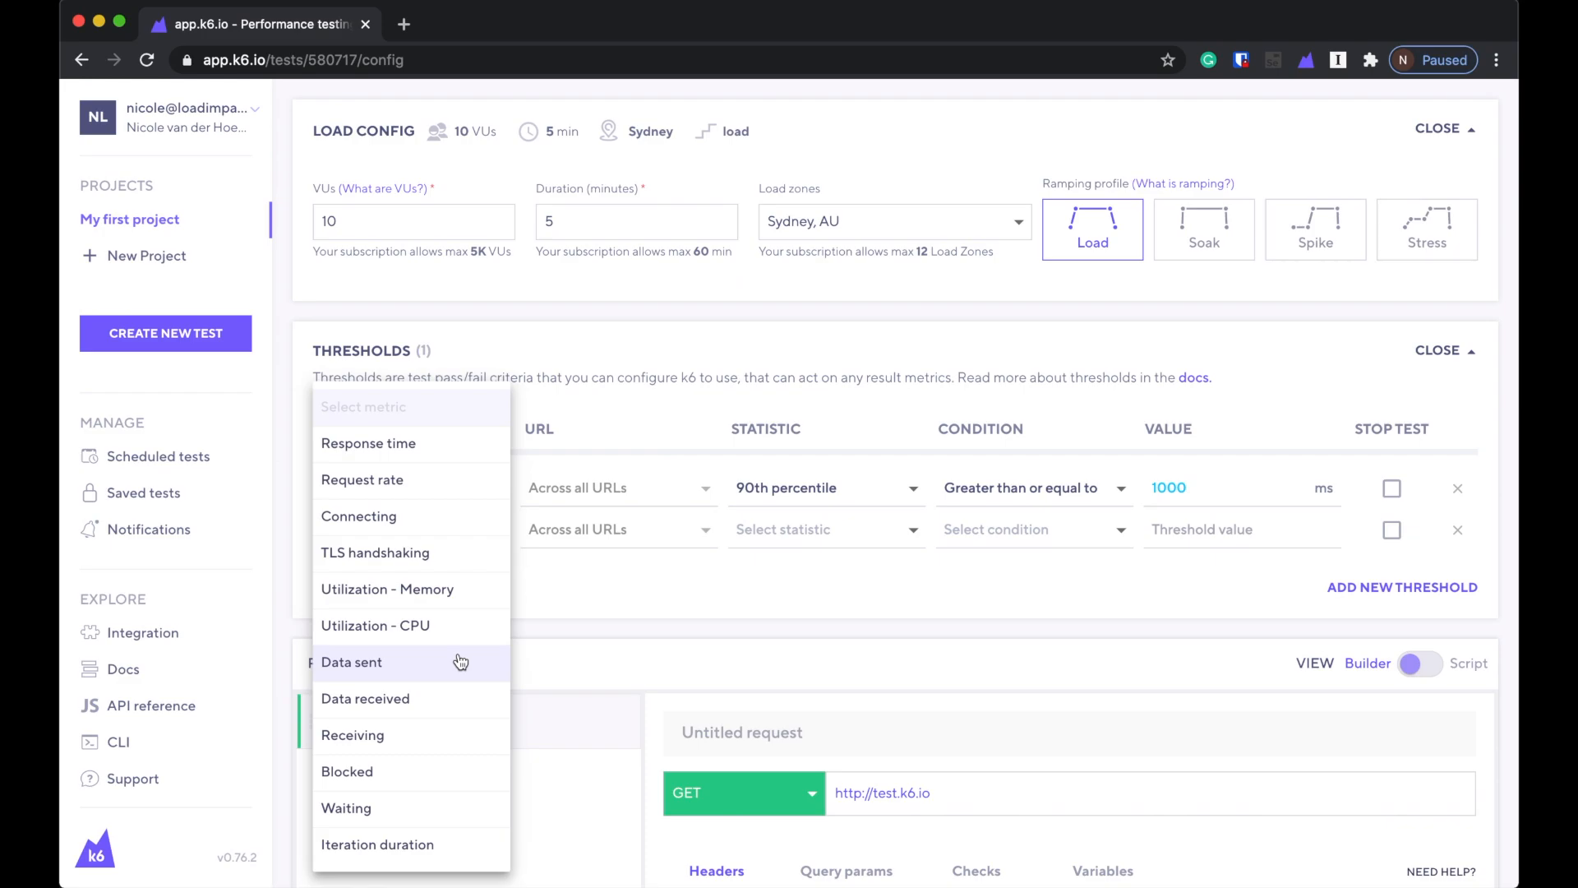
mouse_move(454, 609)
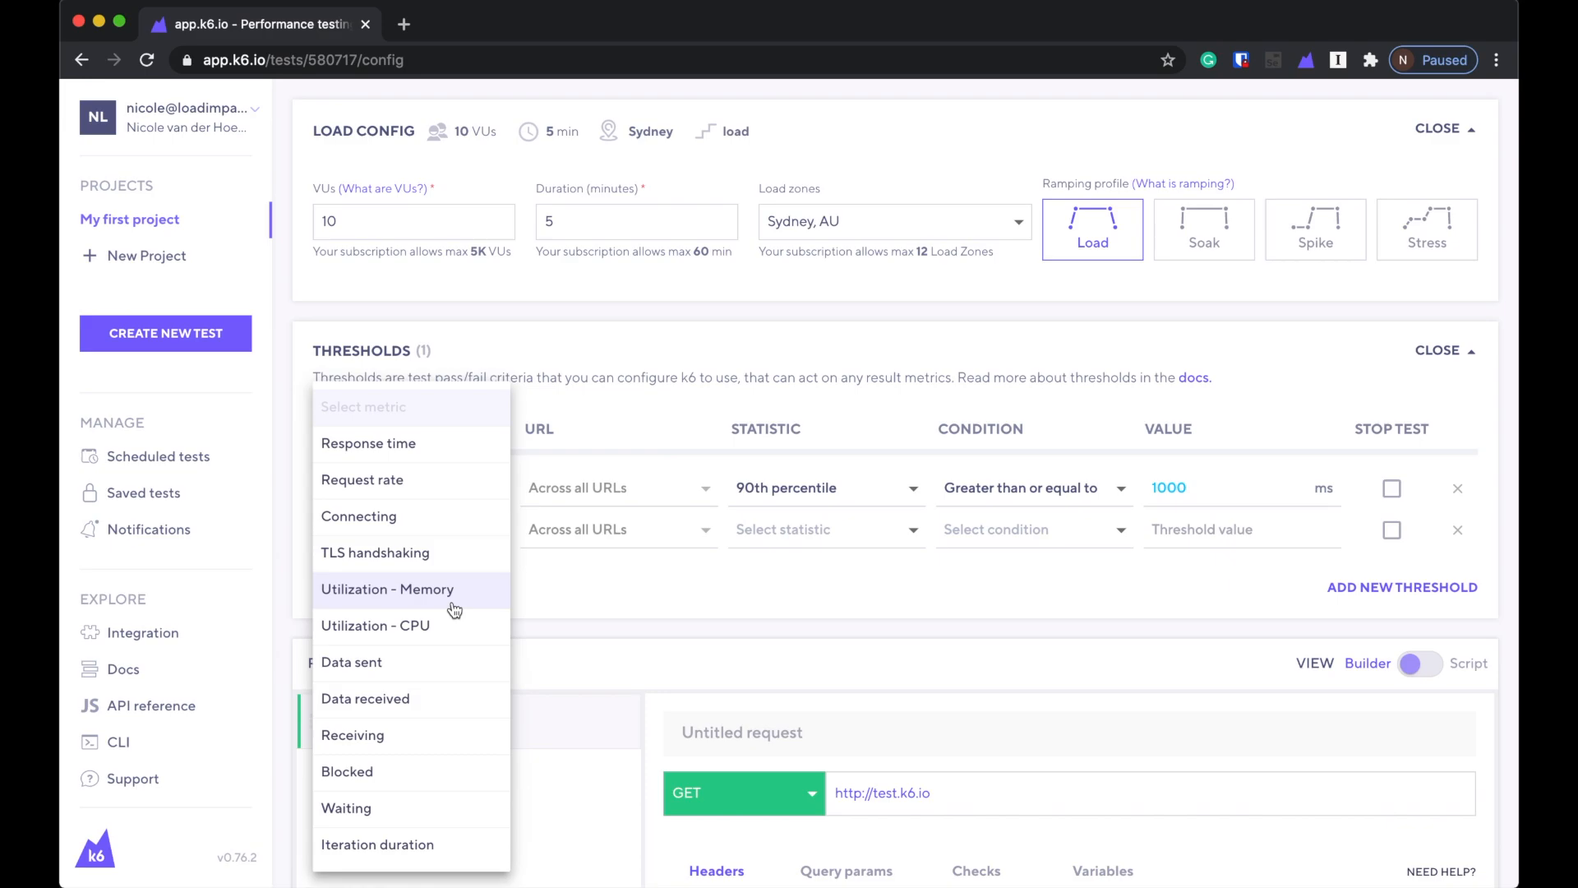
mouse_move(454, 624)
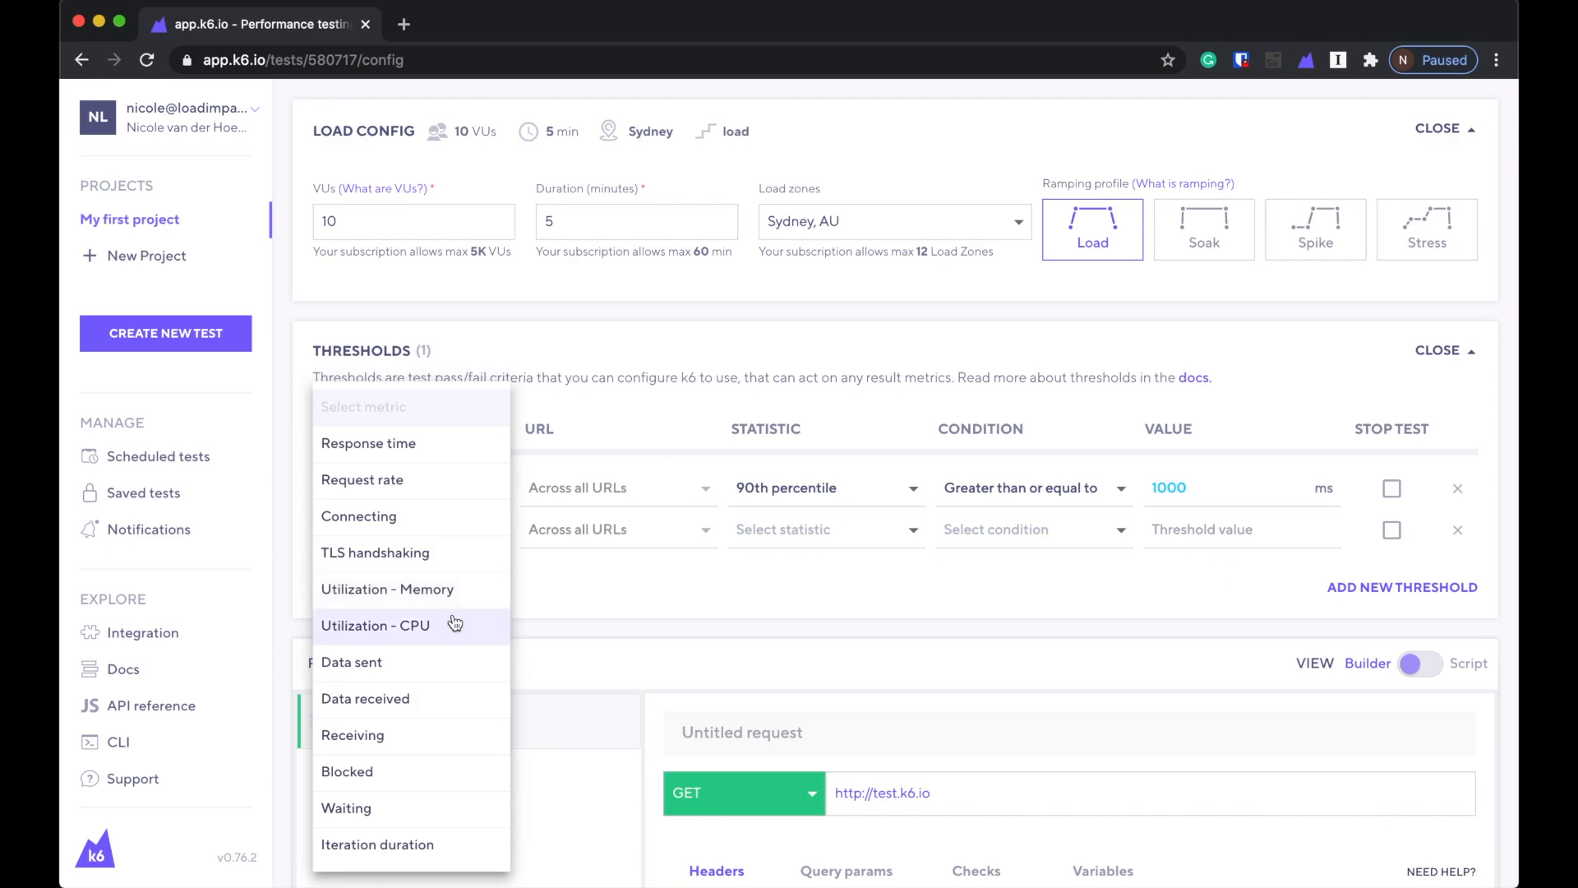
click(376, 624)
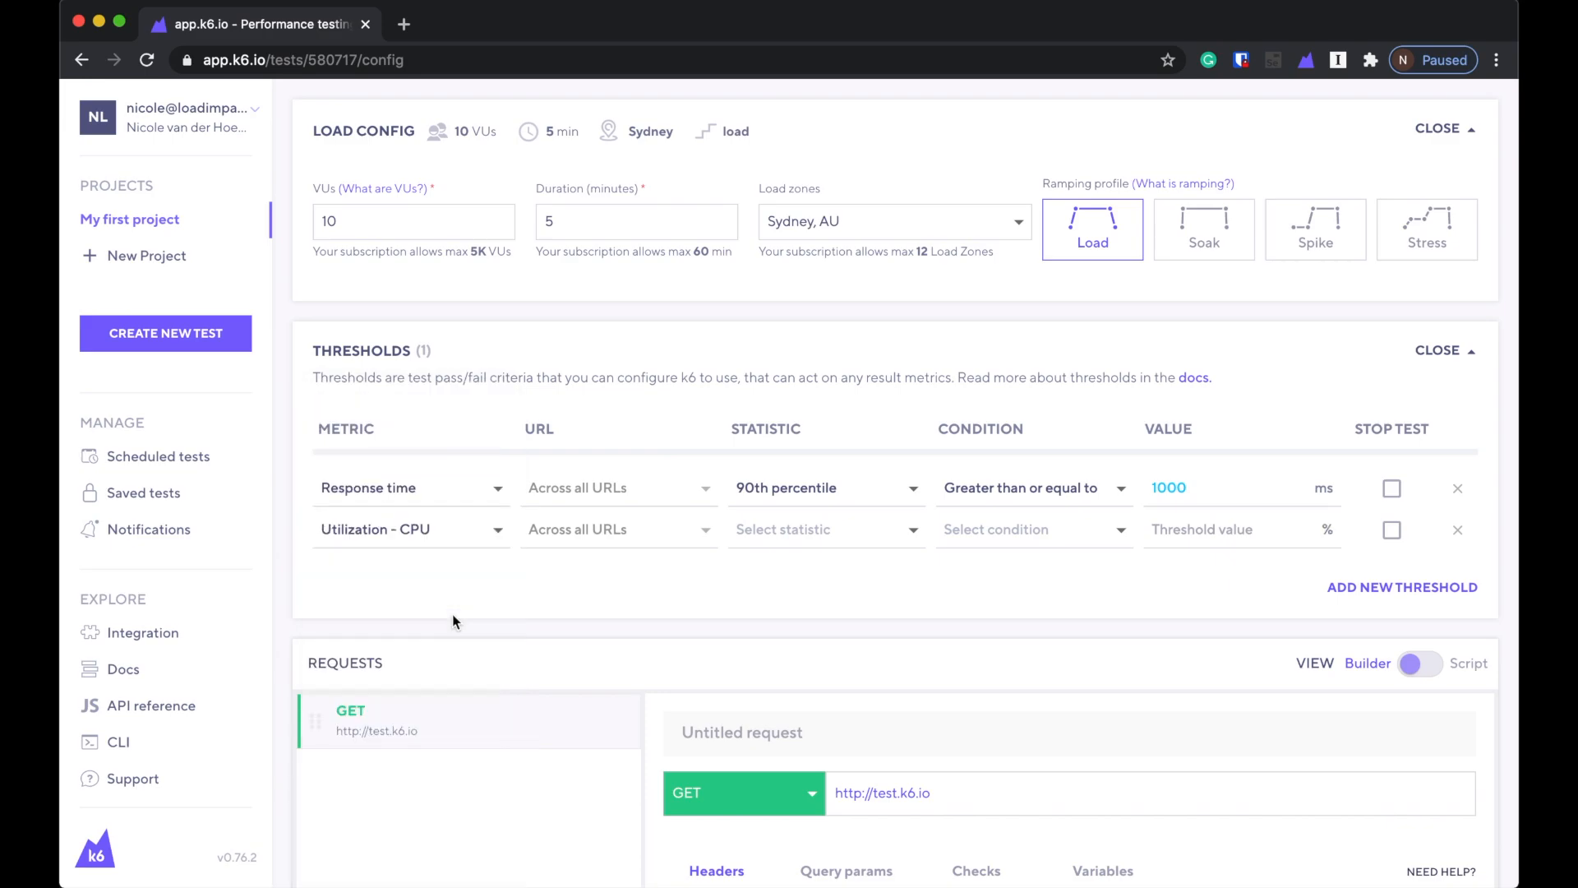
click(825, 528)
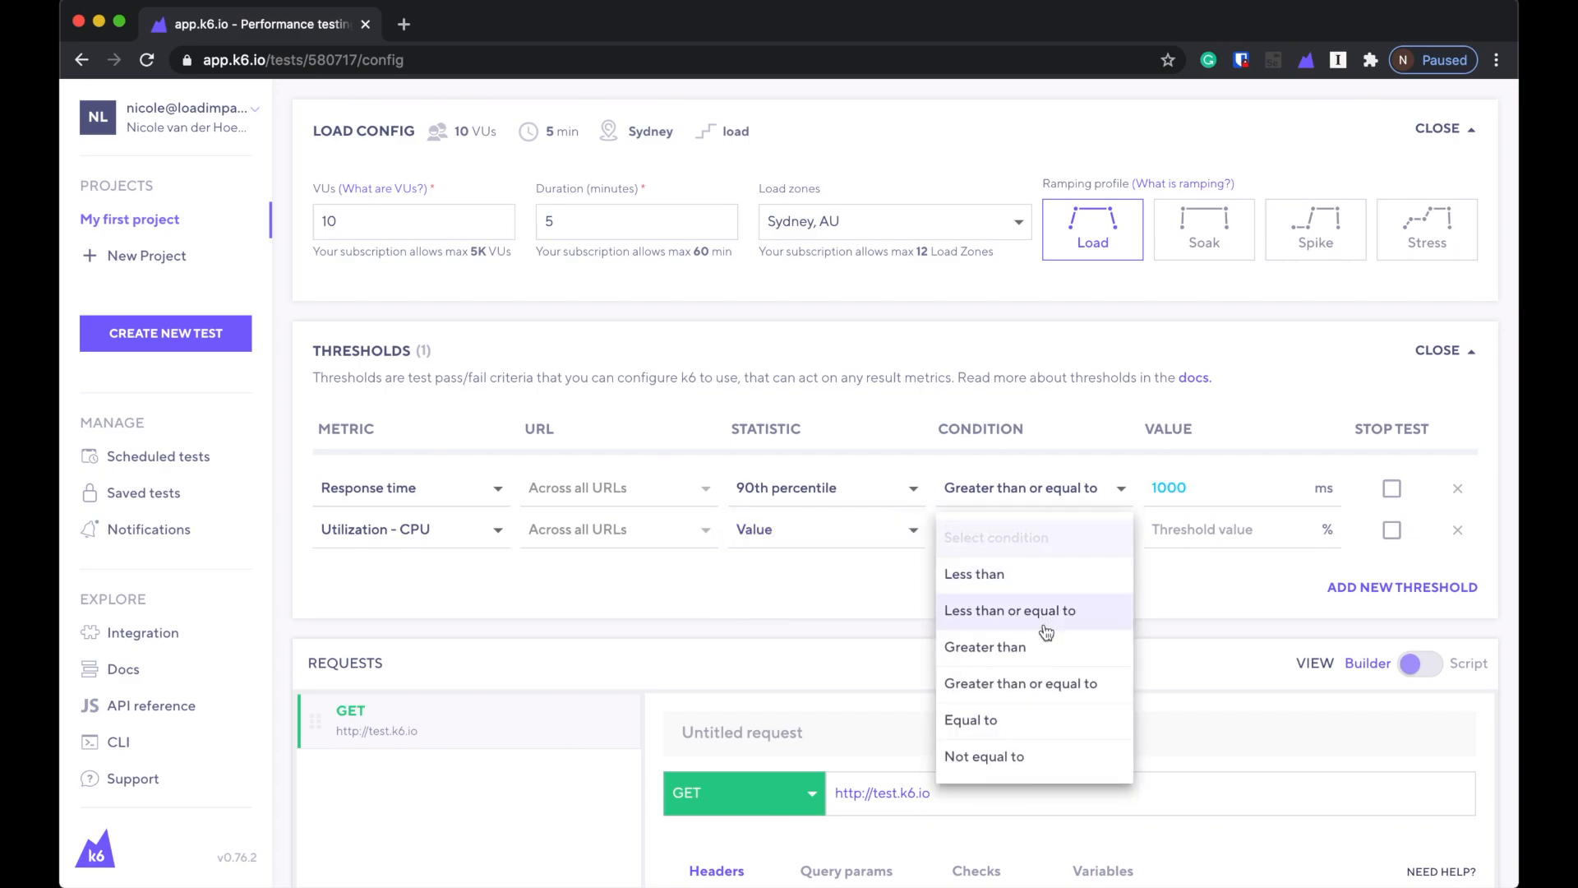
click(1019, 683)
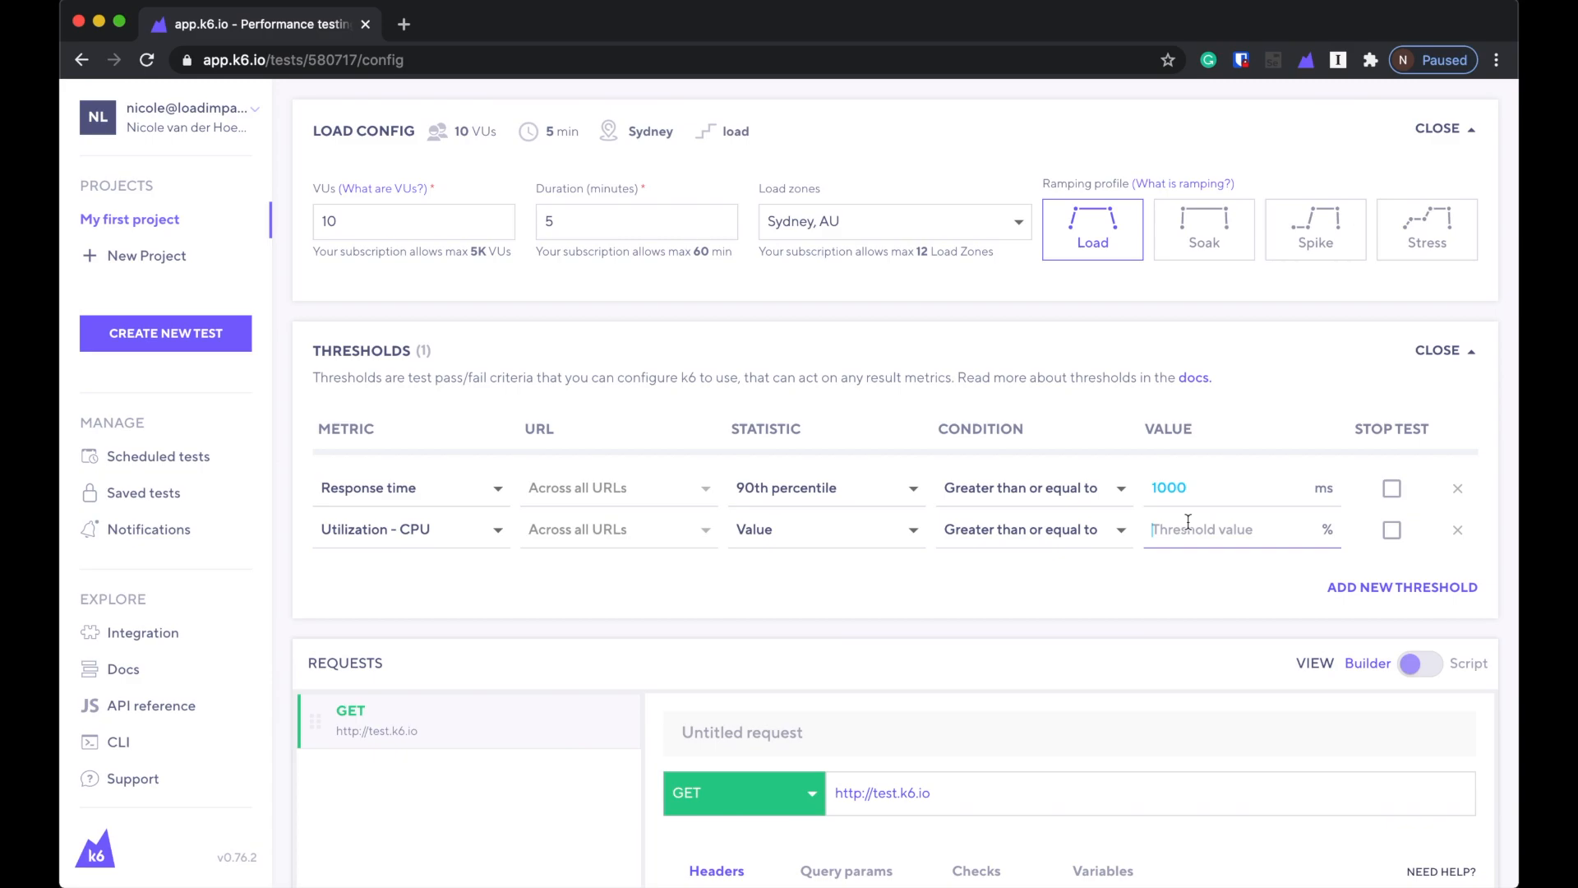
text(90)
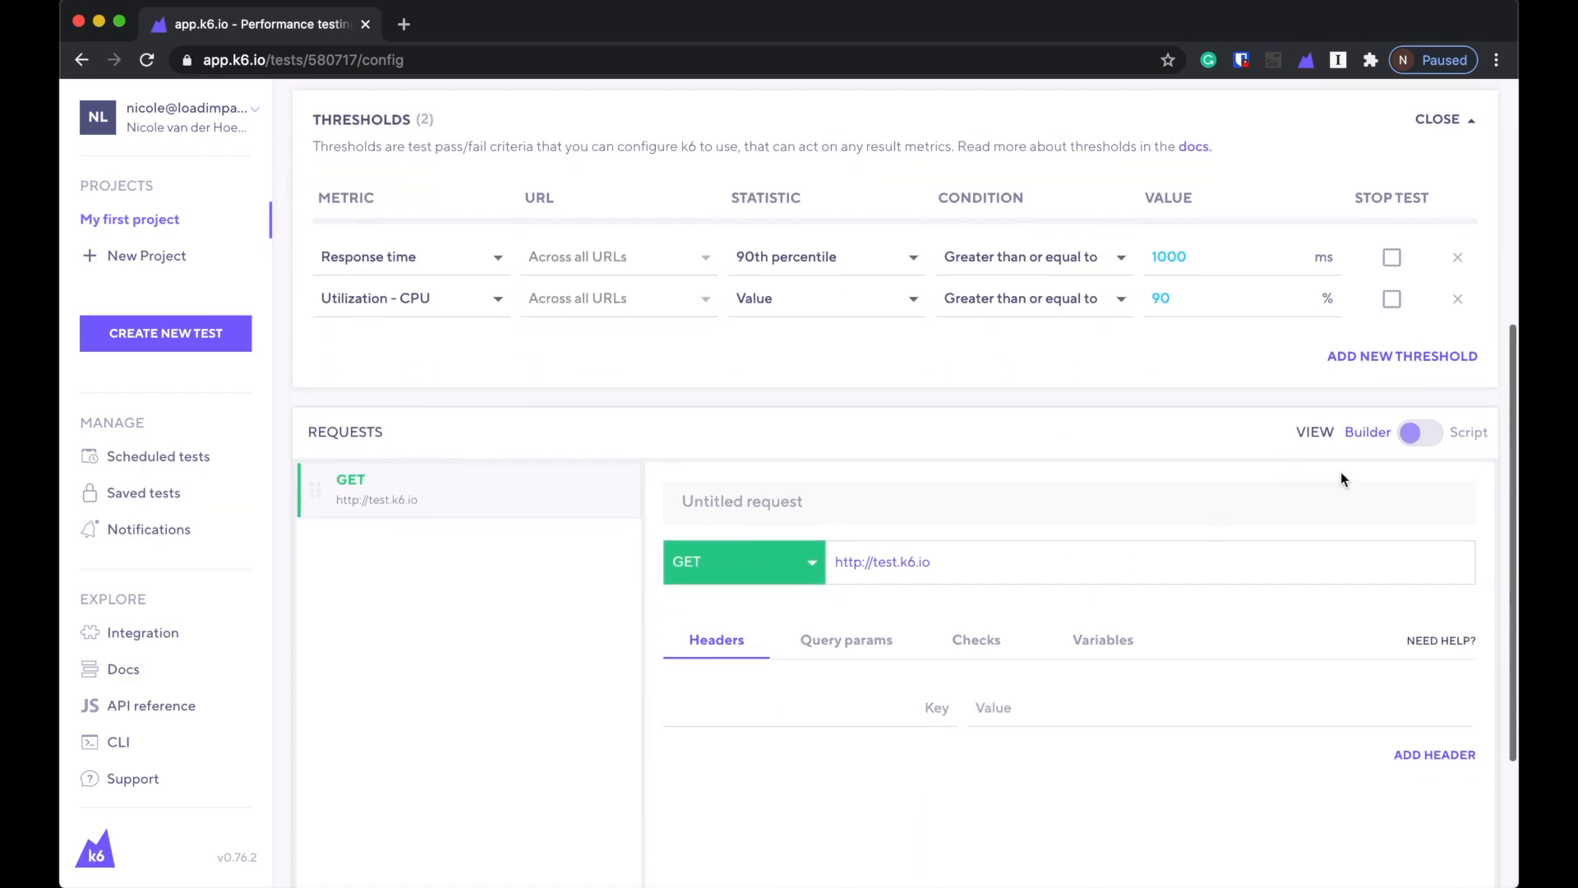
click(1421, 431)
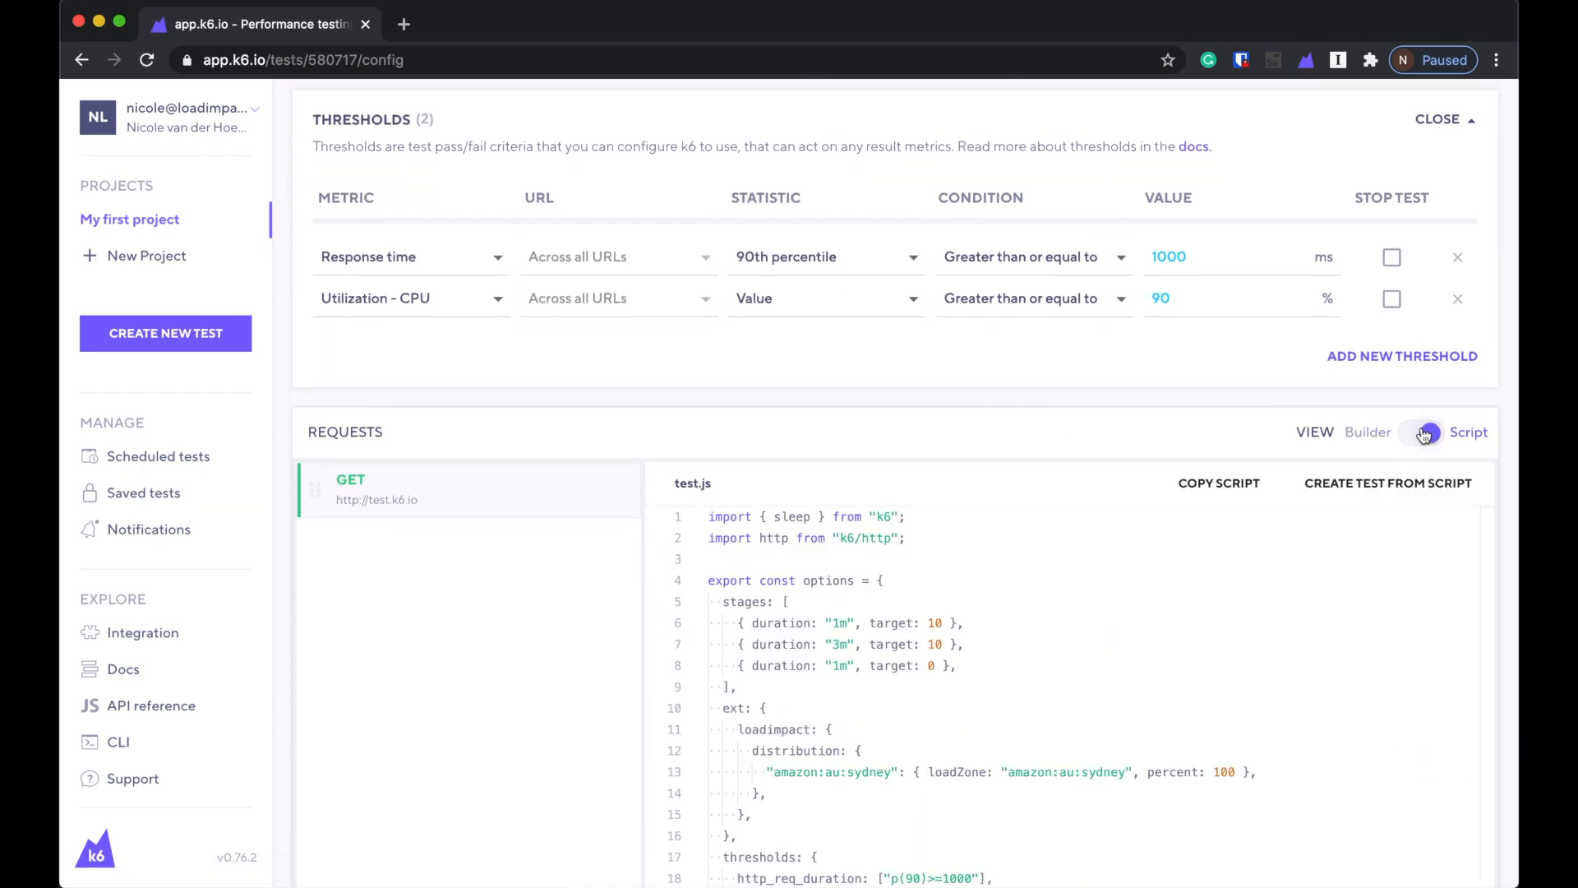
click(1421, 431)
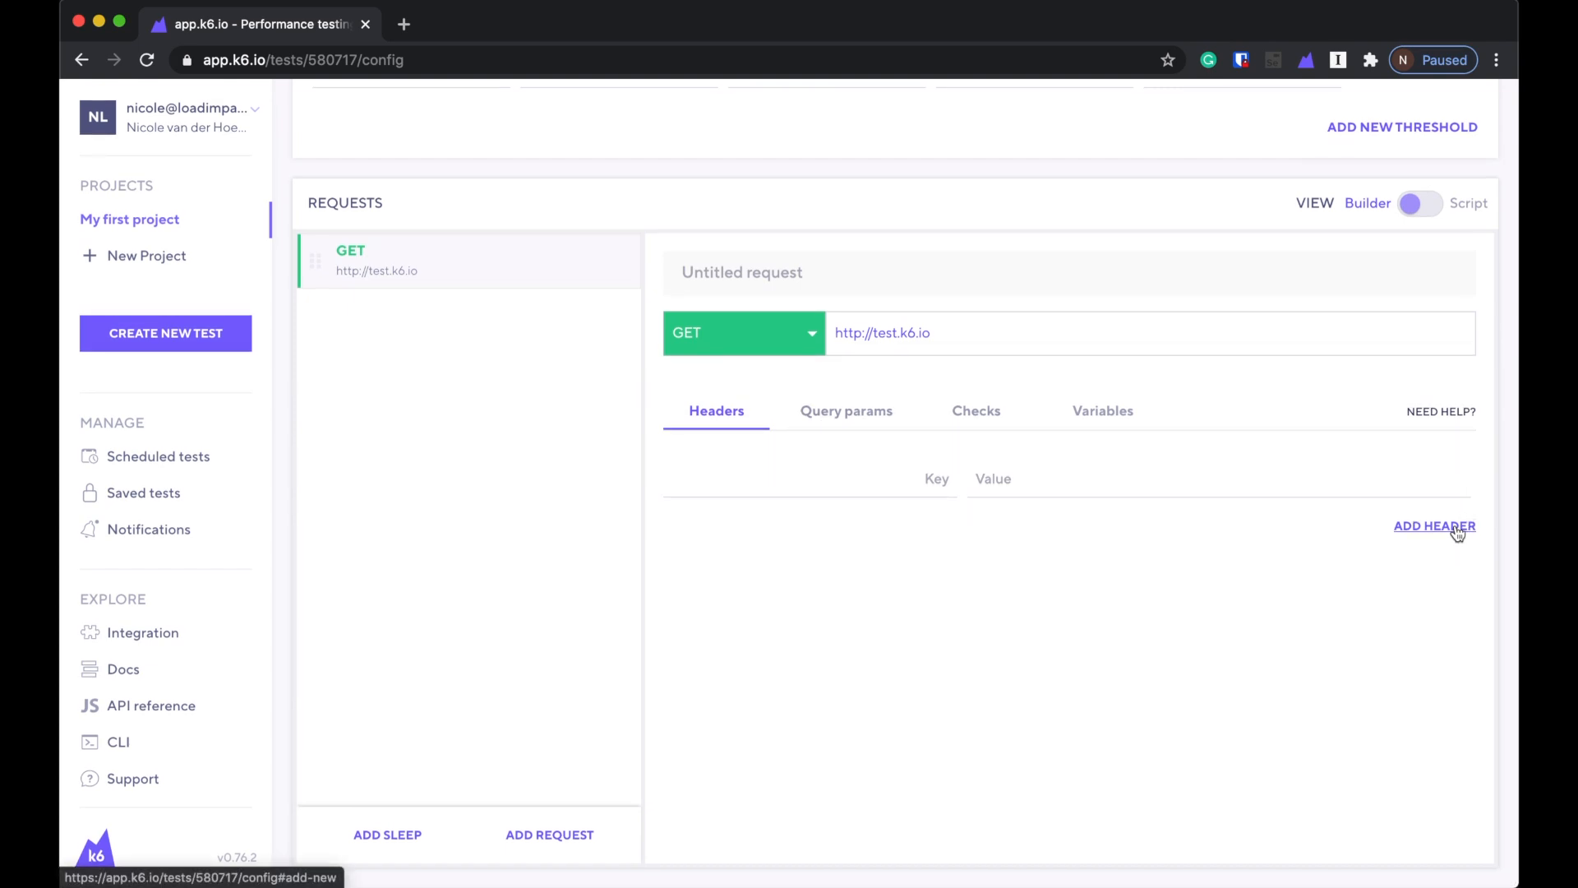
mouse_move(1349, 586)
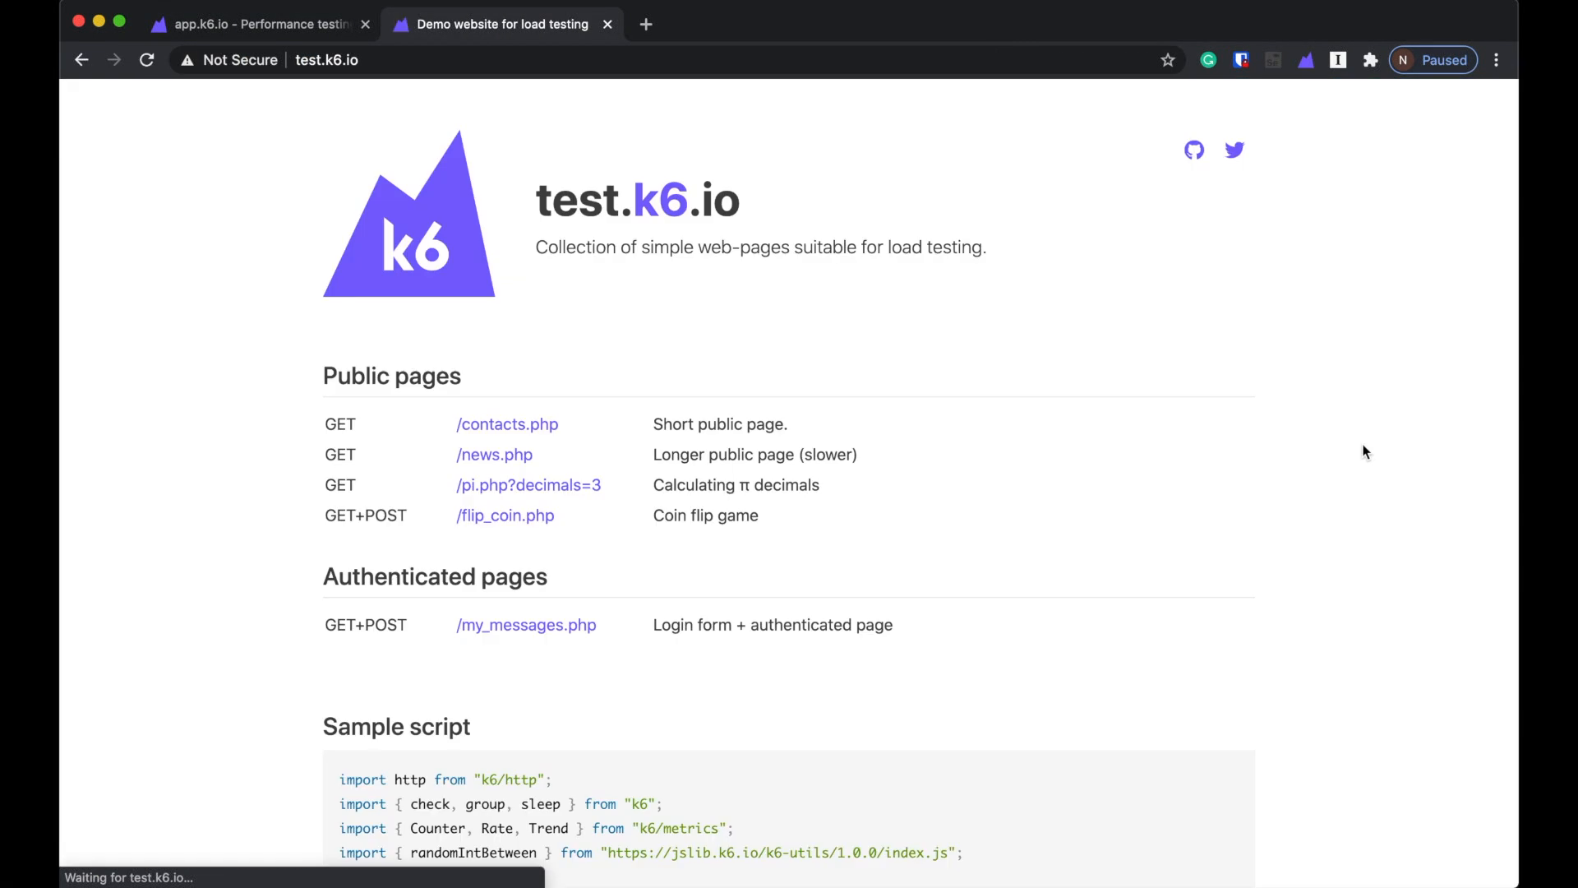
Open test.k6.io/news.php in another tab, select its address, and return to k6 Cloud.
scroll(down, 3)
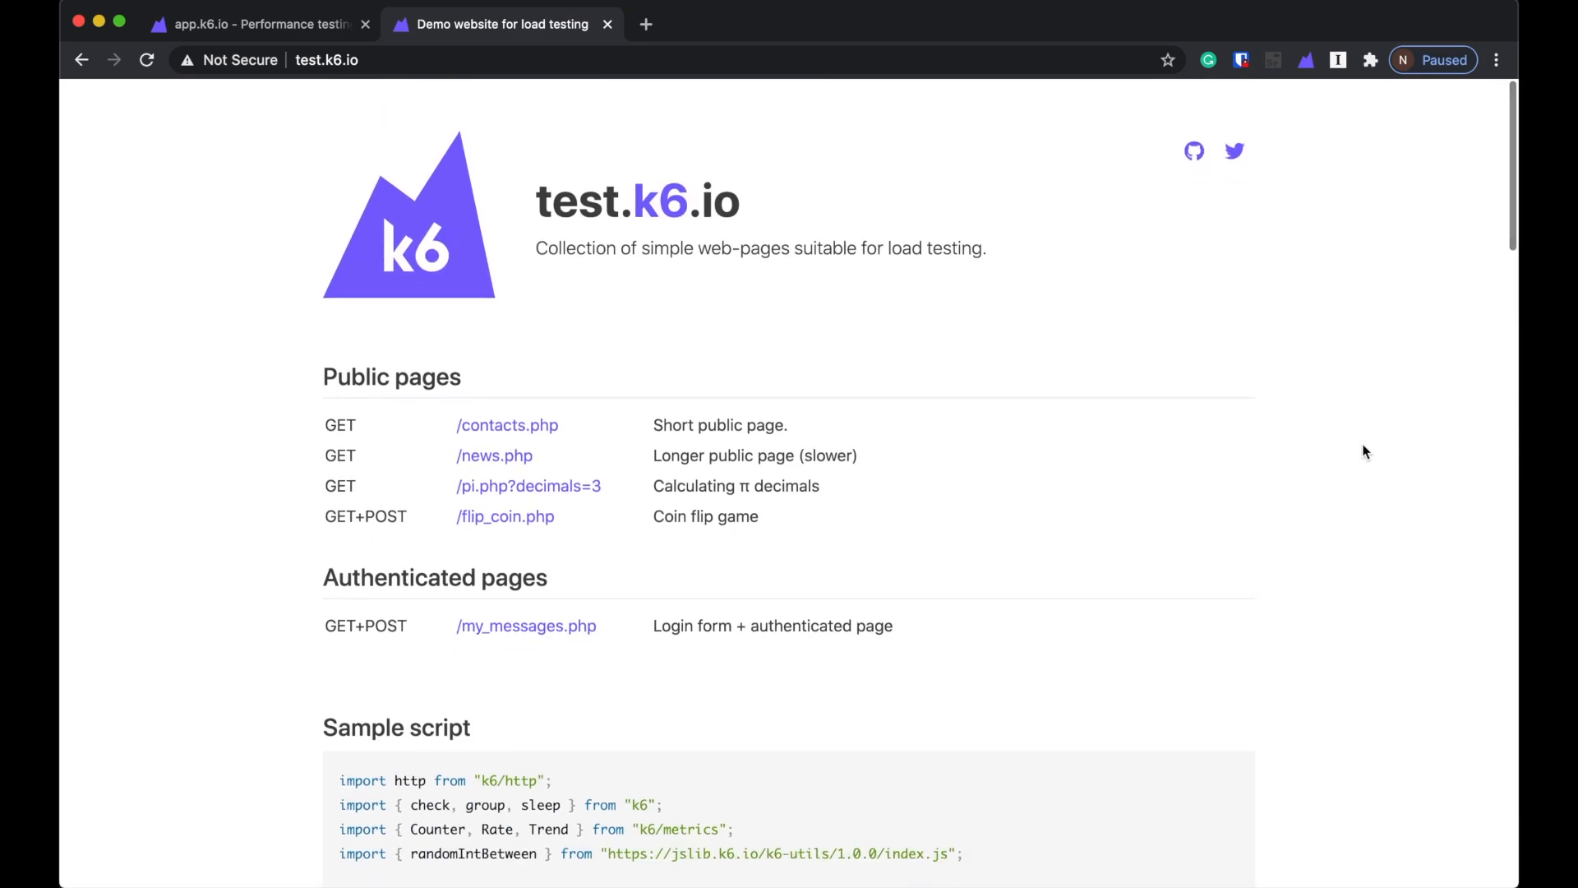
click(256, 23)
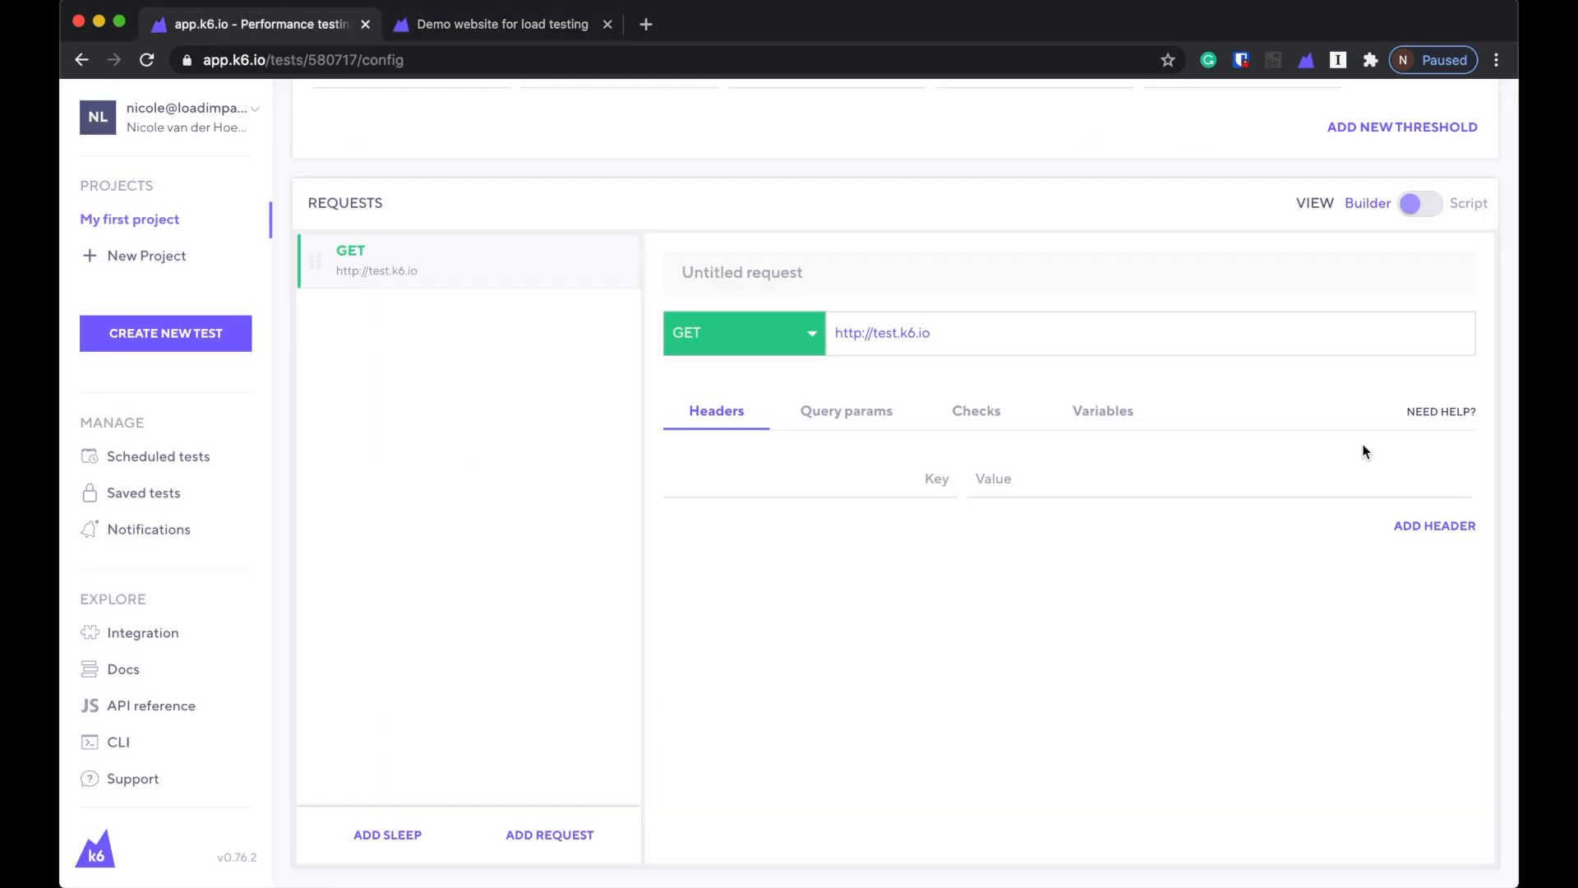
click(501, 23)
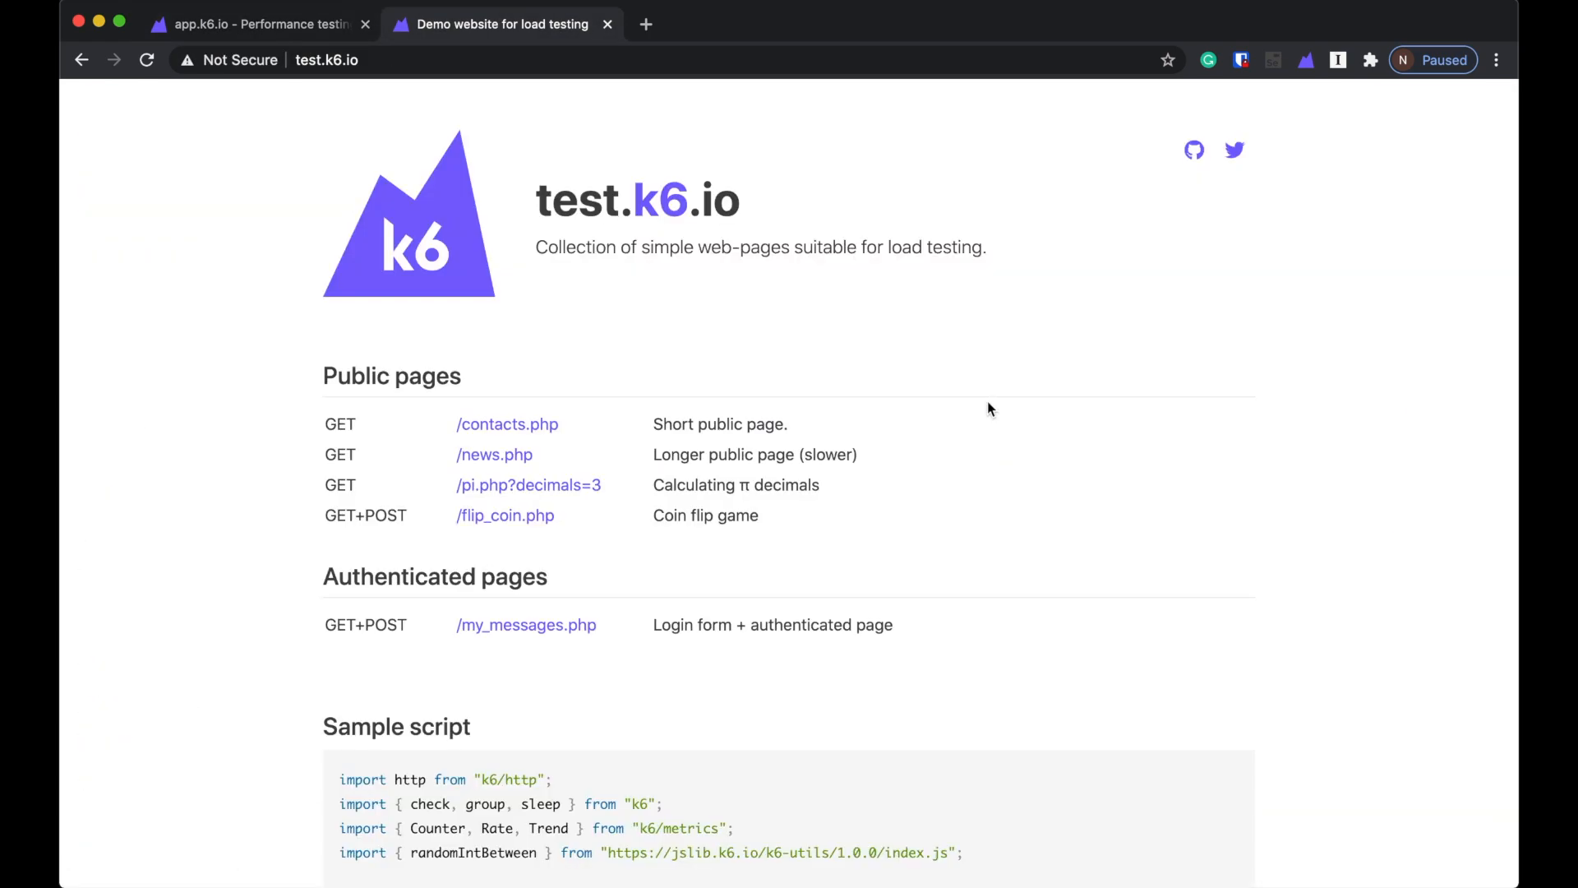
mouse_move(507, 424)
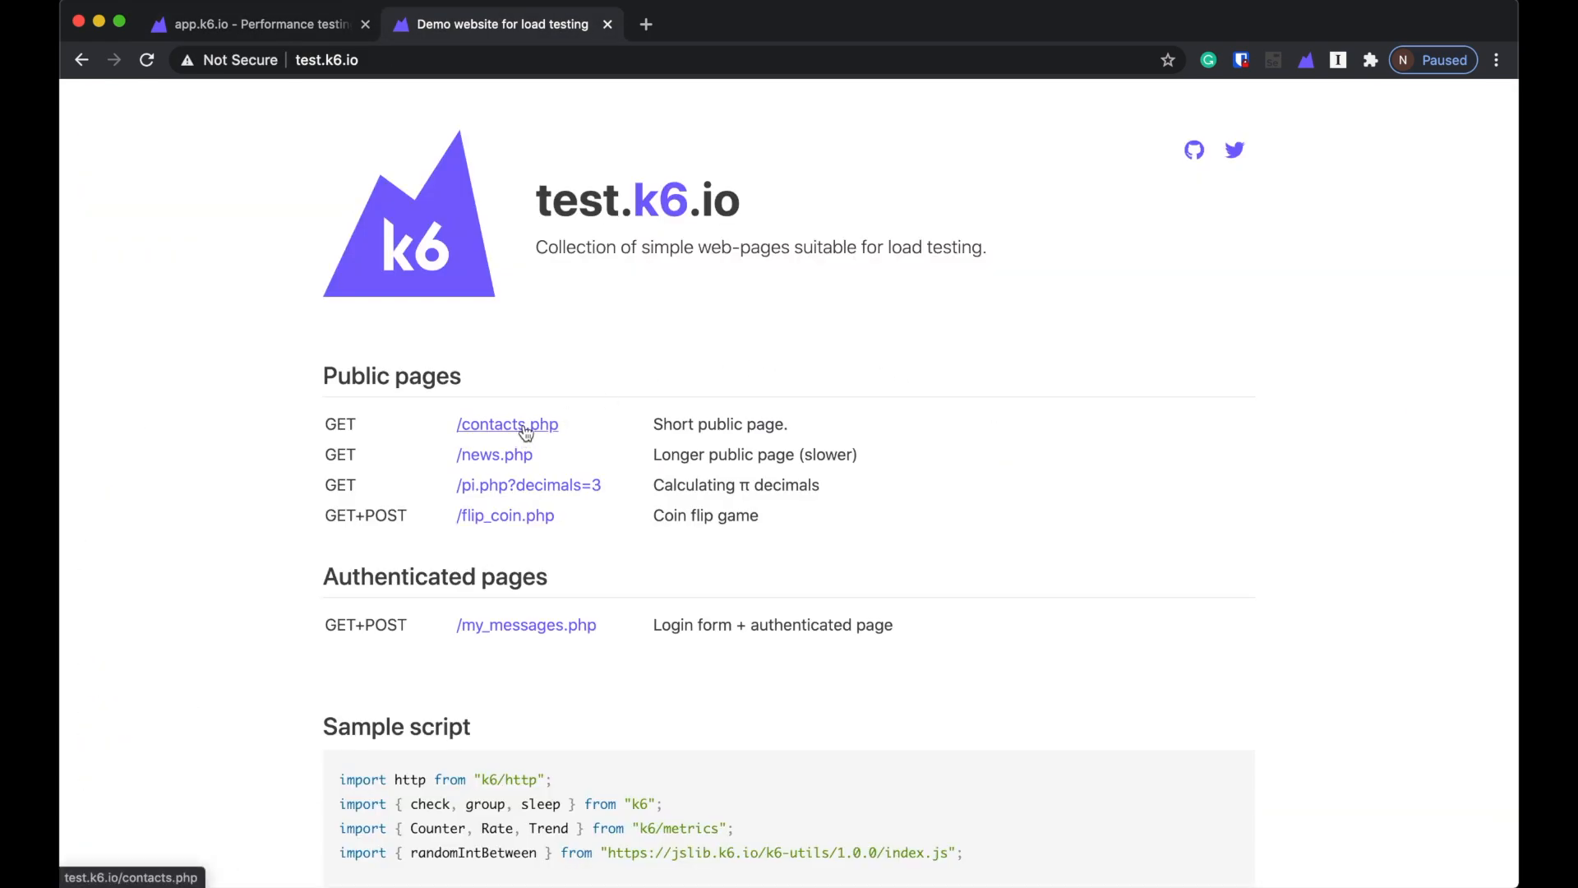
click(494, 454)
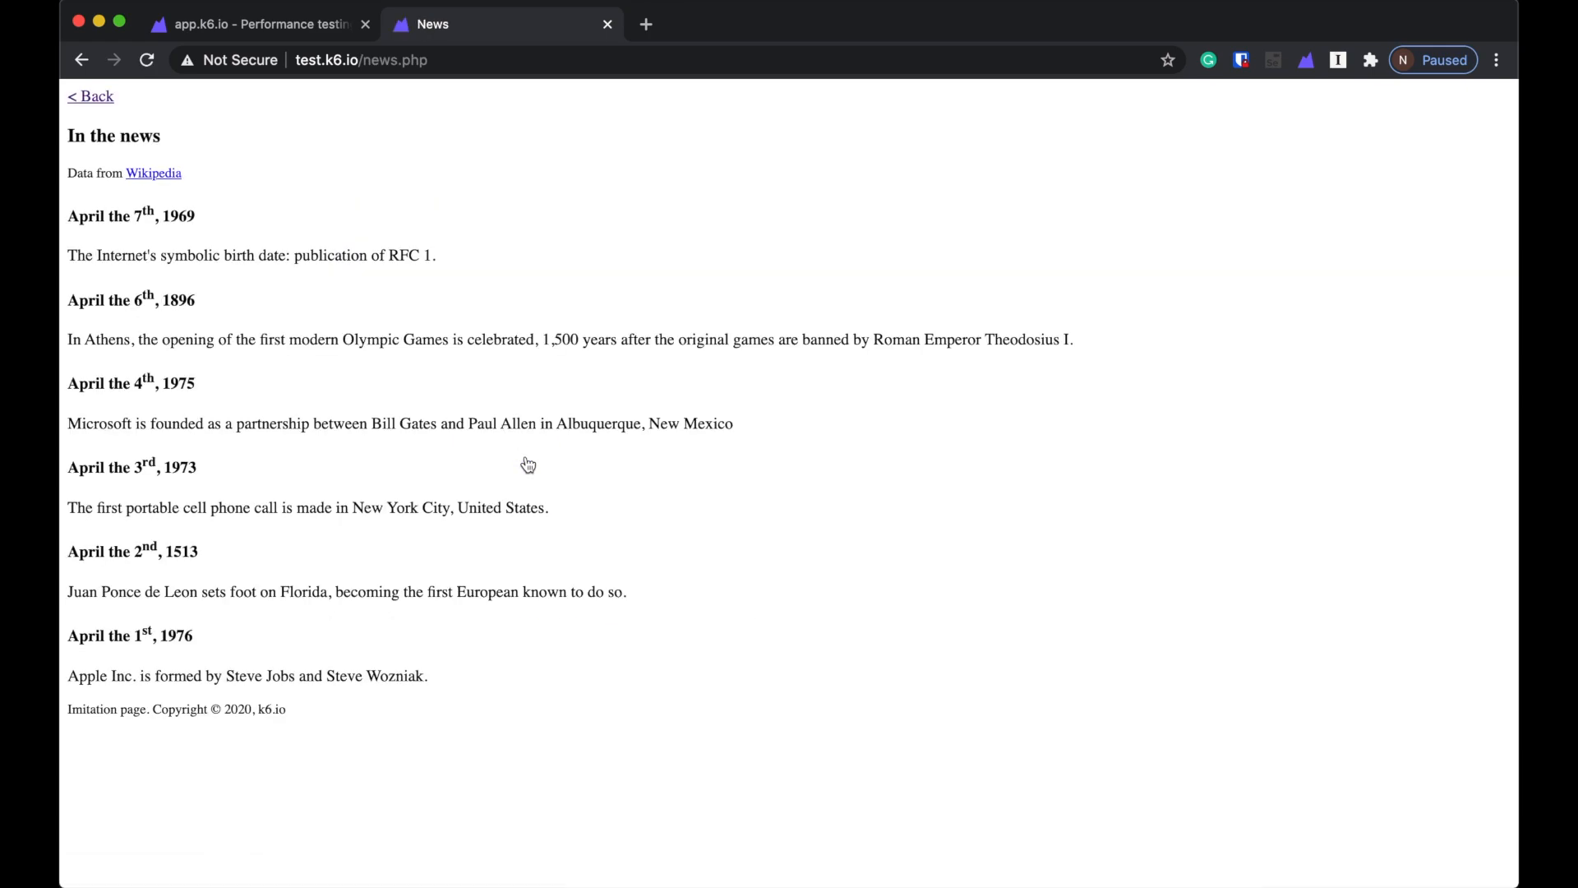
click(362, 59)
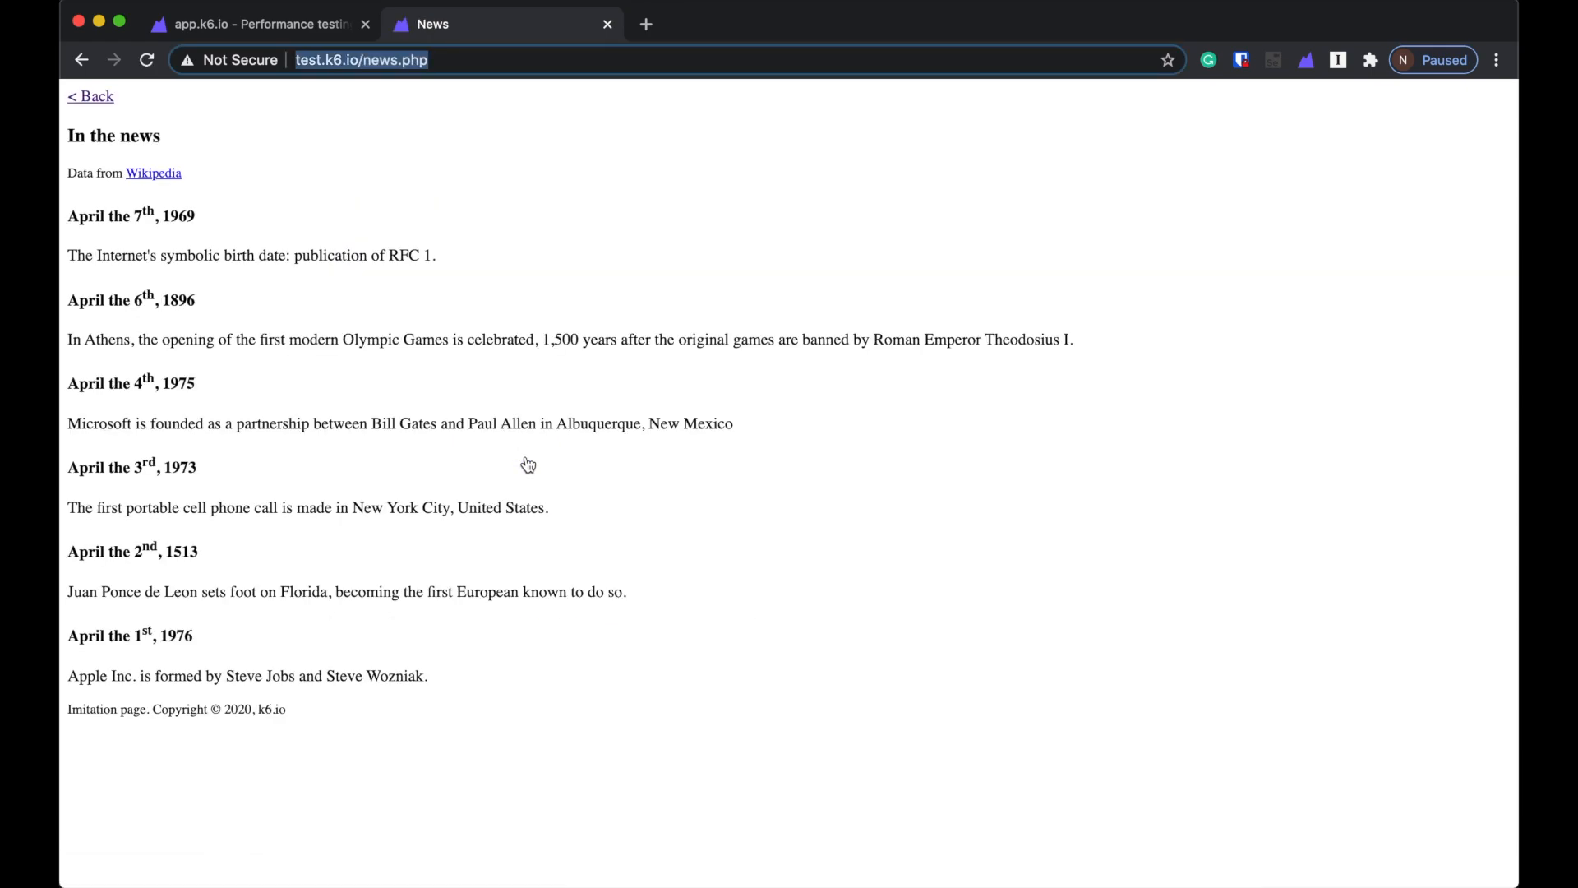
click(257, 24)
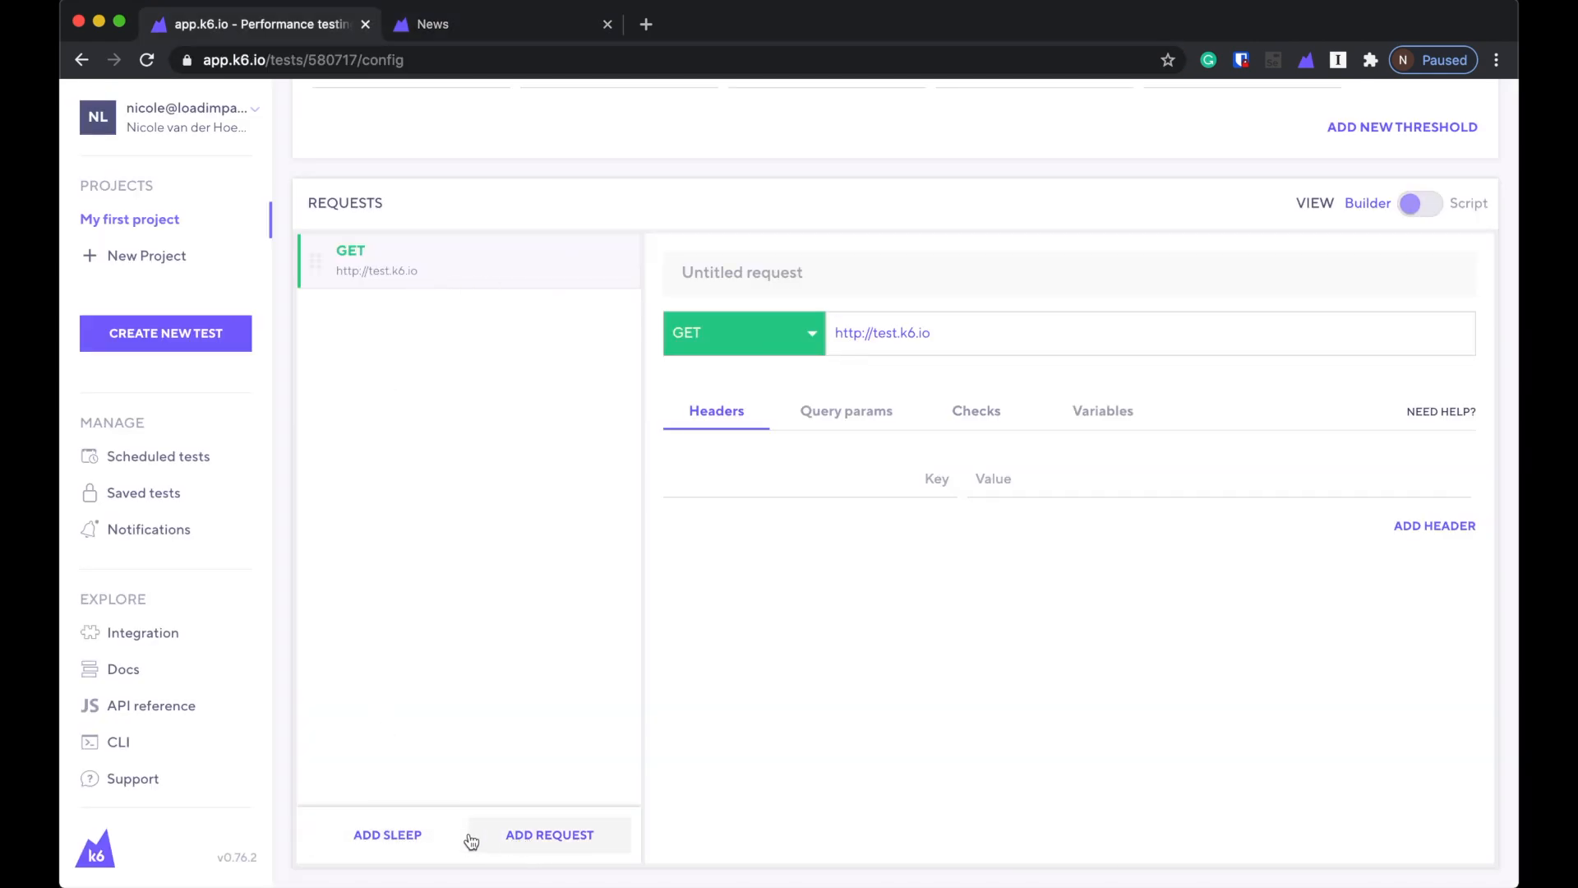
click(387, 835)
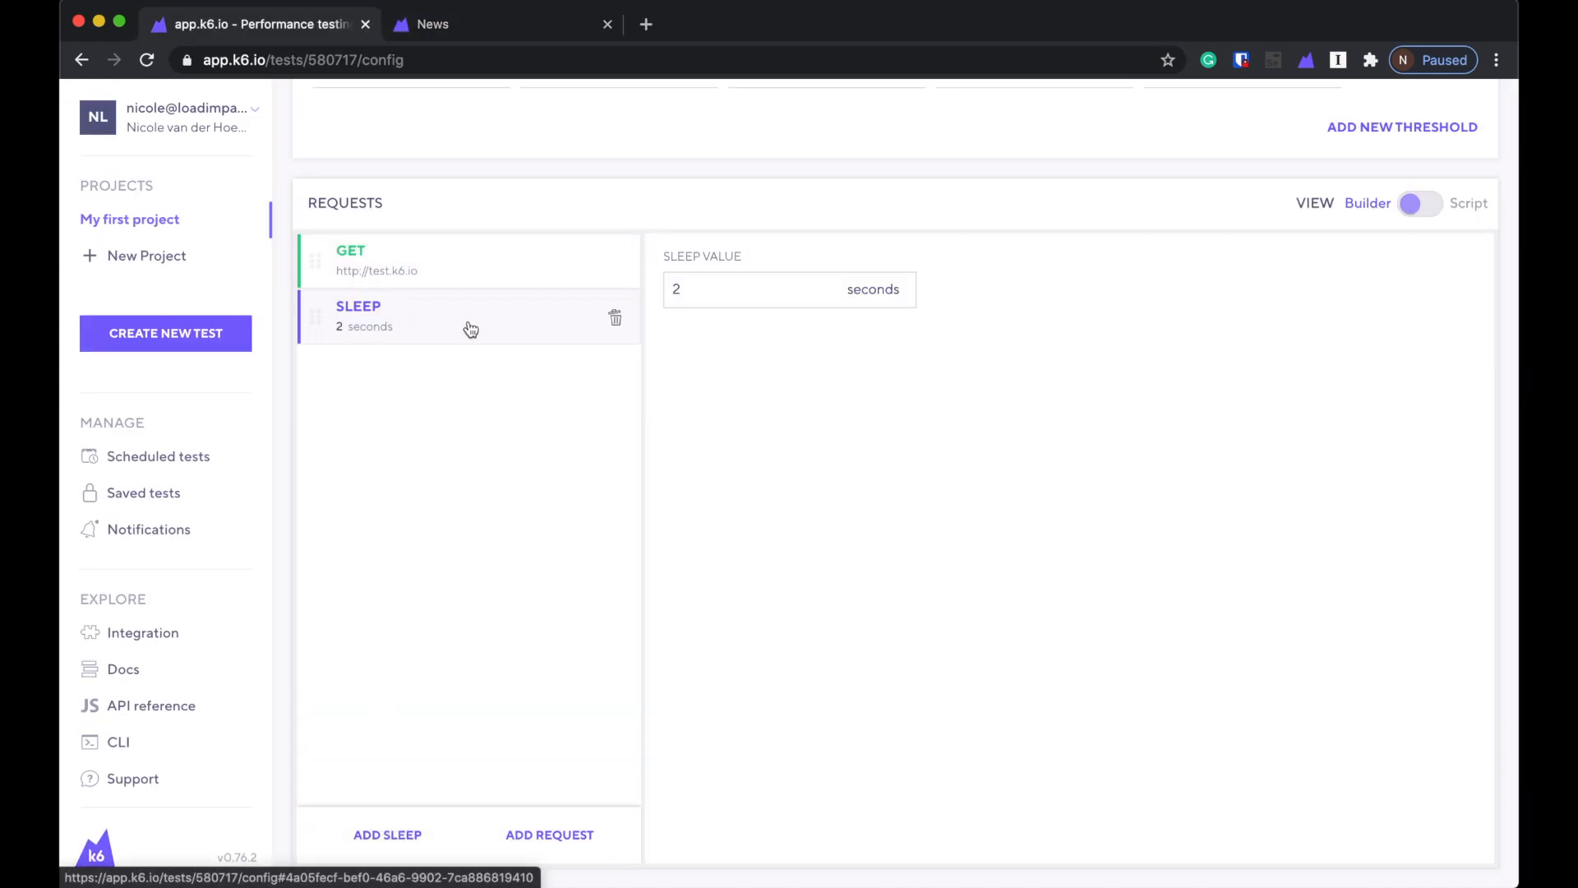
mouse_move(579, 860)
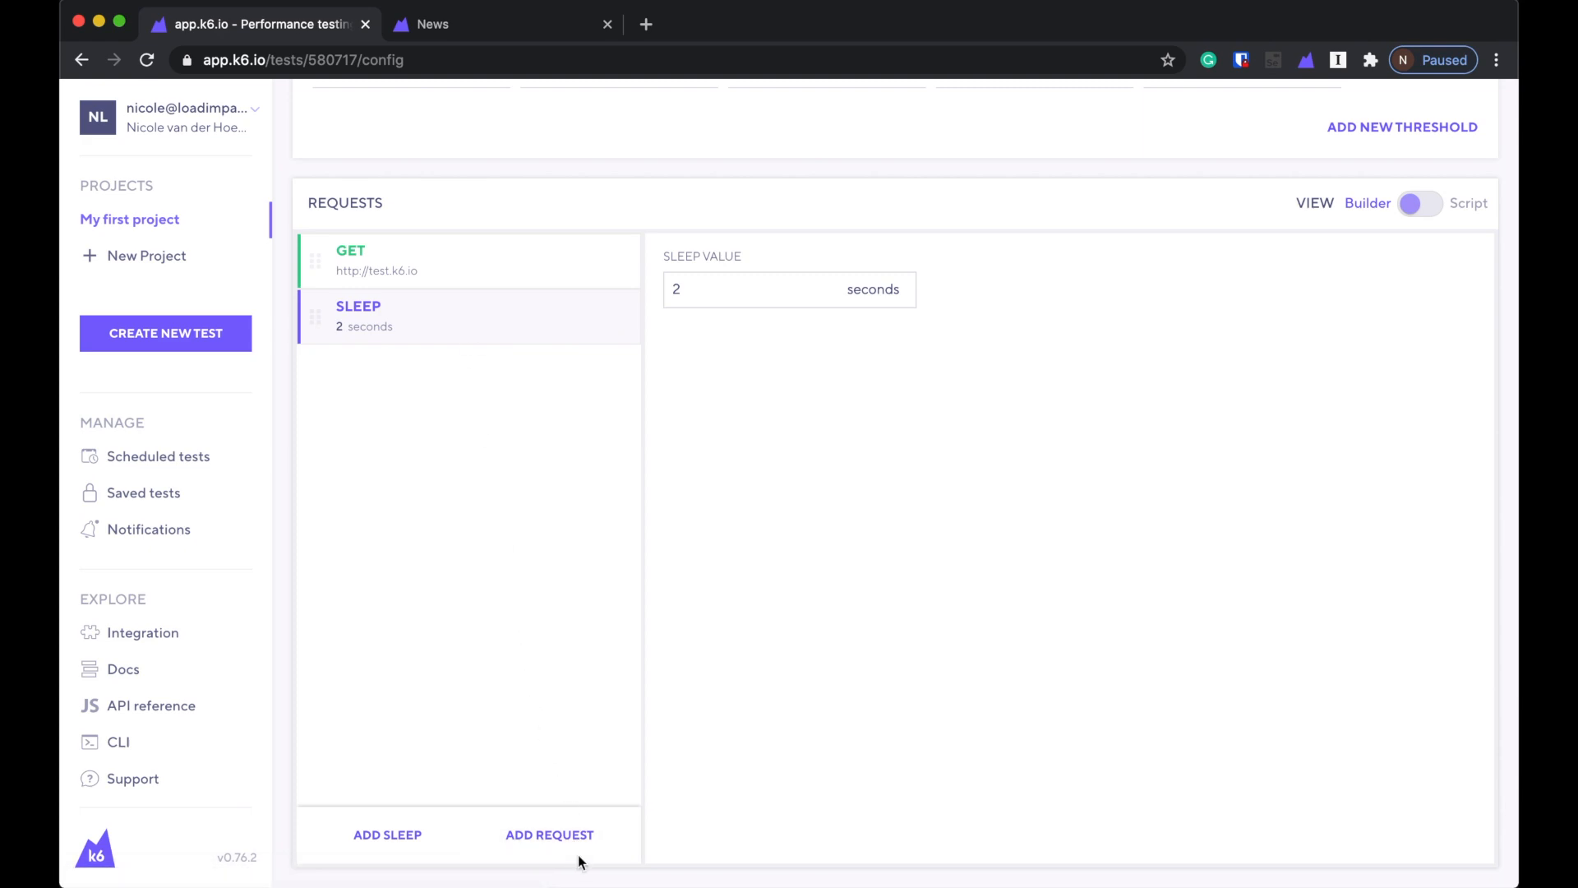
click(550, 834)
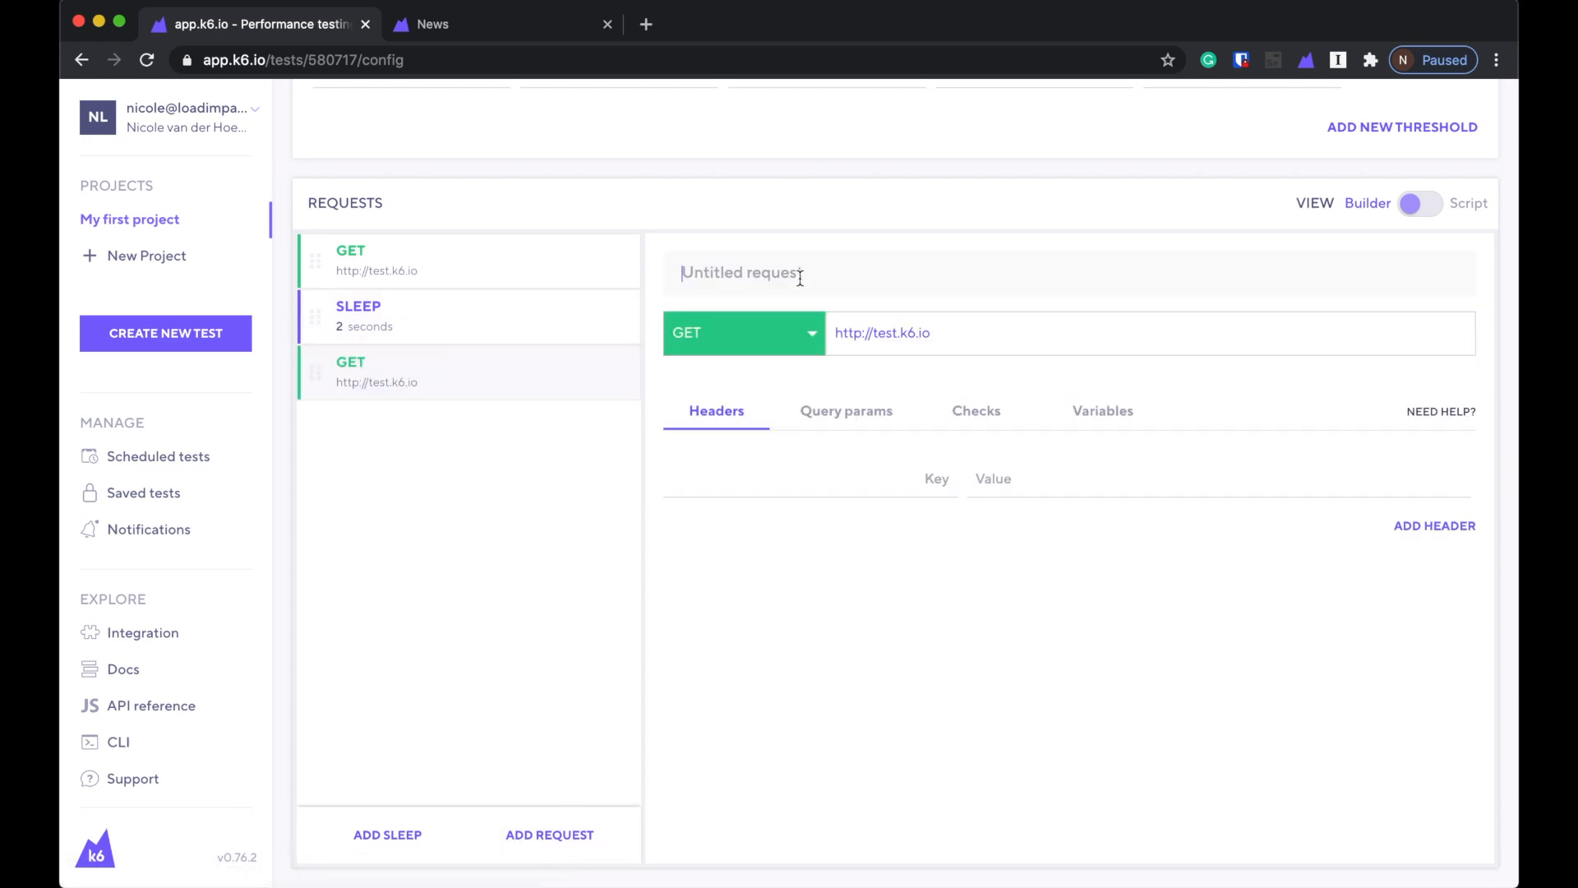
text(http://test.k6.io/news.php)
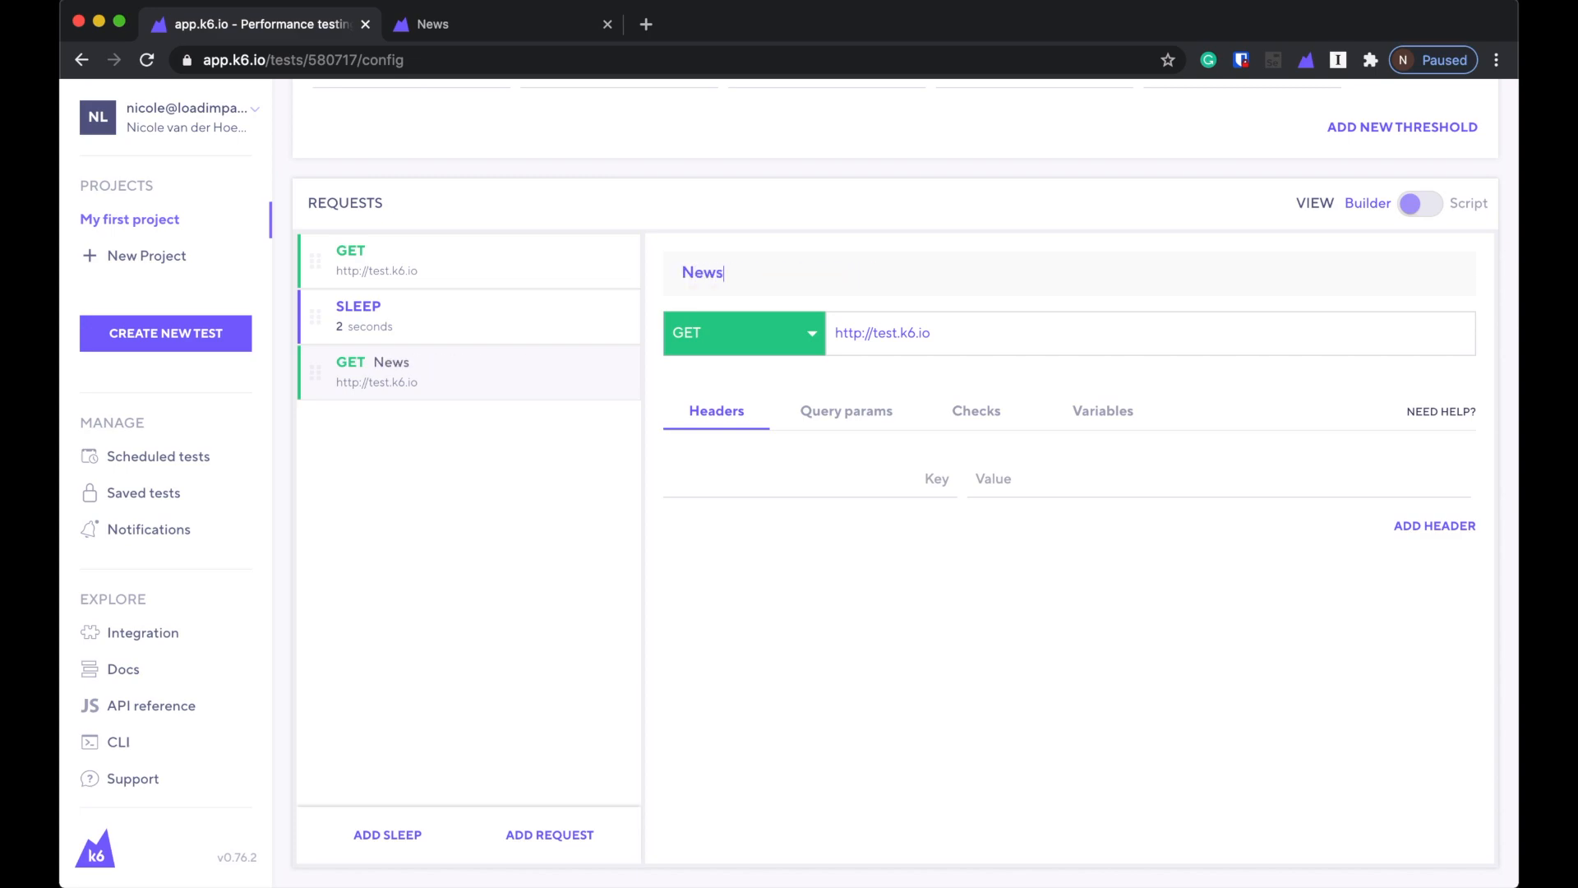
text(/news.php)
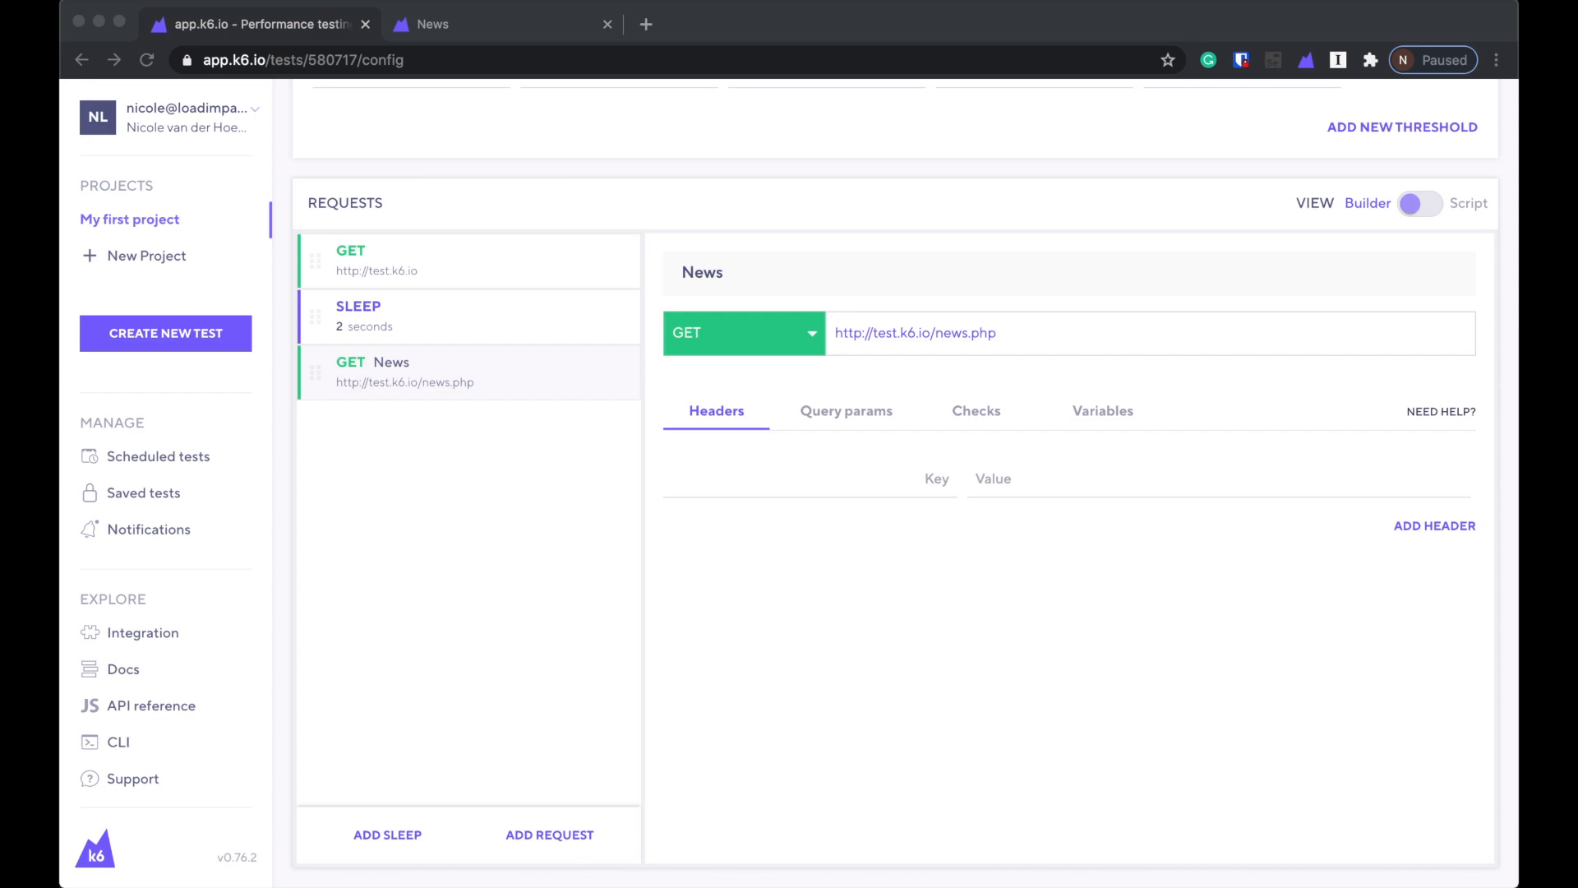
mouse_move(758, 182)
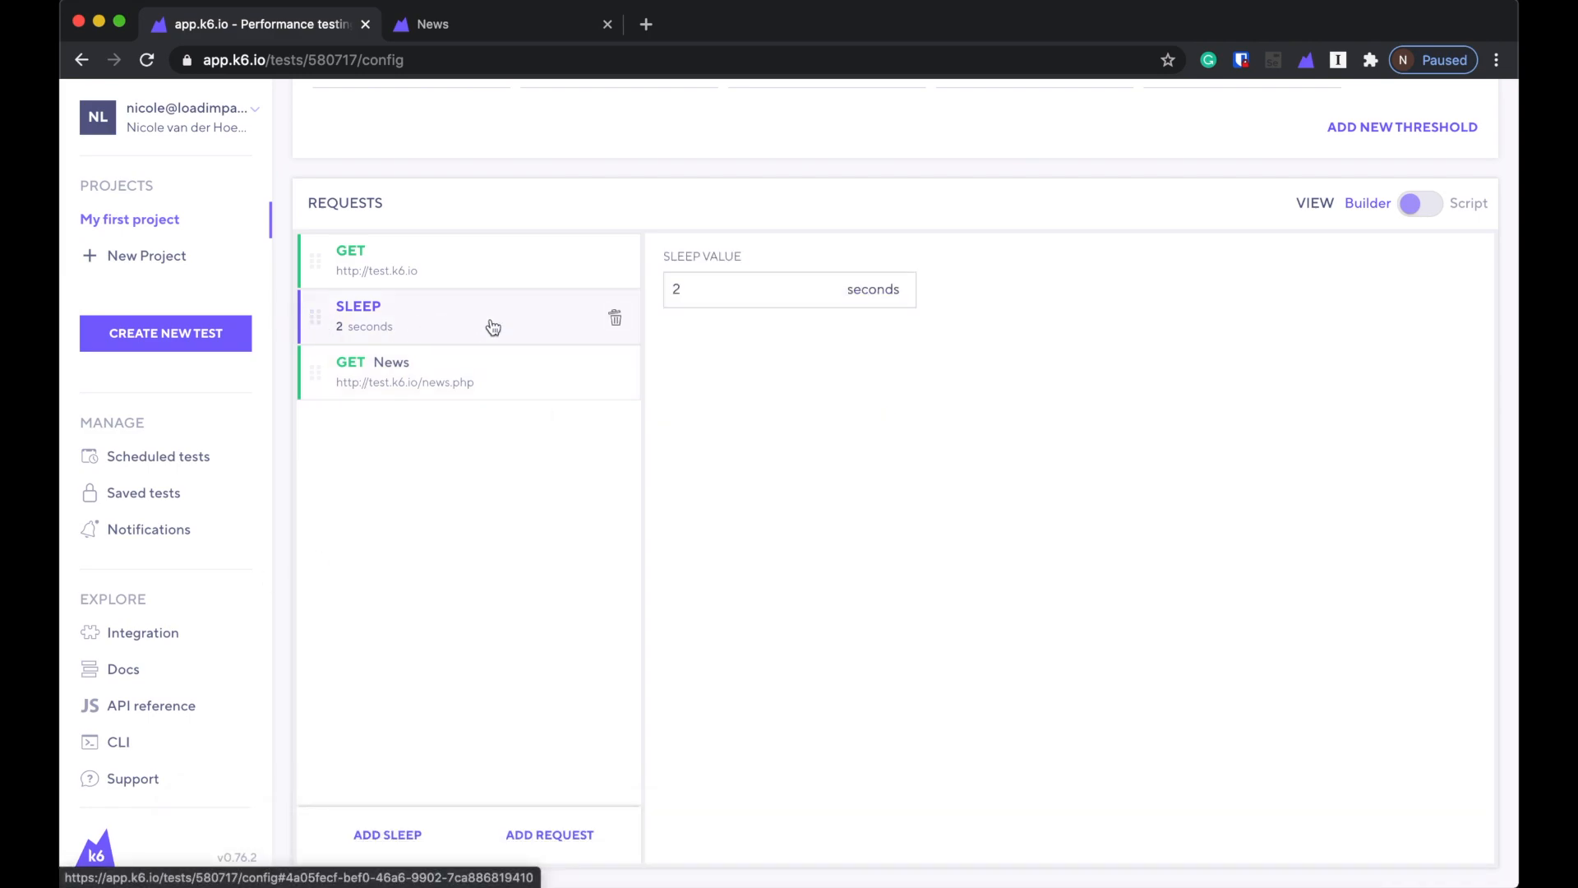
Change the sleep value between the requests from 2 to 1 second.
click(755, 290)
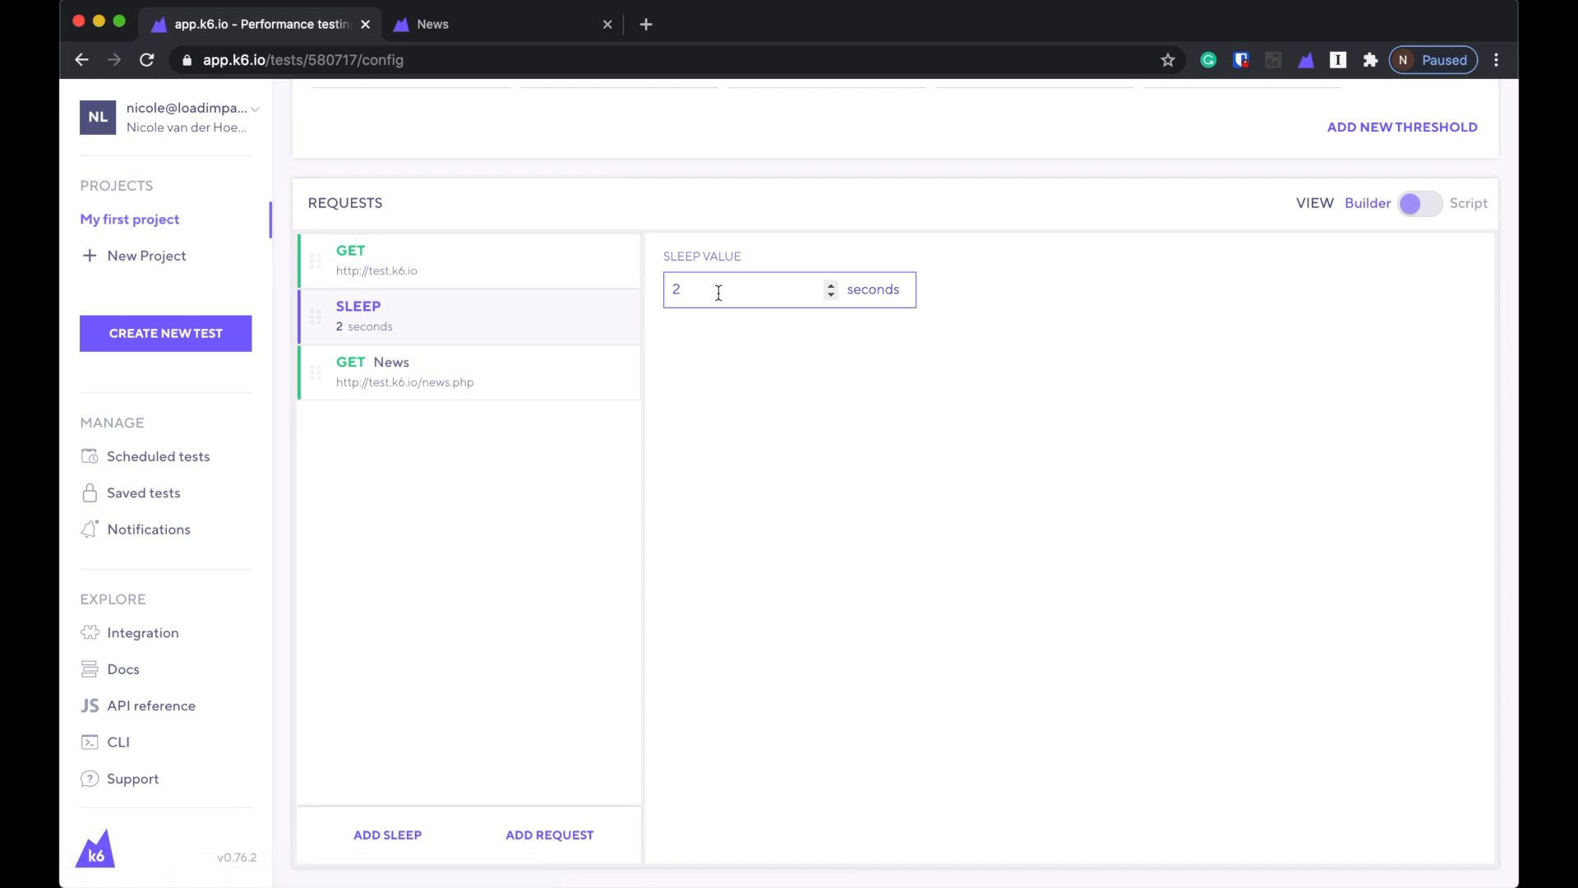
text(1)
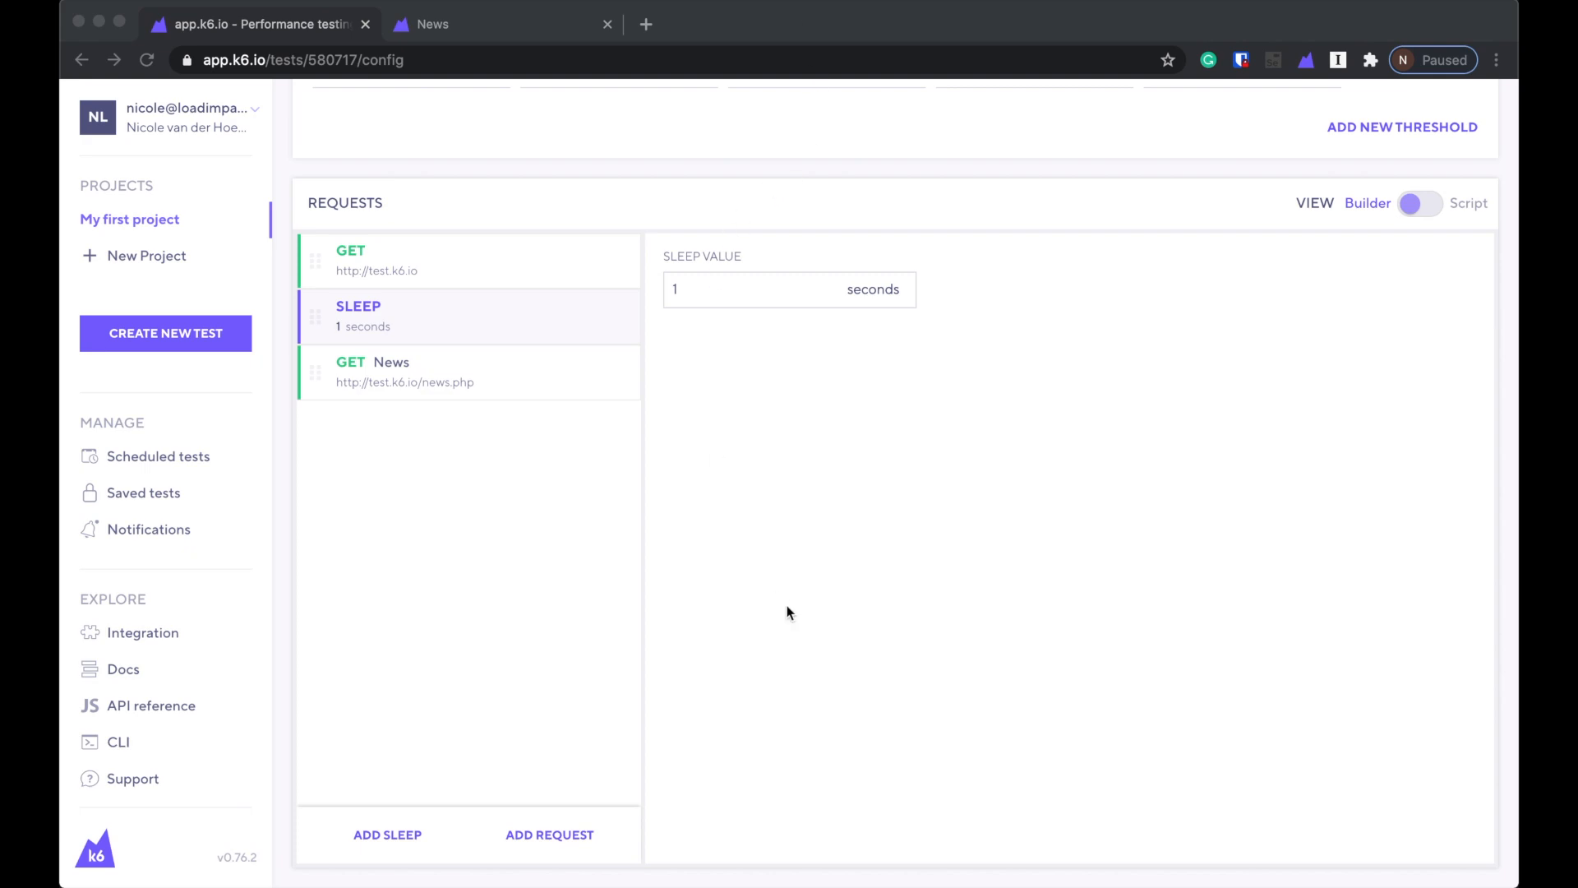
click(749, 290)
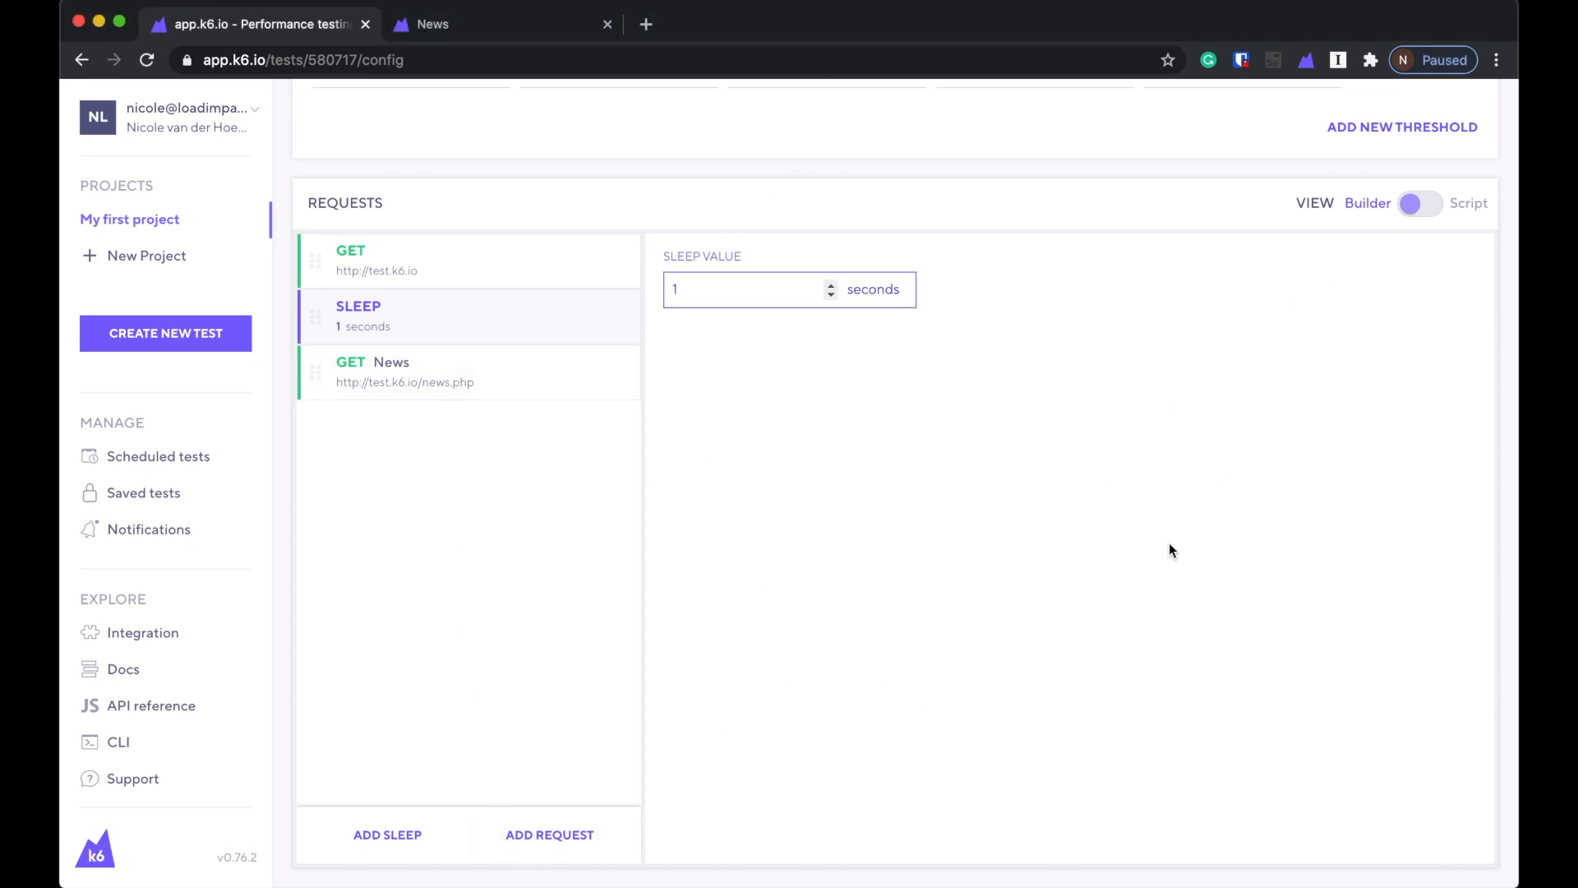
click(1422, 203)
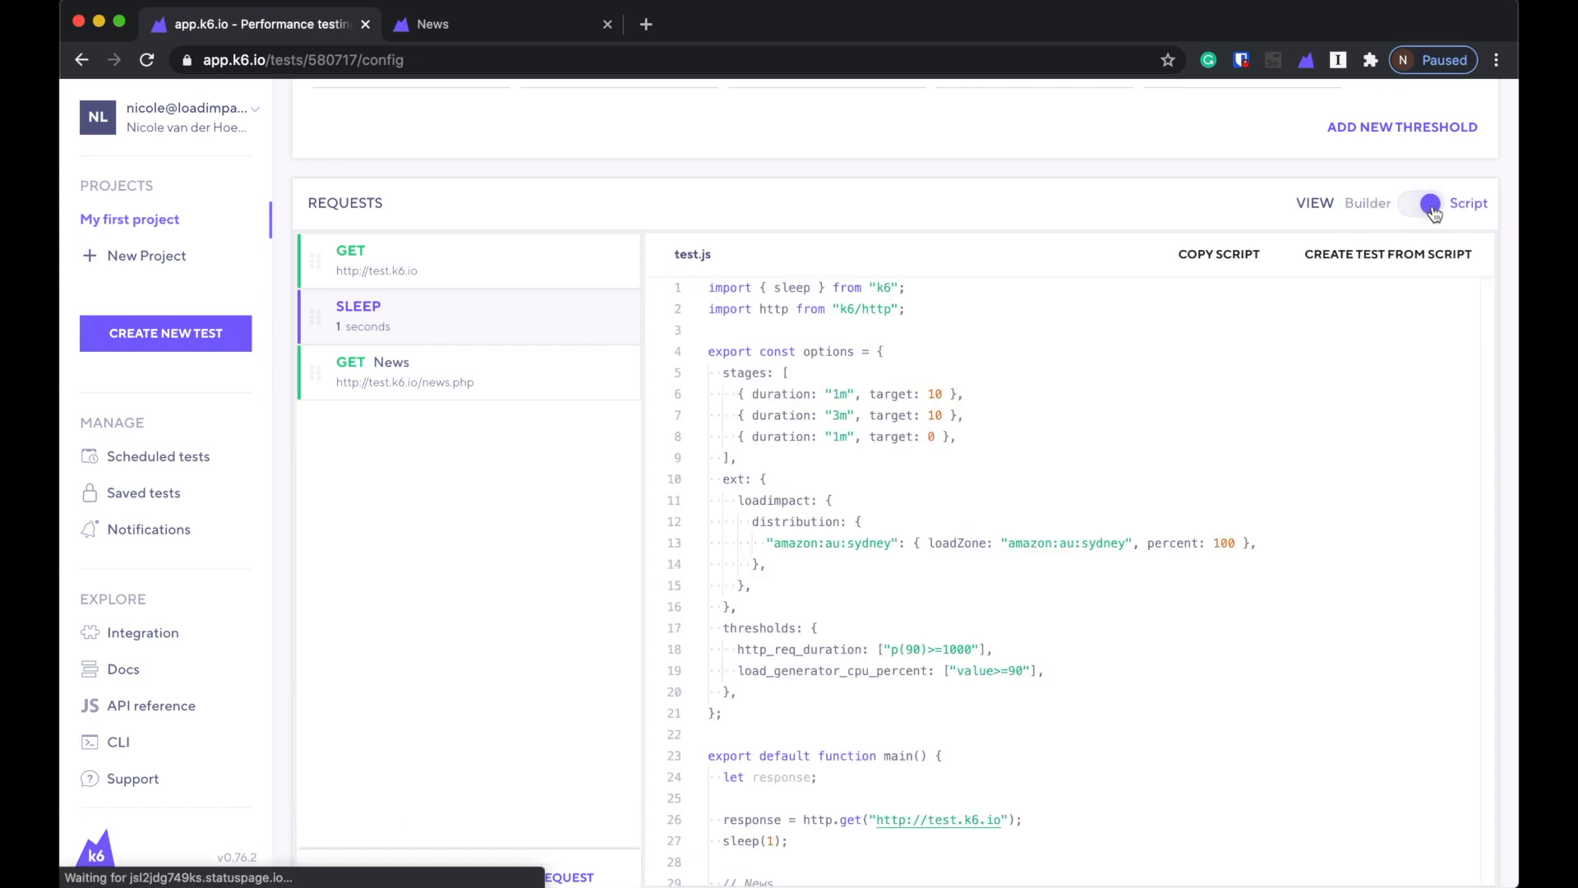
scroll(down, 3)
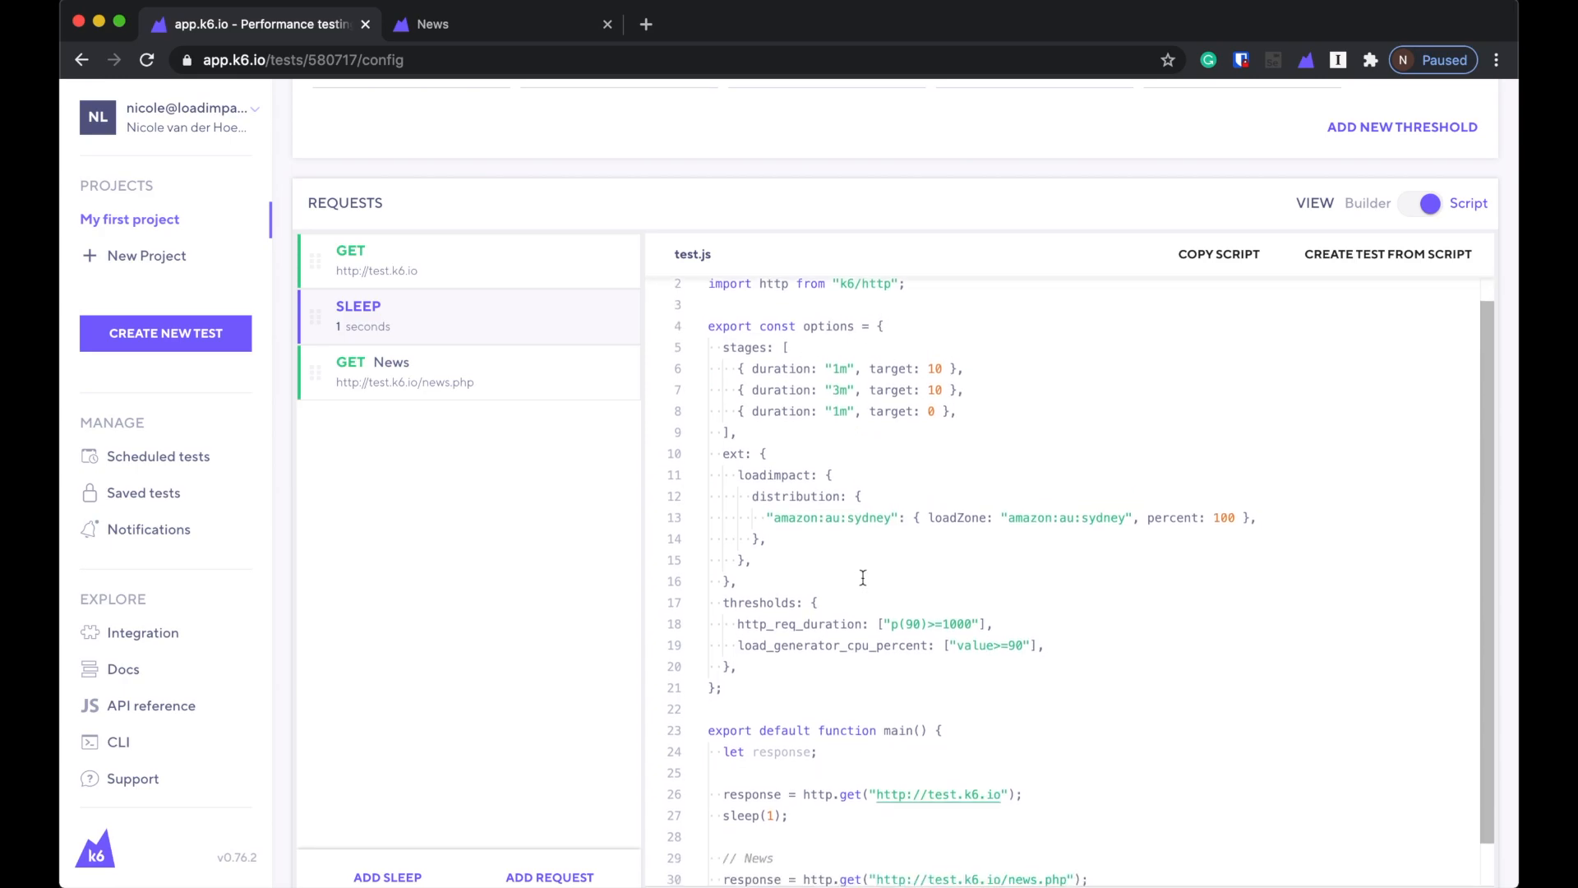
scroll(down, 3)
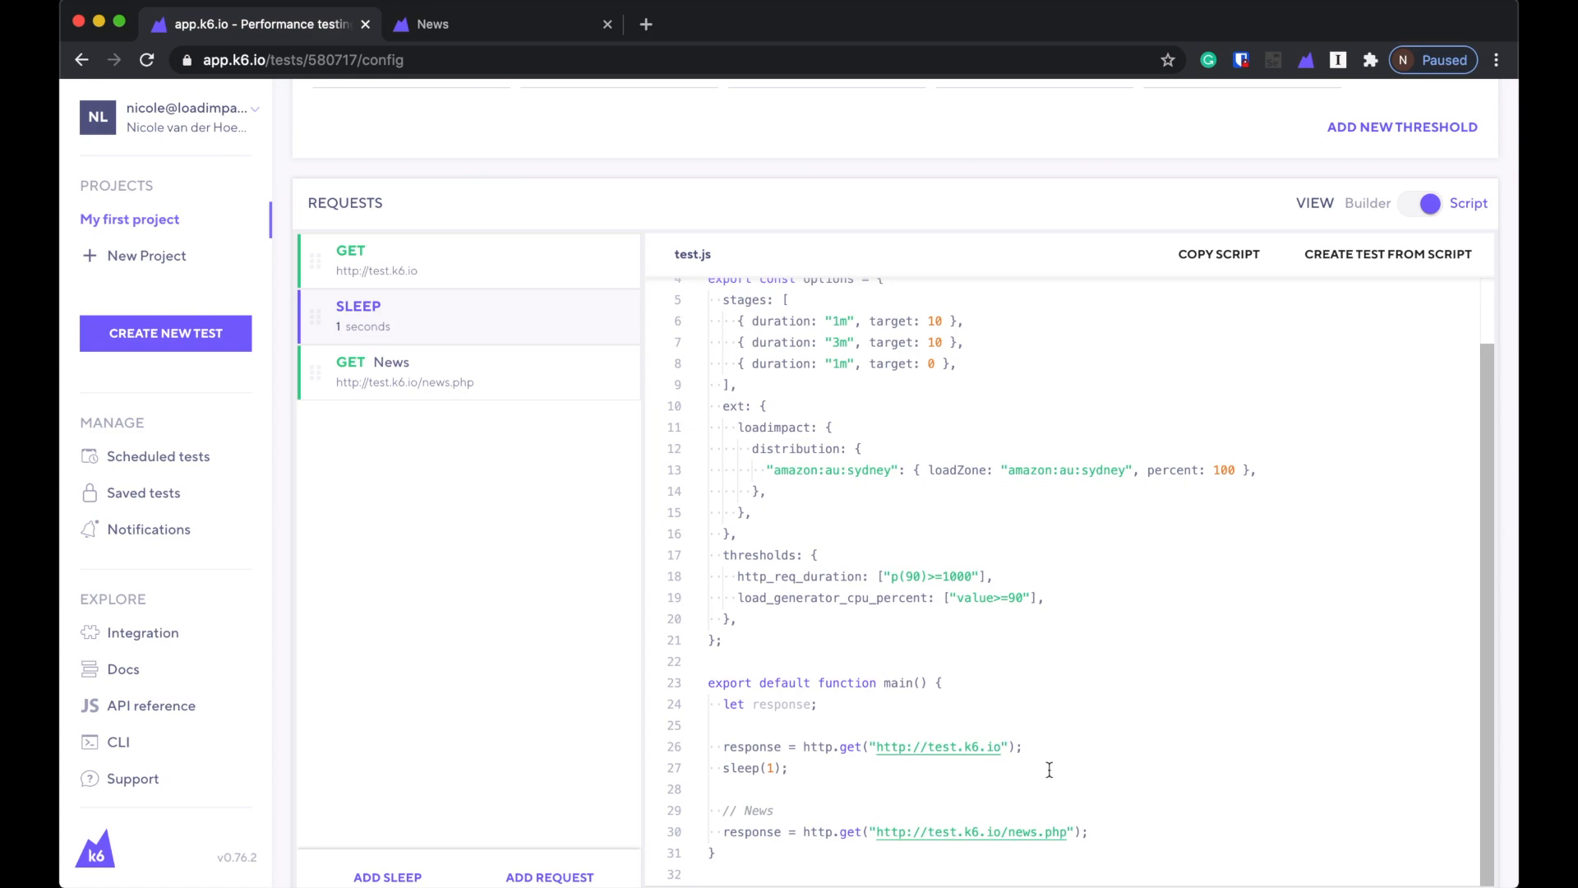
mouse_move(1003, 746)
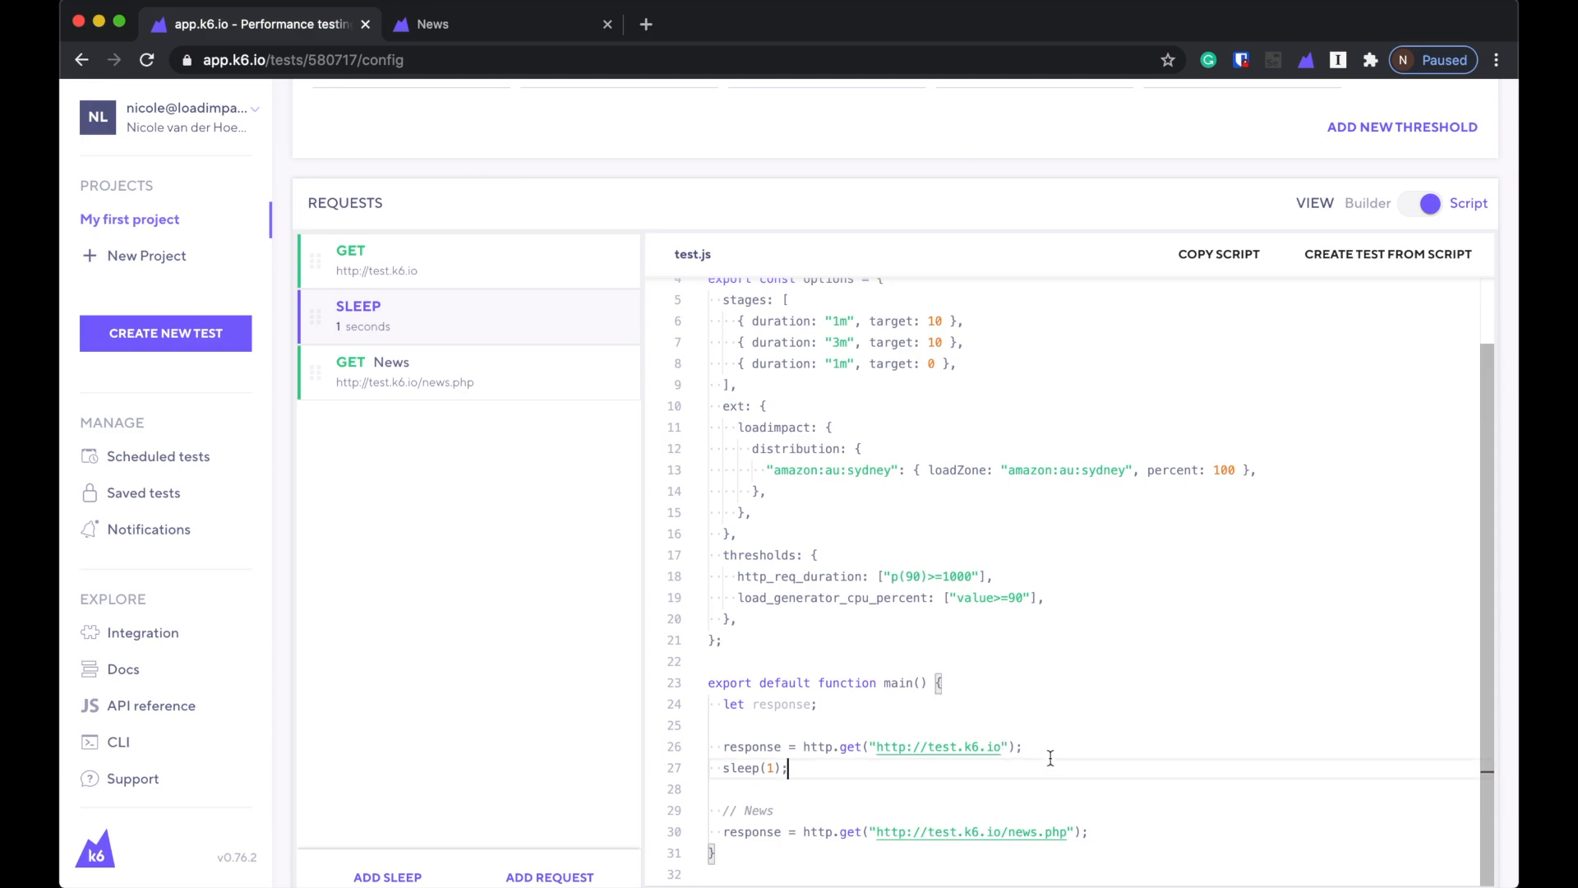
mouse_move(1063, 771)
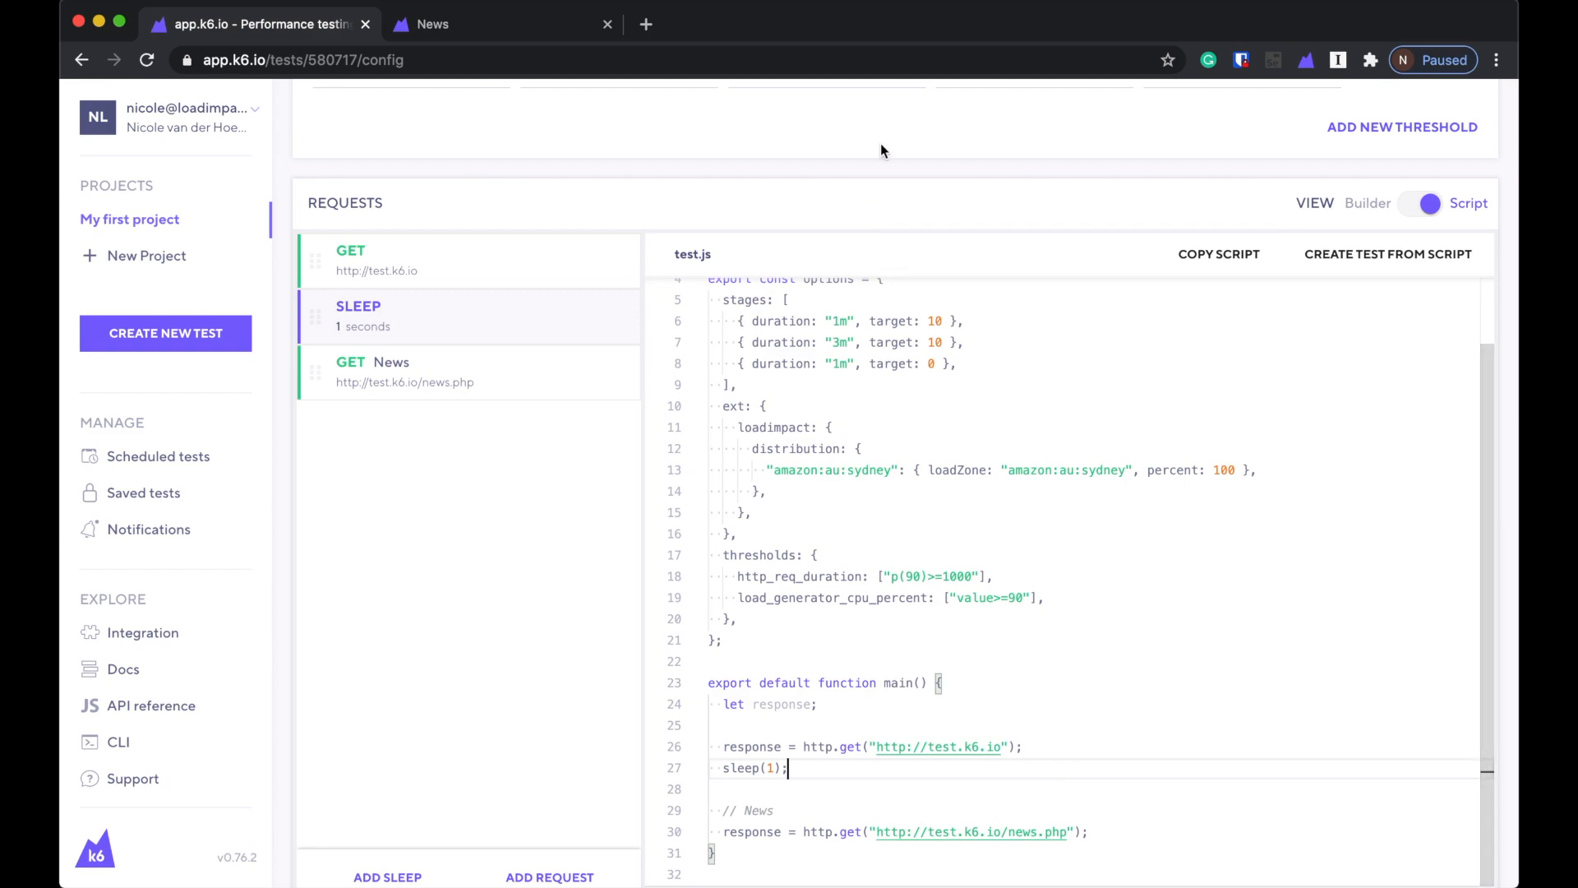
scroll(down, 3)
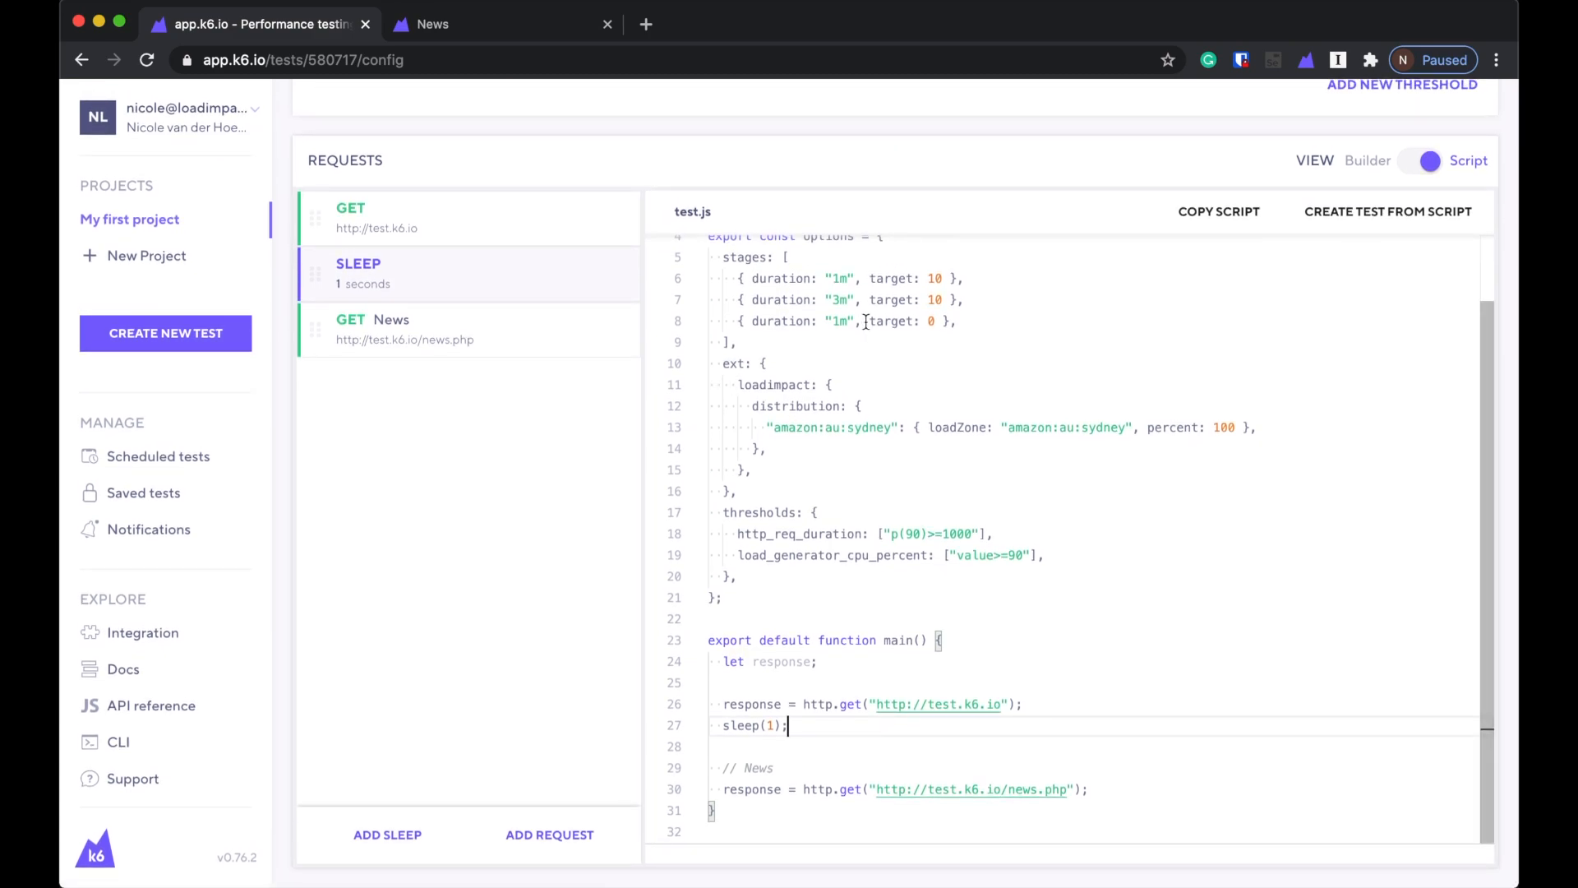
mouse_move(996, 205)
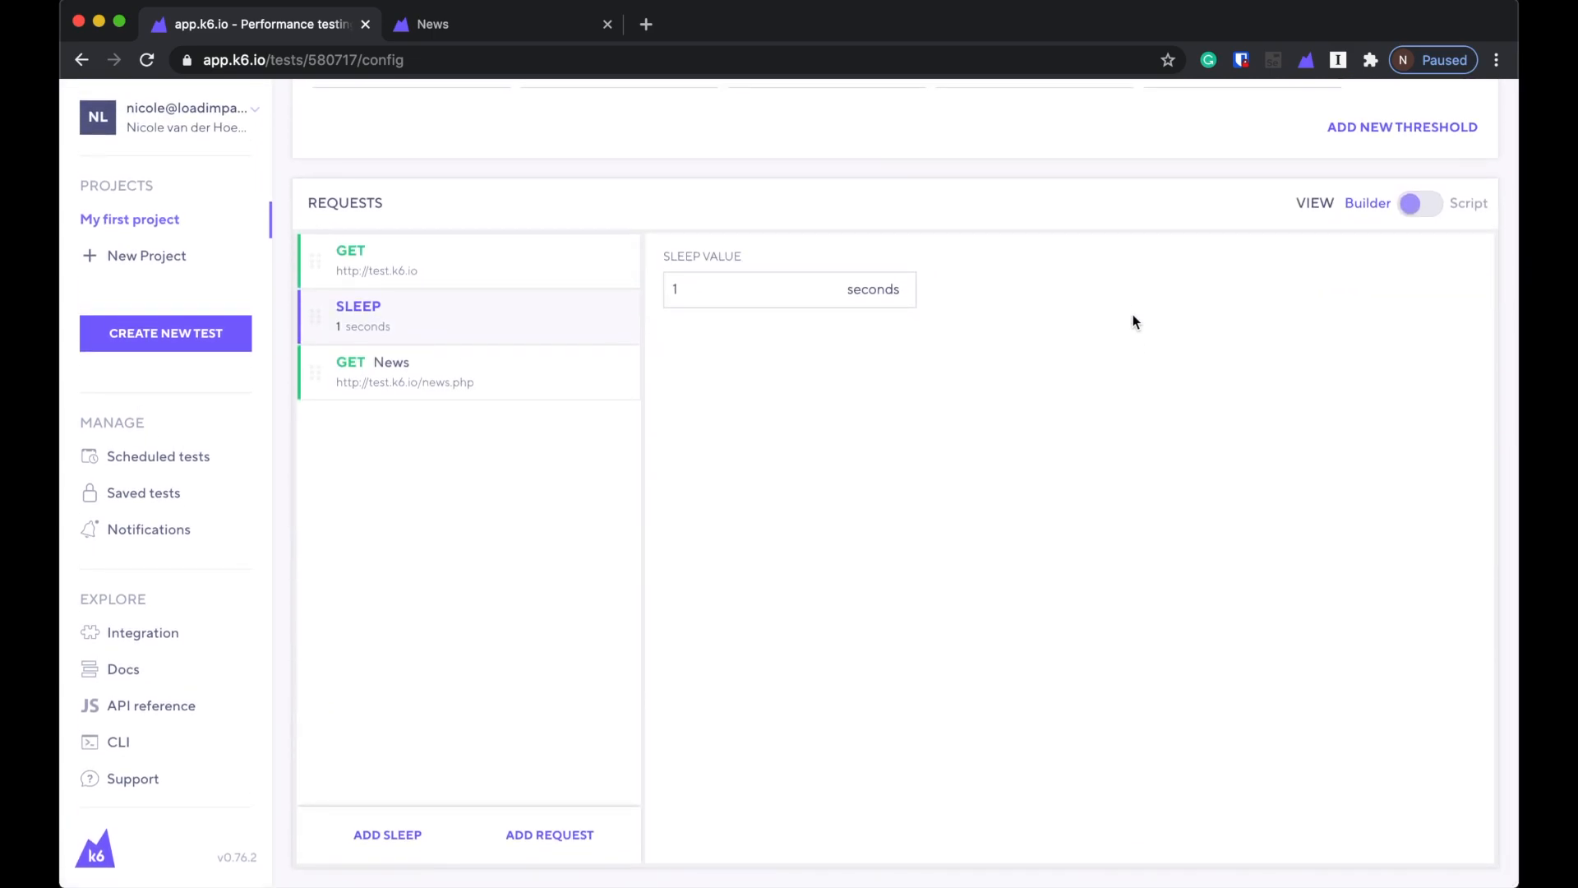
scroll(up, 3)
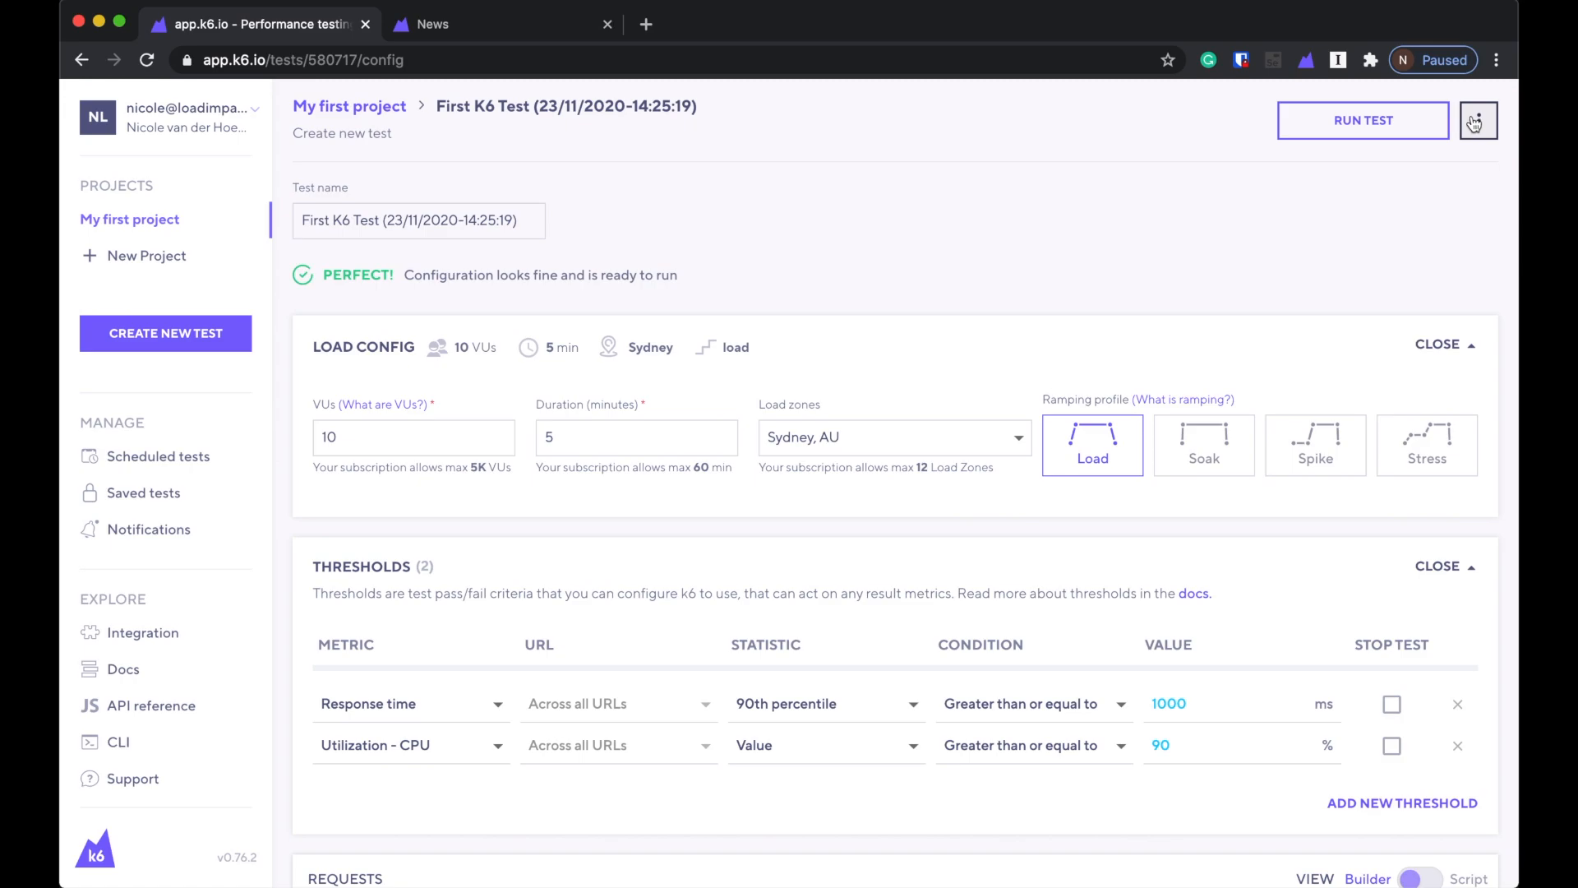
click(1363, 121)
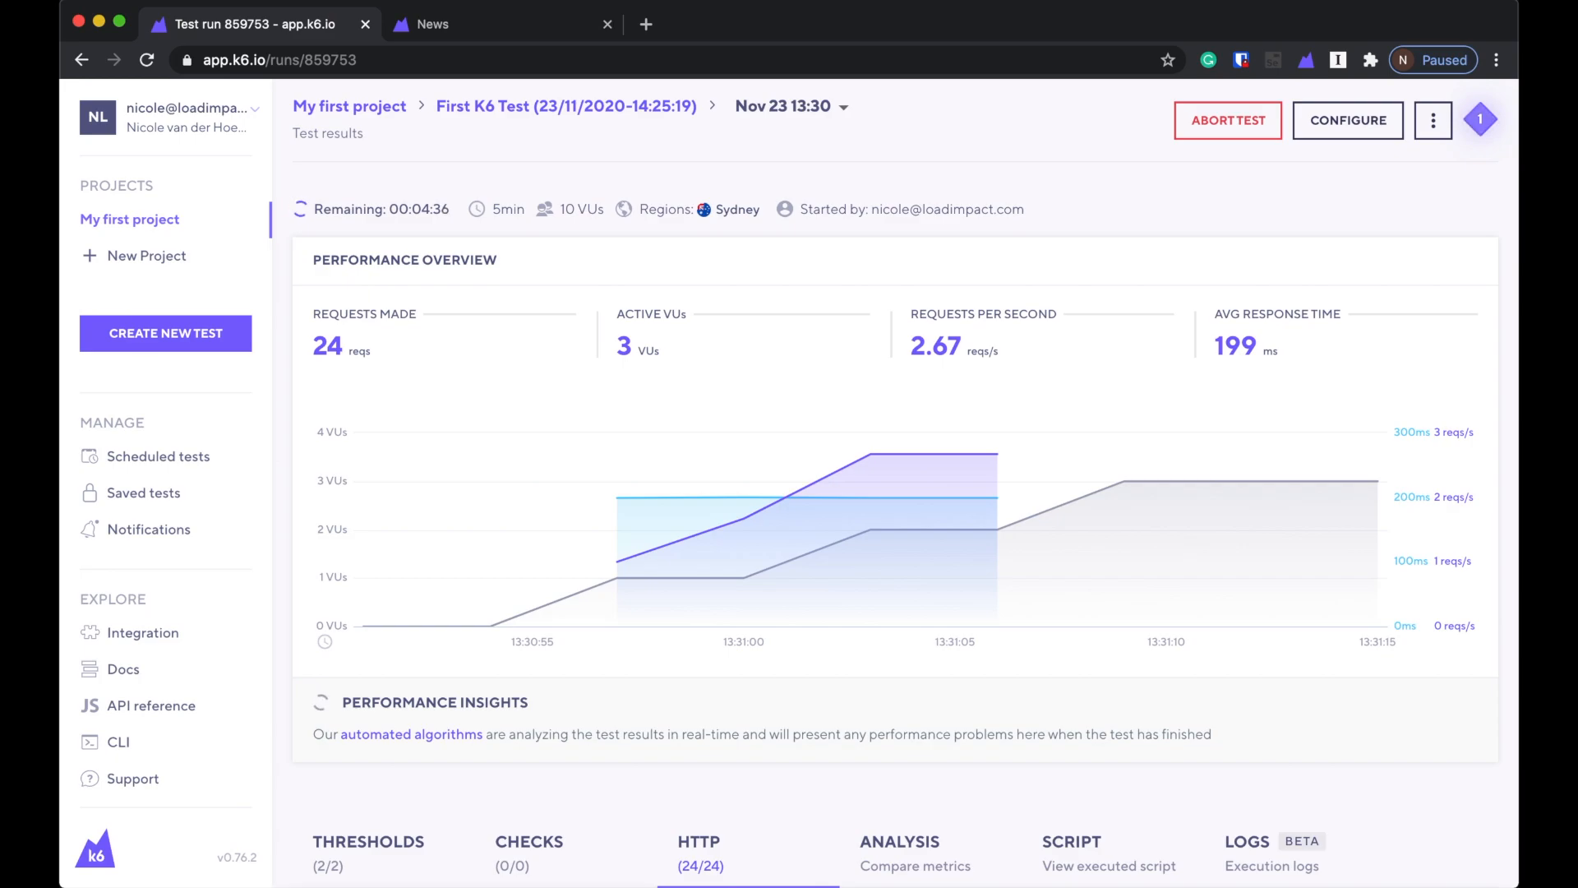
mouse_move(416, 799)
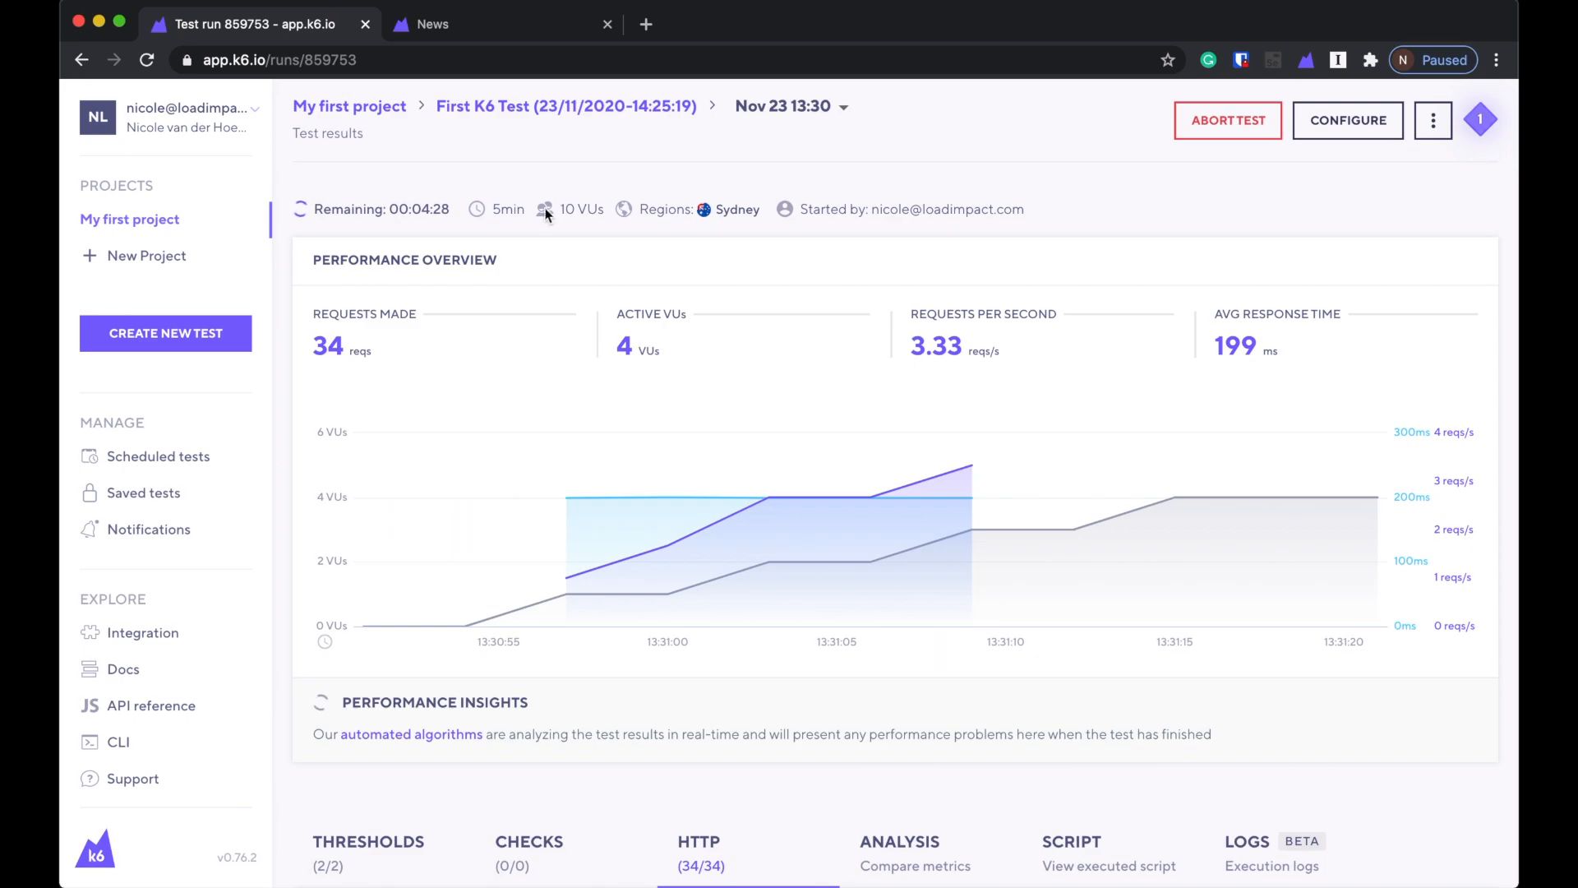
mouse_move(856, 244)
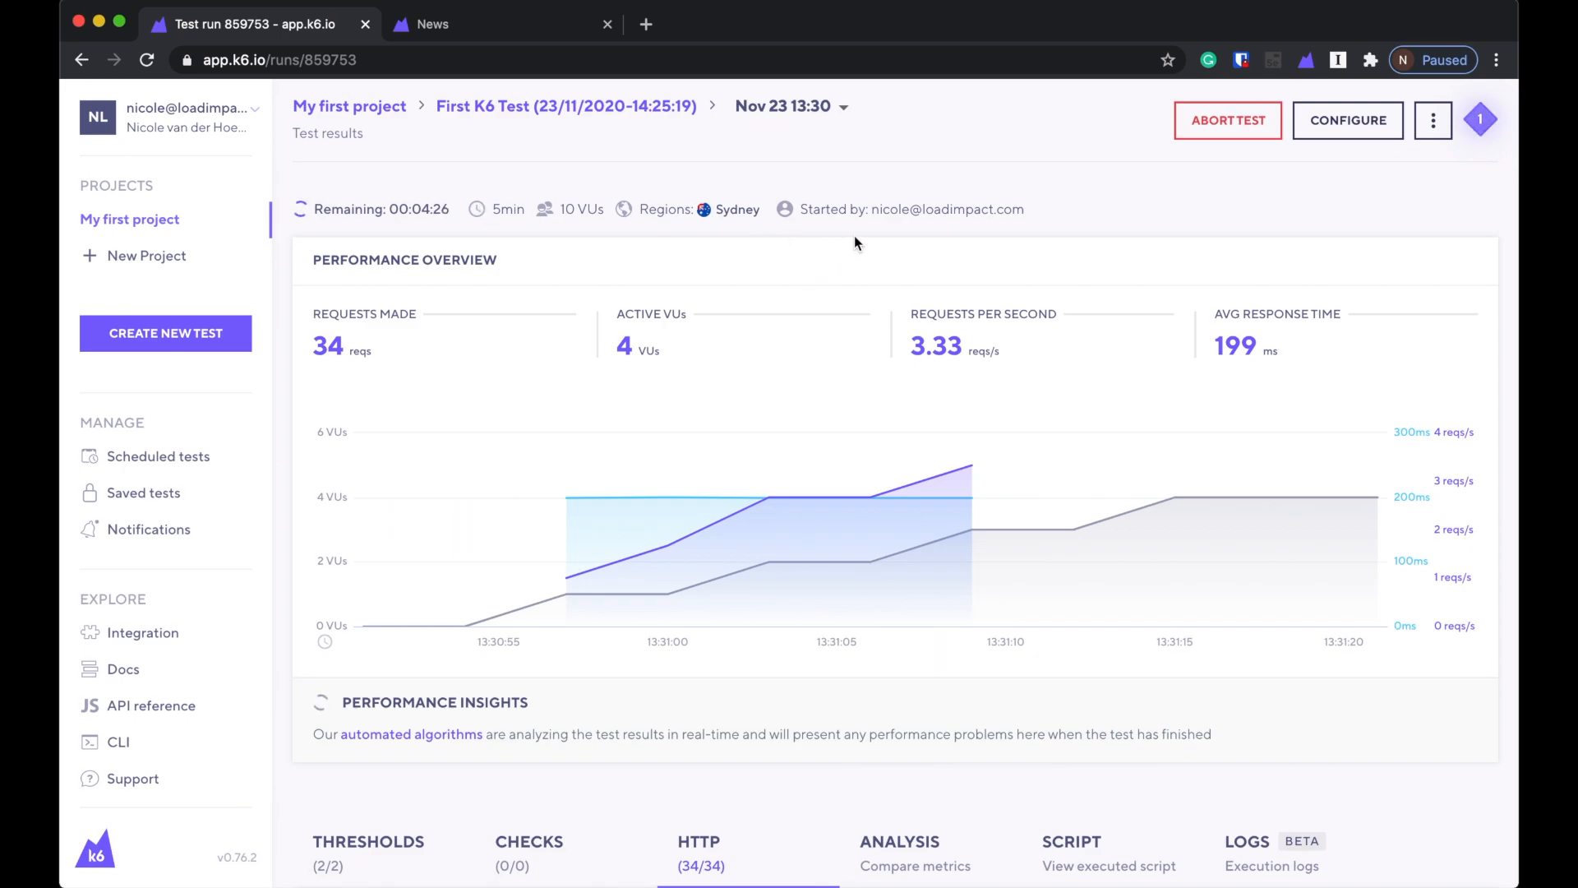
scroll(down, 3)
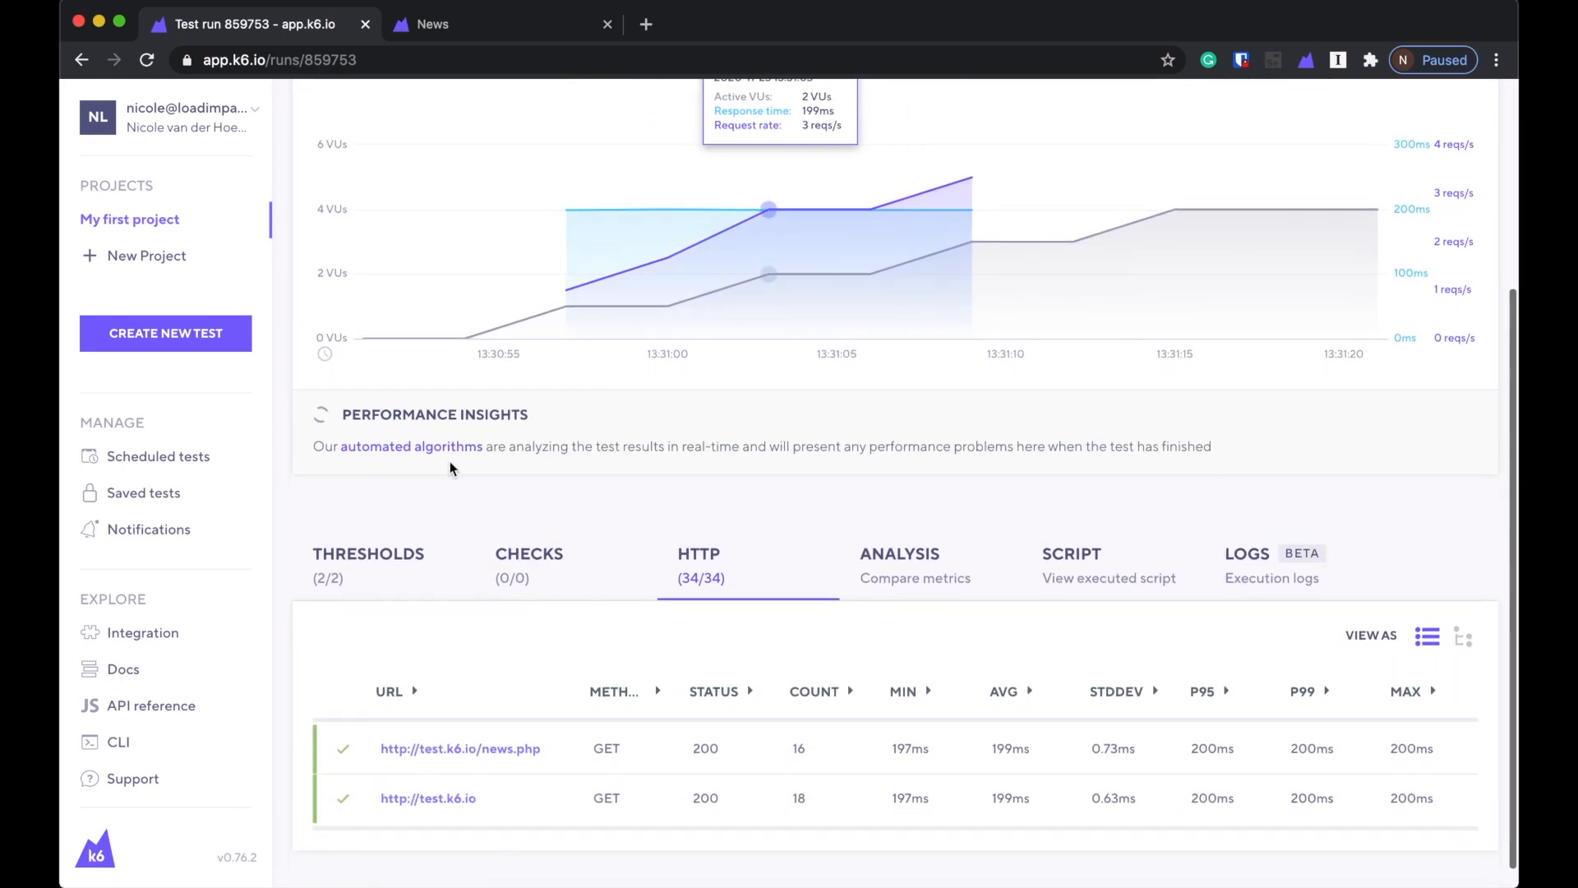
click(368, 553)
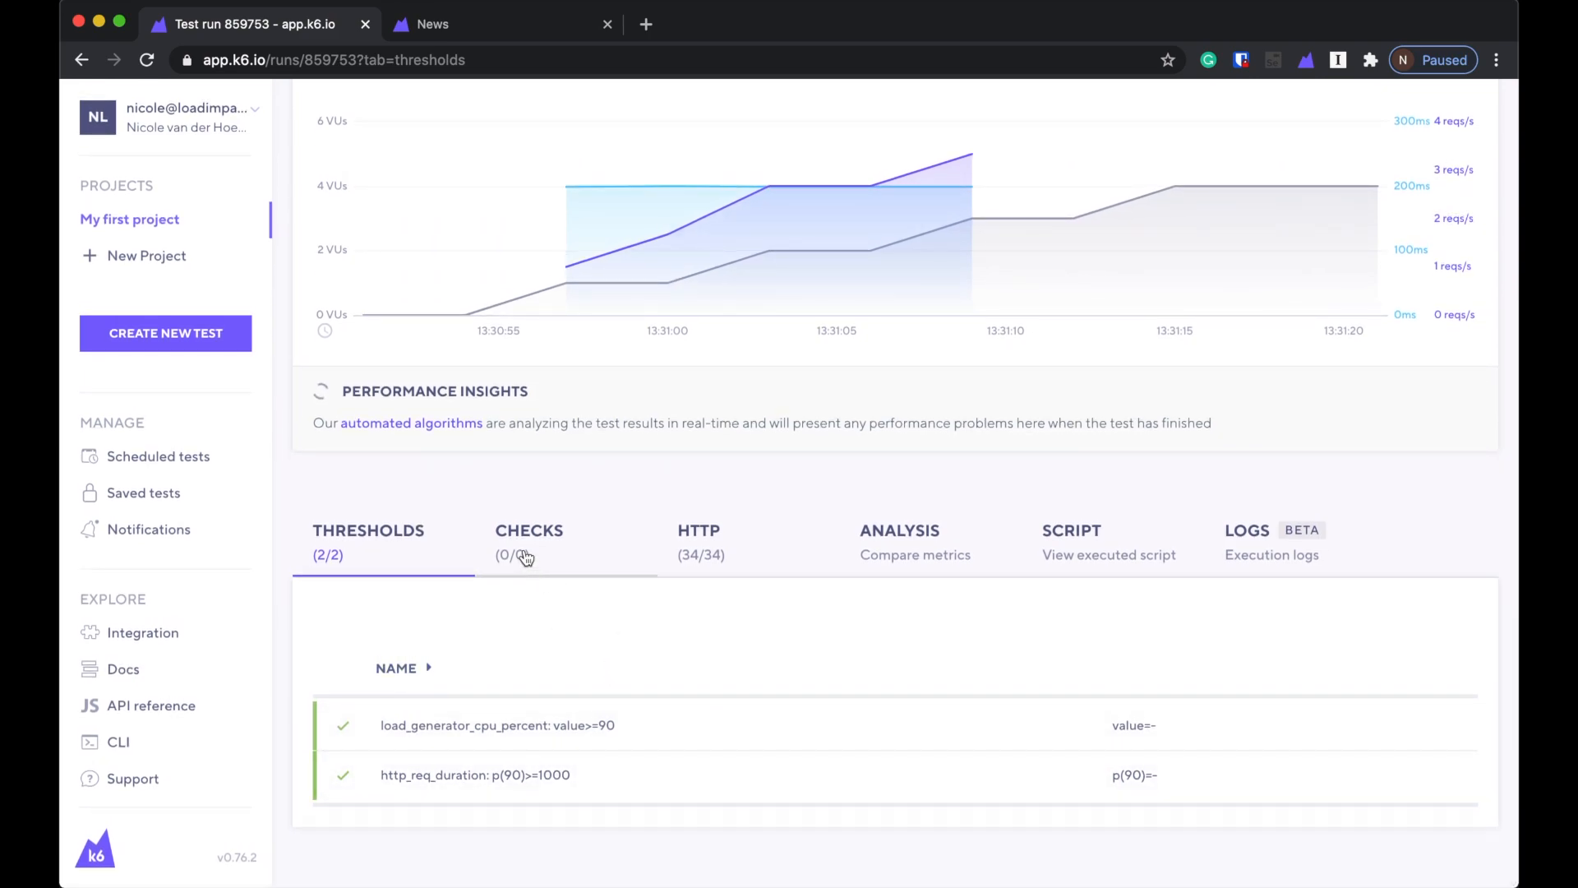
click(699, 542)
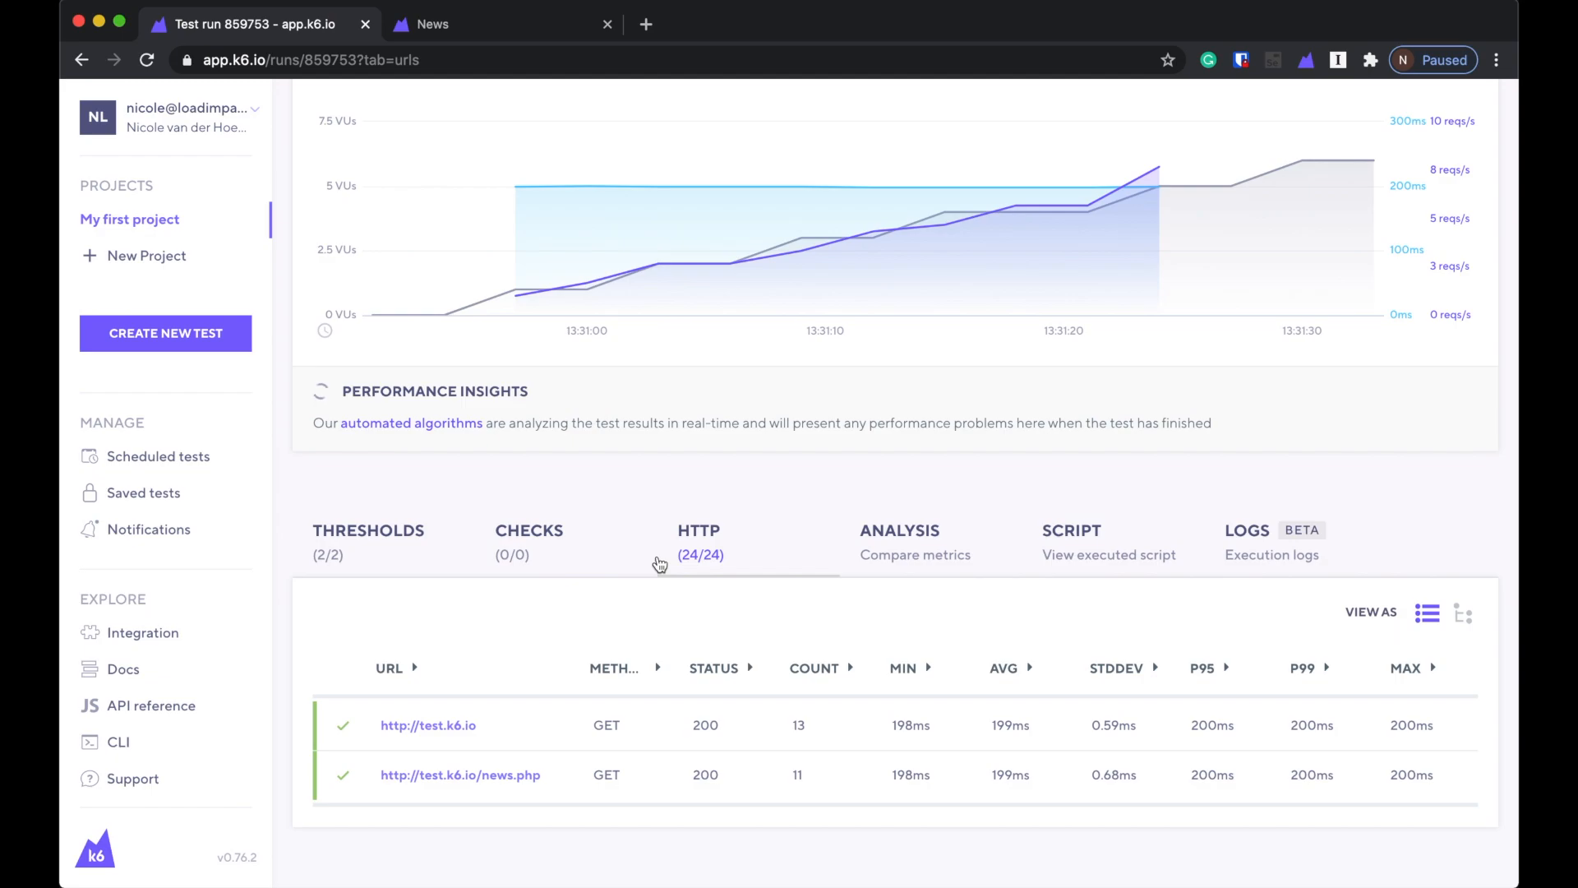
click(898, 530)
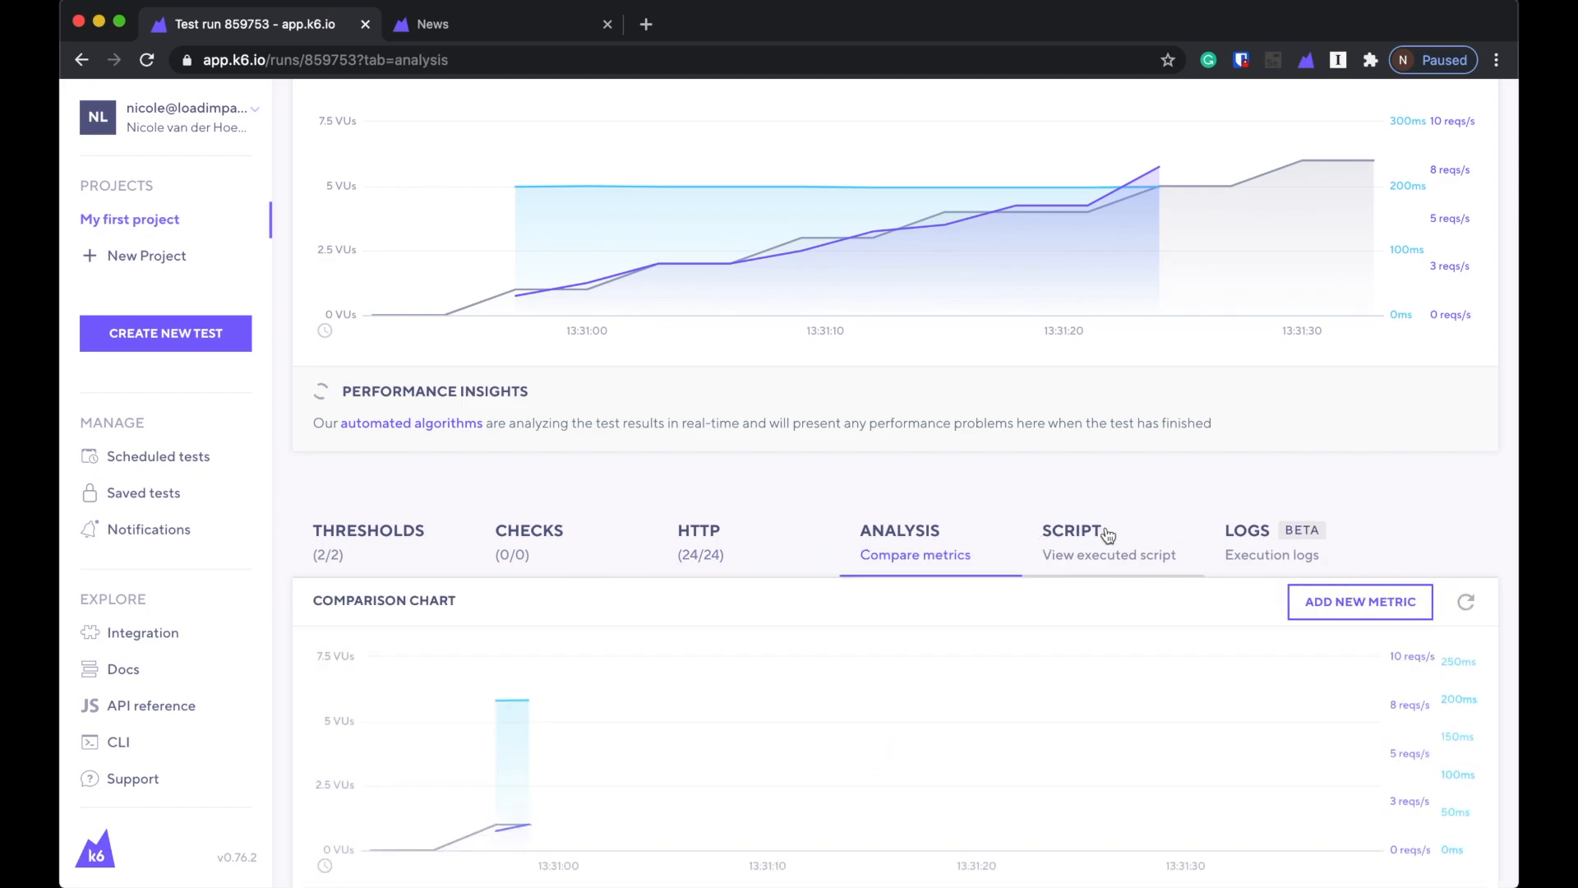
click(1108, 555)
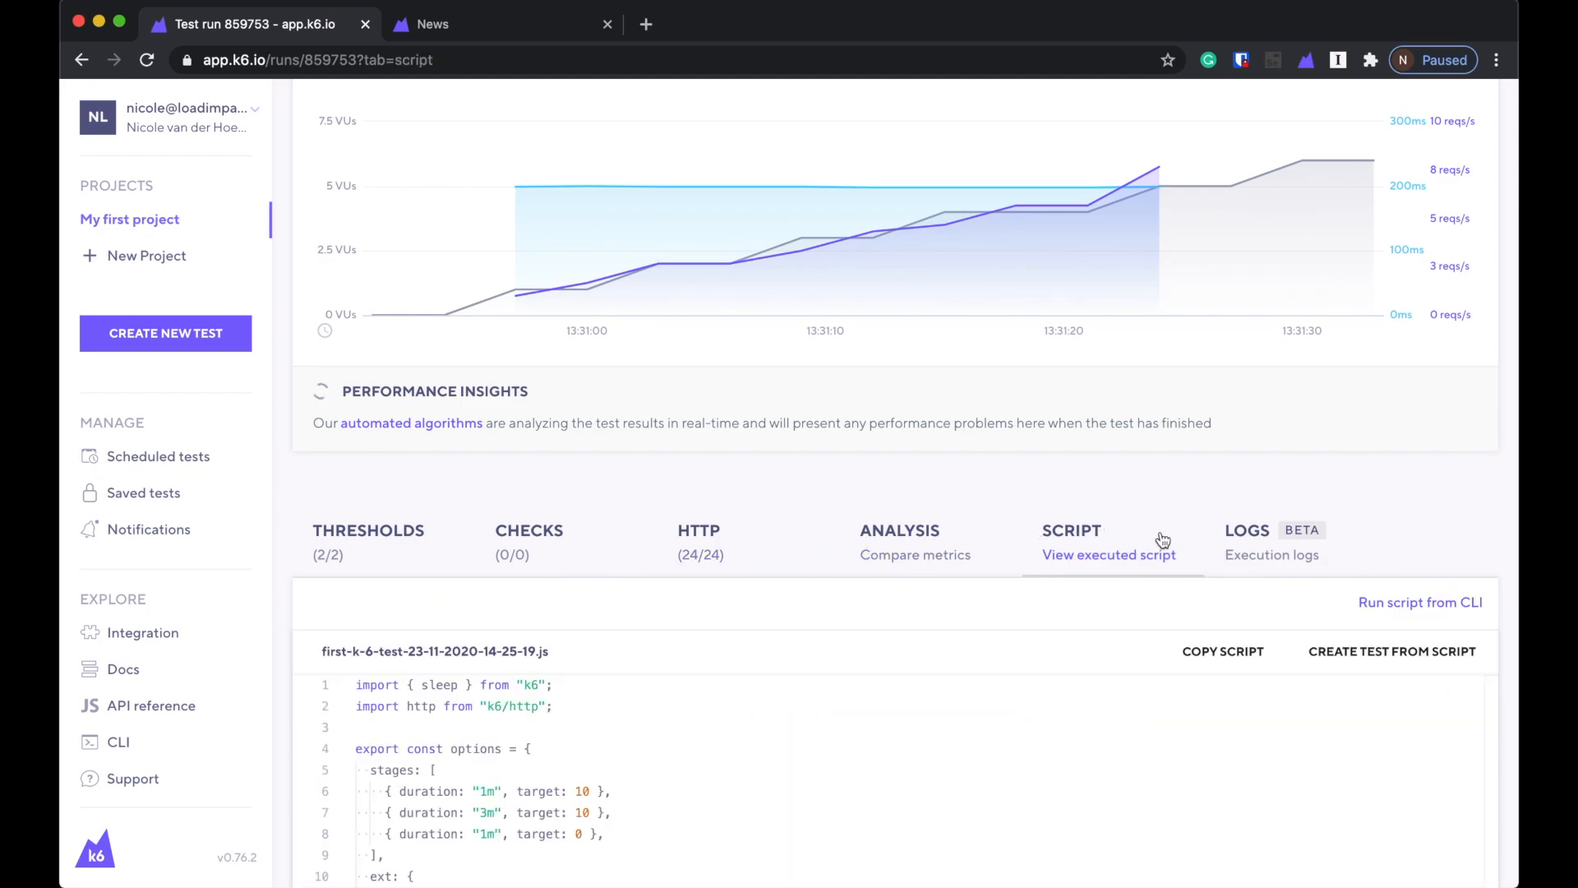
click(1247, 530)
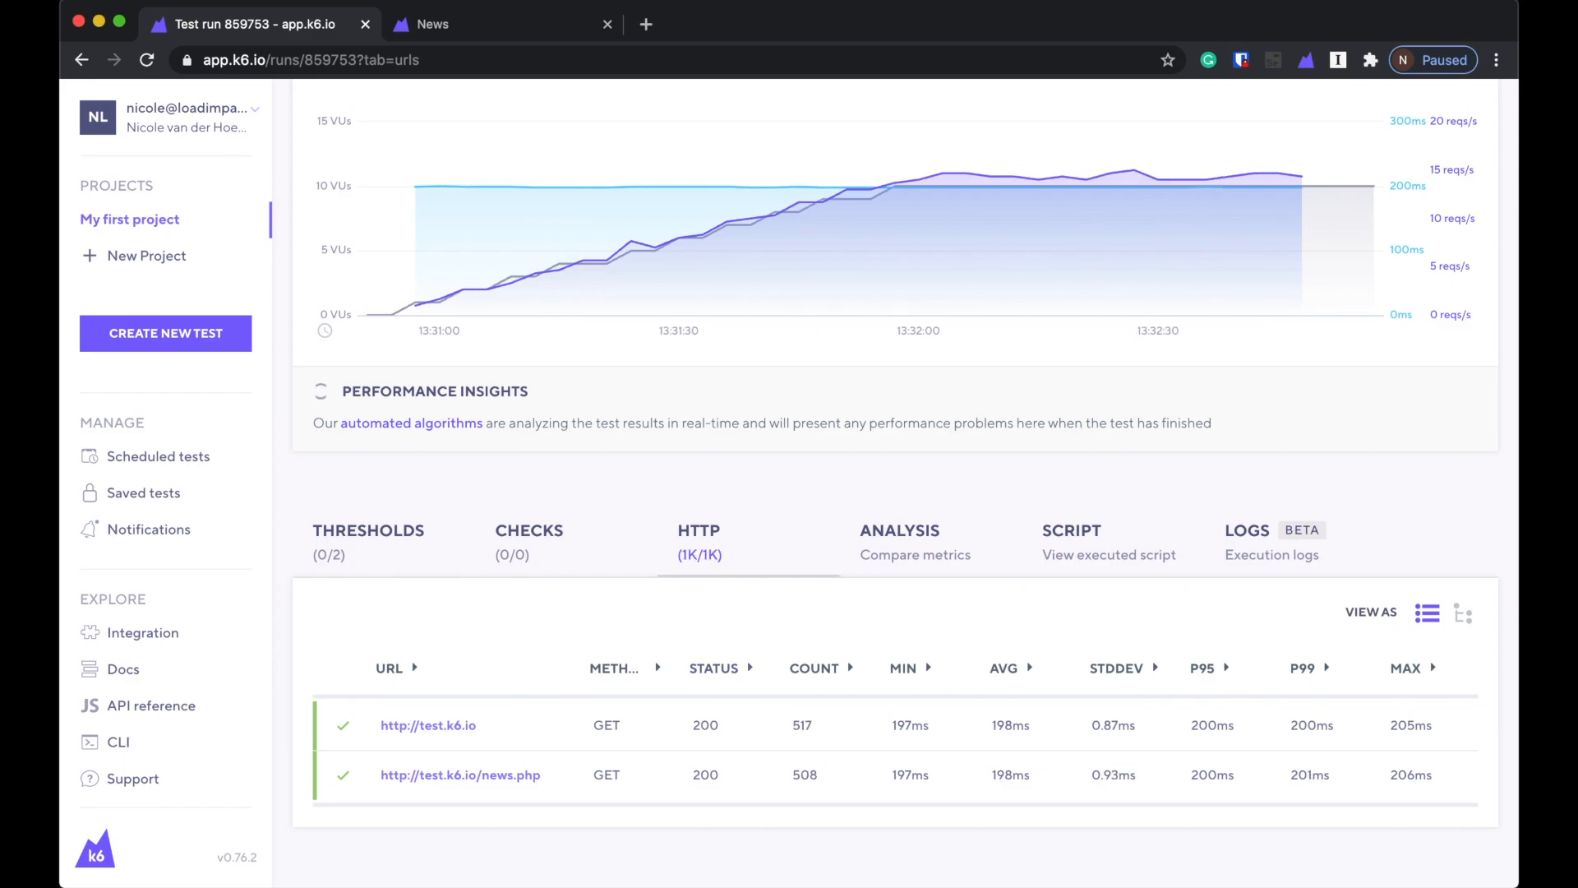
Open the Analysis view and its metric picker for the comparison chart.
click(699, 530)
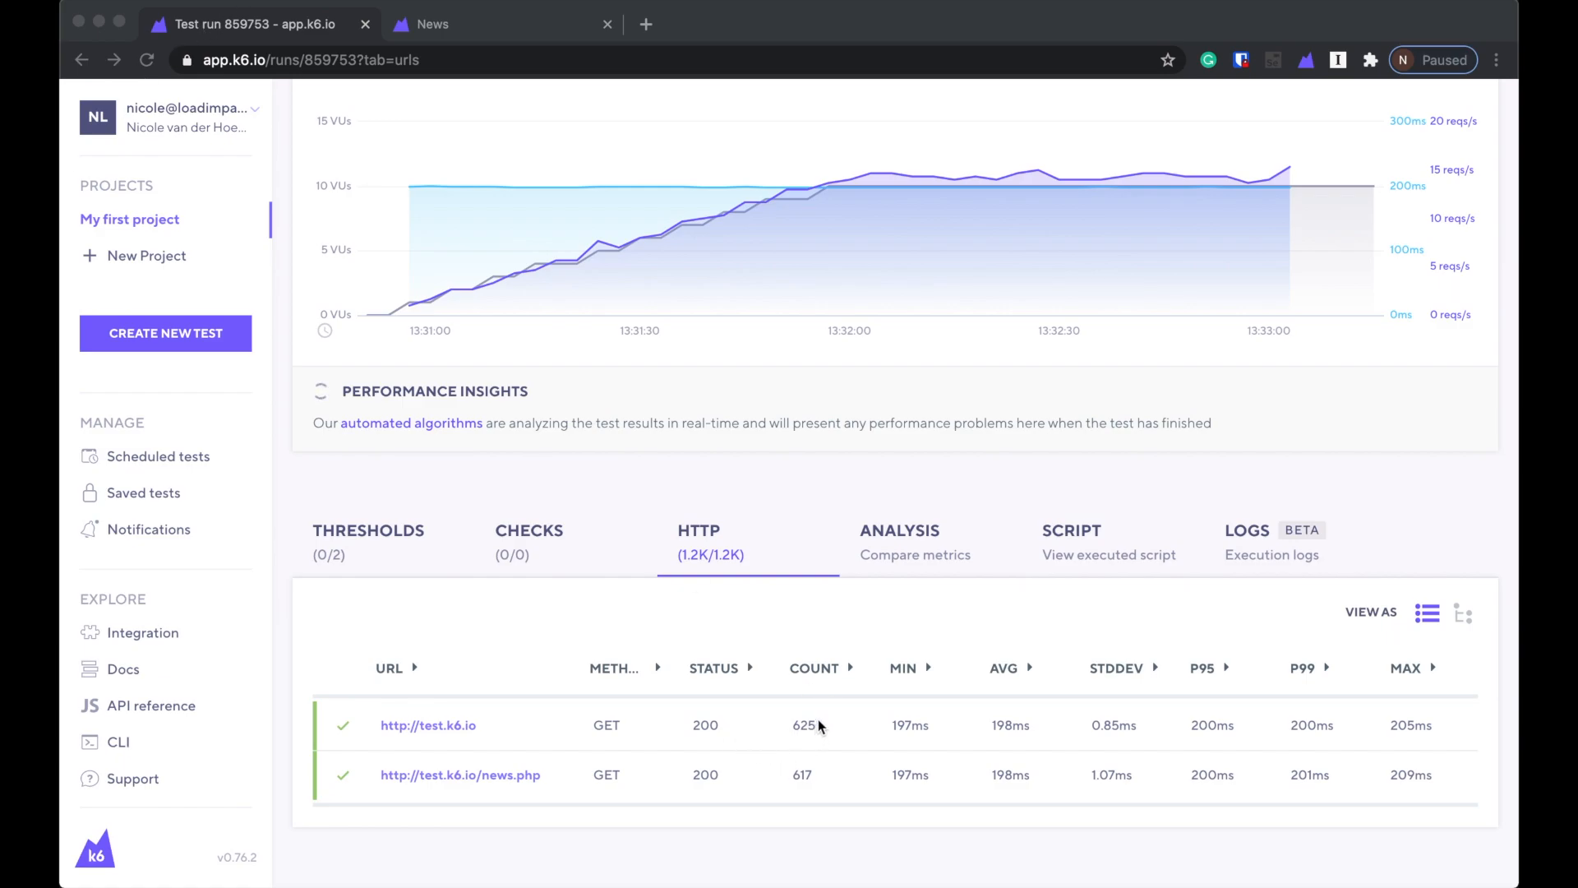
mouse_move(1114, 748)
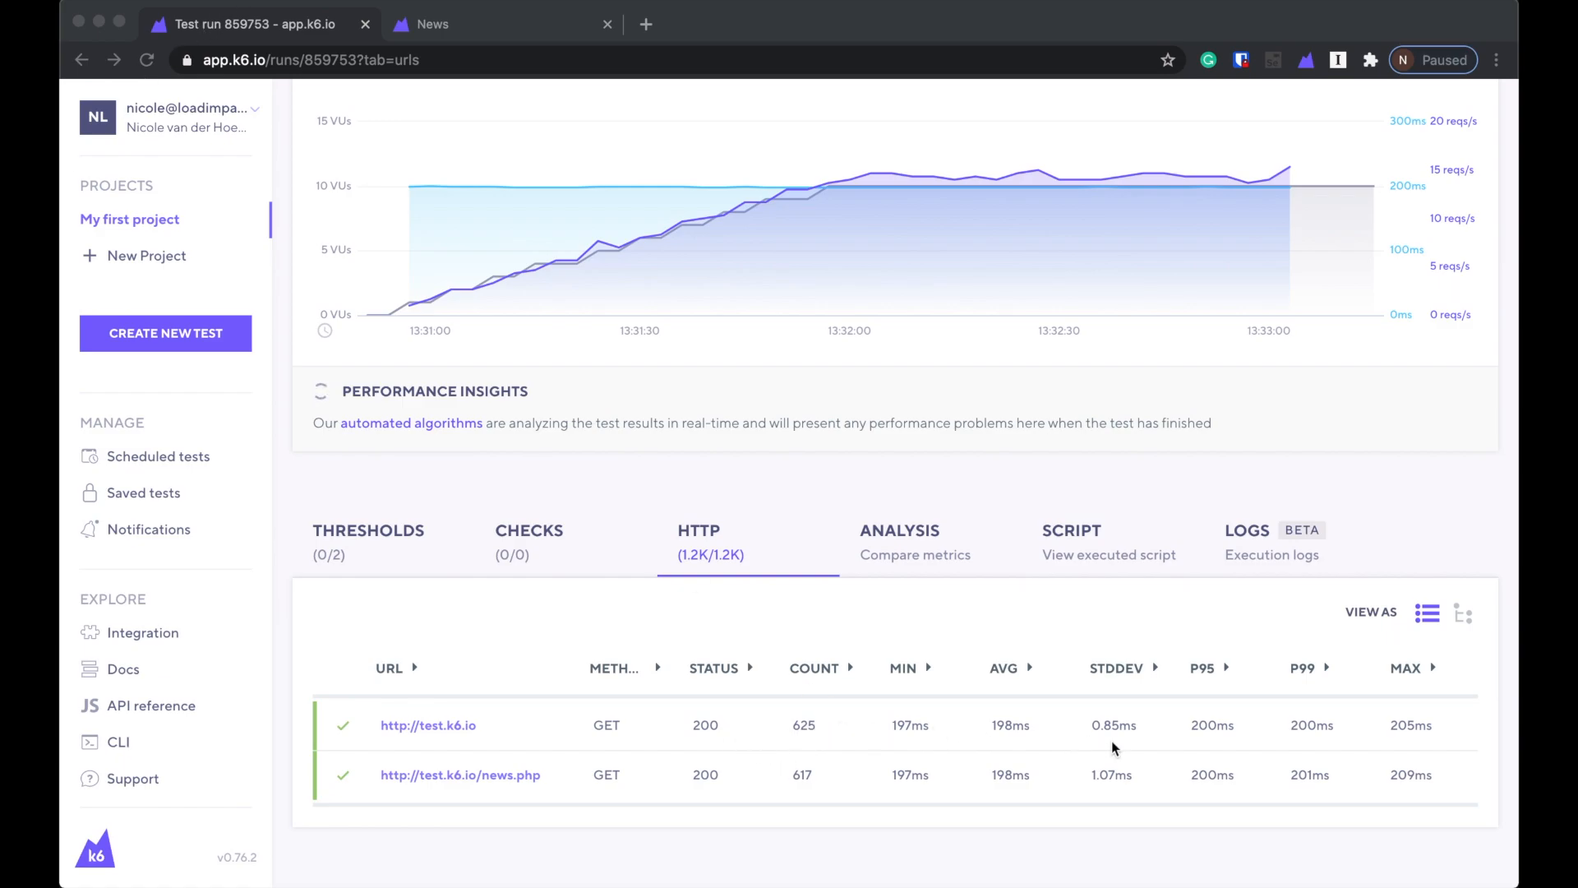
click(914, 555)
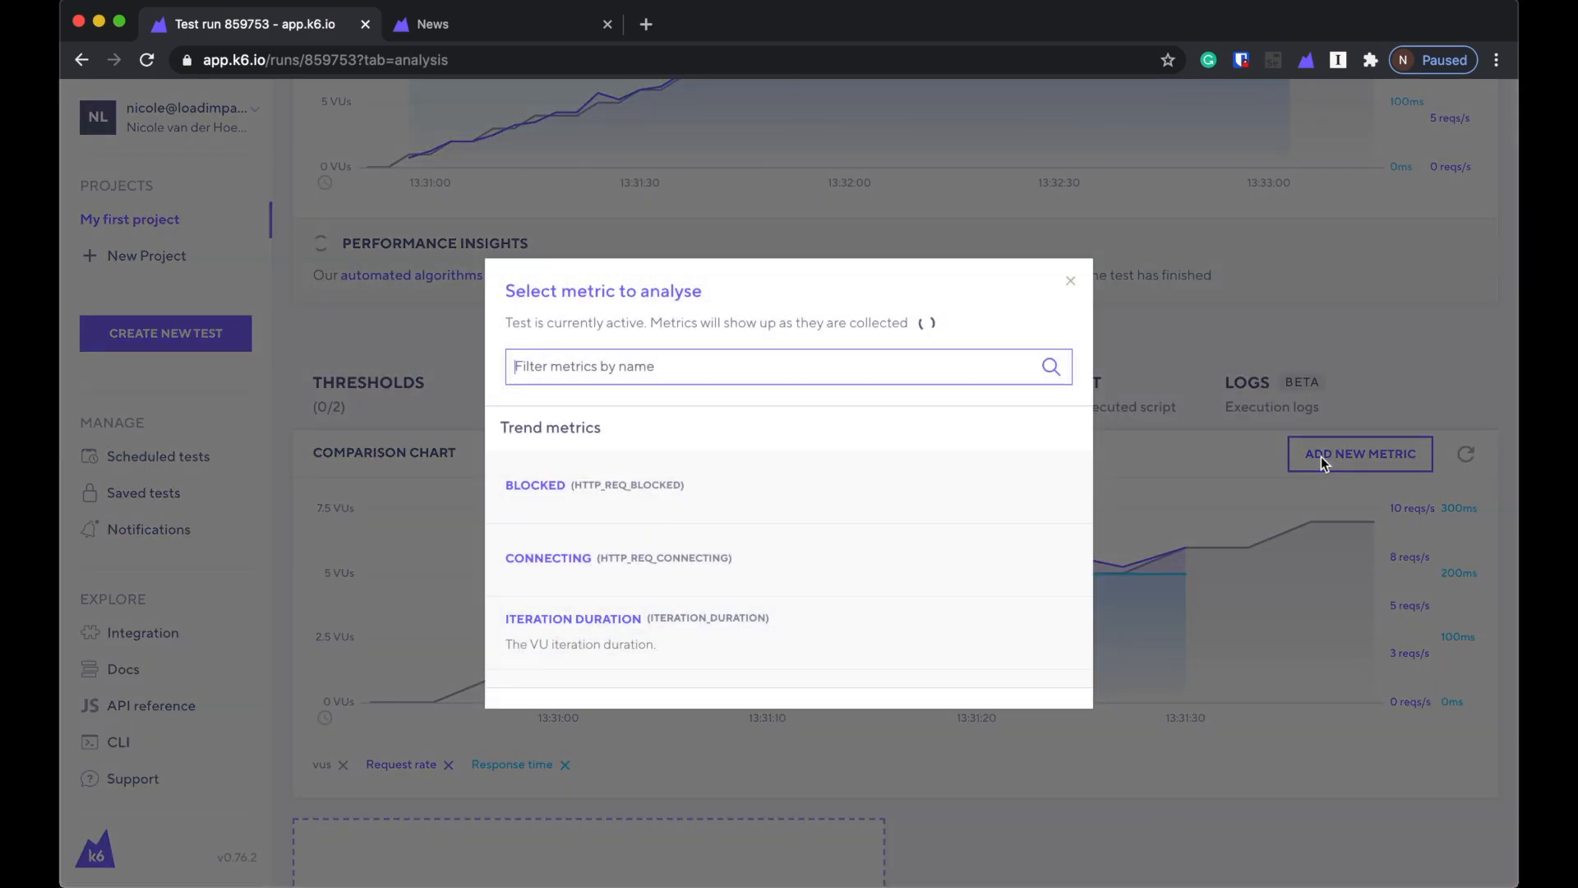
mouse_move(699, 557)
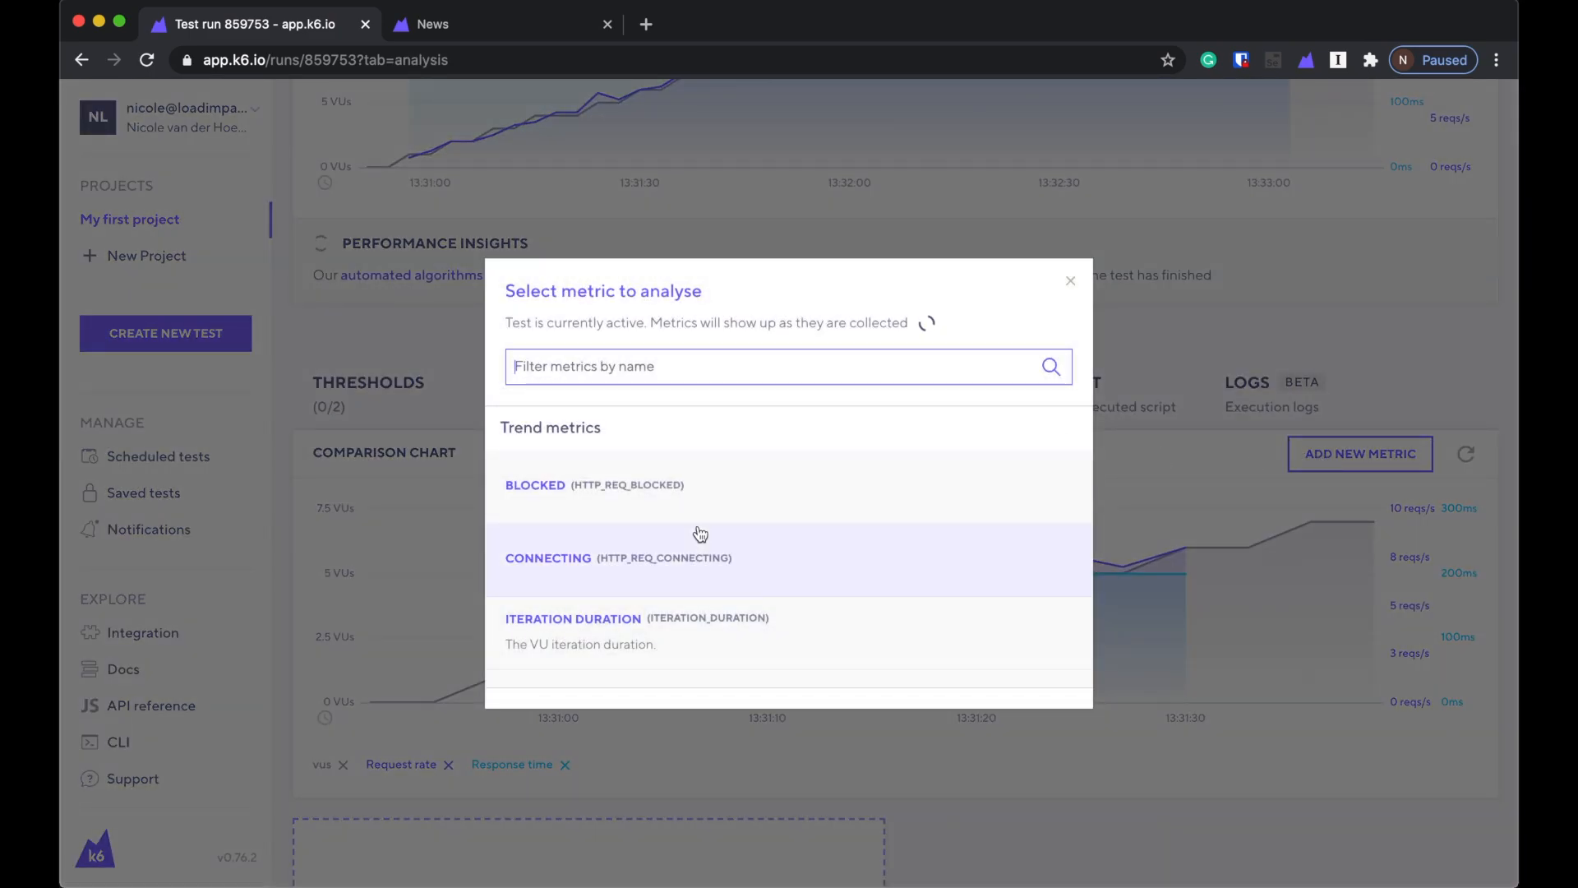
Add CPU utilization to the comparison chart, then close the metric list.
click(1070, 280)
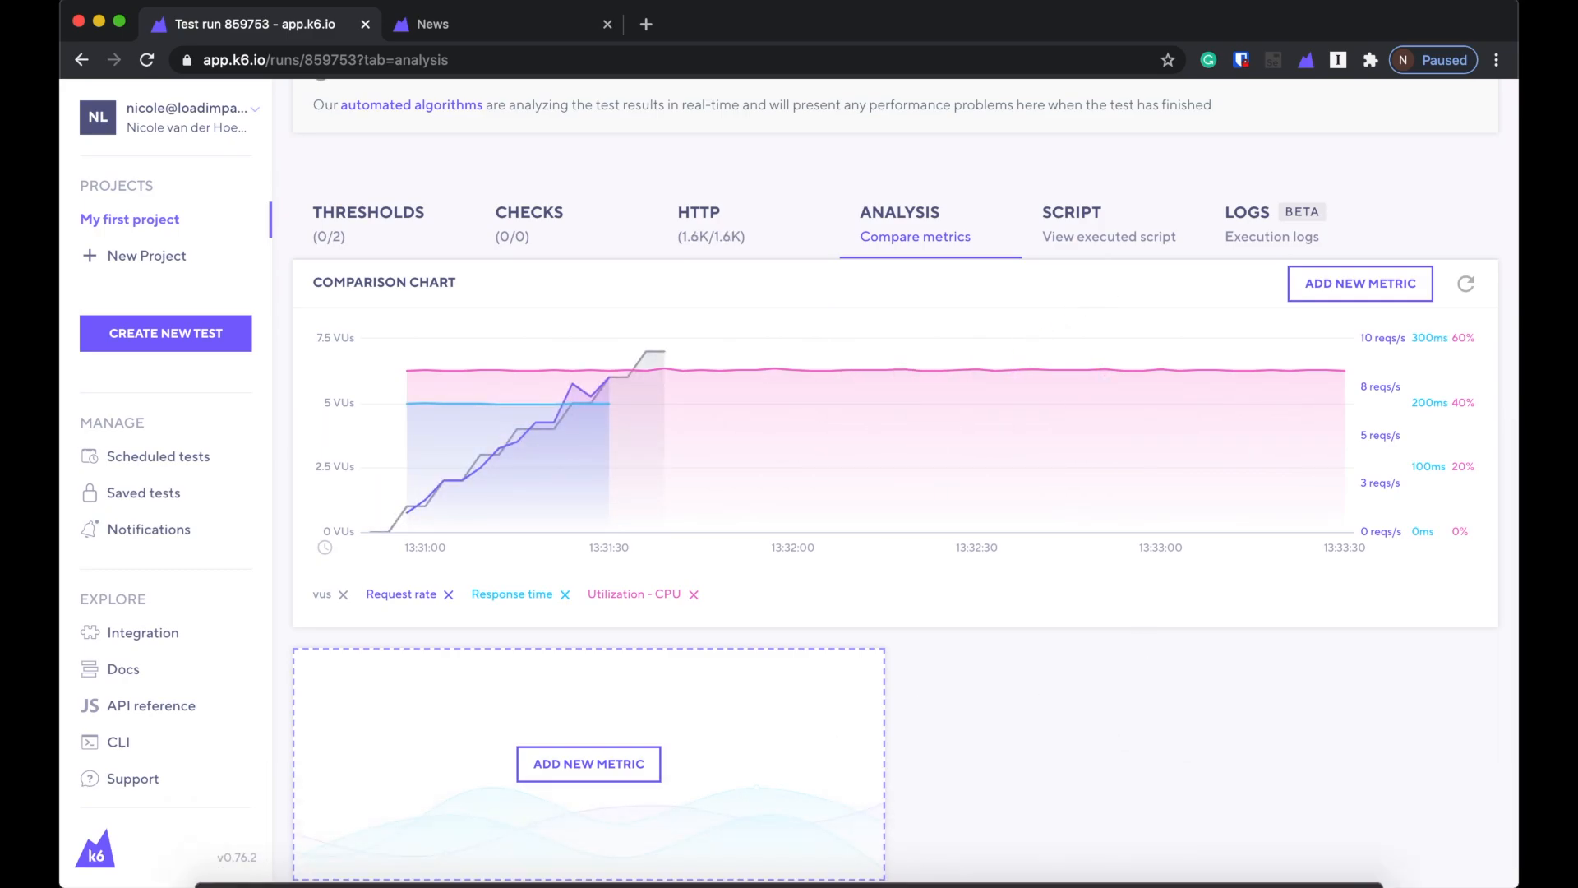
mouse_move(1161, 722)
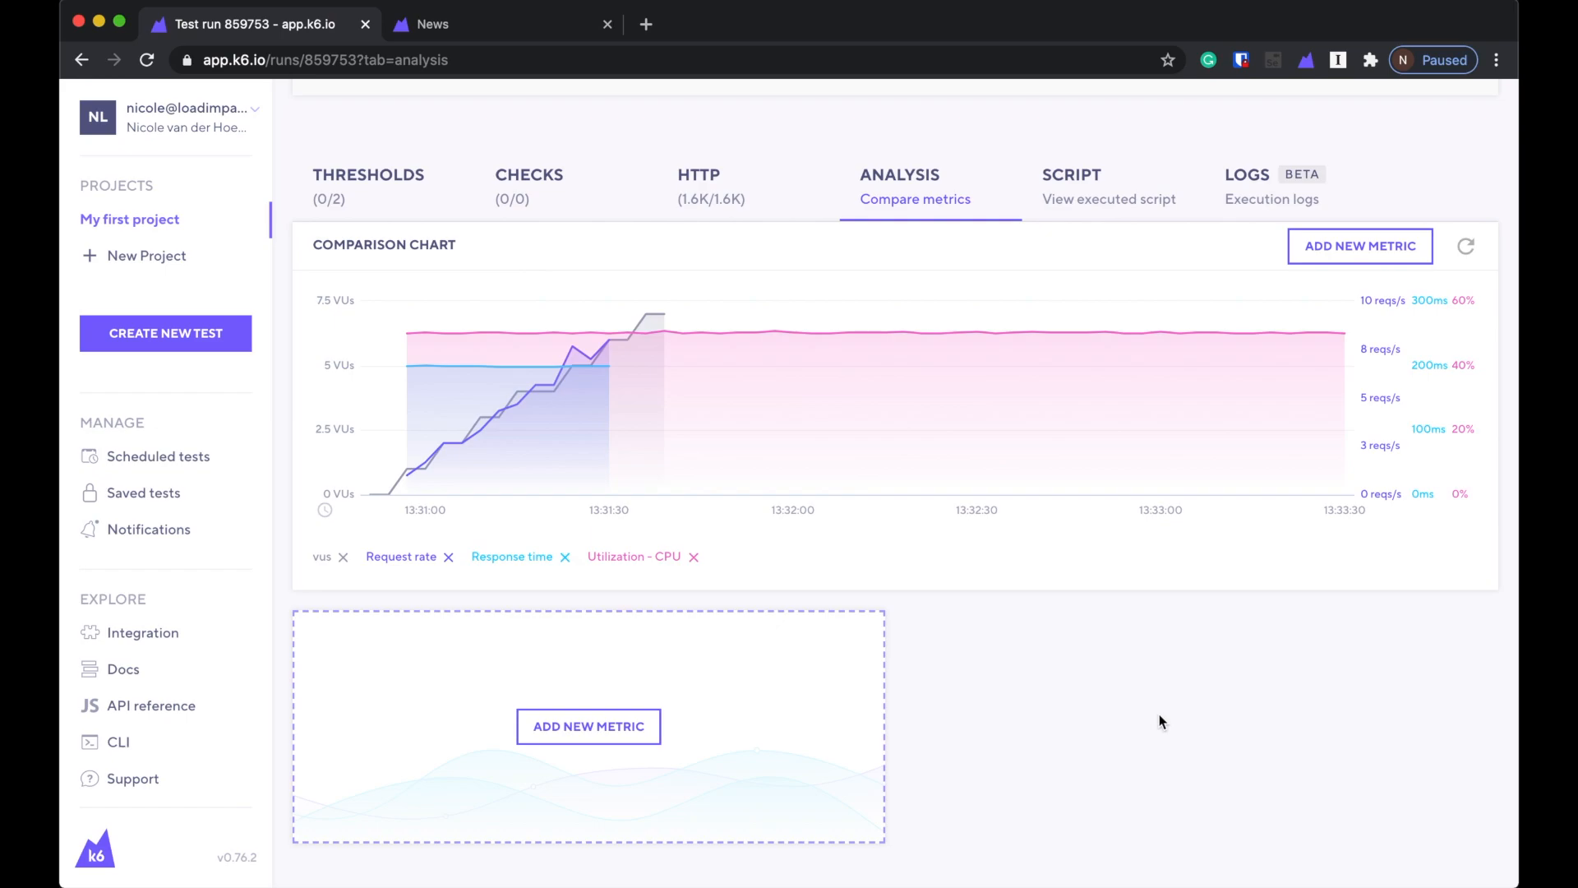
mouse_move(1308, 332)
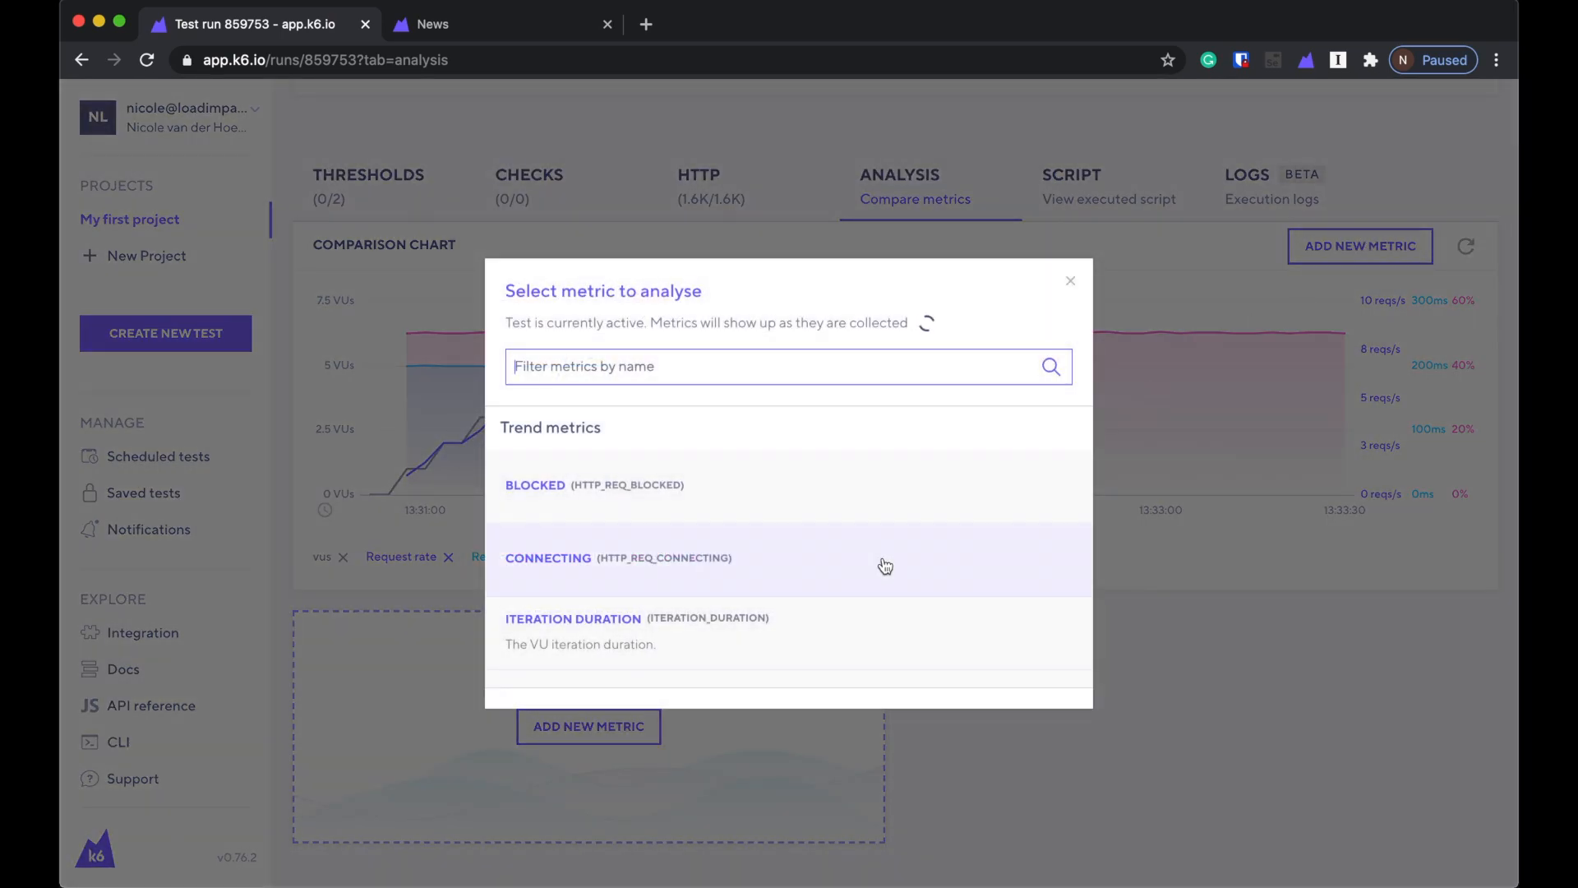
scroll(down, 3)
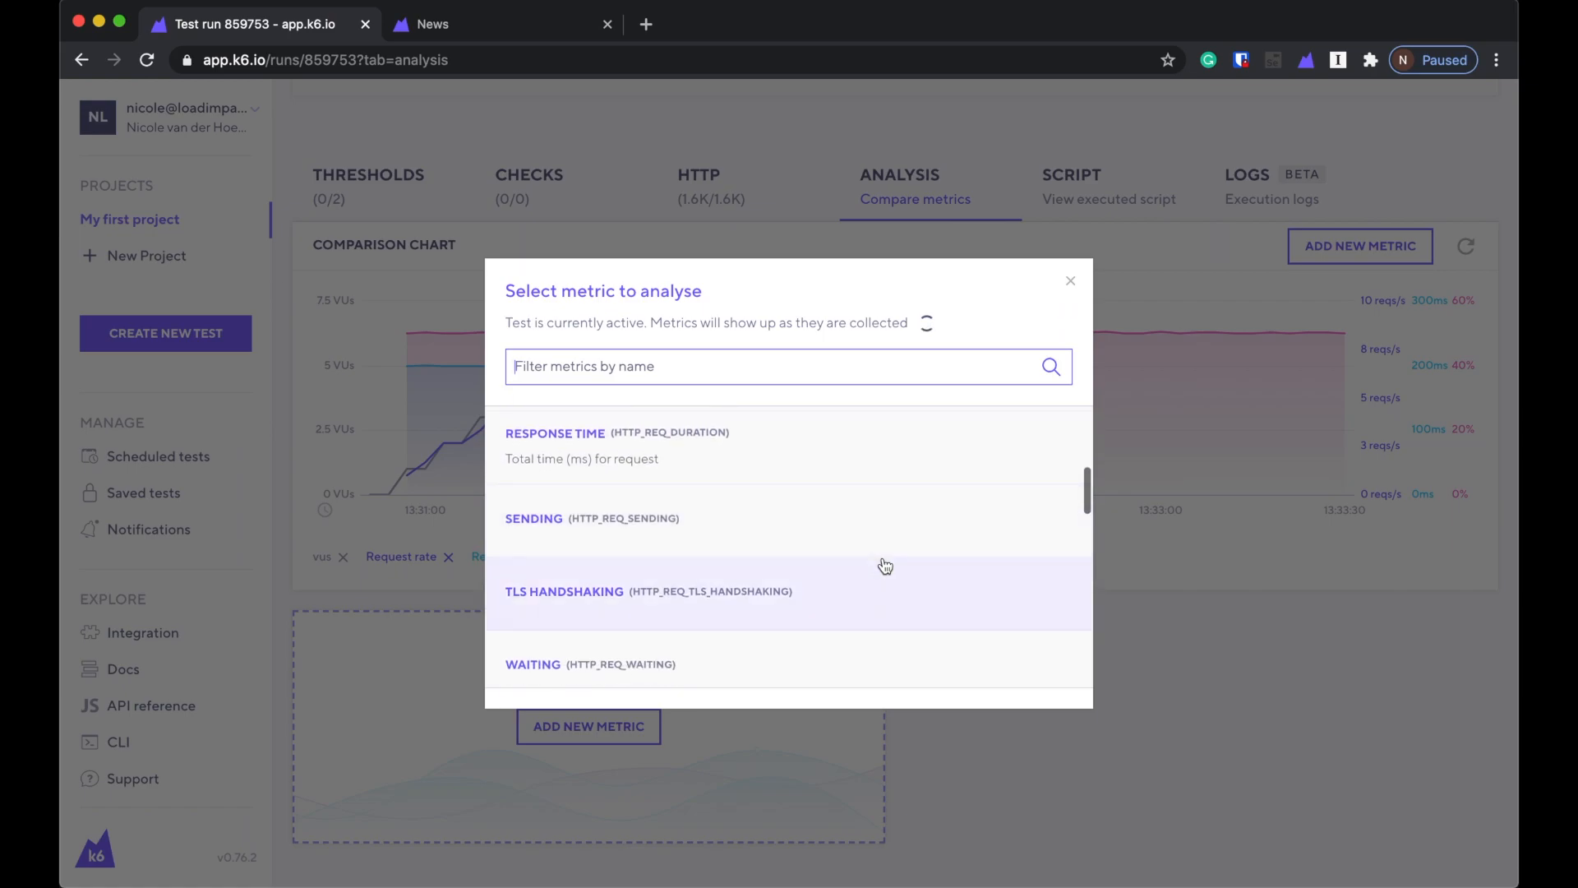
scroll(down, 3)
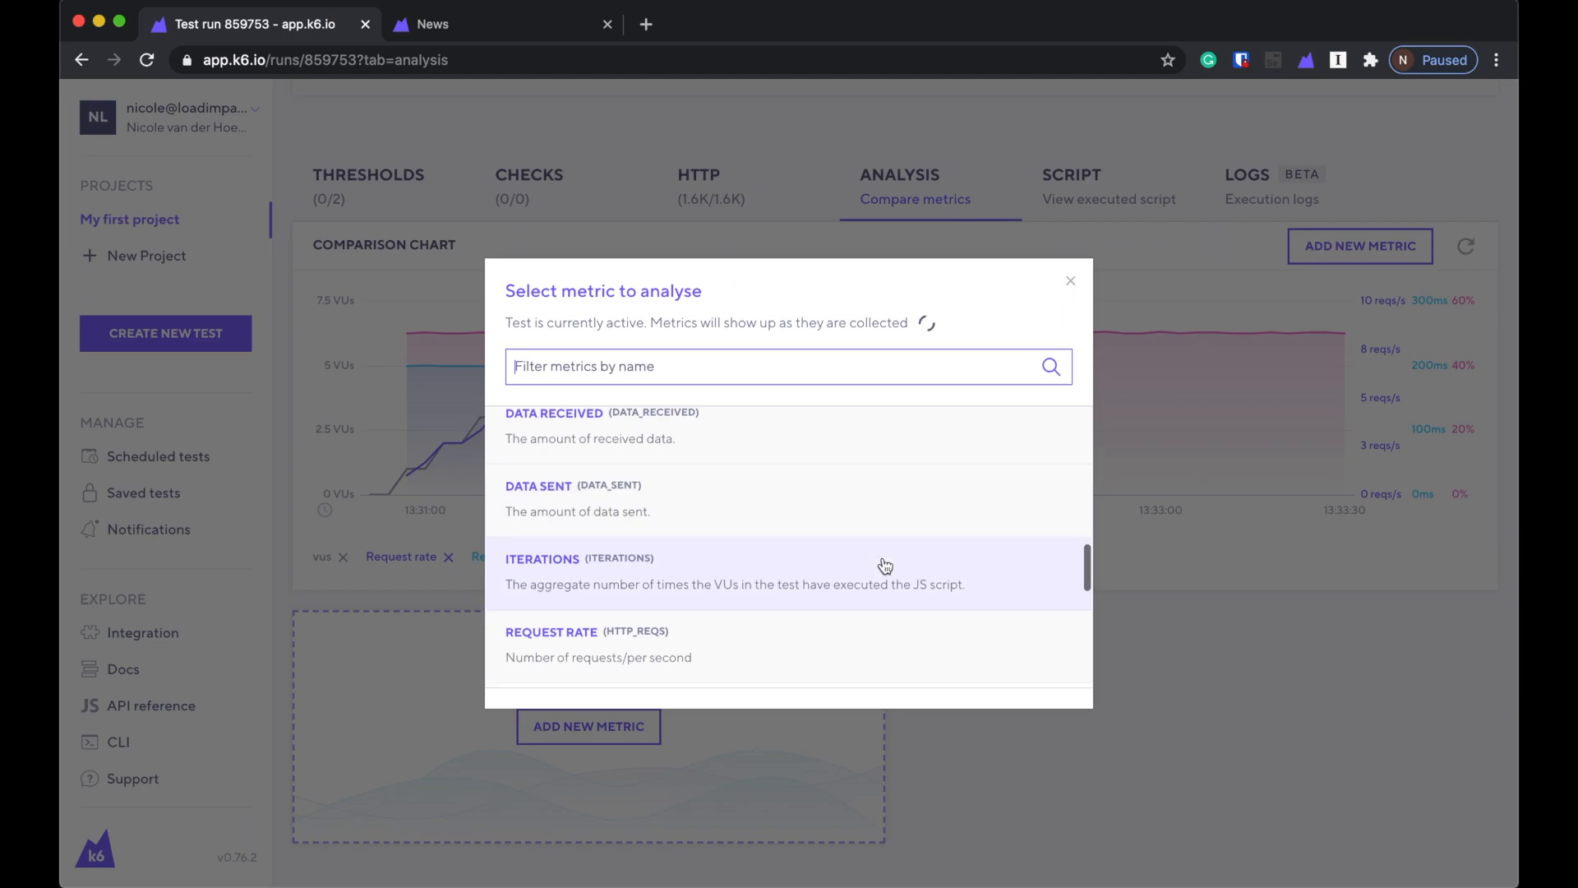
click(1071, 281)
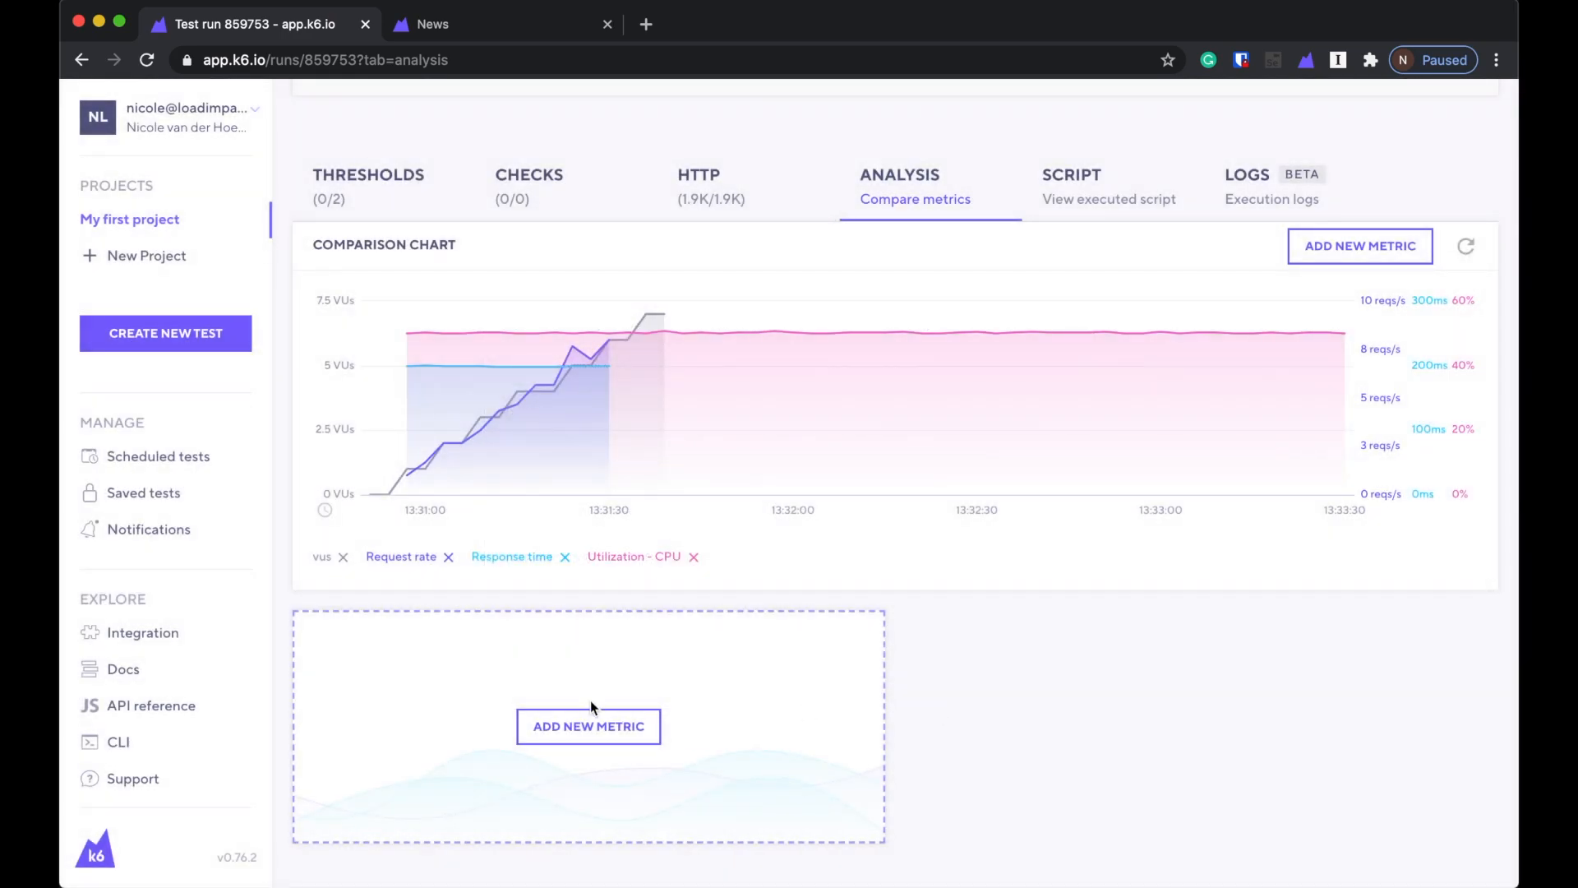
Add a 'Utilization - Memory' gauge metric chart beneath the comparison chart.
click(588, 726)
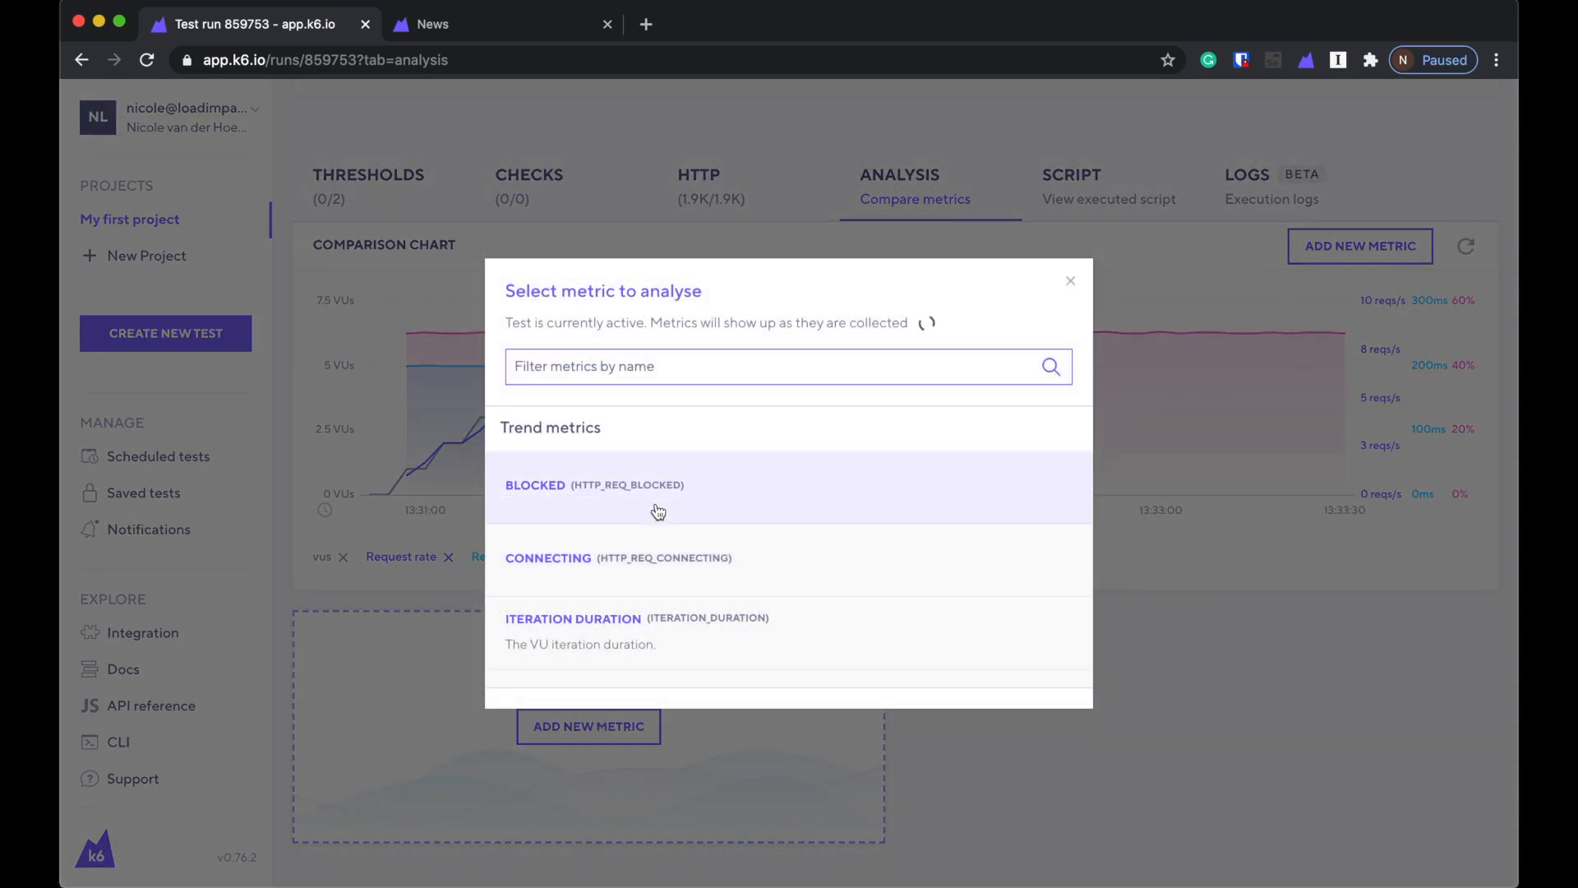
scroll(down, 3)
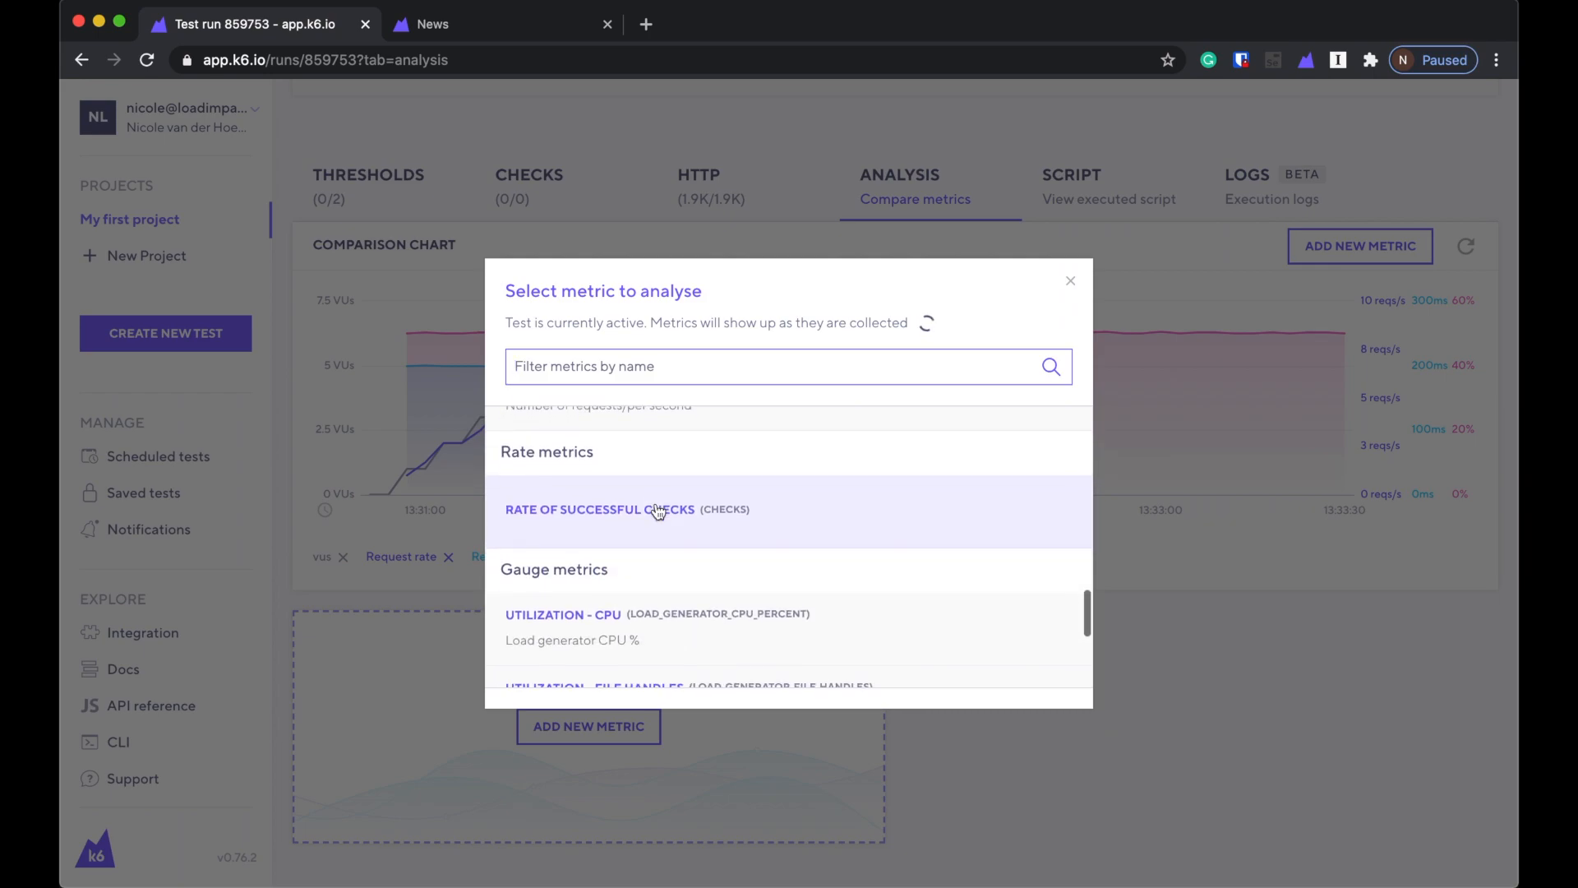
scroll(down, 3)
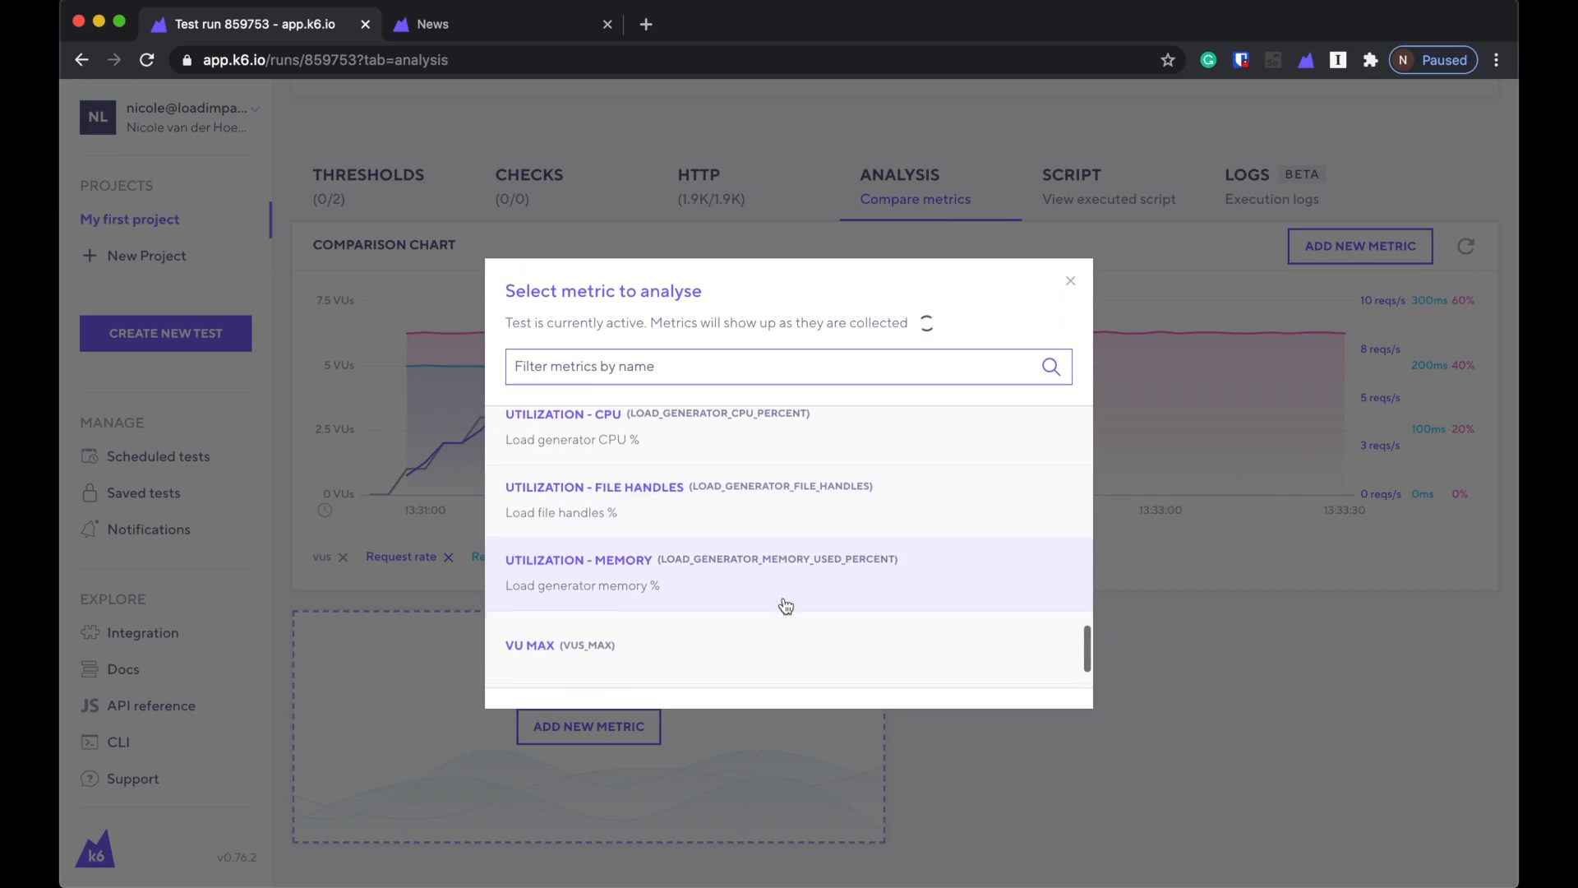
scroll(down, 3)
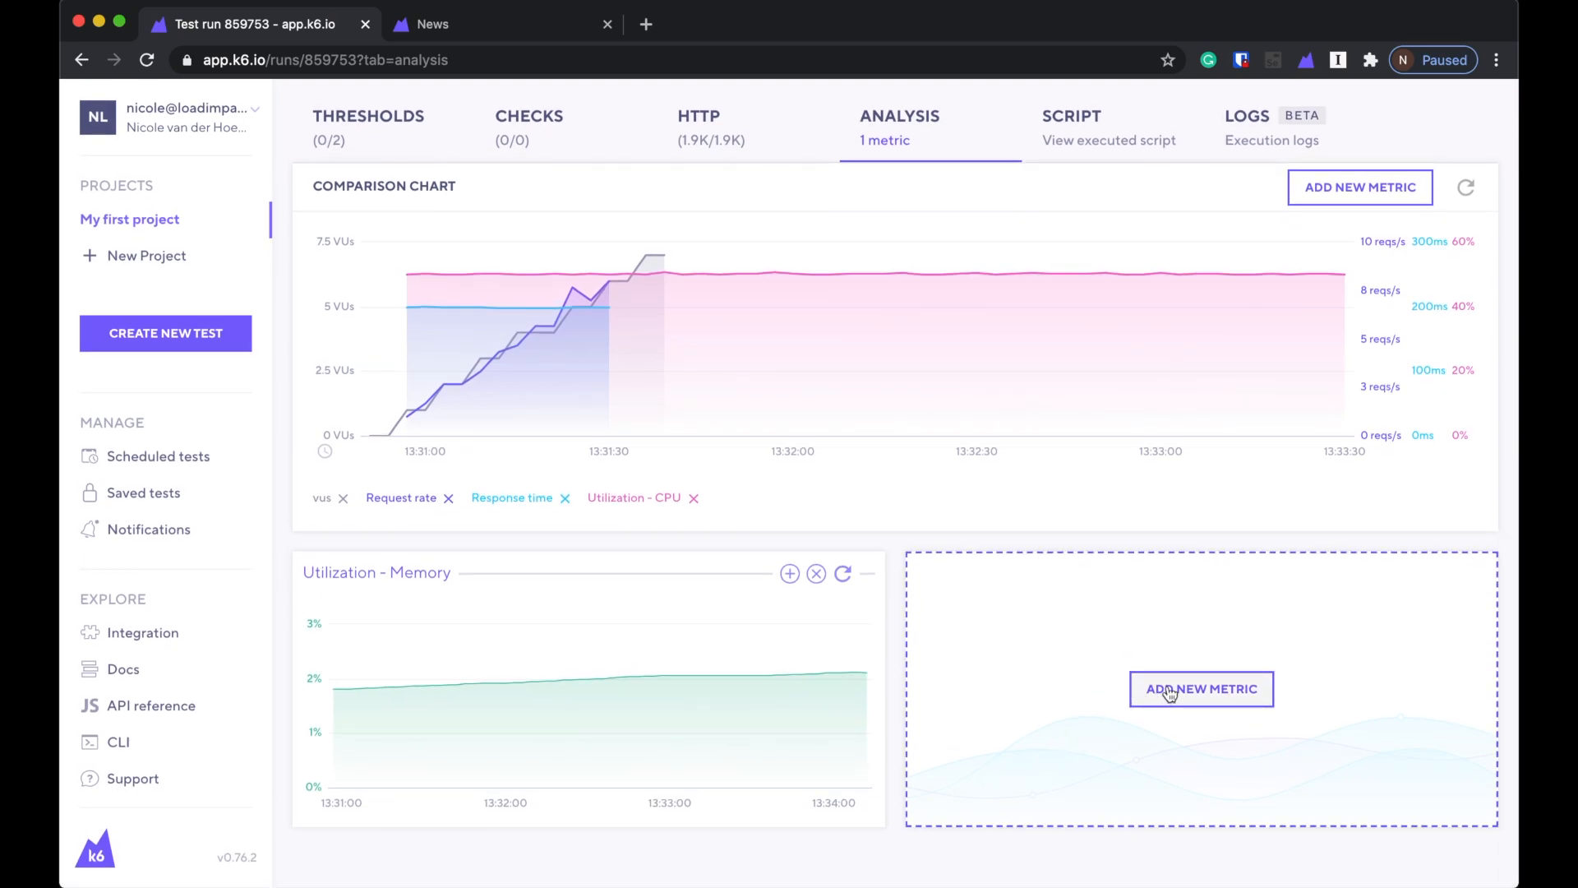
click(1201, 689)
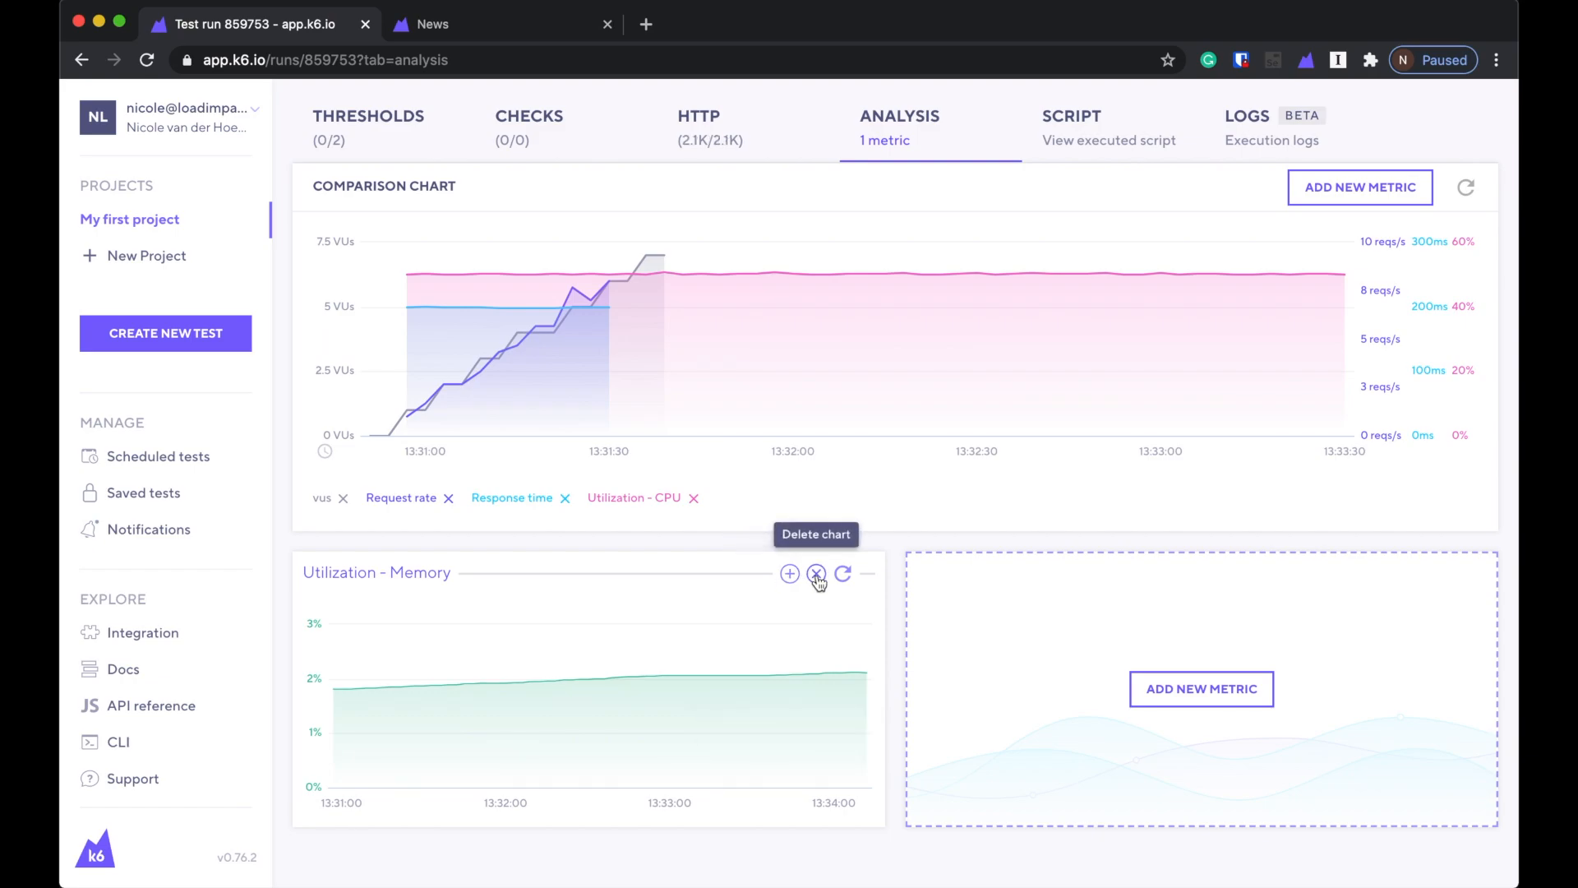
mouse_move(1178, 682)
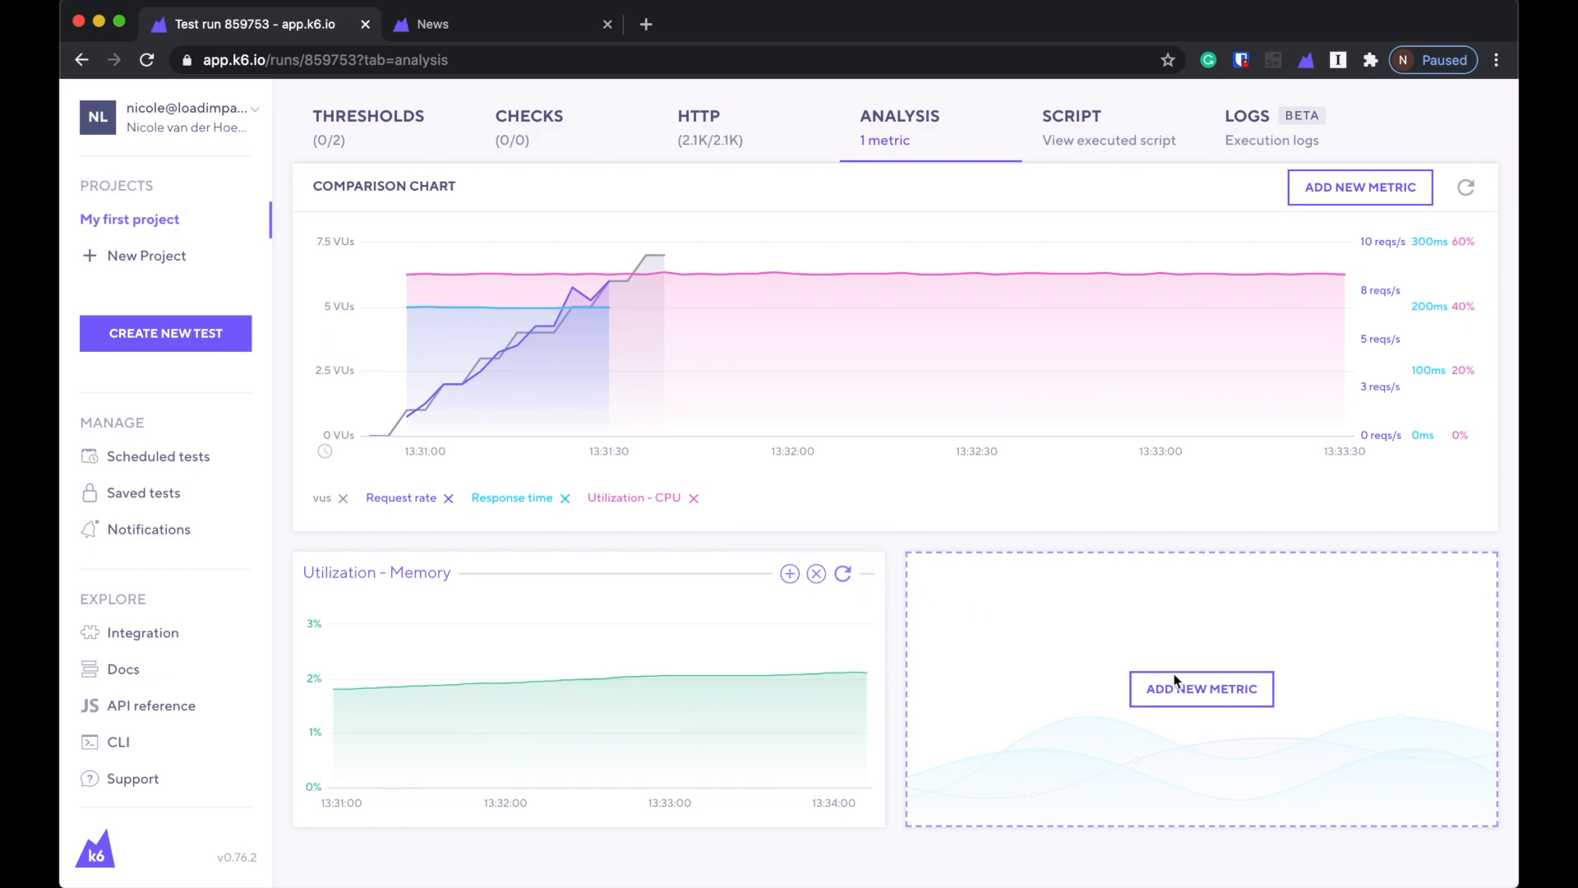
Add an ITERATIONS metric chart in the empty slot beside the memory chart.
click(1201, 689)
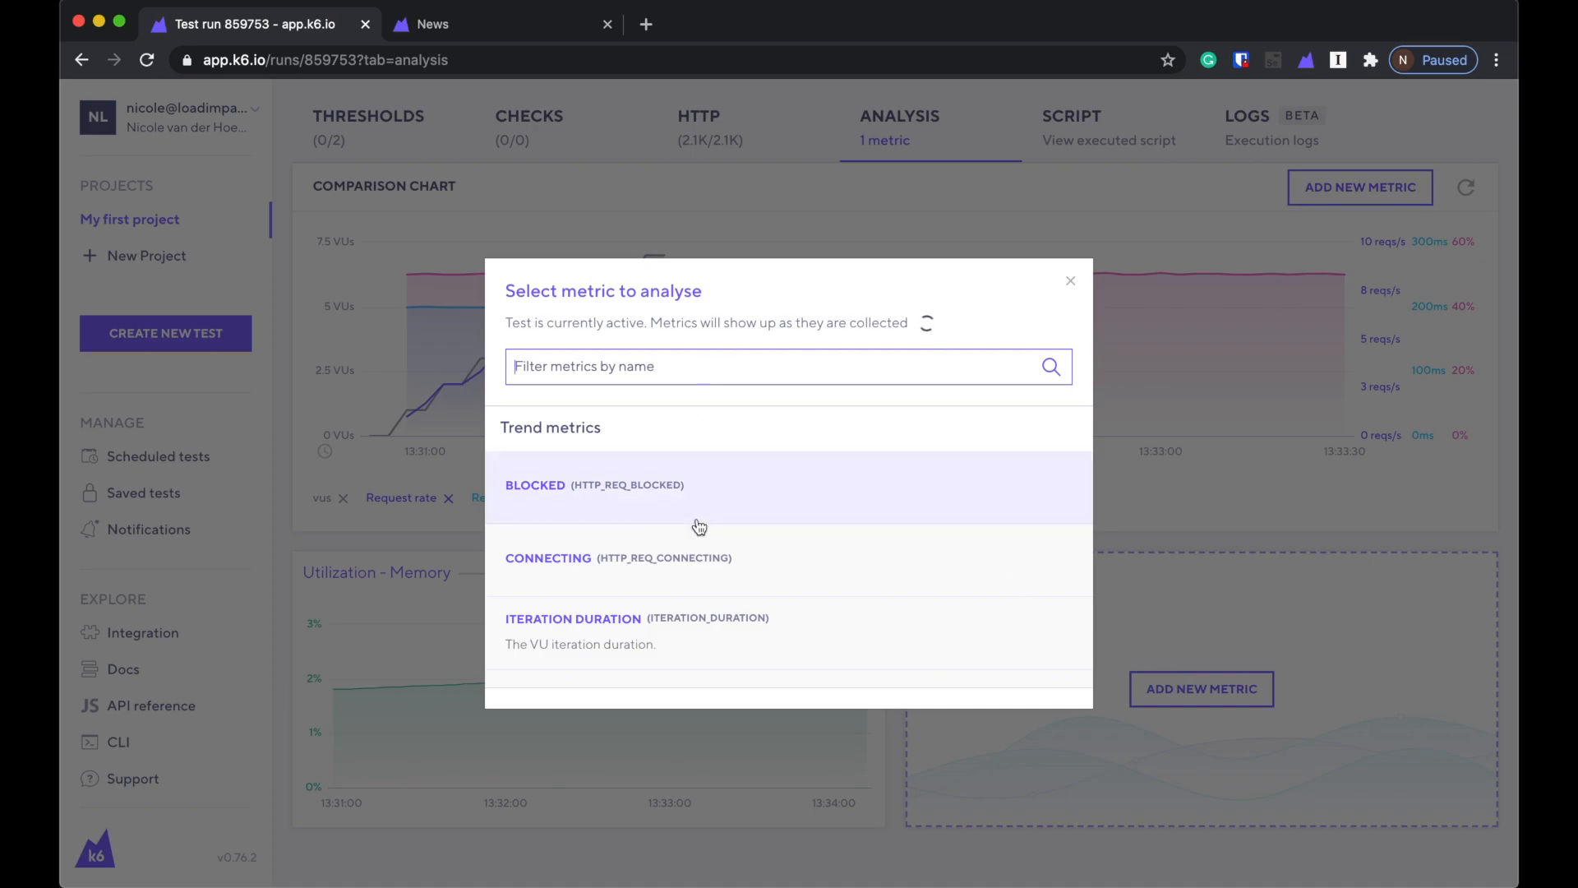
scroll(down, 3)
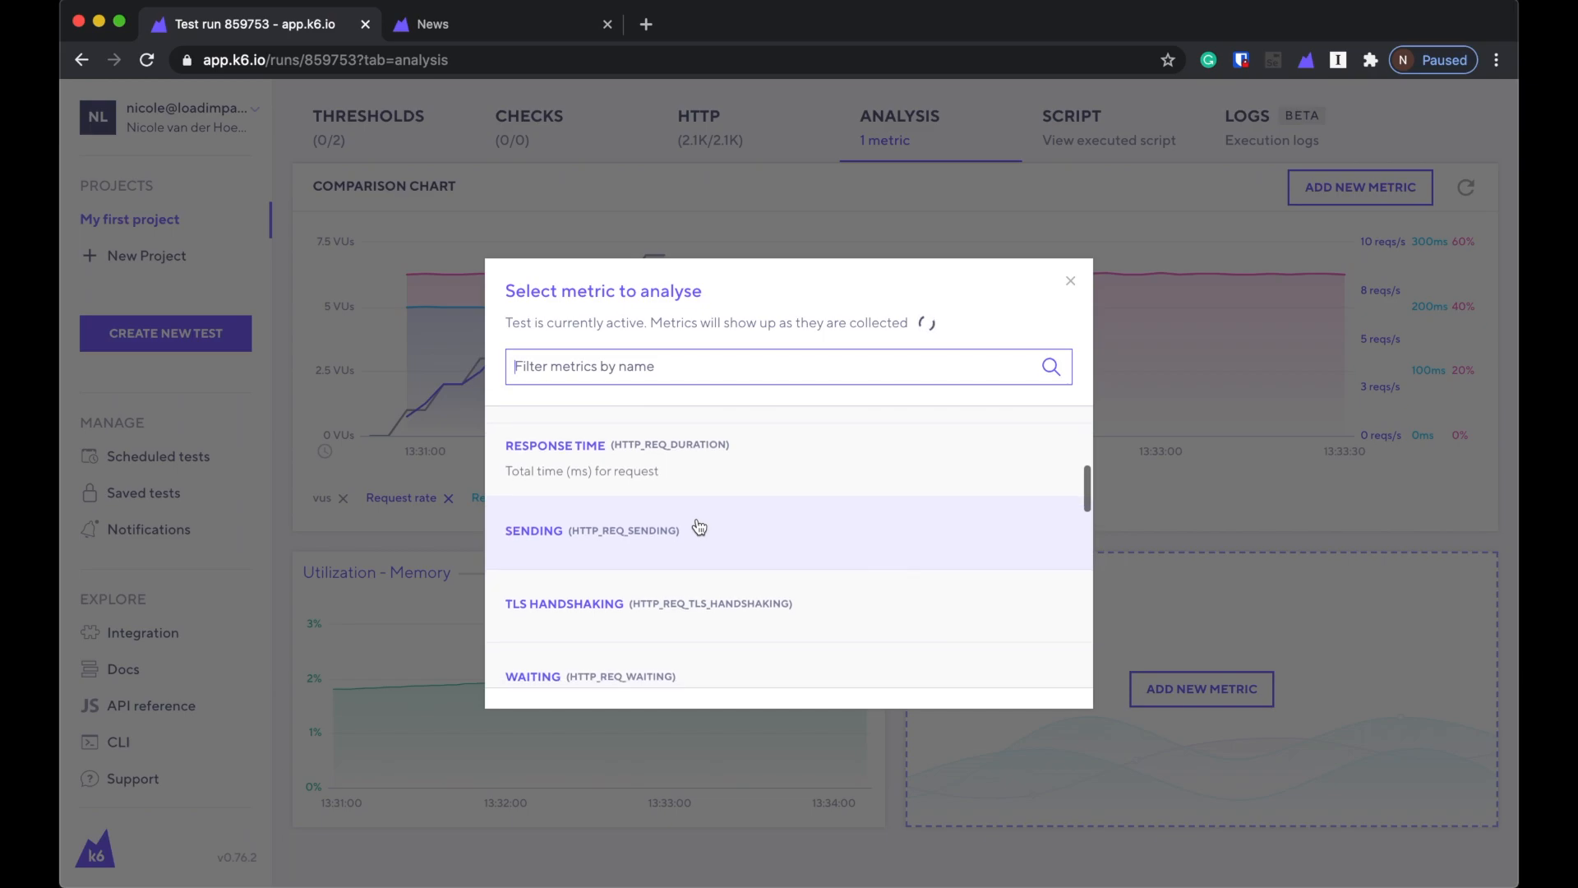
scroll(down, 3)
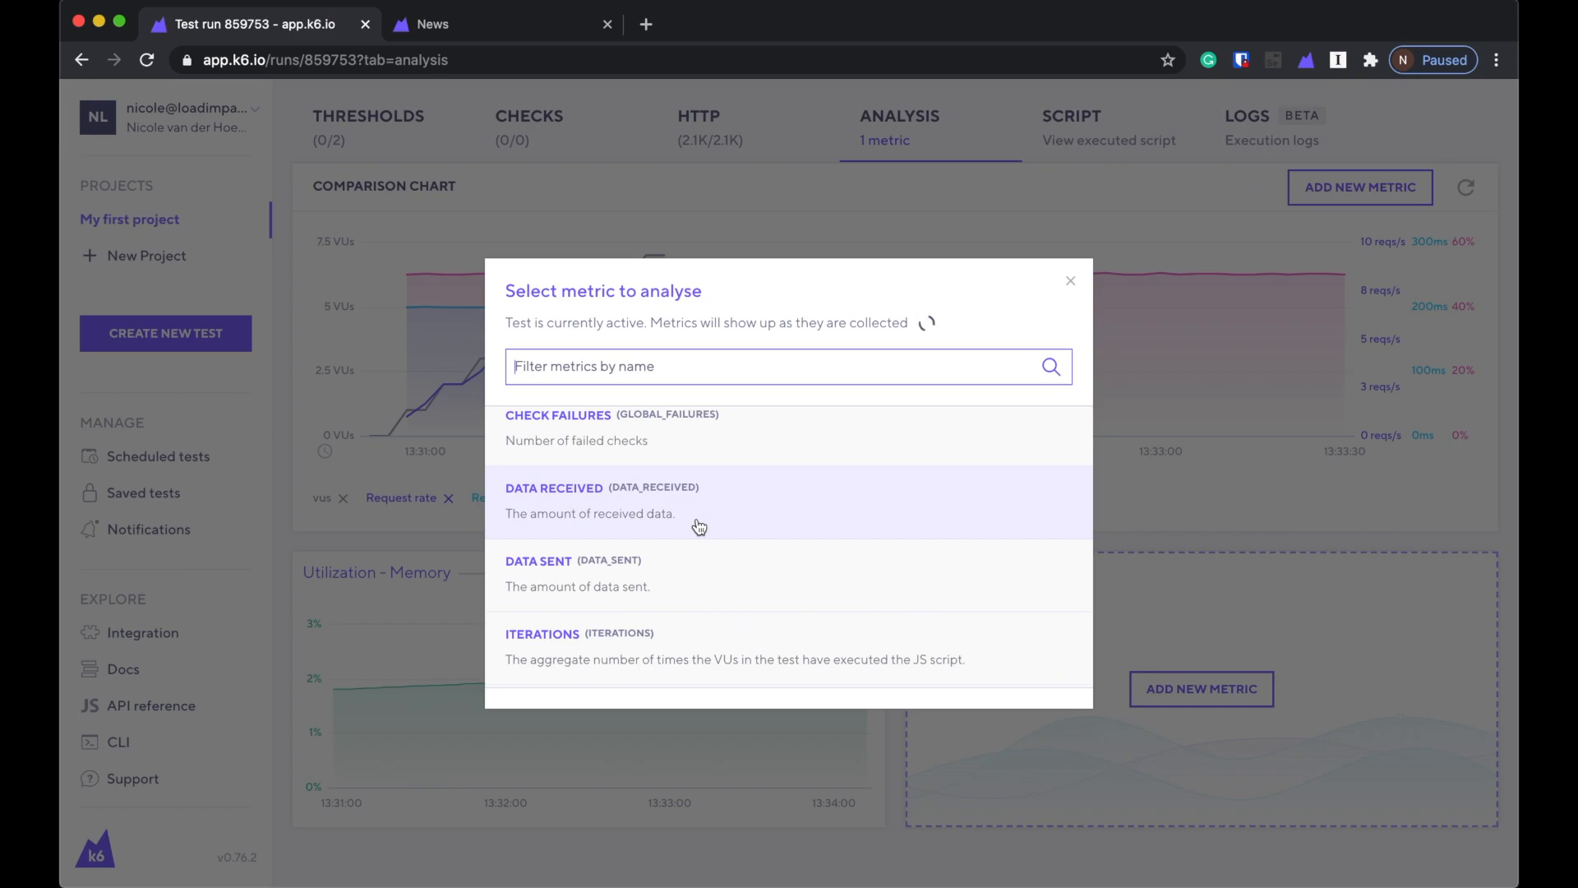
mouse_move(697, 683)
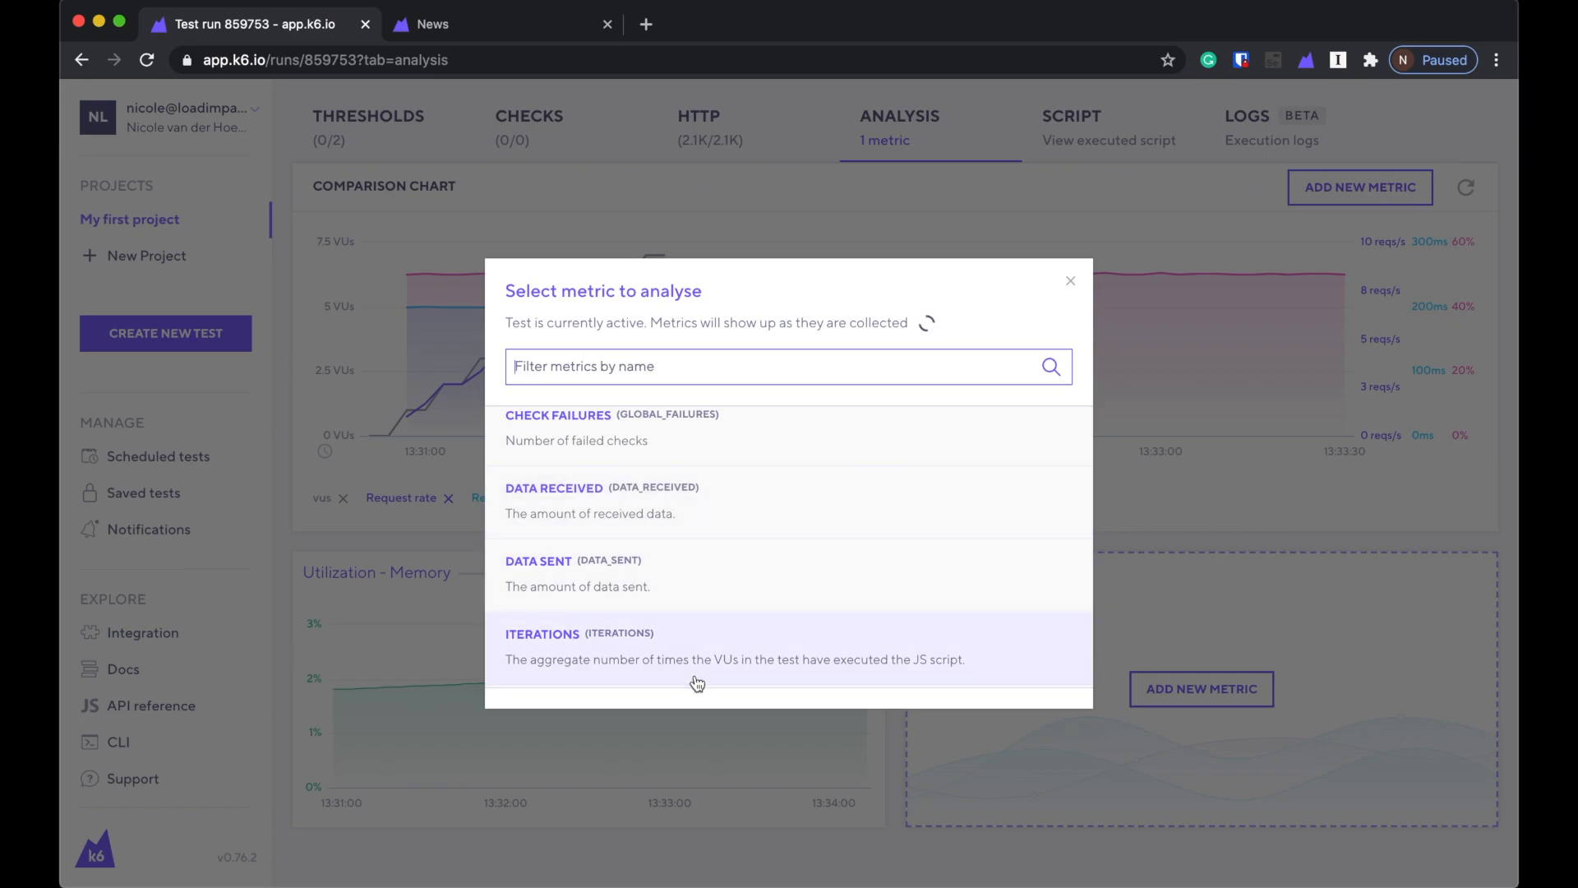
click(579, 632)
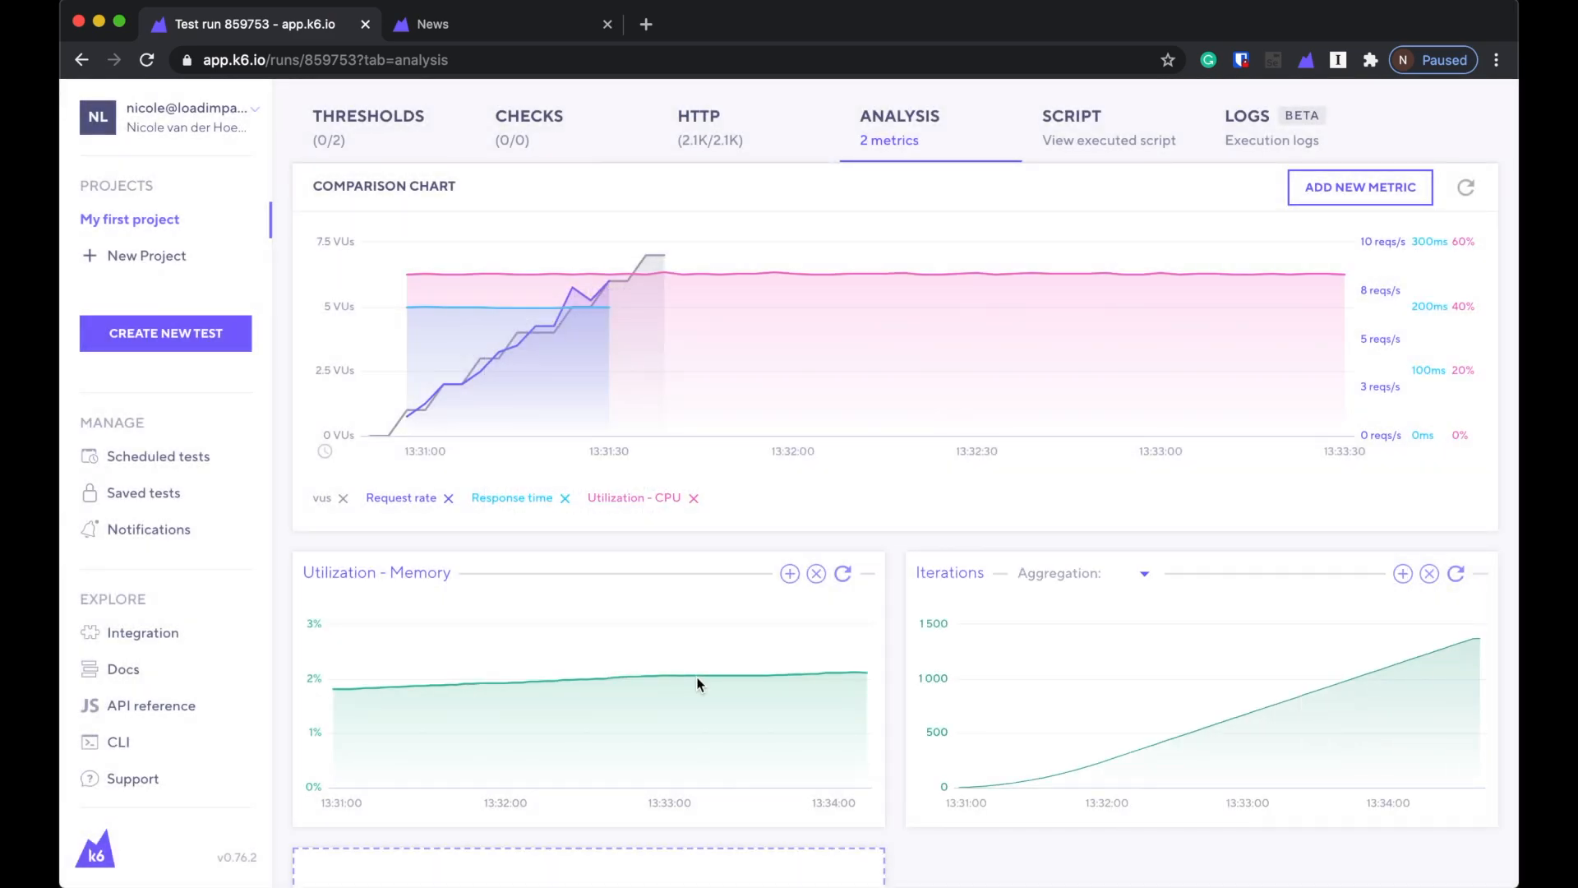
mouse_move(1471, 639)
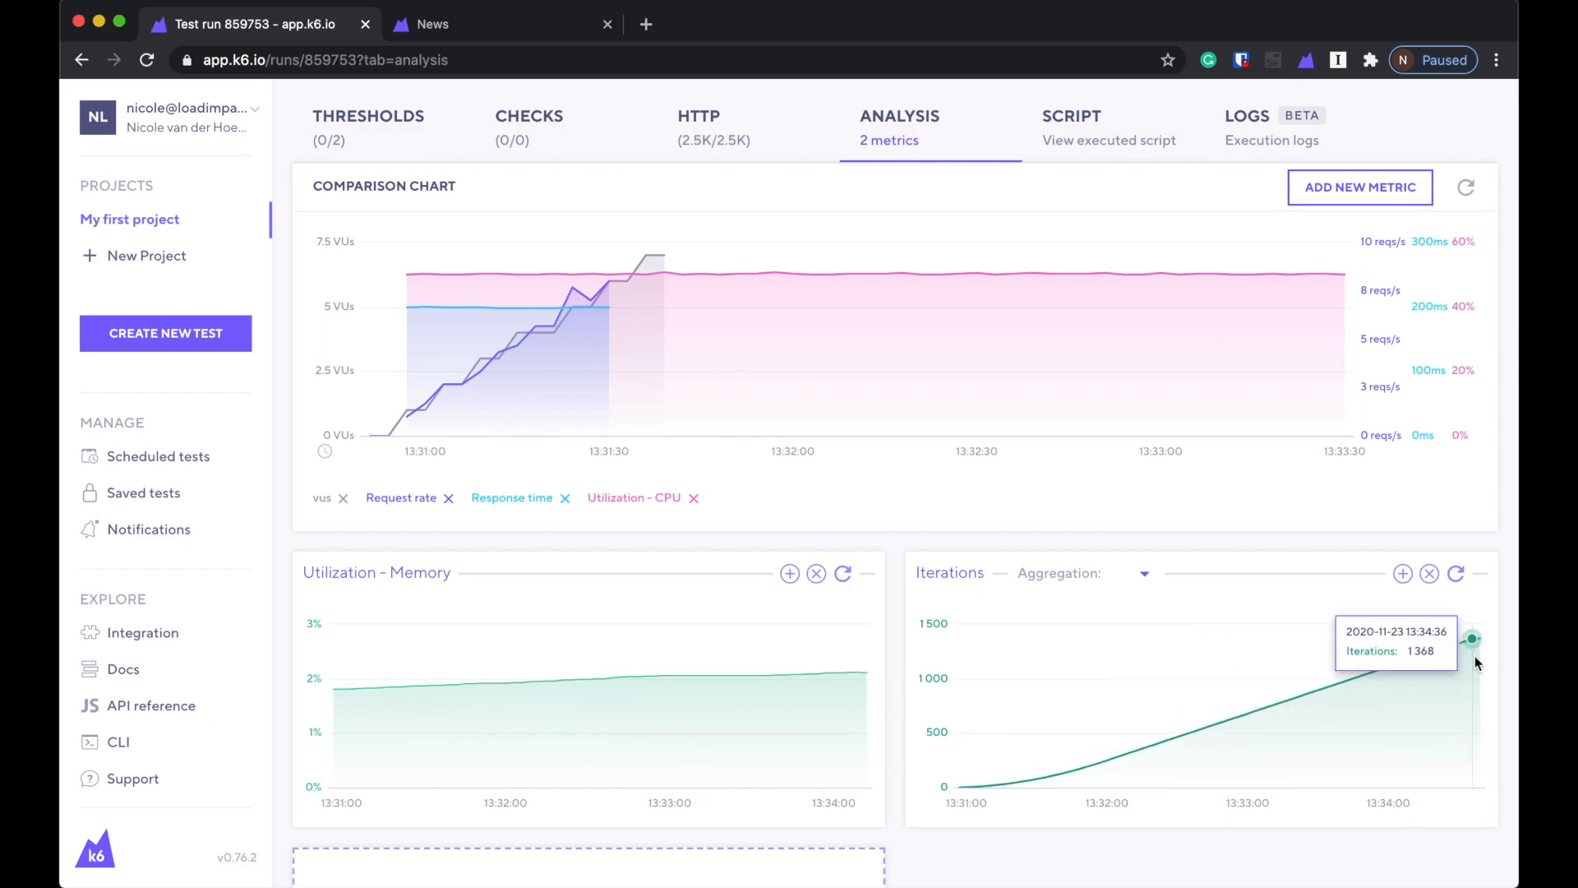
mouse_move(1298, 446)
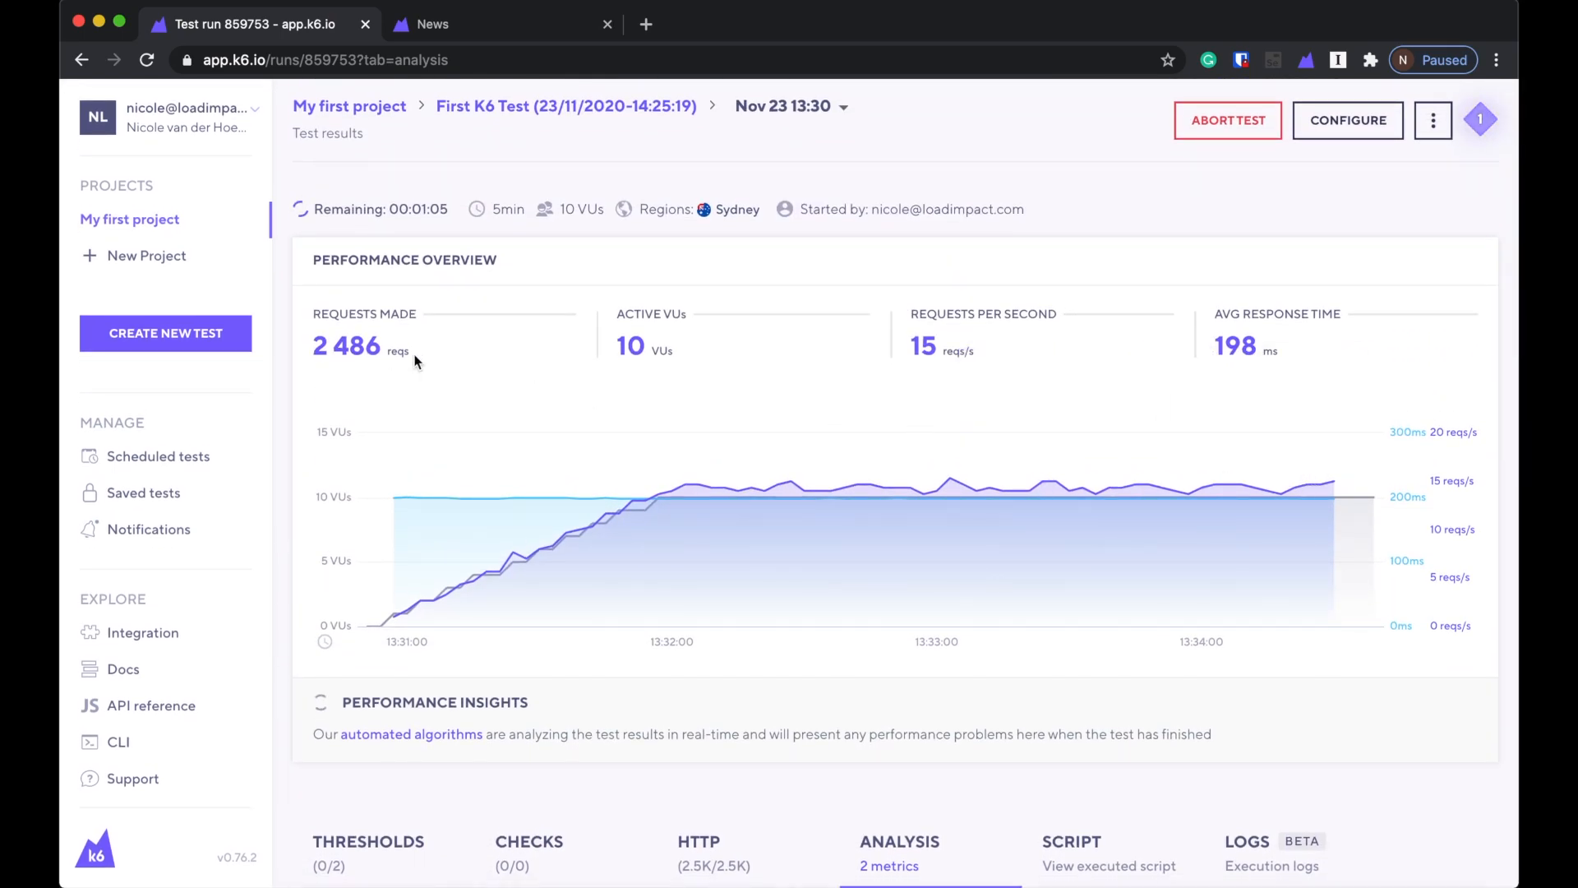
Scroll down and view the HTTP tab's per-URL request table.
scroll(down, 3)
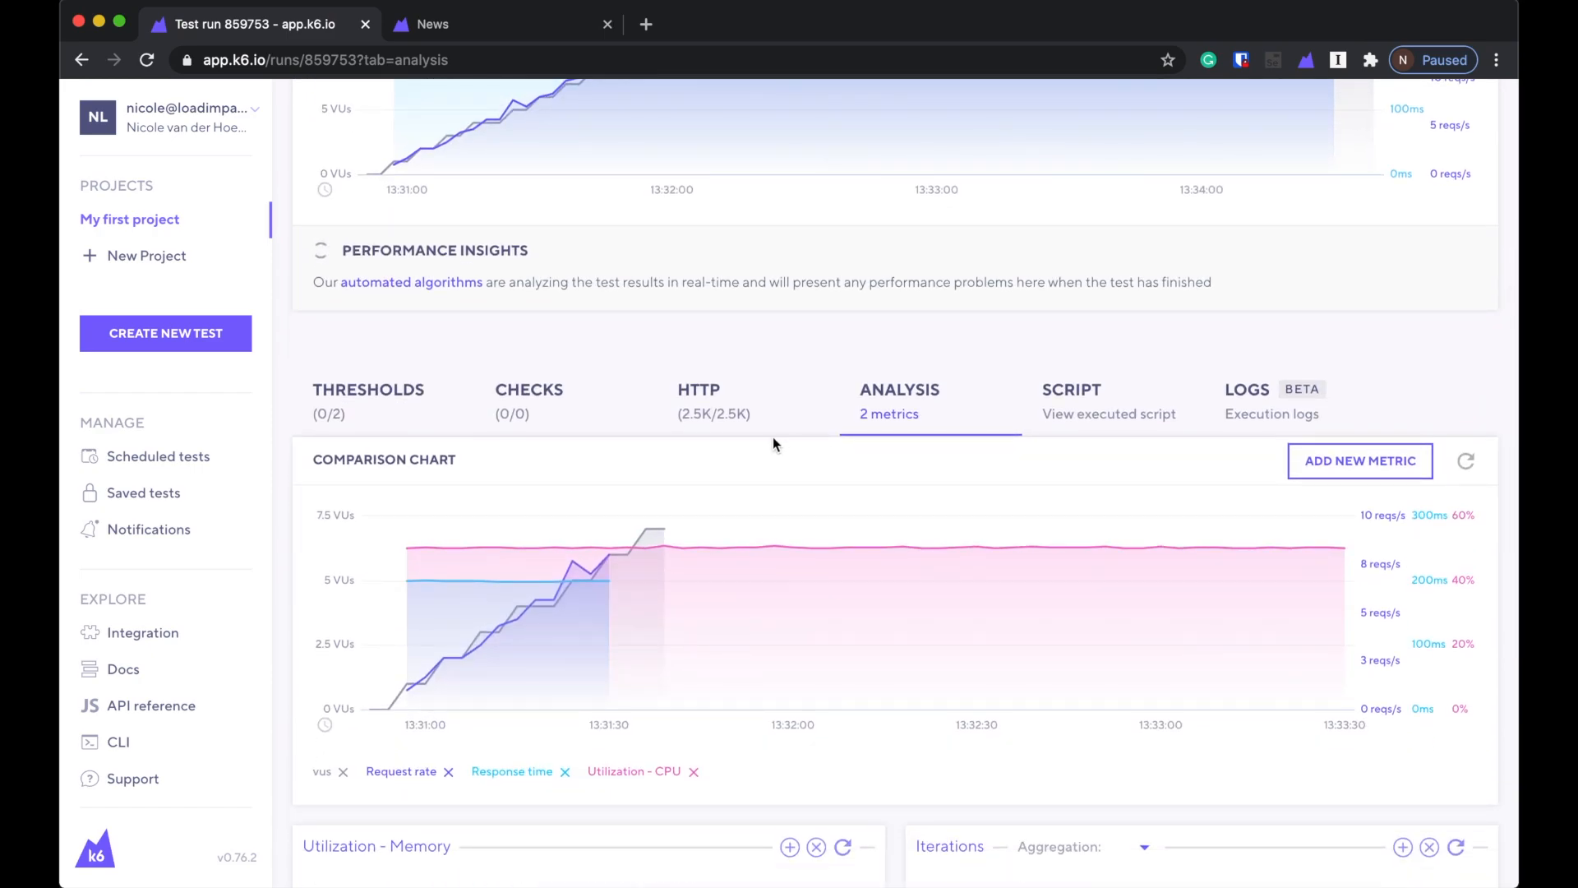
click(698, 389)
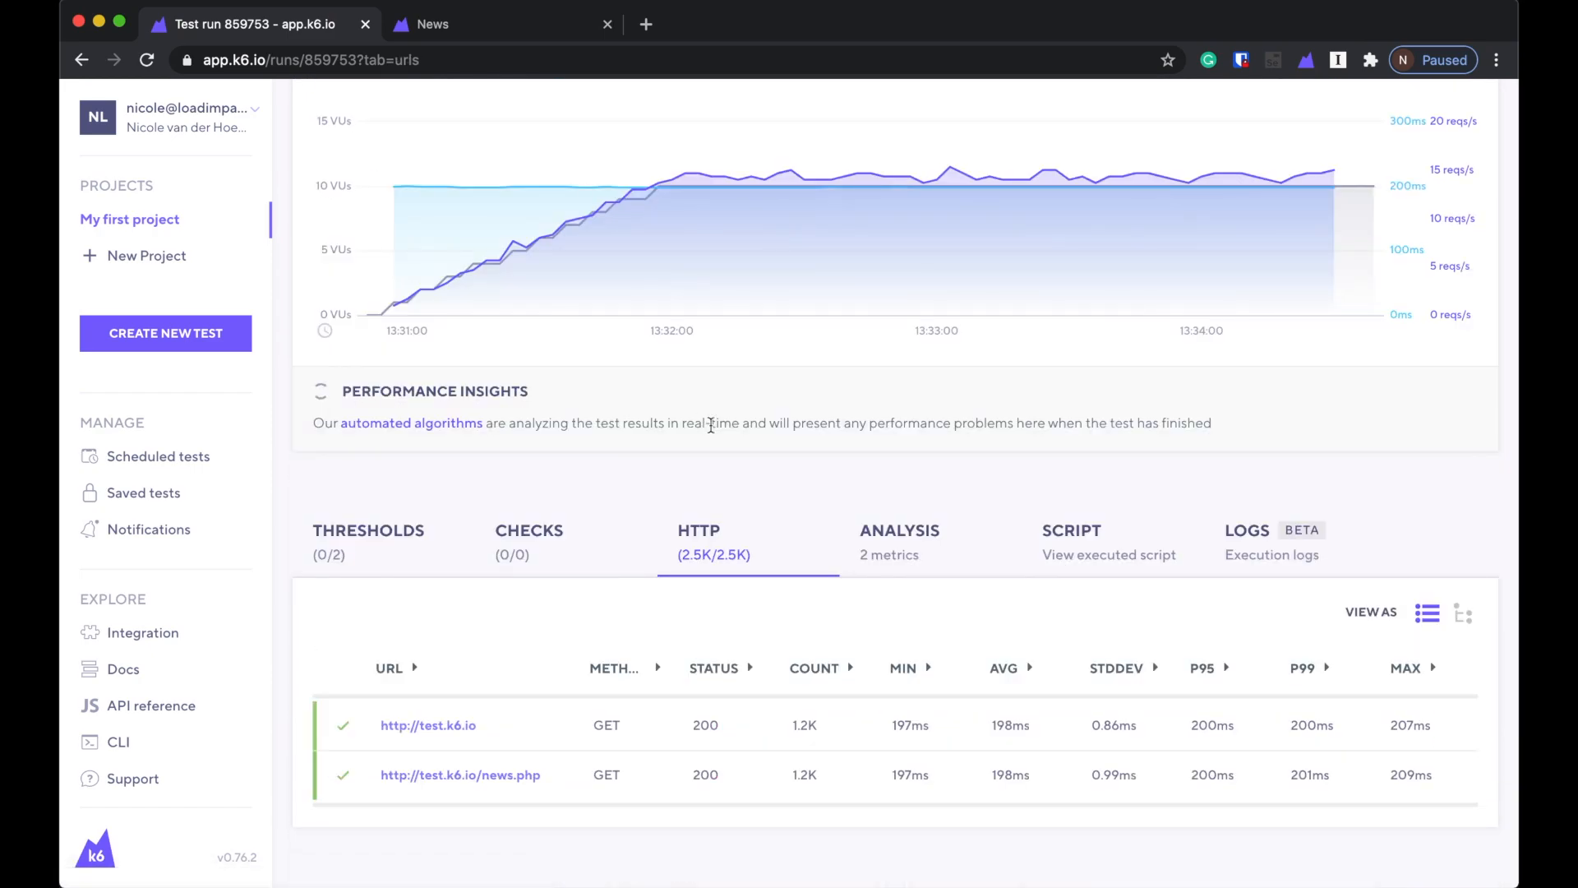
mouse_move(945, 743)
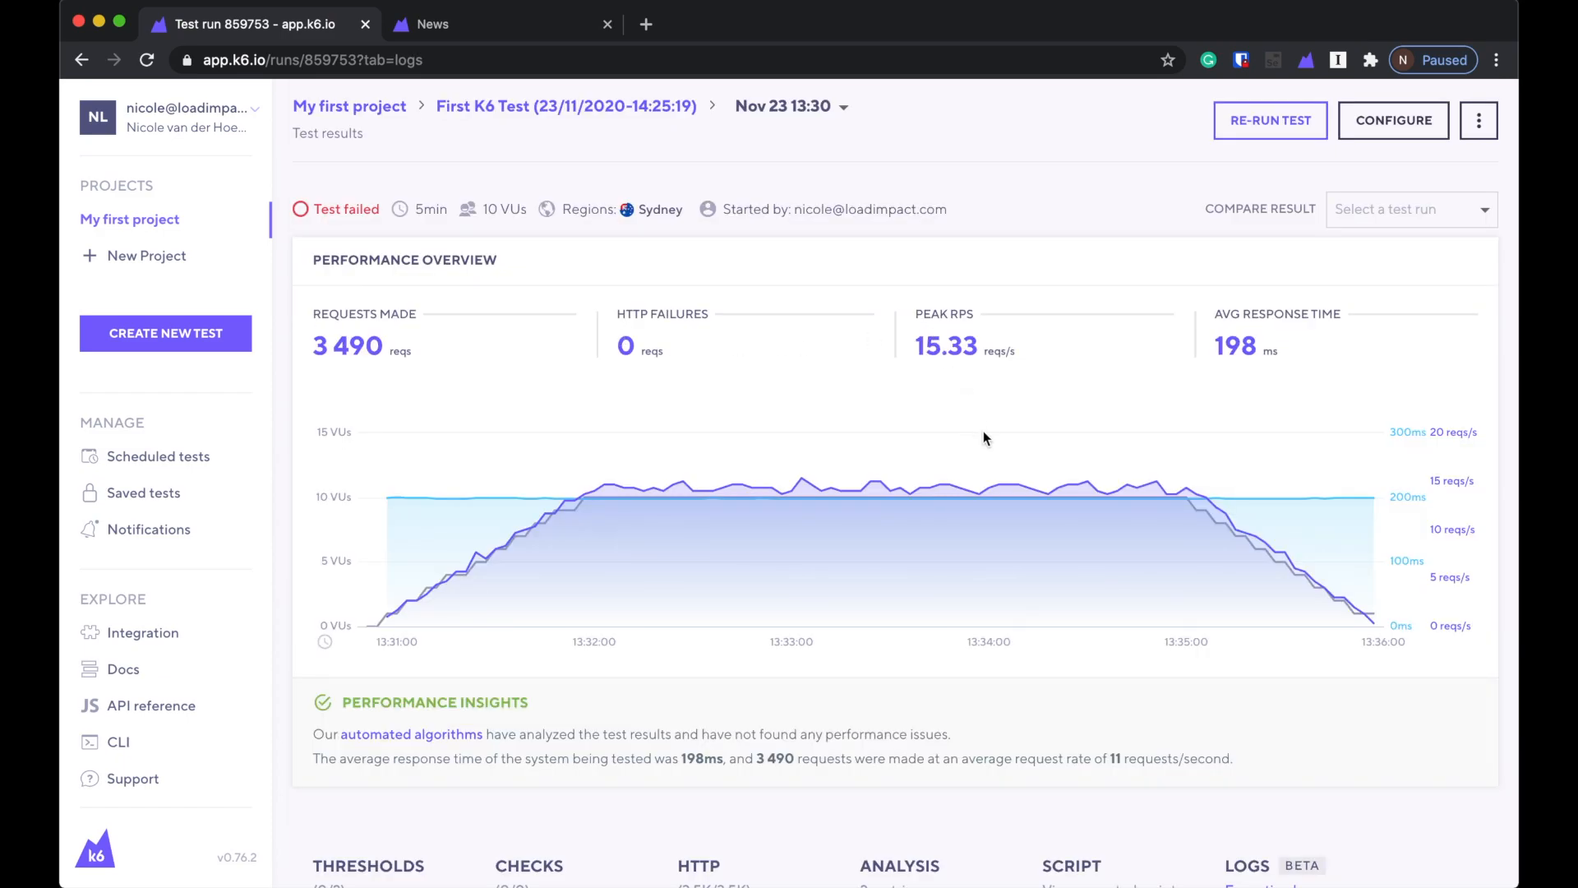
View the THRESHOLDS tab showing the failed CPU and p90 response-time thresholds.
scroll(down, 3)
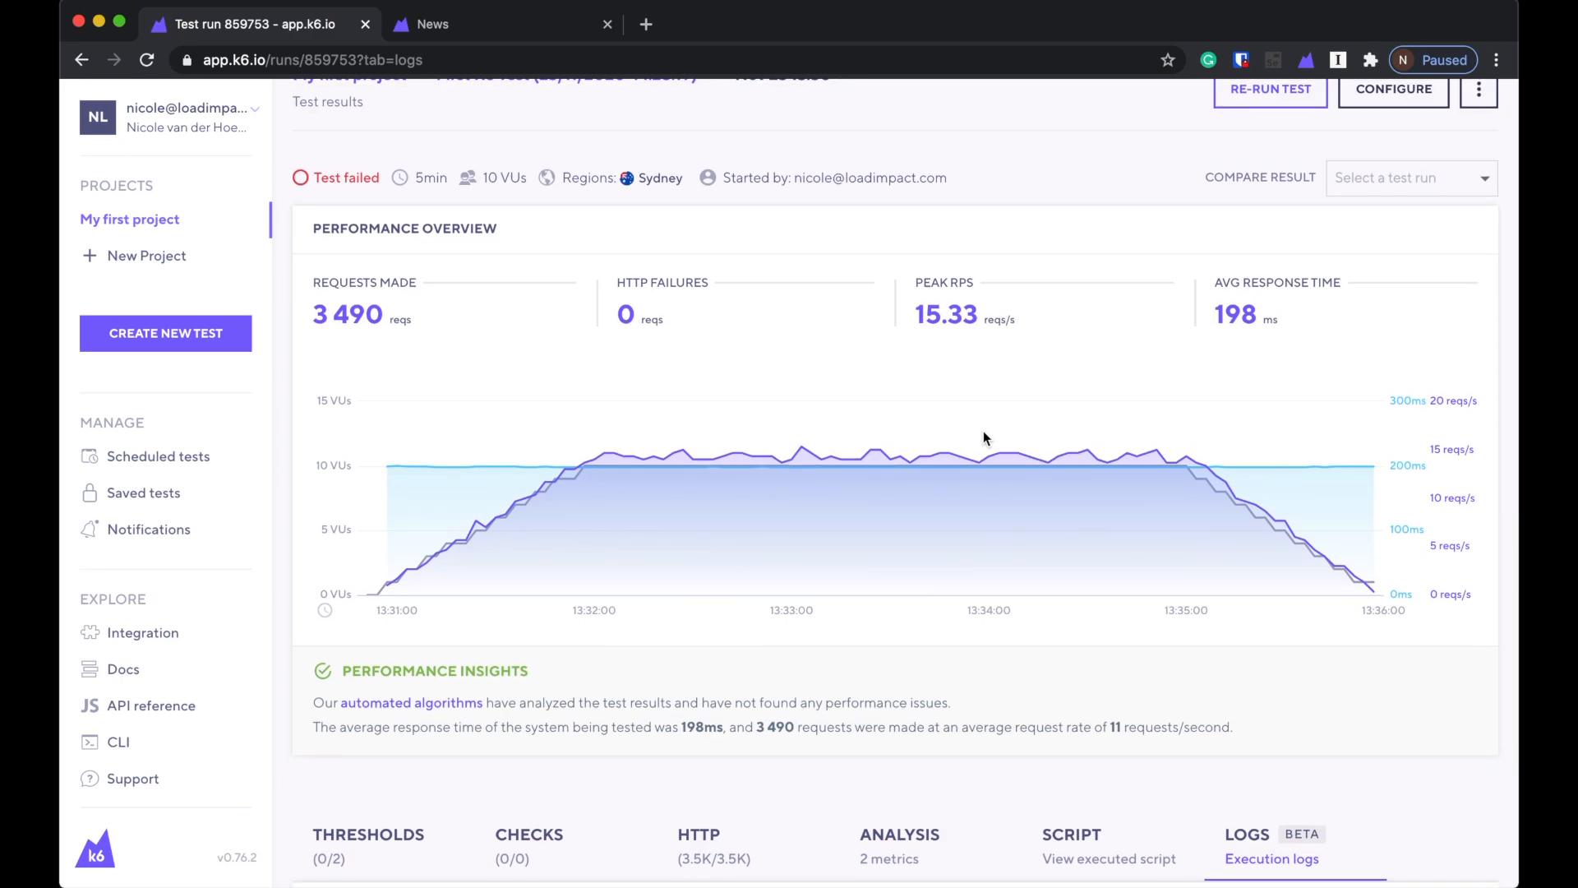
scroll(down, 3)
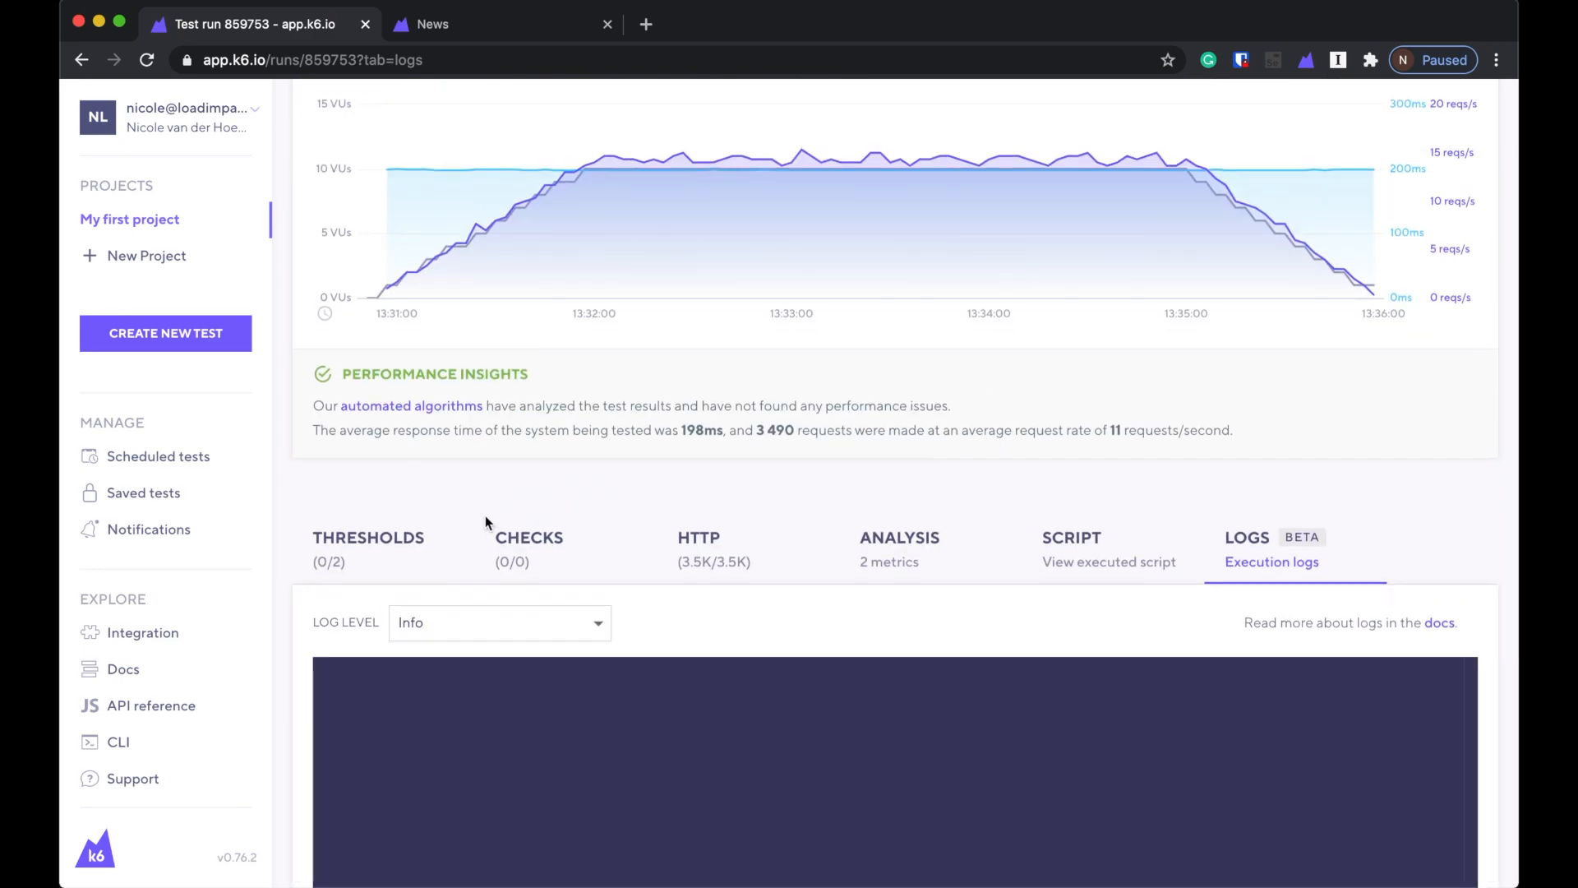
click(368, 537)
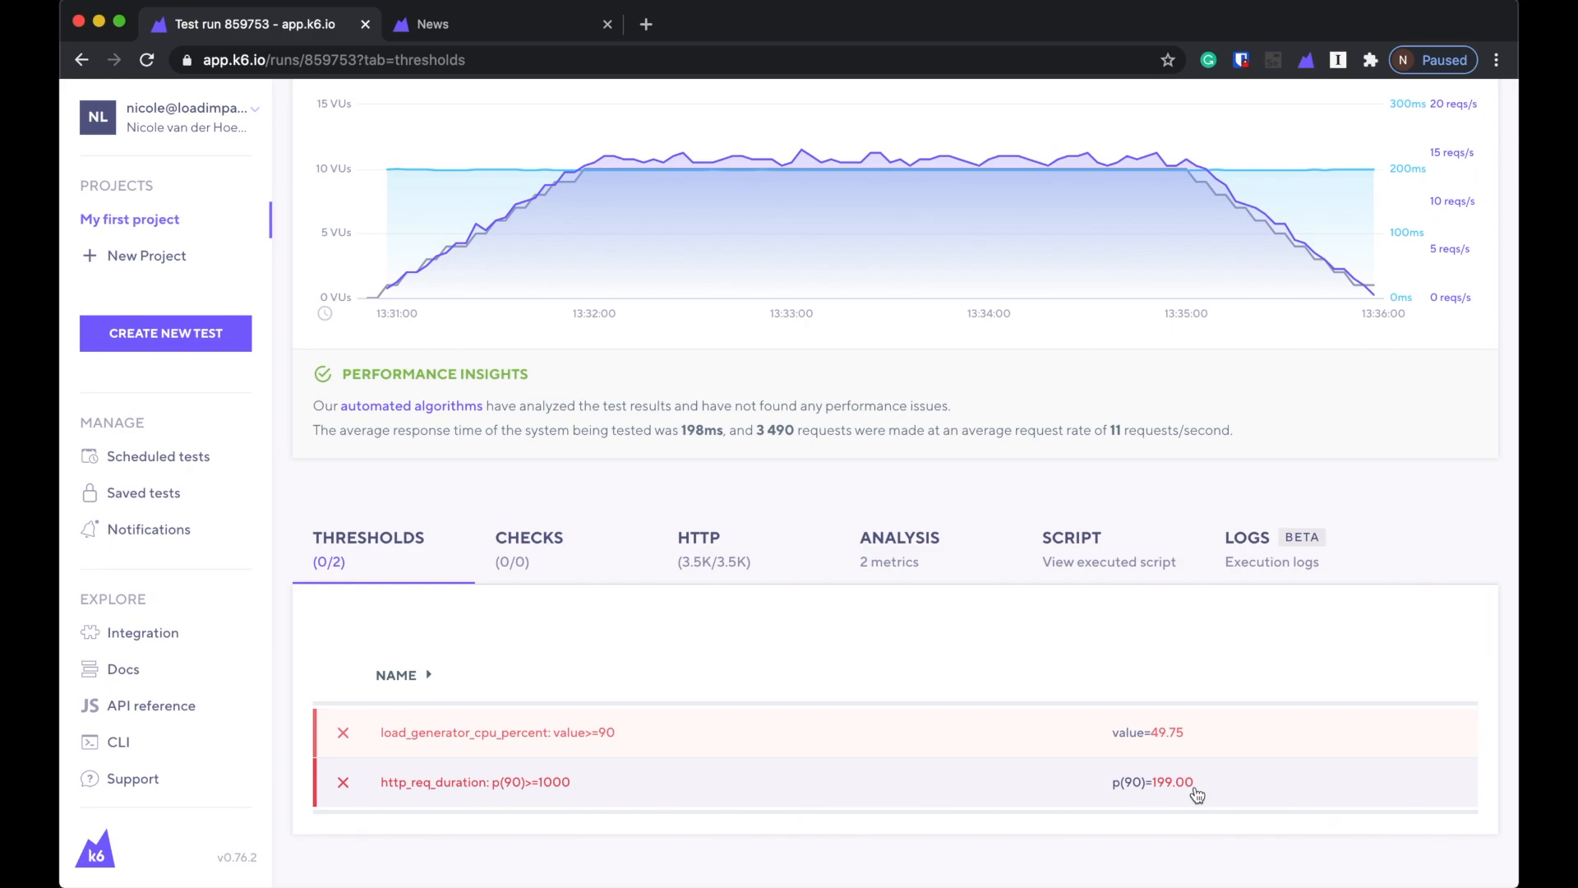
mouse_move(1136, 802)
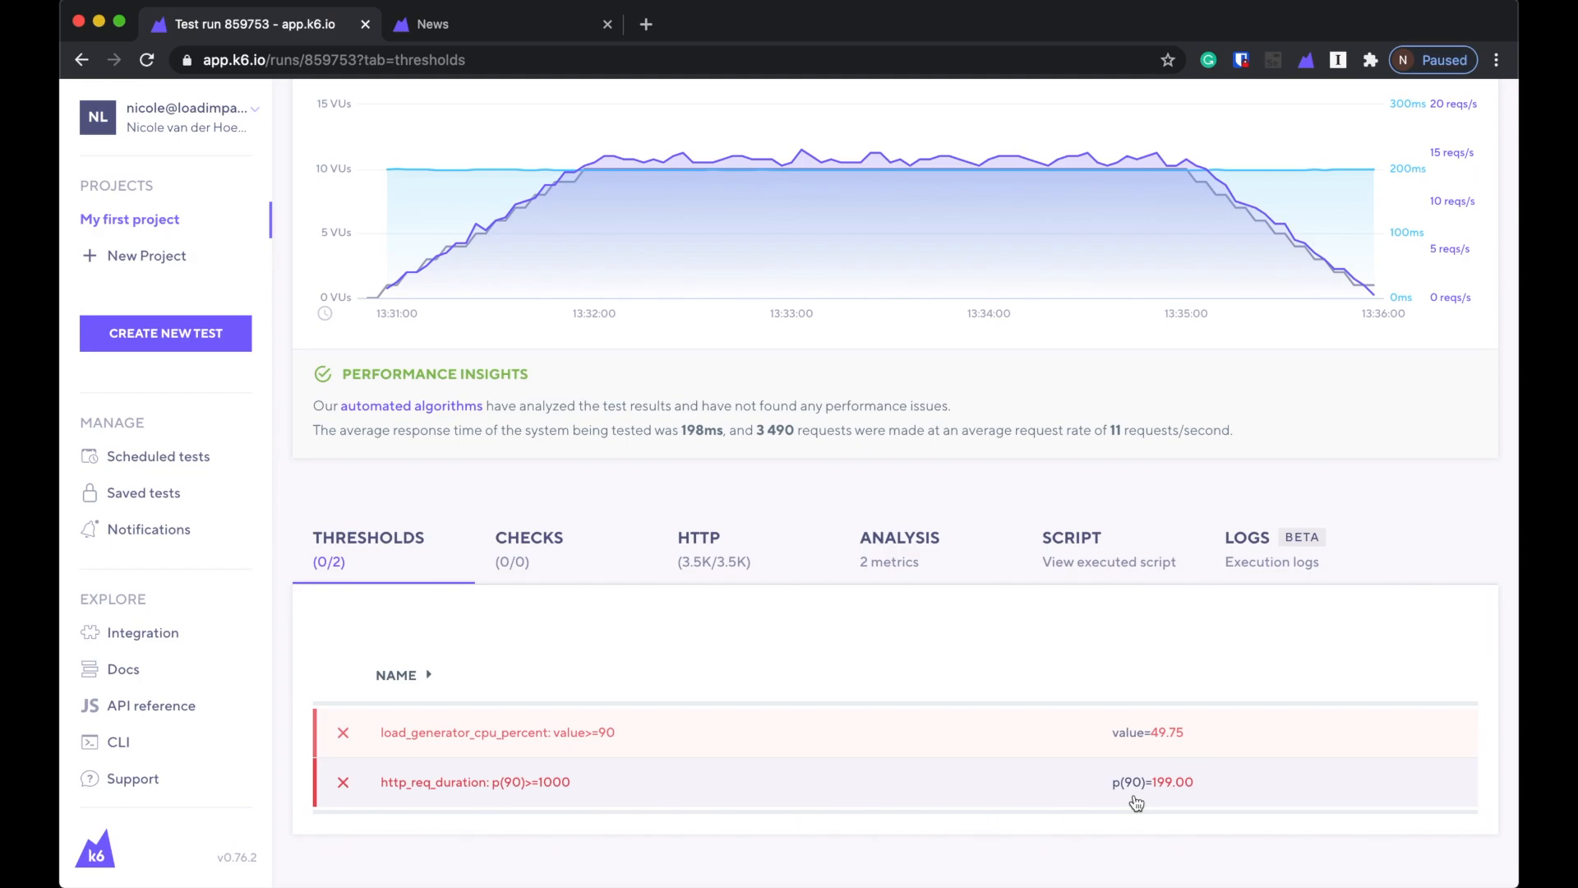
mouse_move(920, 687)
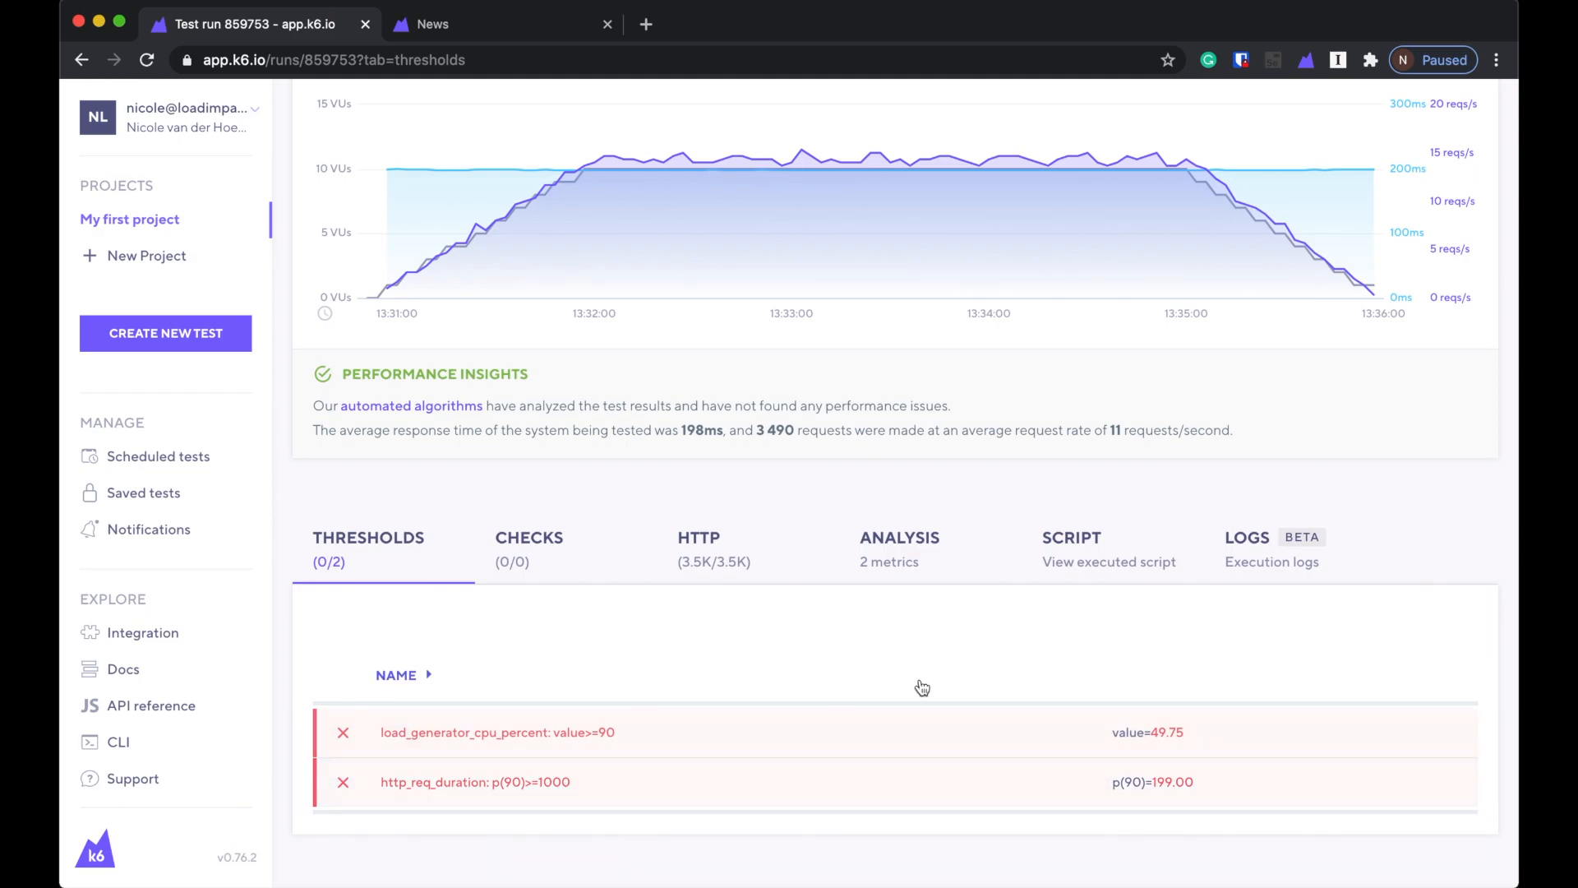